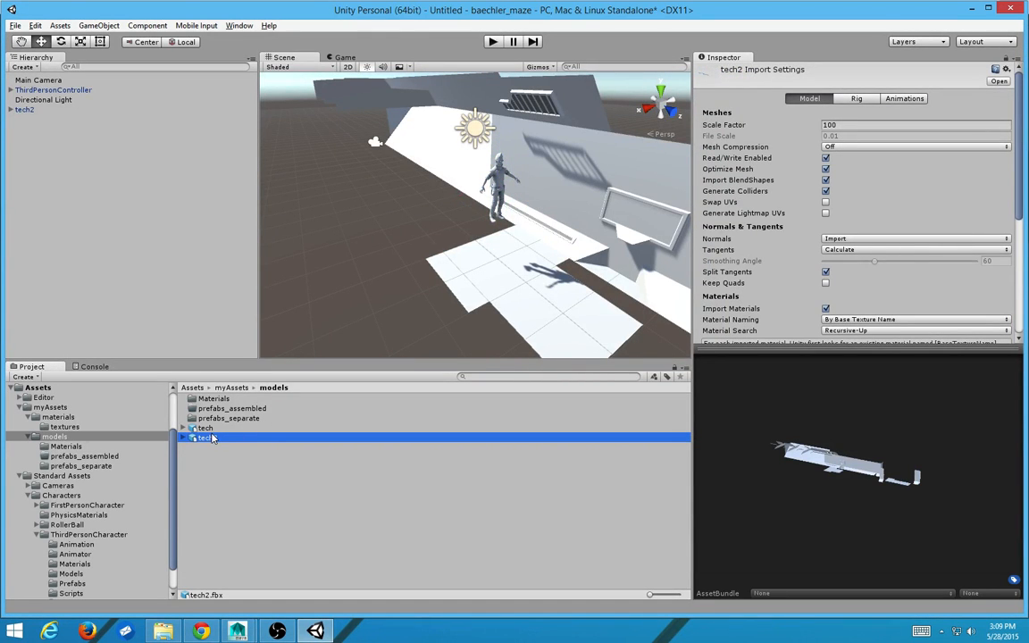
mouse_move(257, 420)
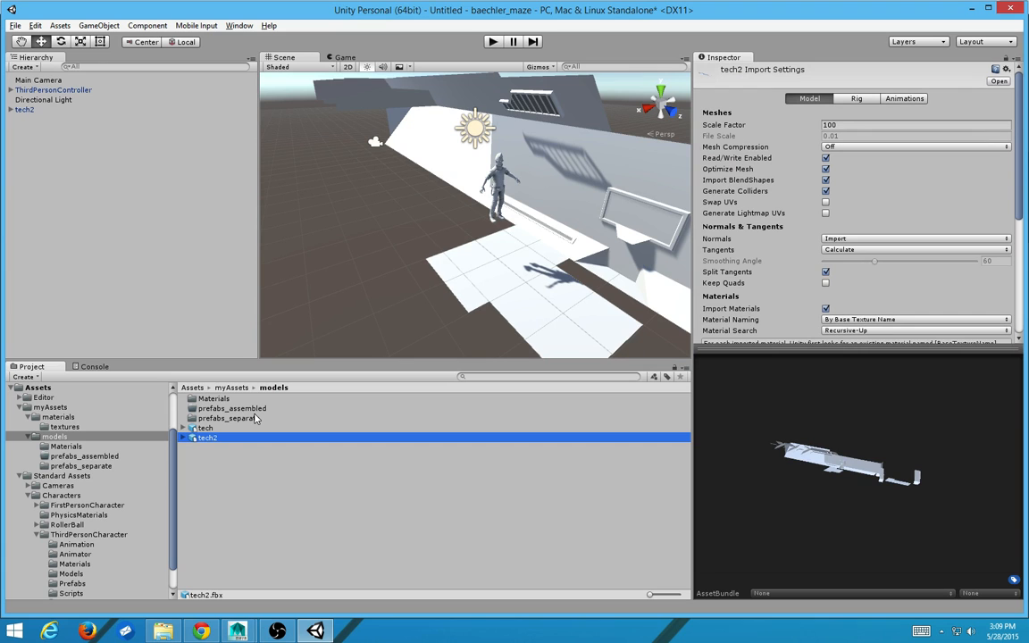
Step: Select the tech2 model file and its scene object, expanding it to list its child pieces
left_click(204, 429)
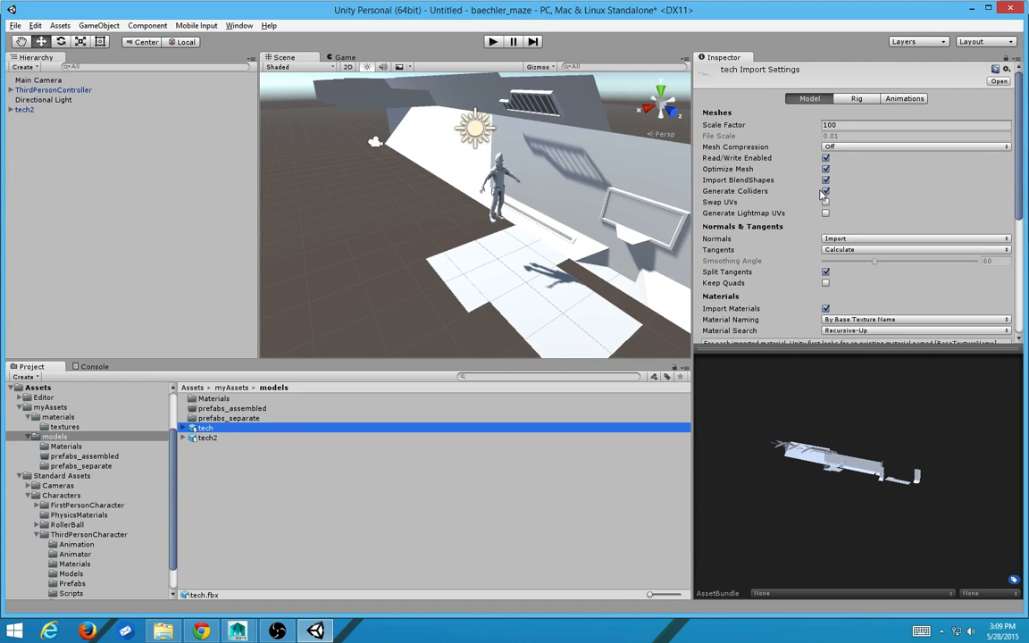
key("alt+tab")
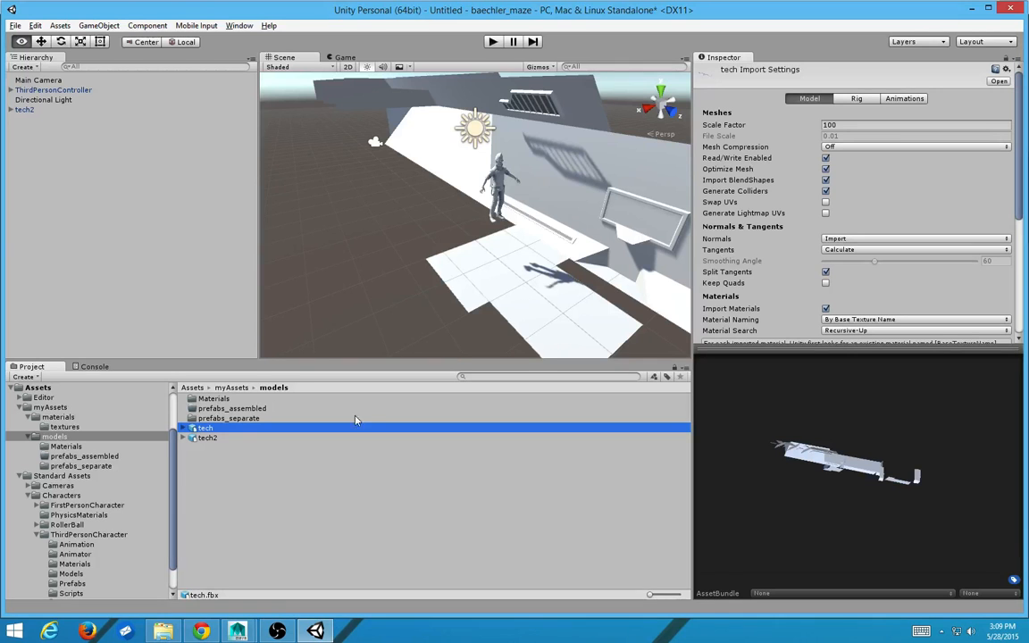
left_click(207, 438)
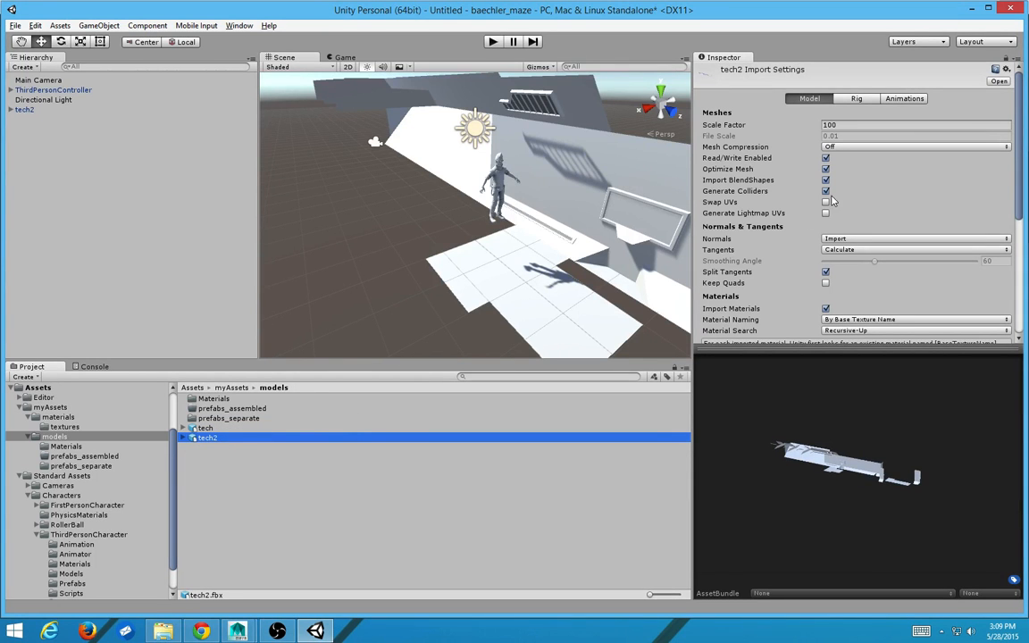
left_click(826, 191)
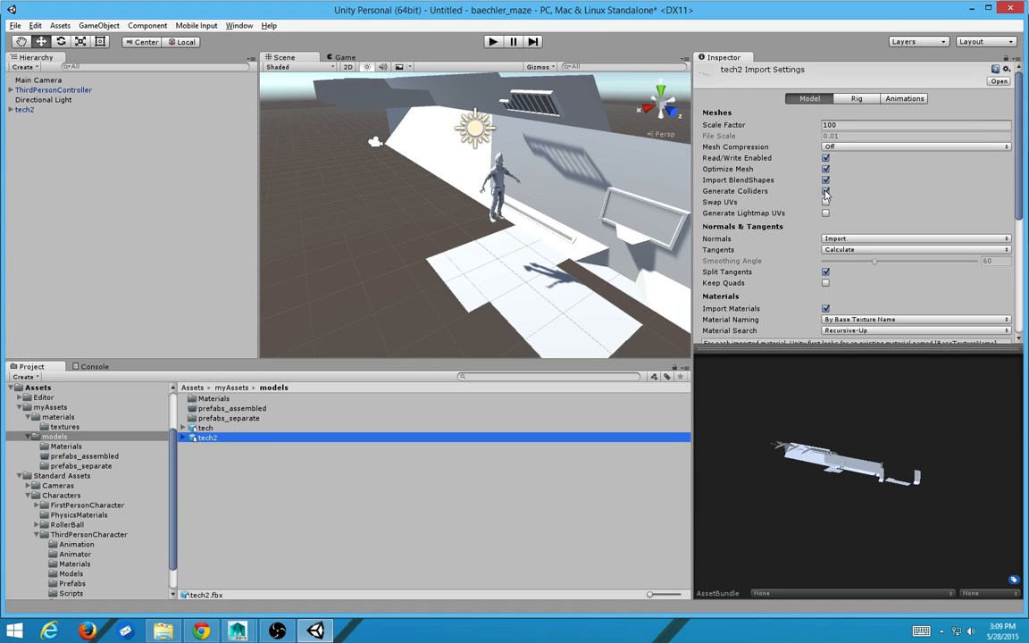
left_click(25, 109)
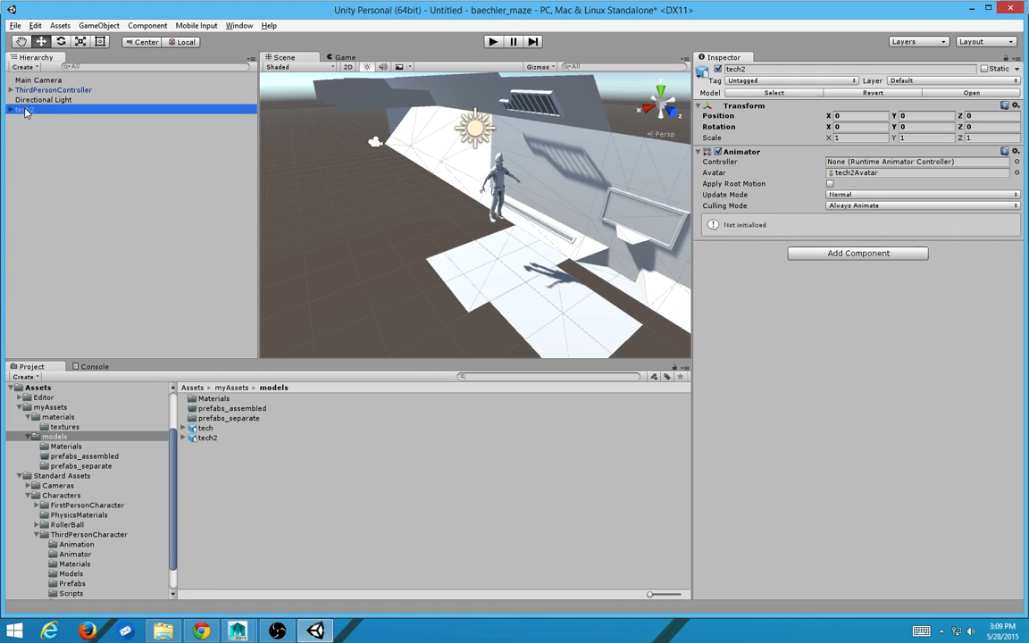
left_click_drag(474, 214, 491, 168)
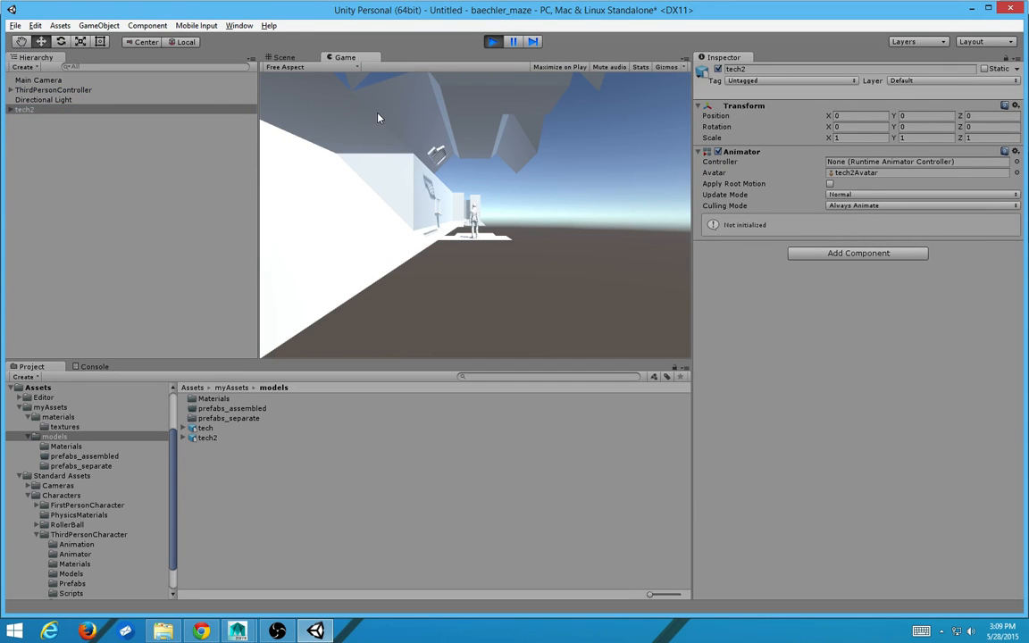
left_click(286, 57)
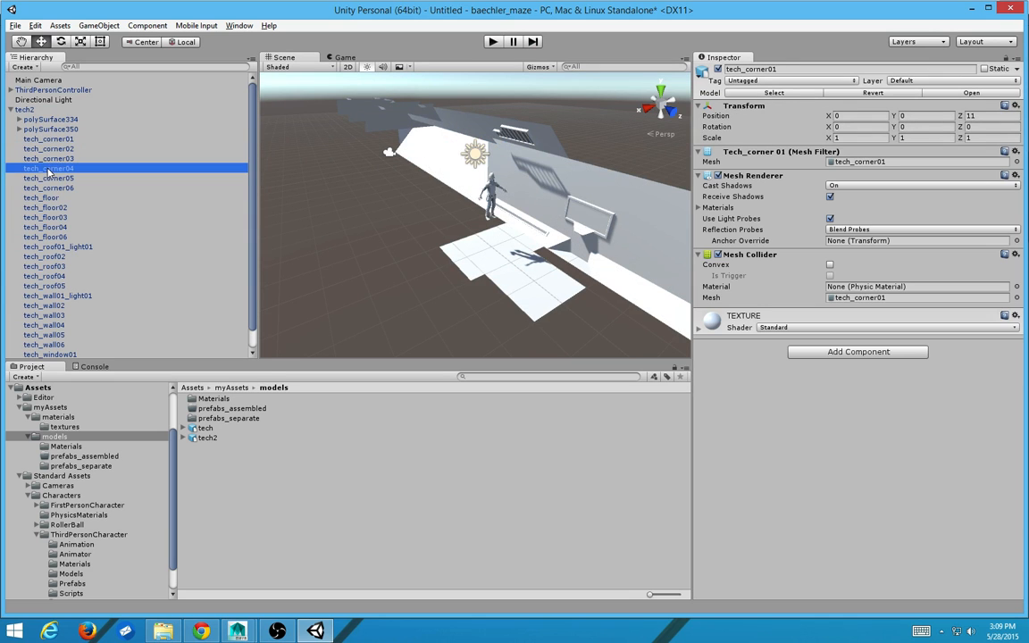
Step: Inspect the corner and floor pieces of tech2, including tech_floor02, one after another
left_click(50, 139)
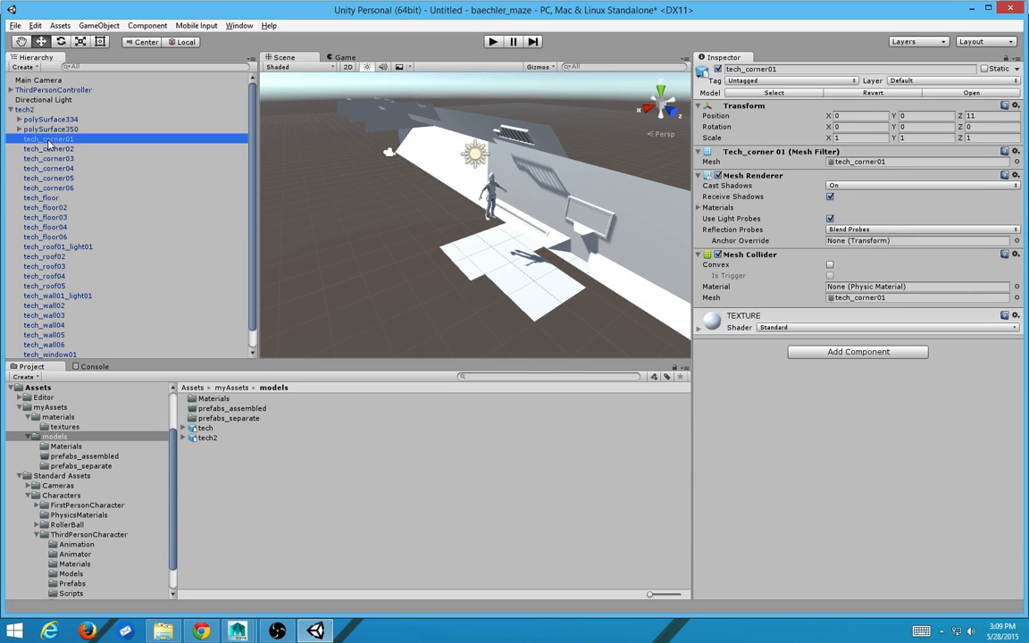
left_click(49, 179)
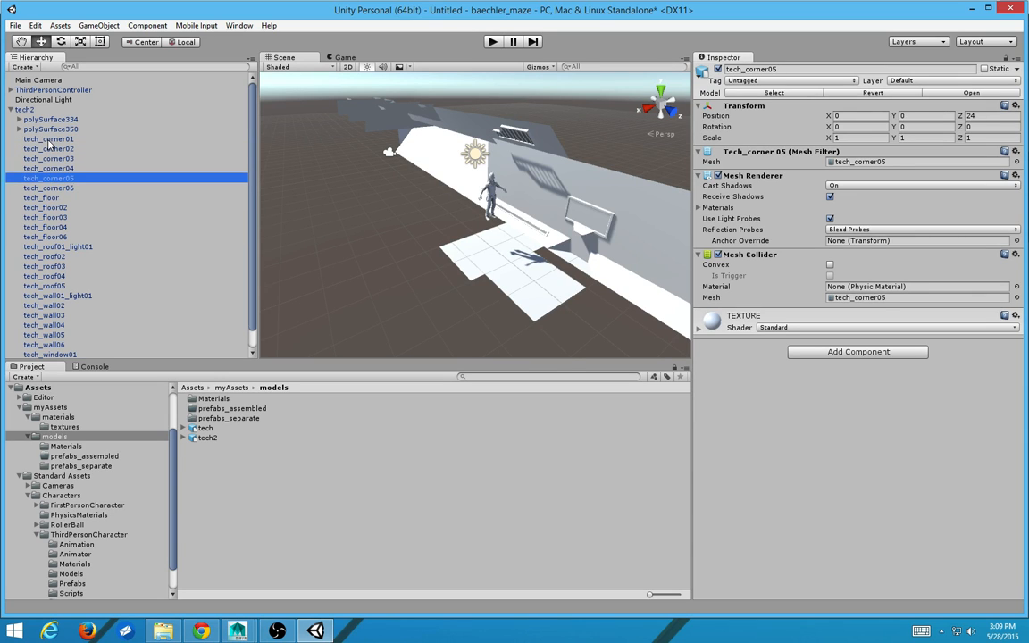
left_click(45, 218)
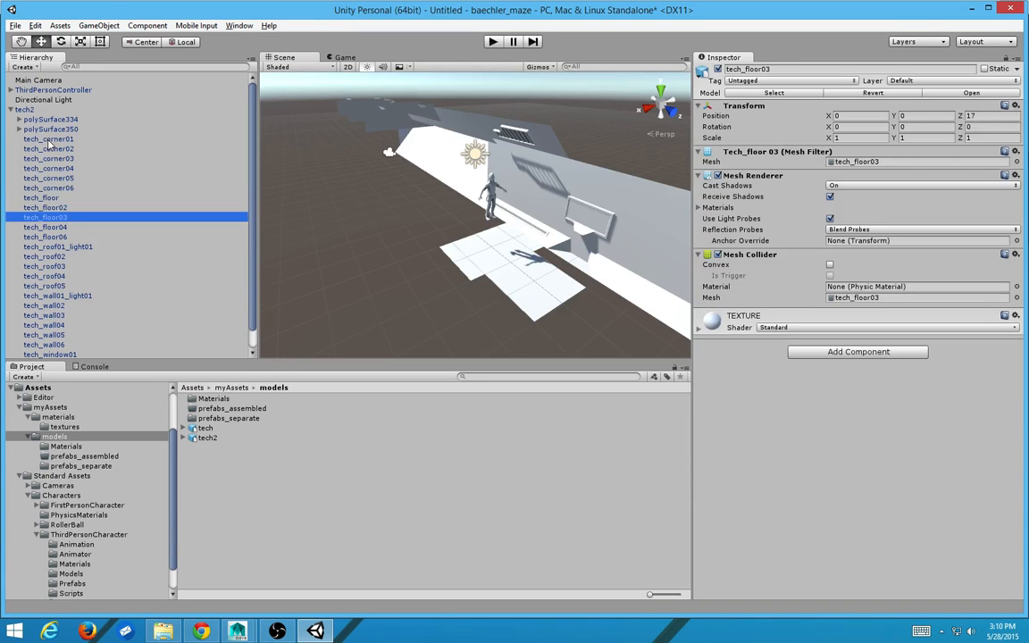
left_click(50, 118)
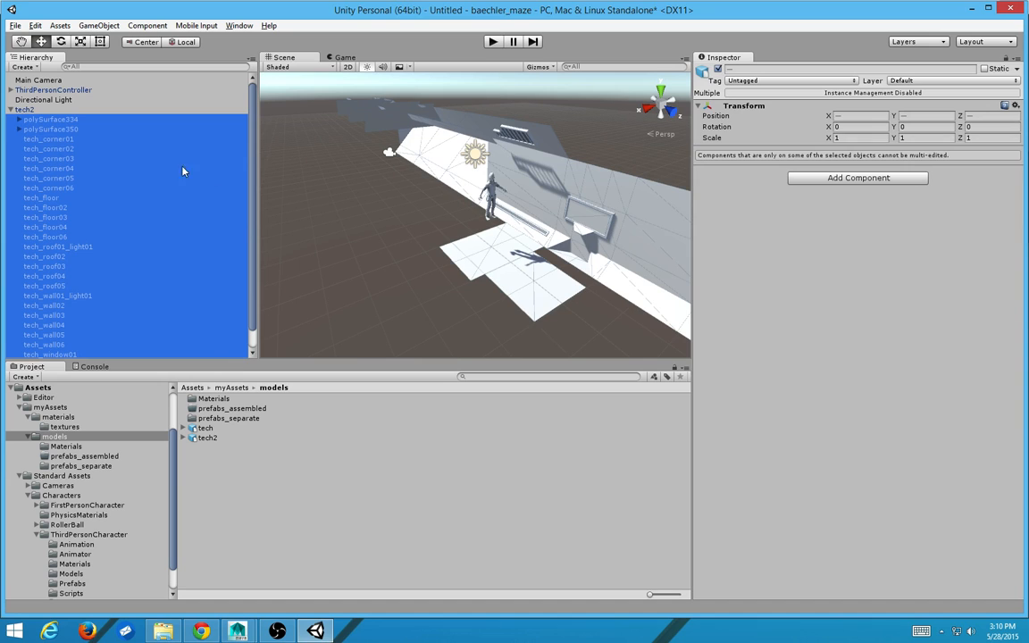
left_click(46, 207)
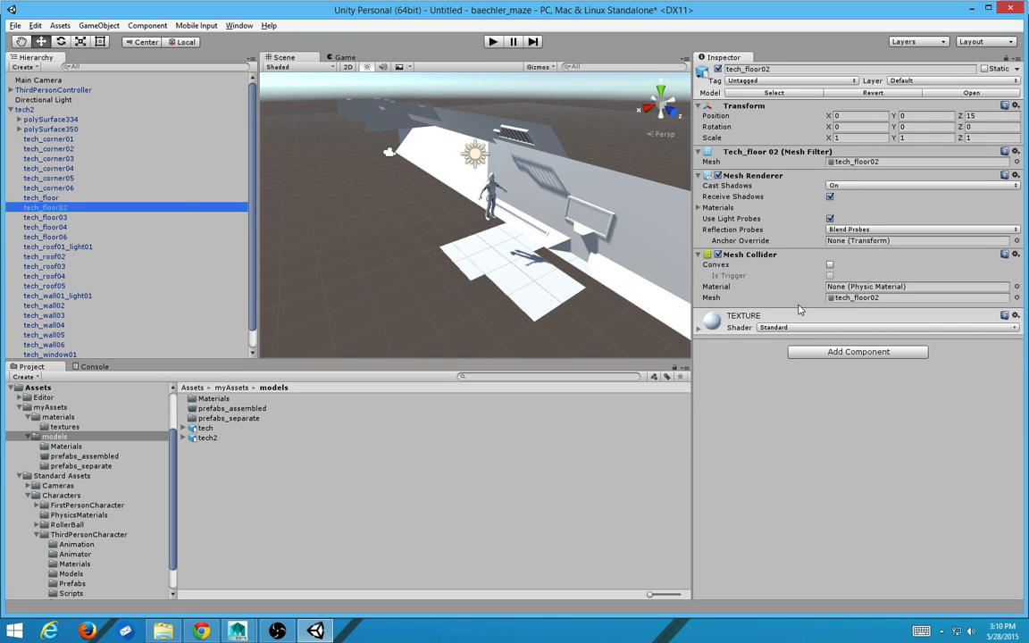
mouse_move(854, 307)
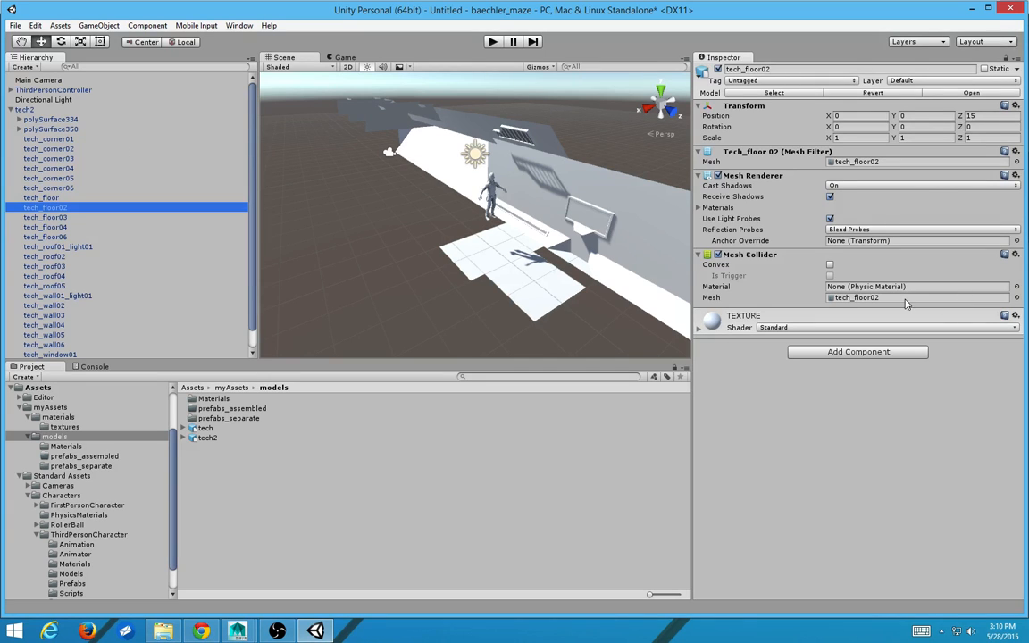
mouse_move(854, 297)
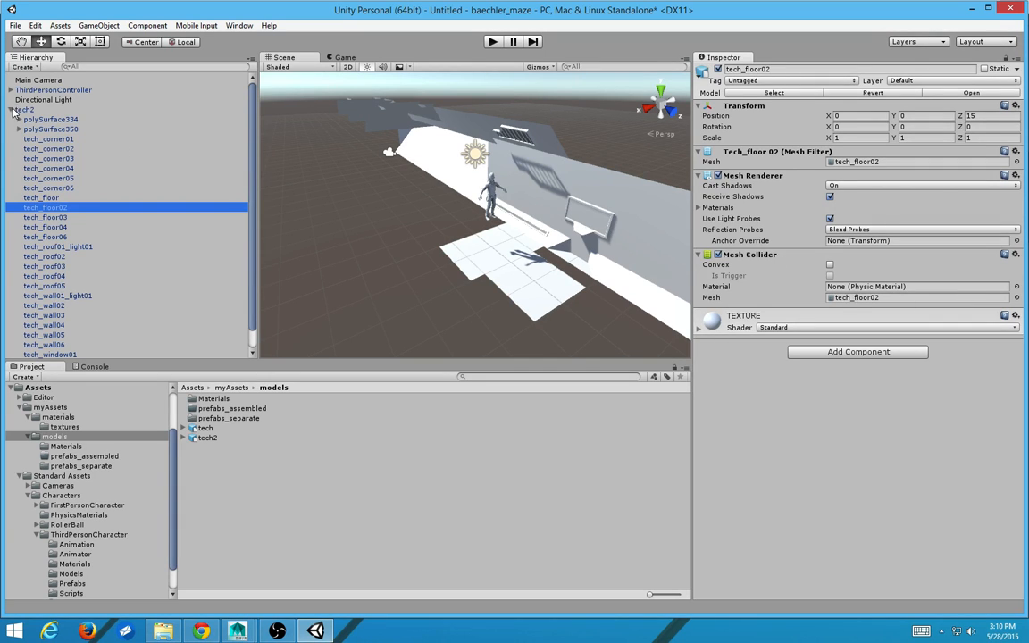
Step: Inspect the tech2 parent, then polySurface334, tech_wall01 and tech_roof01 pieces
left_click(27, 109)
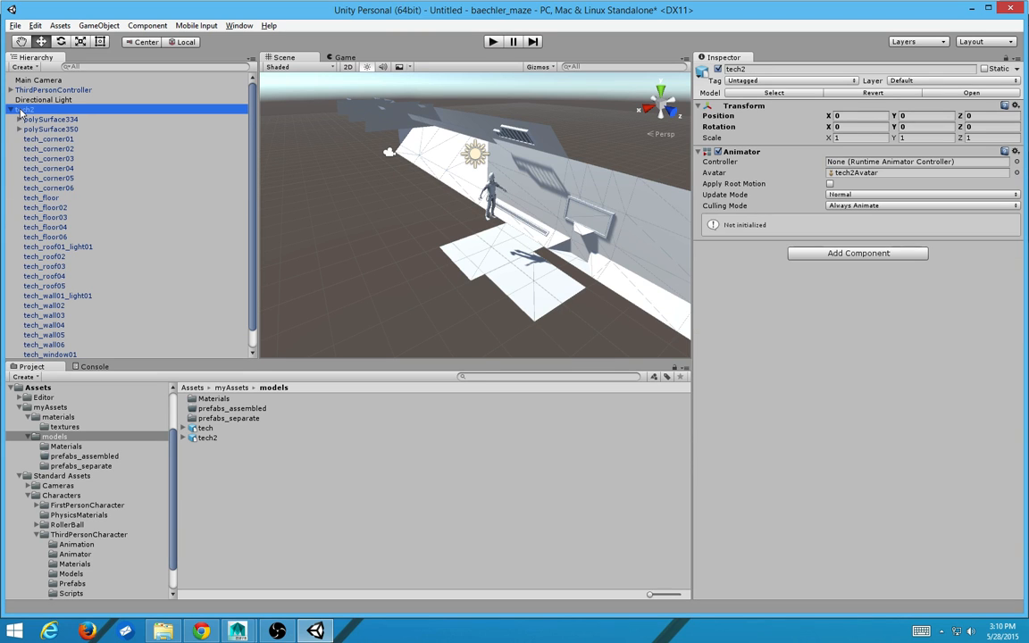
left_click(50, 118)
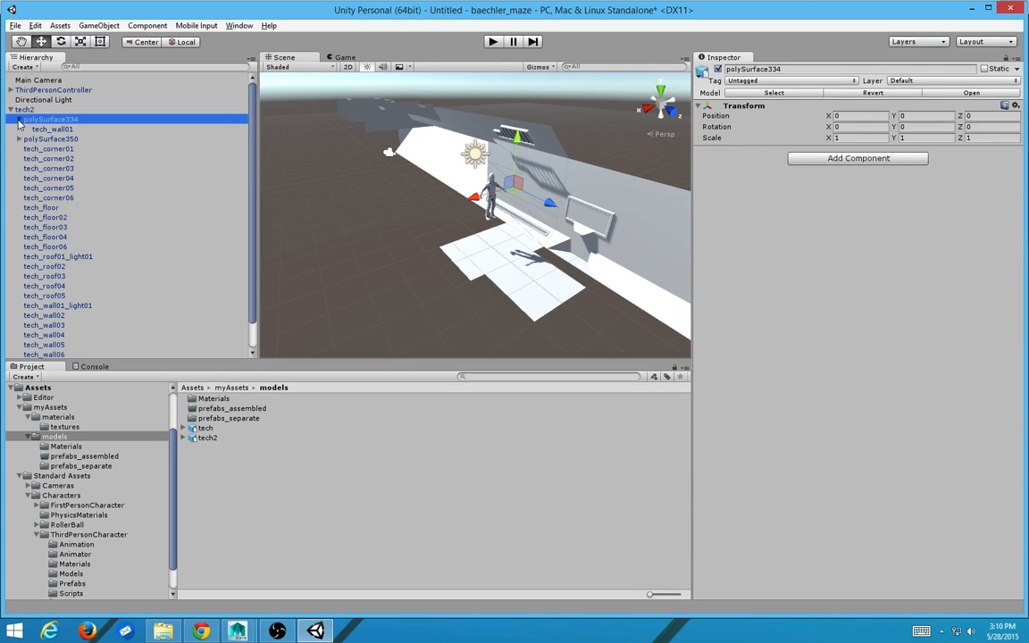
left_click(52, 129)
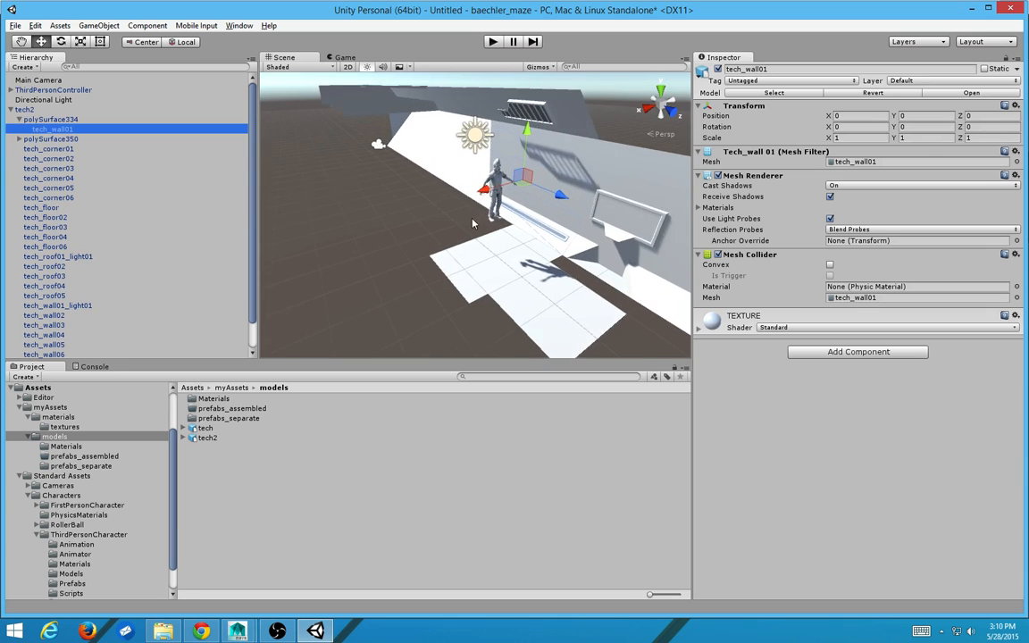
left_click(50, 140)
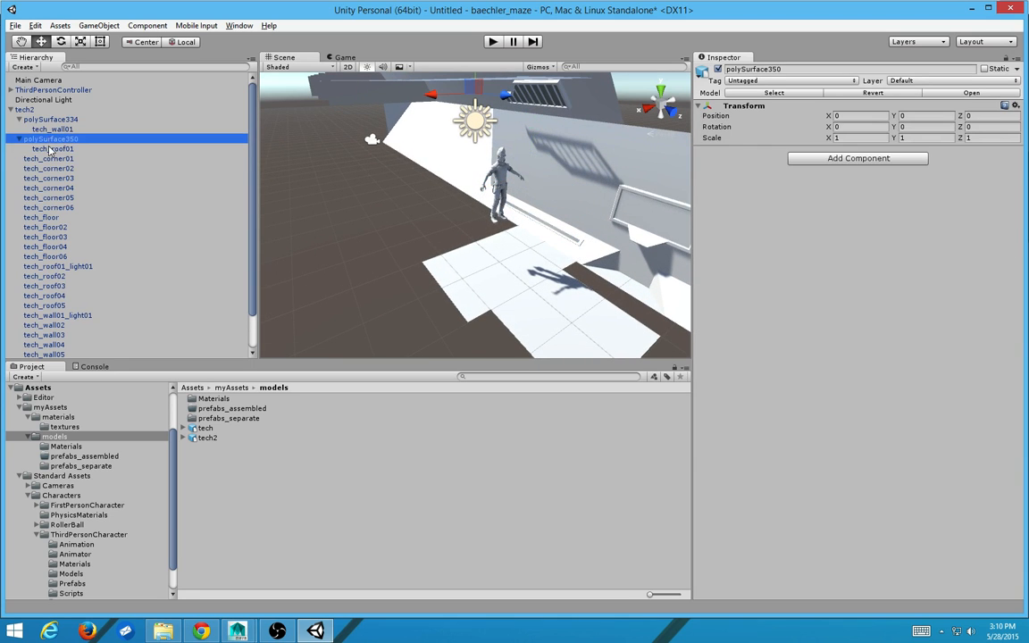
left_click(50, 149)
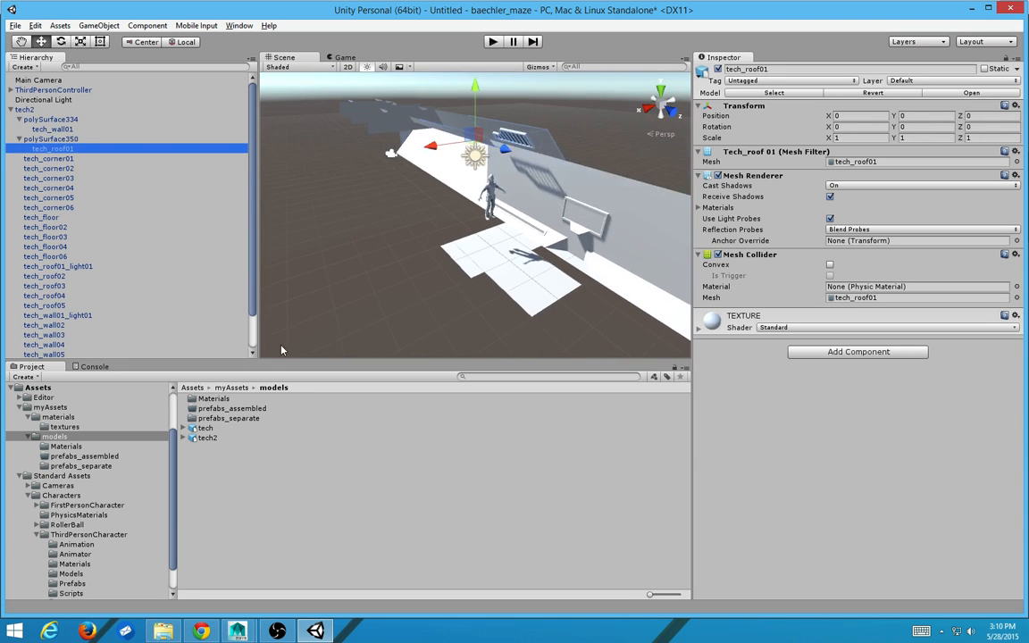
Step: Delete the tech2.fbx model file and clear out the prefabs_separate folder
left_click(207, 438)
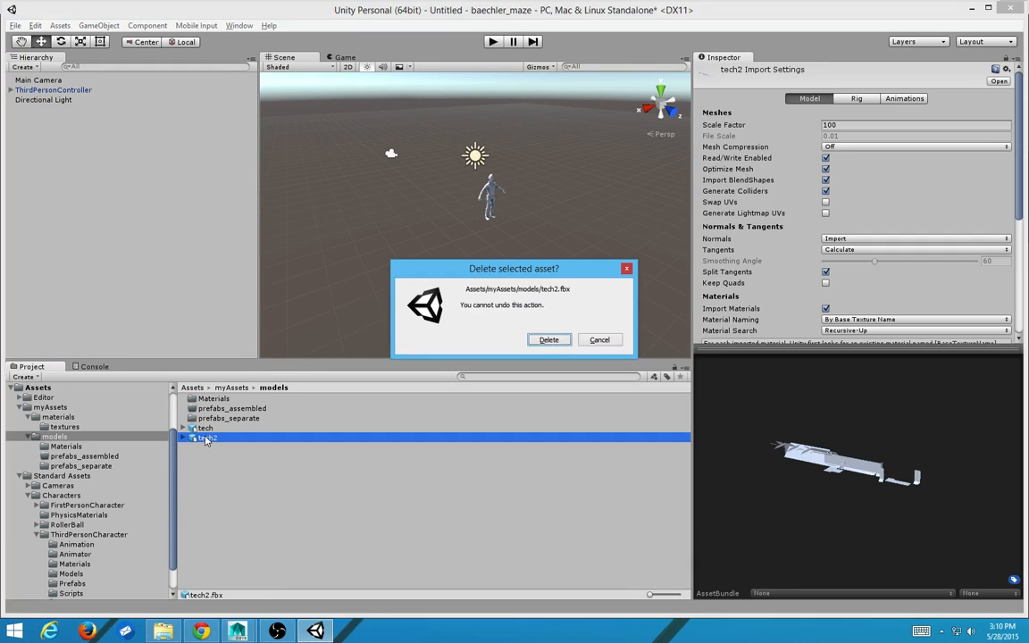
left_click(549, 339)
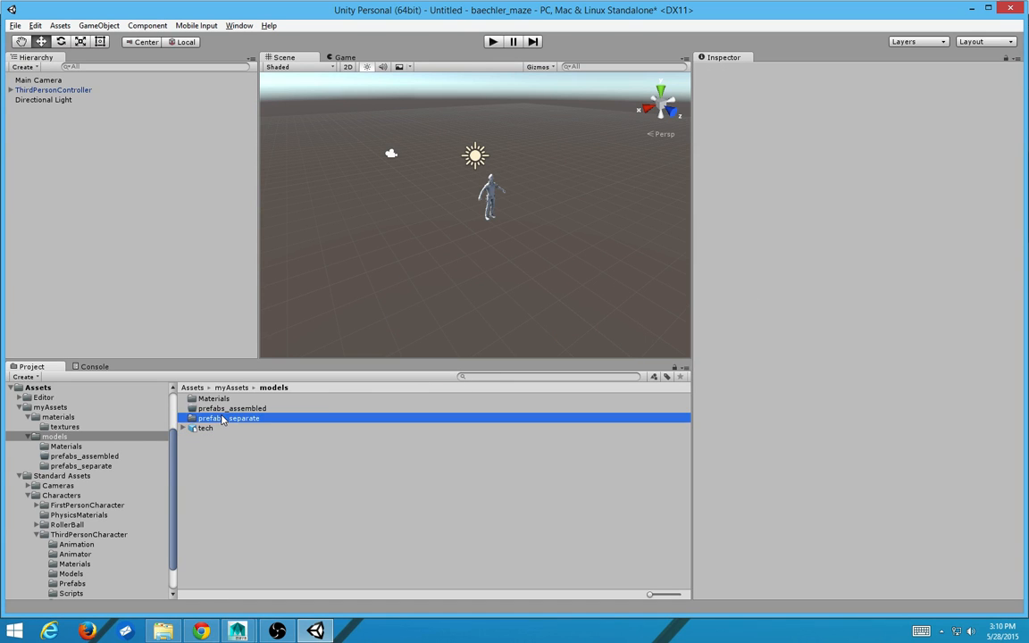
double_click(229, 418)
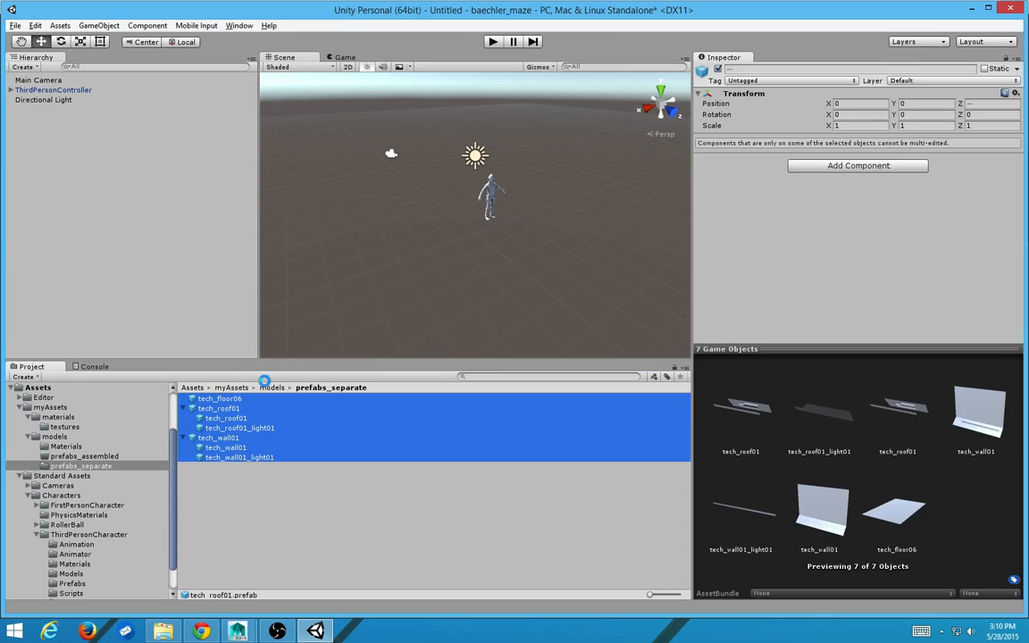
left_click(256, 386)
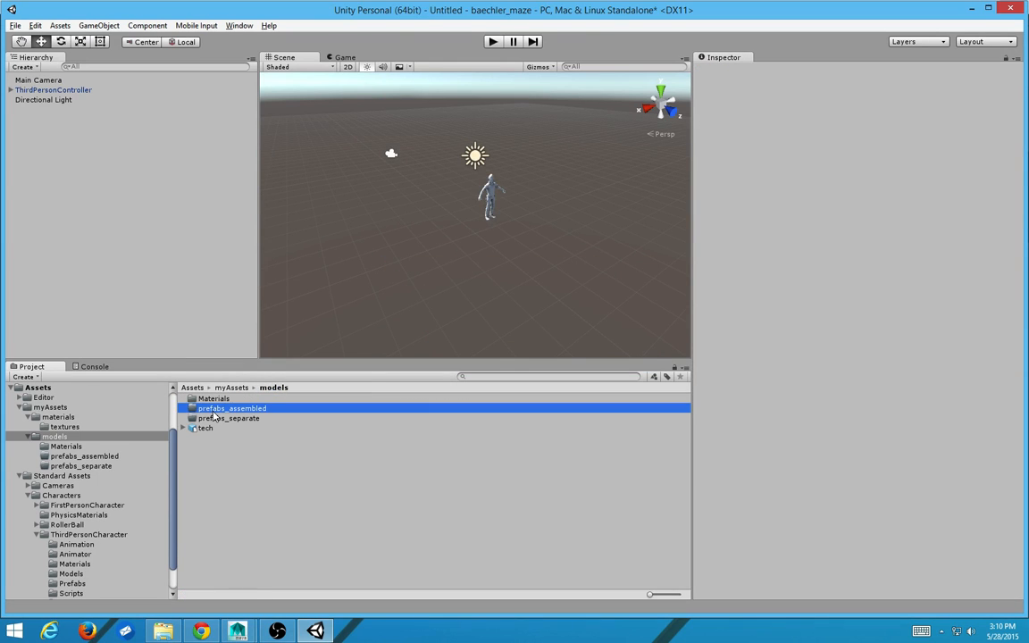
Step: Check prefabs_assembled is empty, return to prefabs_separate and select the tech model
double_click(232, 407)
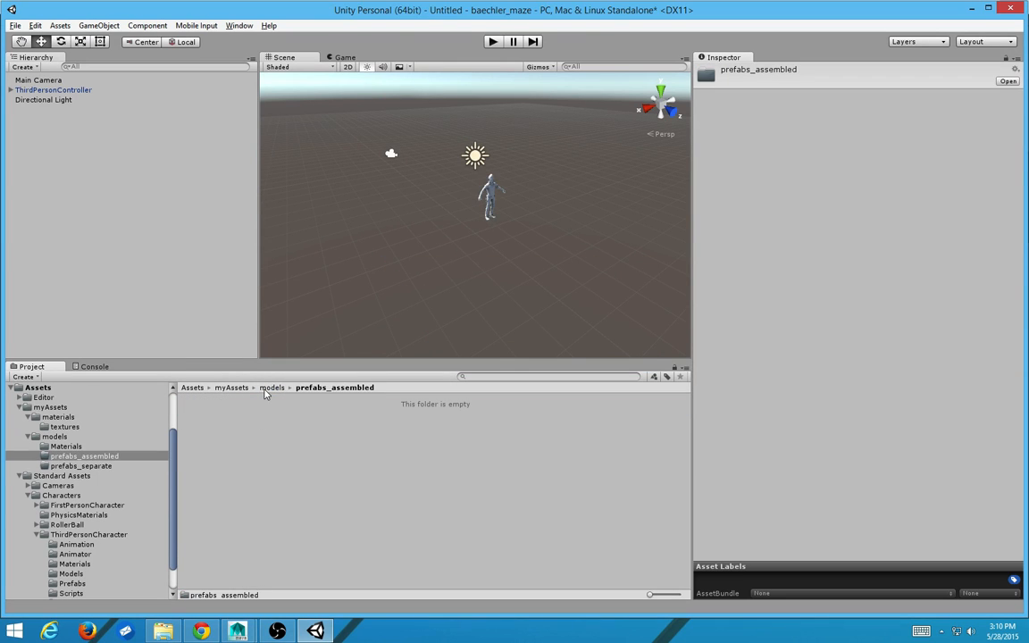
left_click(80, 465)
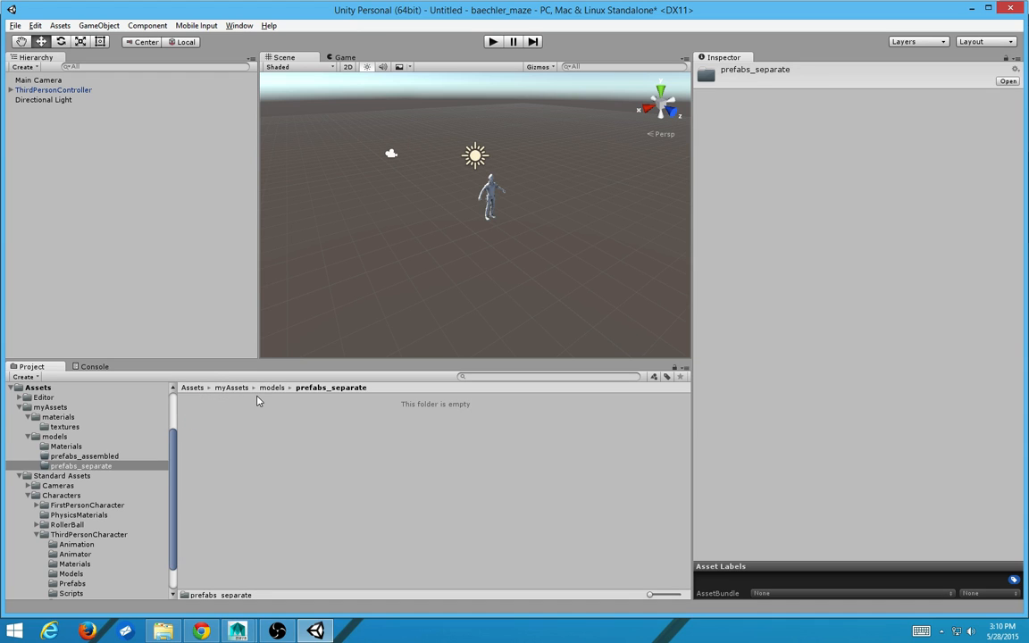
left_click(204, 428)
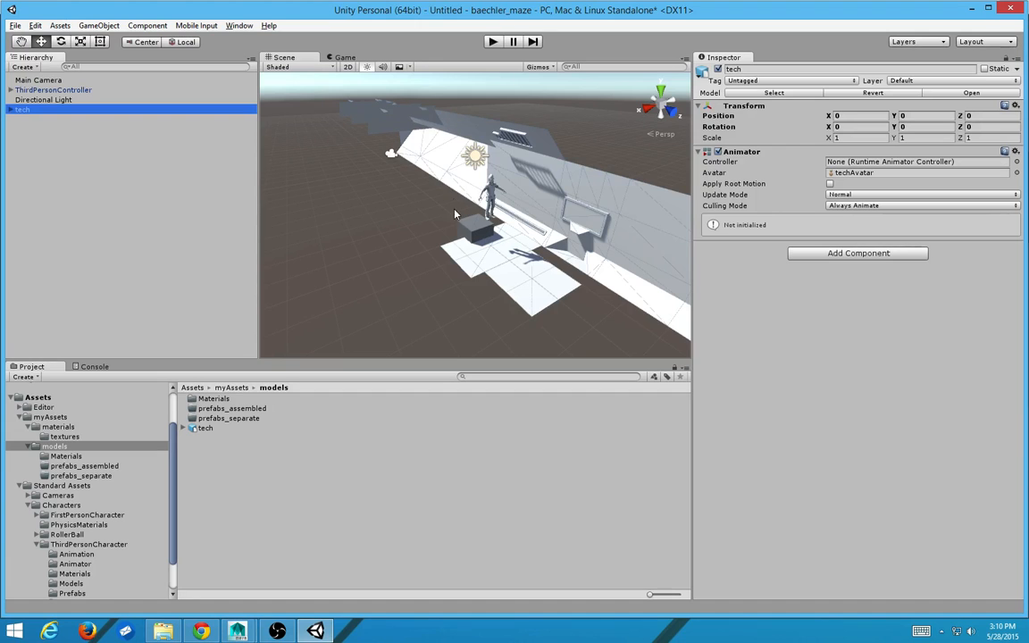
left_click(493, 41)
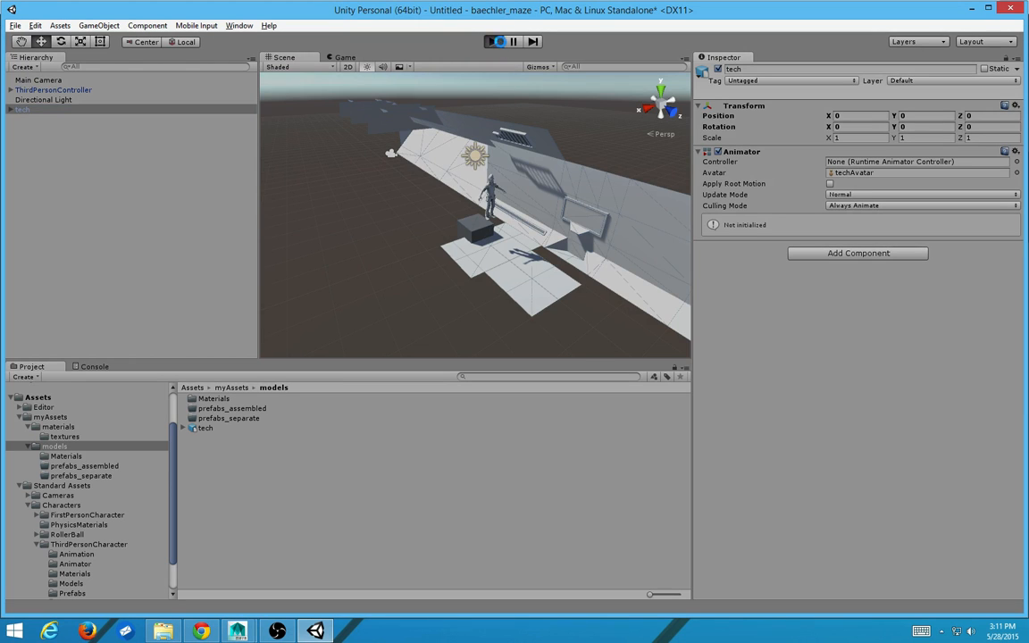
left_click(493, 41)
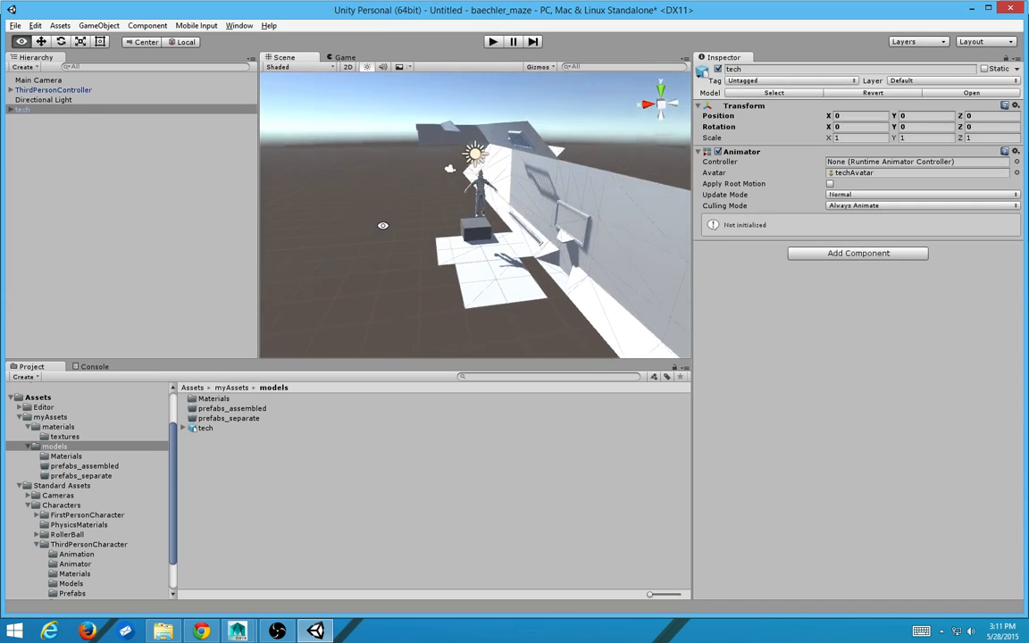
left_click(184, 429)
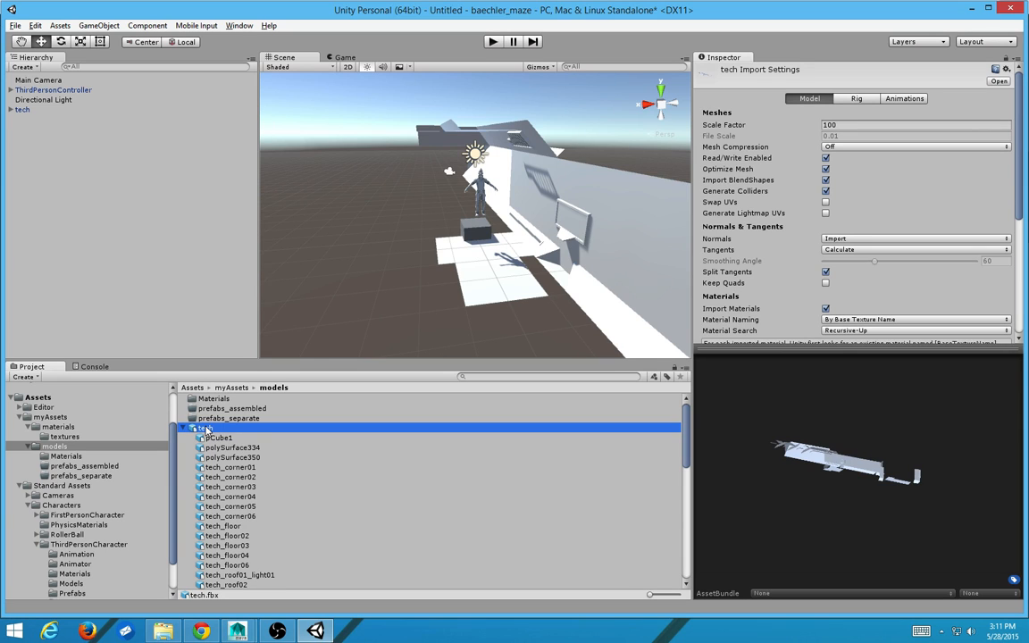
left_click(182, 428)
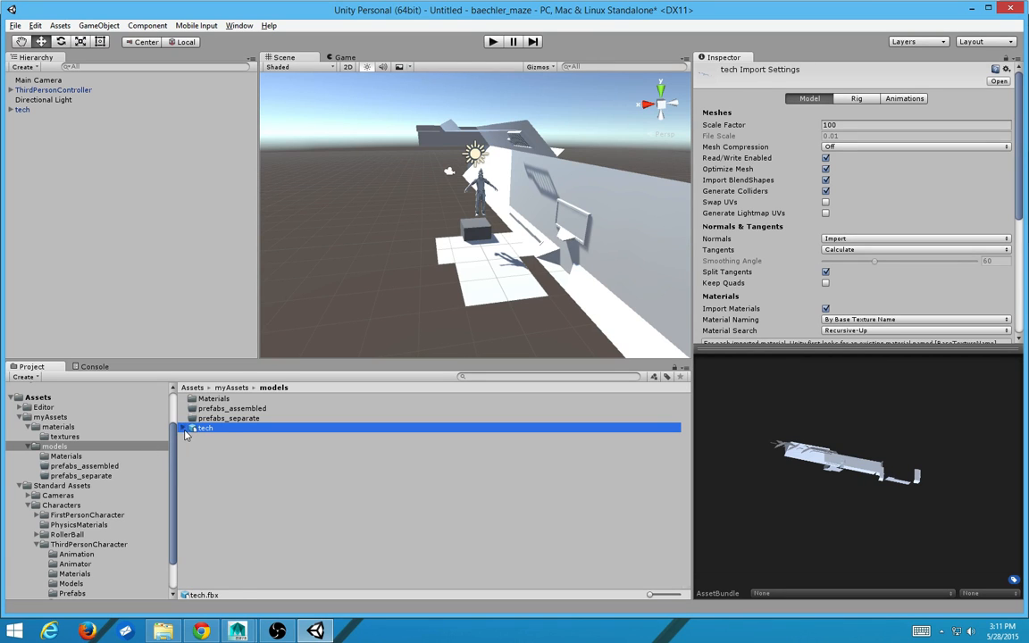
left_click(229, 475)
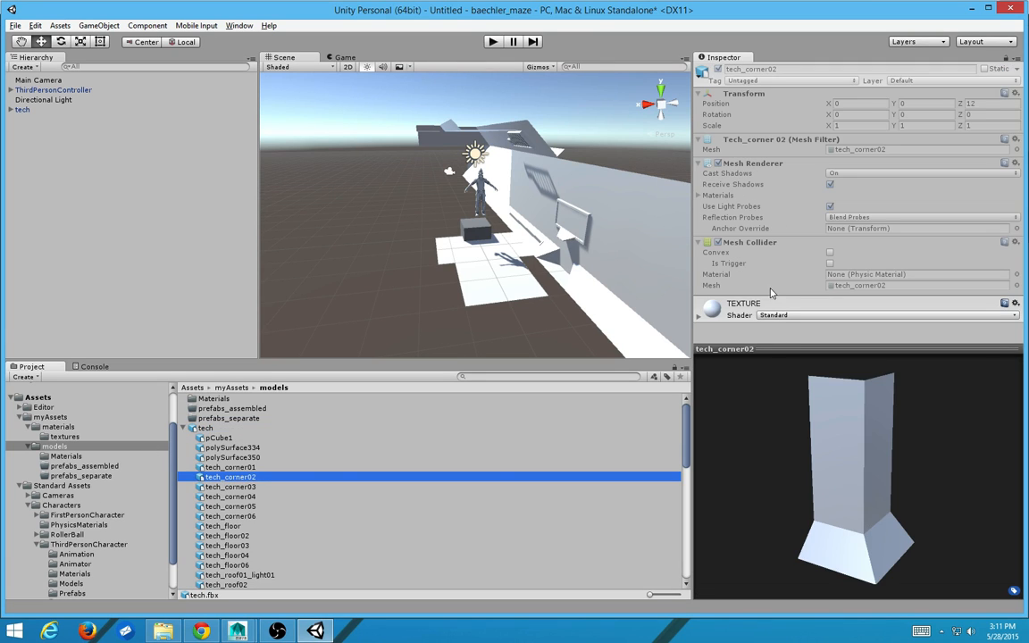
mouse_move(15, 337)
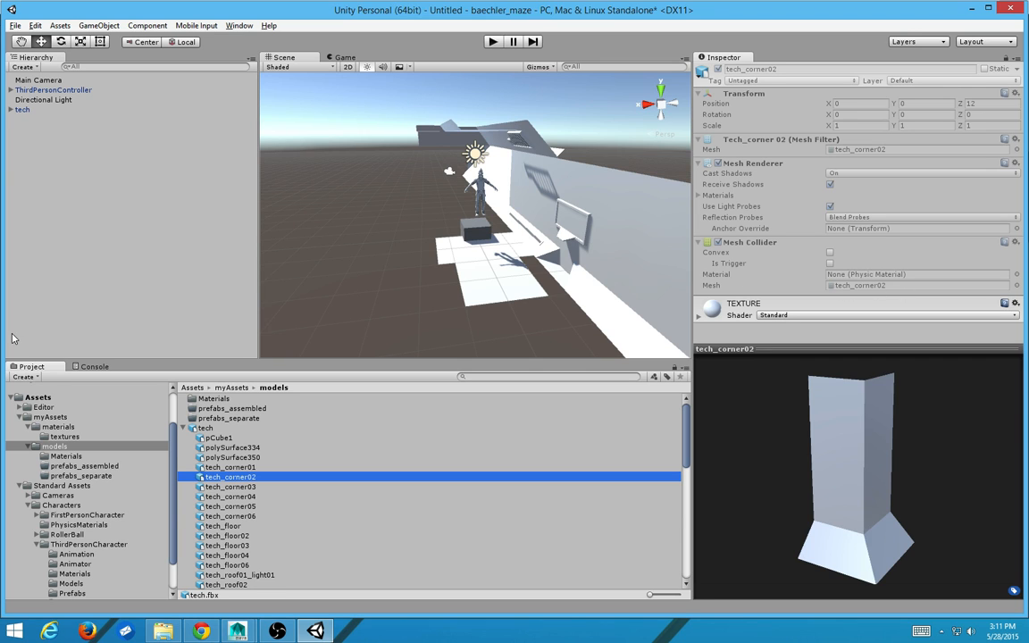
left_click(205, 429)
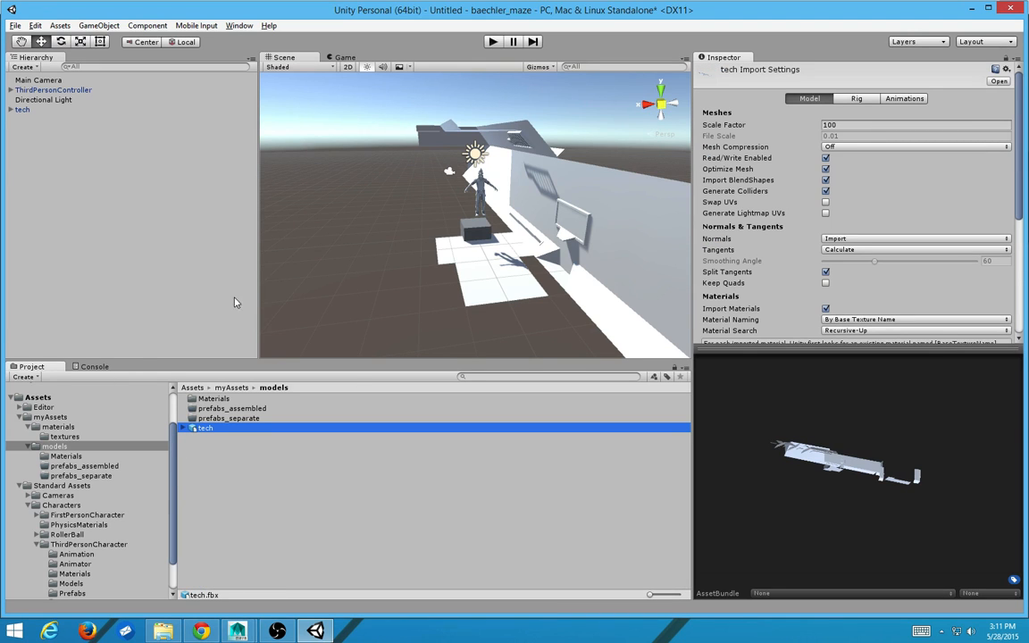
Step: Expand the tech object in the Hierarchy and select all of its child pieces
left_click(22, 109)
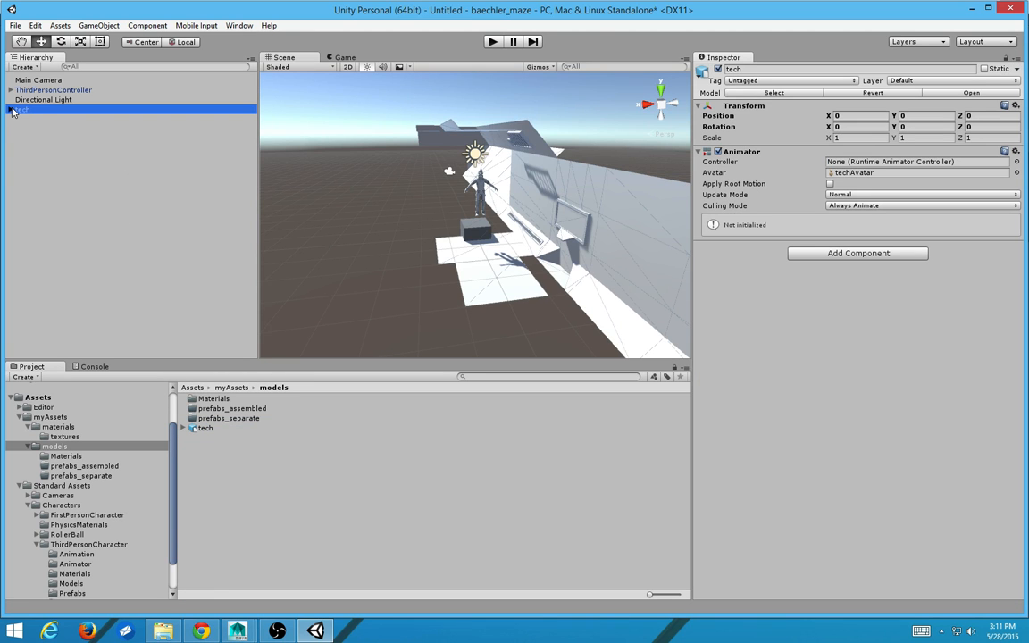
left_click(35, 118)
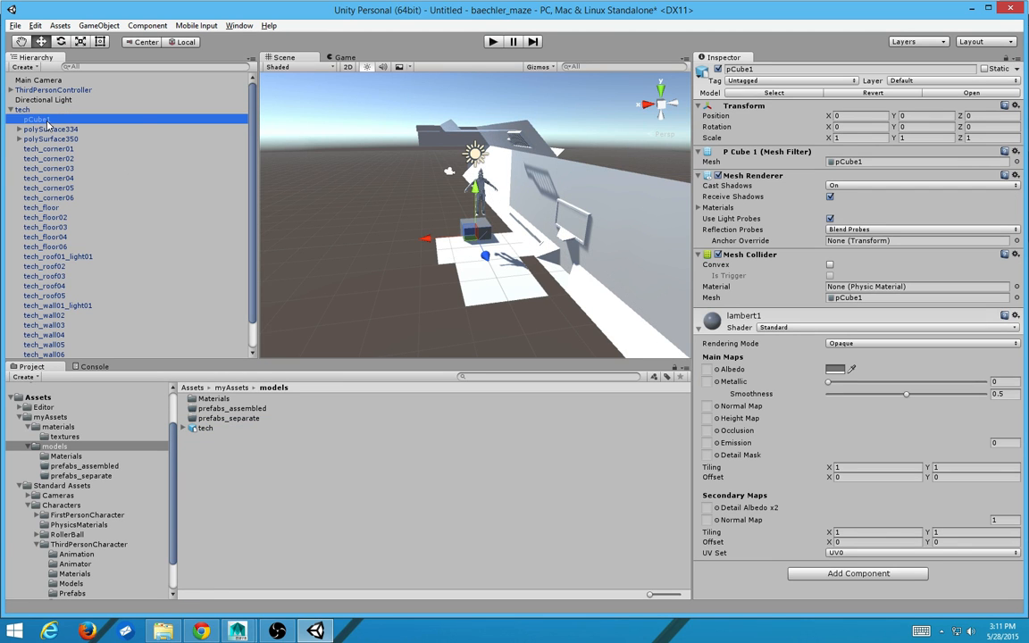
scroll("down", 3)
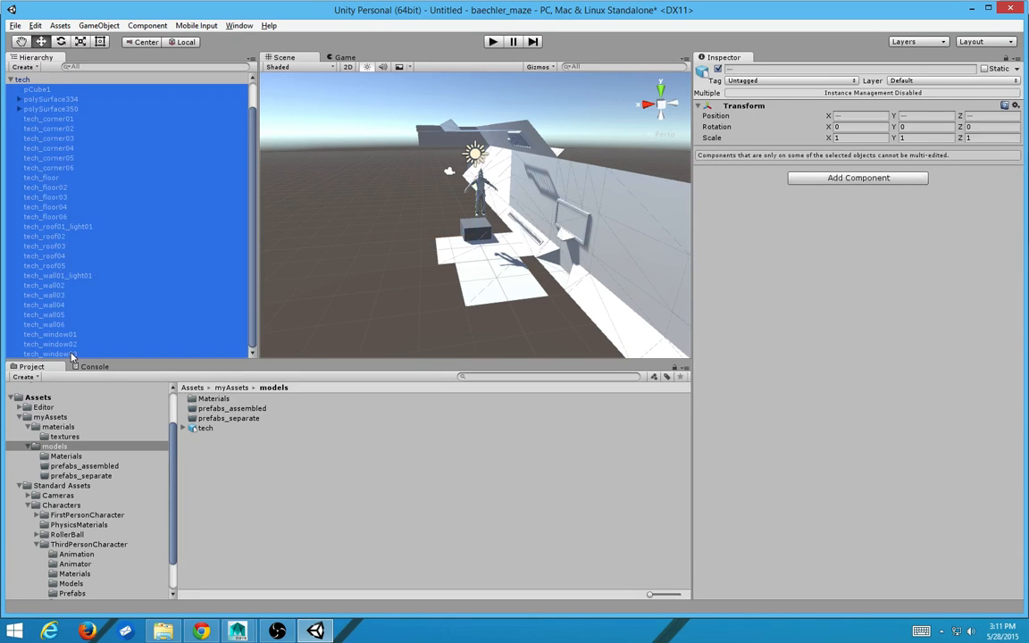
left_click(59, 25)
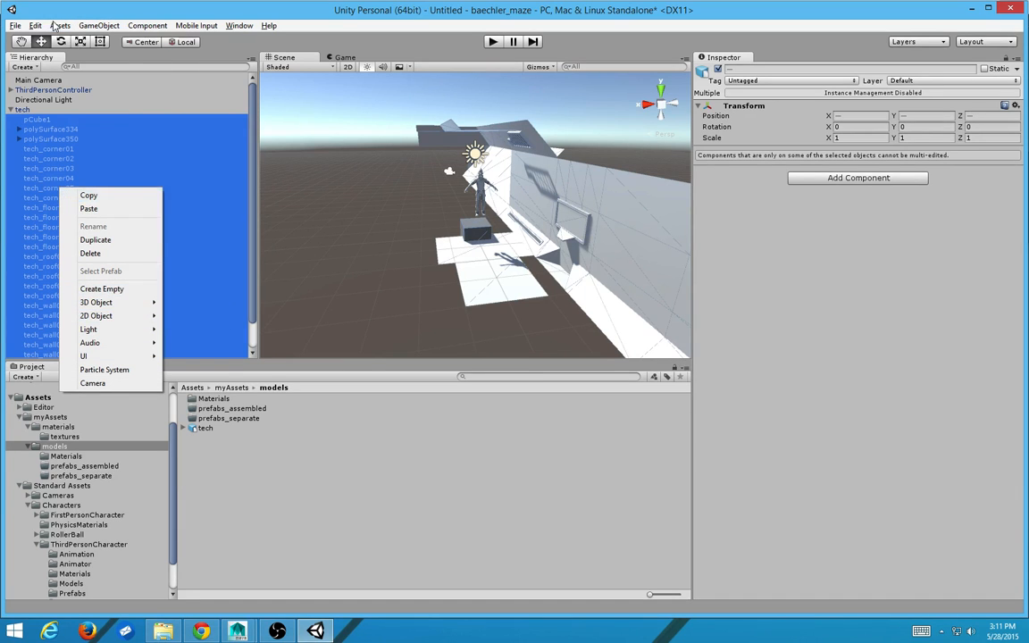
Step: Clear Parent on the pieces via GameObject menu, accepting the Losing prefab warning
left_click(36, 25)
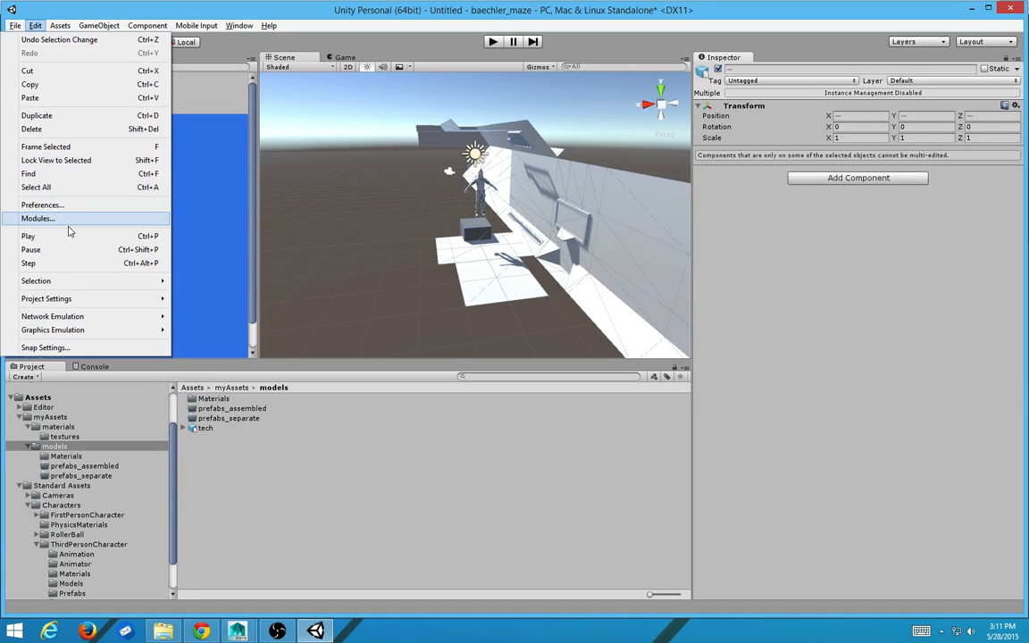
left_click(61, 25)
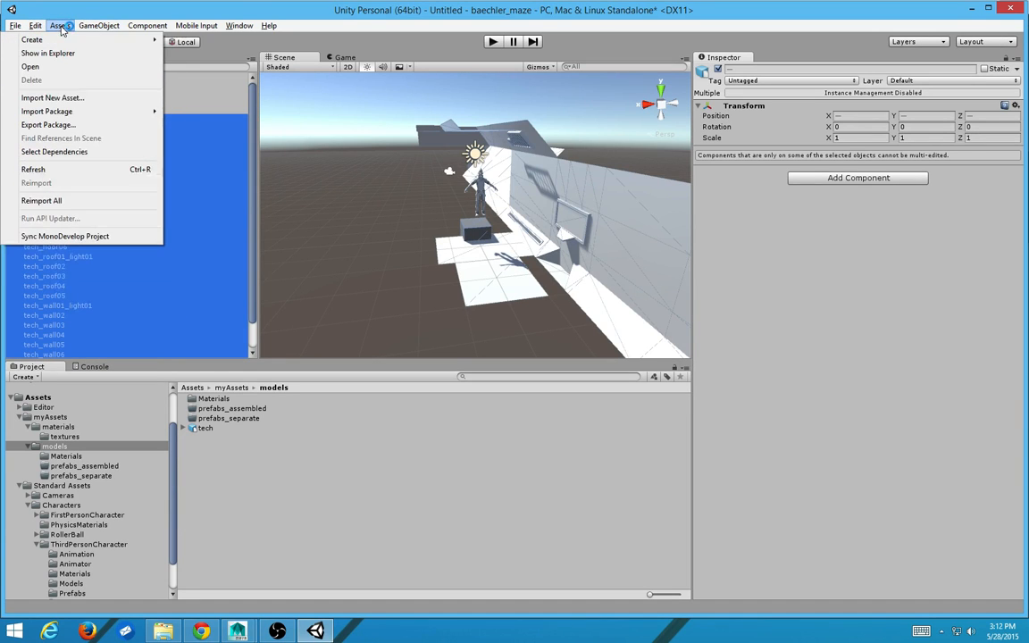
left_click(98, 25)
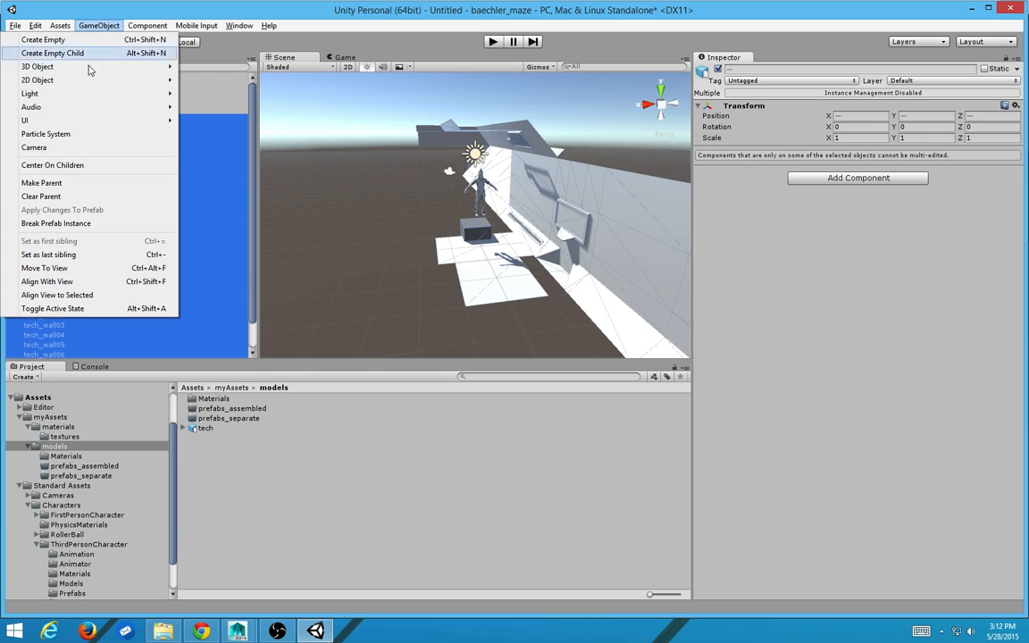
left_click(55, 224)
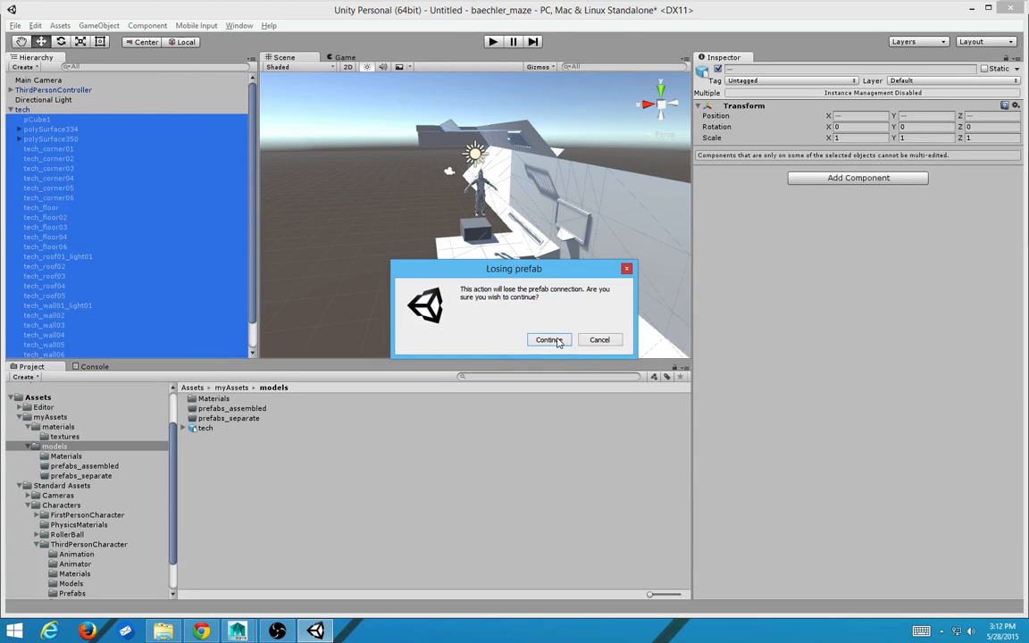
left_click(547, 339)
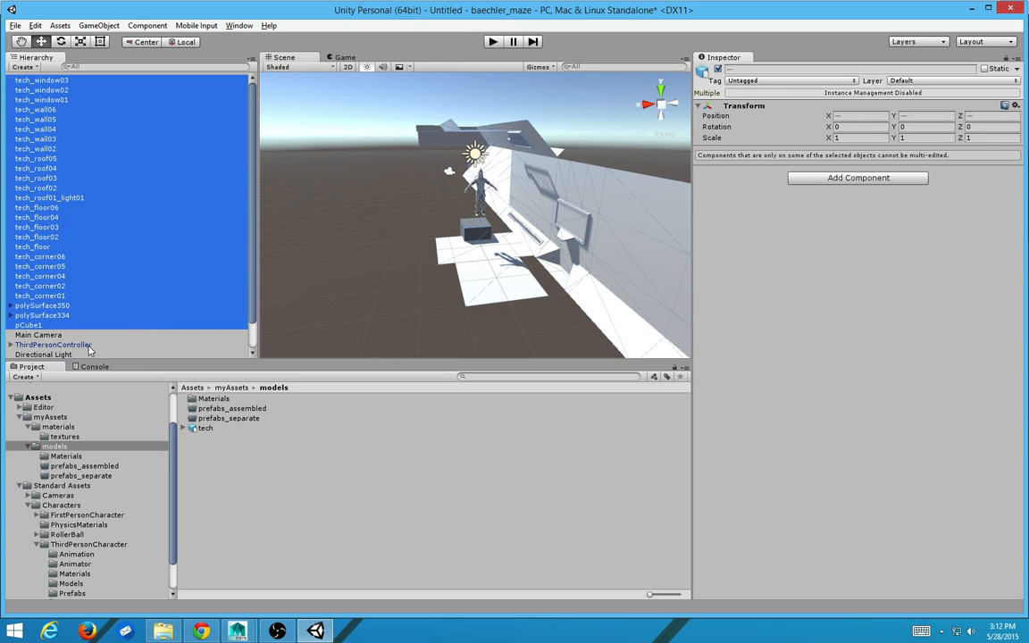
Step: Open the empty prefabs_separate folder and make tech_floor06 a prefab in it
left_click(54, 343)
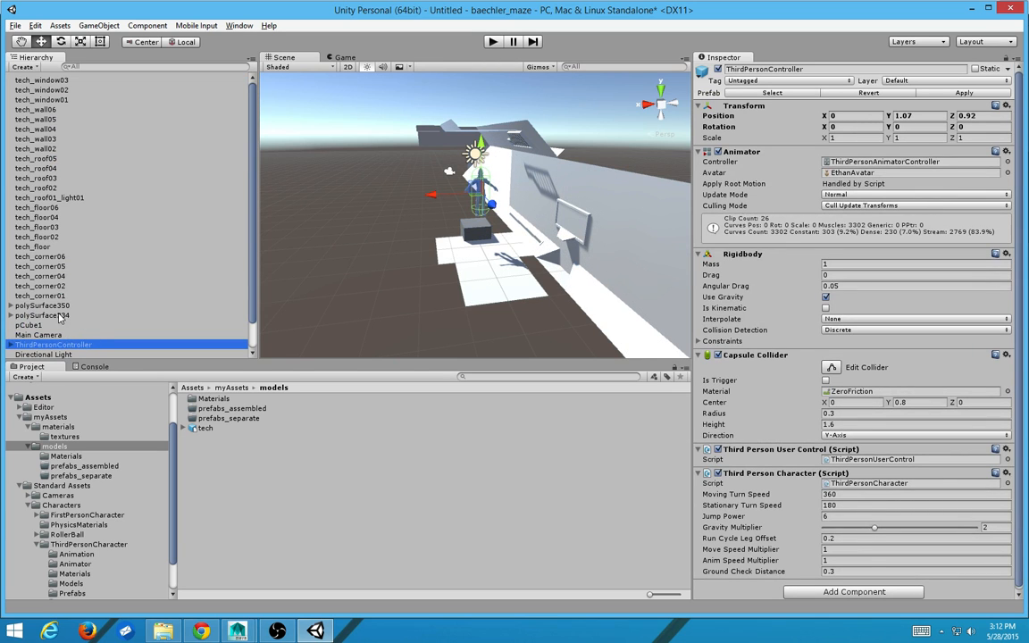
left_click(41, 314)
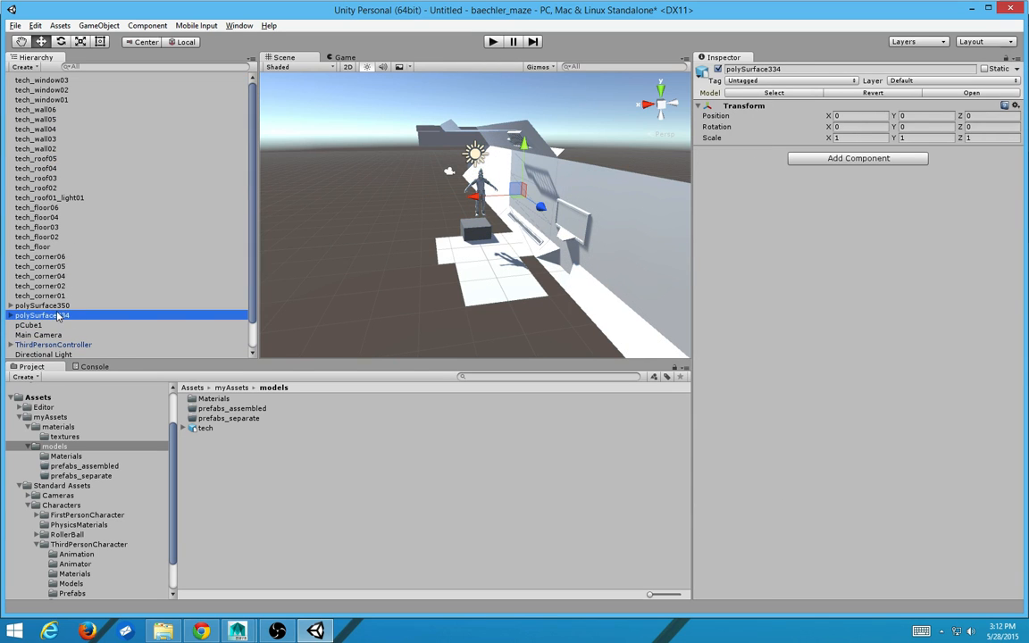
left_click(229, 419)
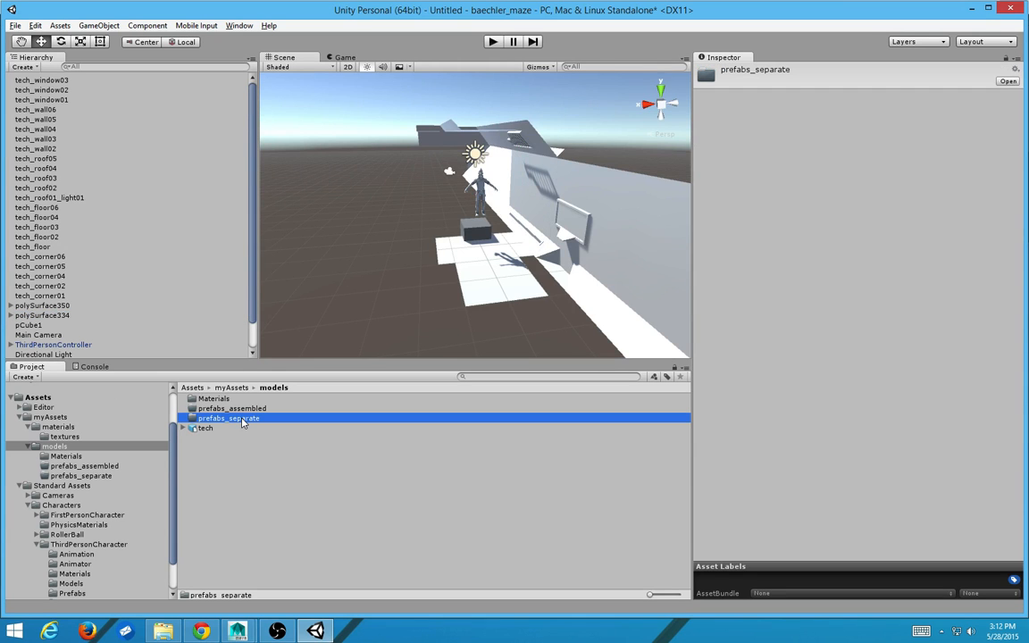
double_click(229, 418)
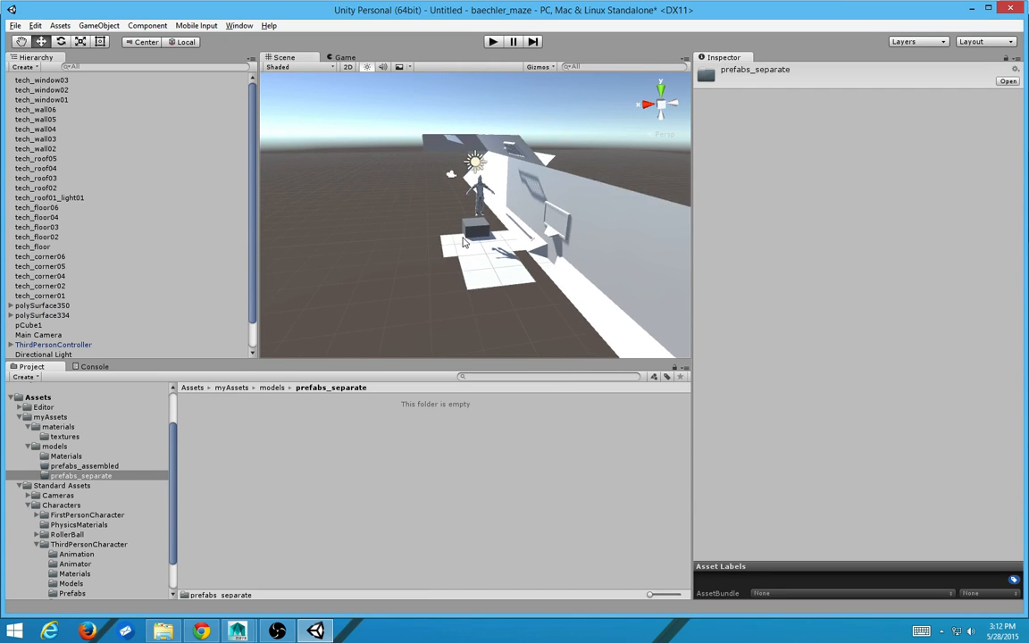
left_click(35, 207)
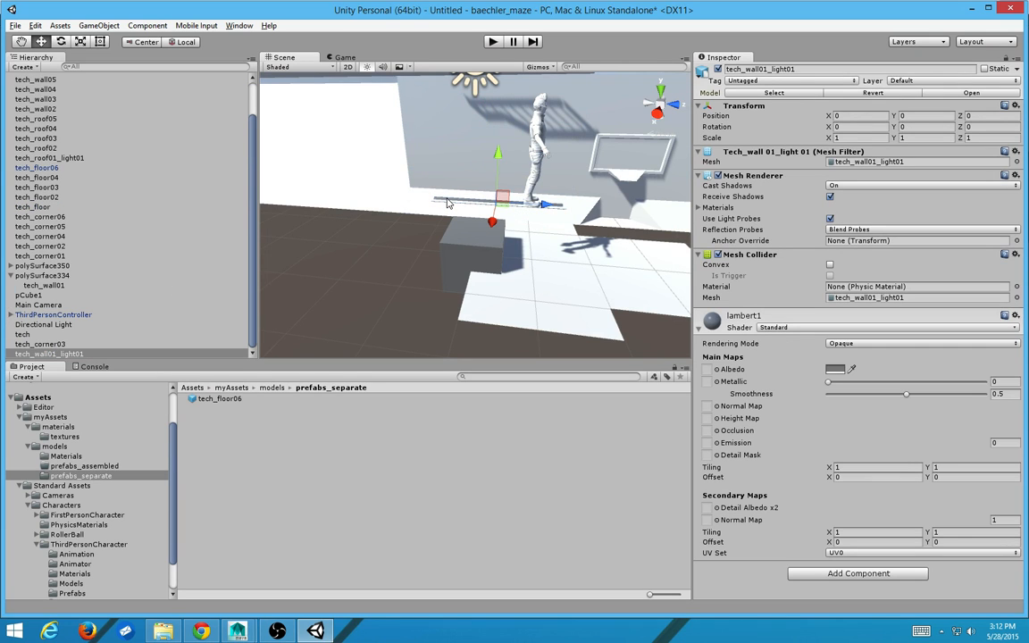
Step: Make polySurface334 a prefab in prefabs_separate and begin renaming it
left_click(22, 335)
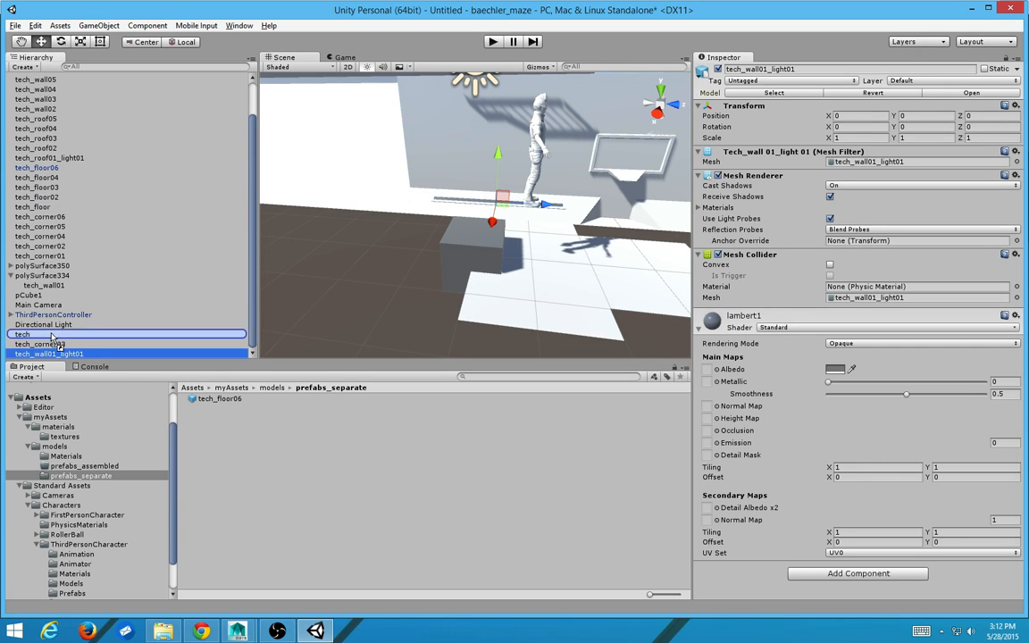
left_click(39, 275)
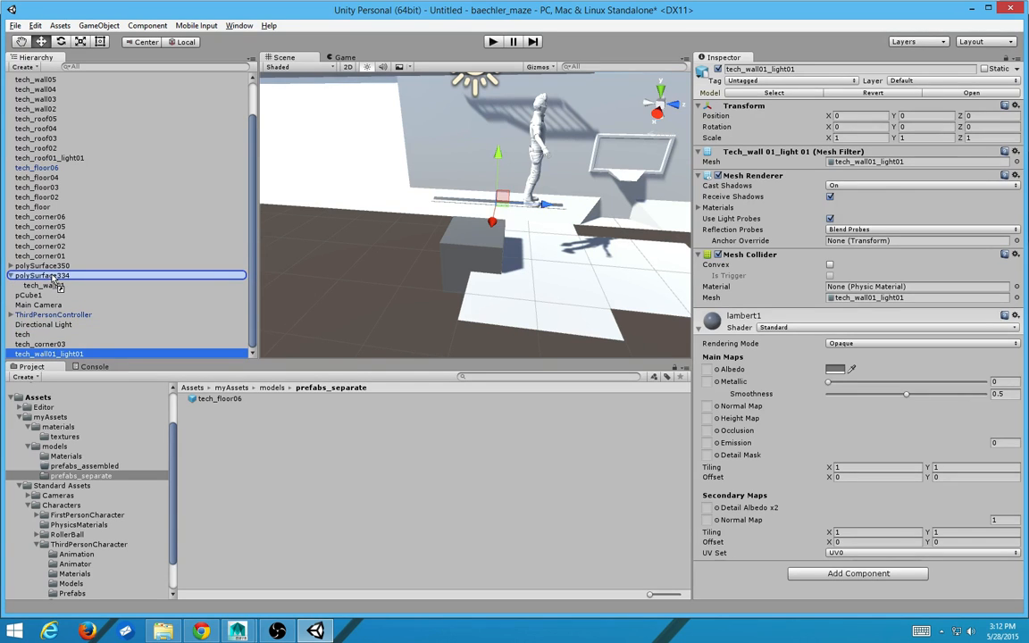
left_click(43, 275)
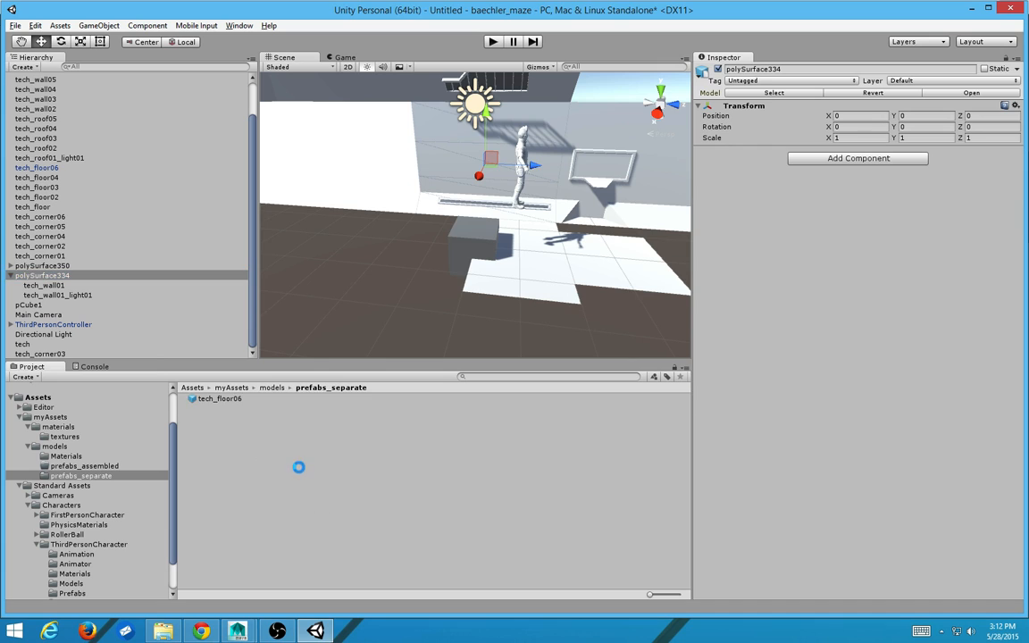
left_click(225, 399)
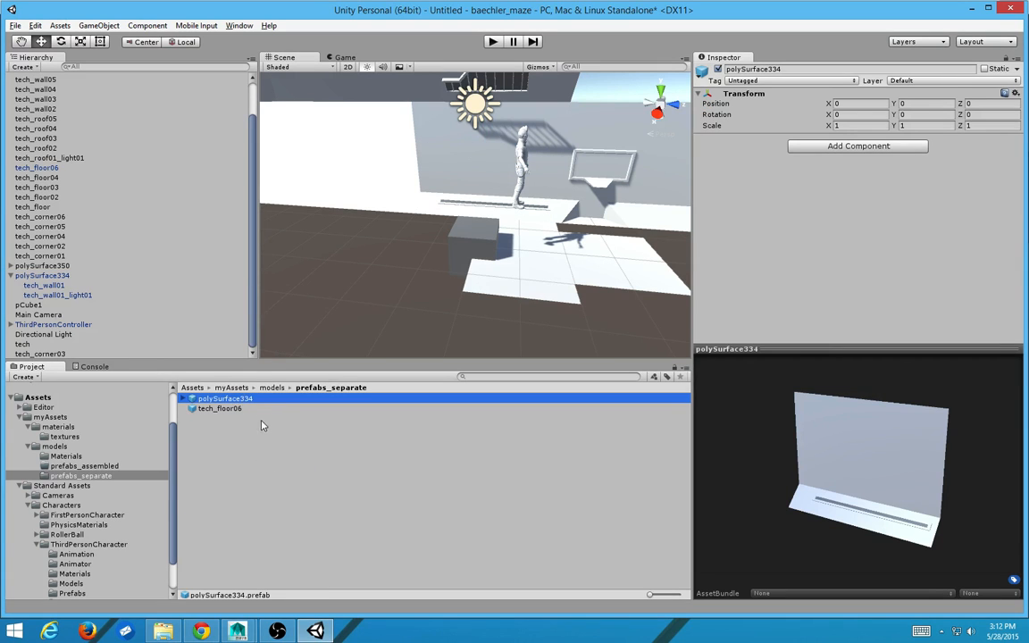
double_click(225, 399)
type("tech_floor")
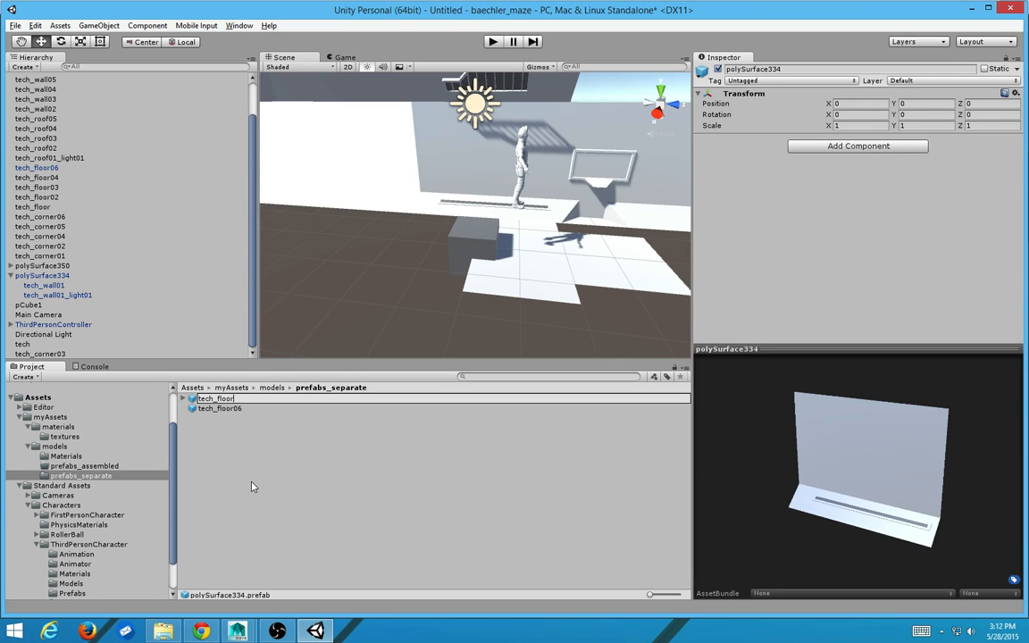
Step: Rename the prefabs so the folder holds tech_floor01 and tech_wall01
left_click(220, 407)
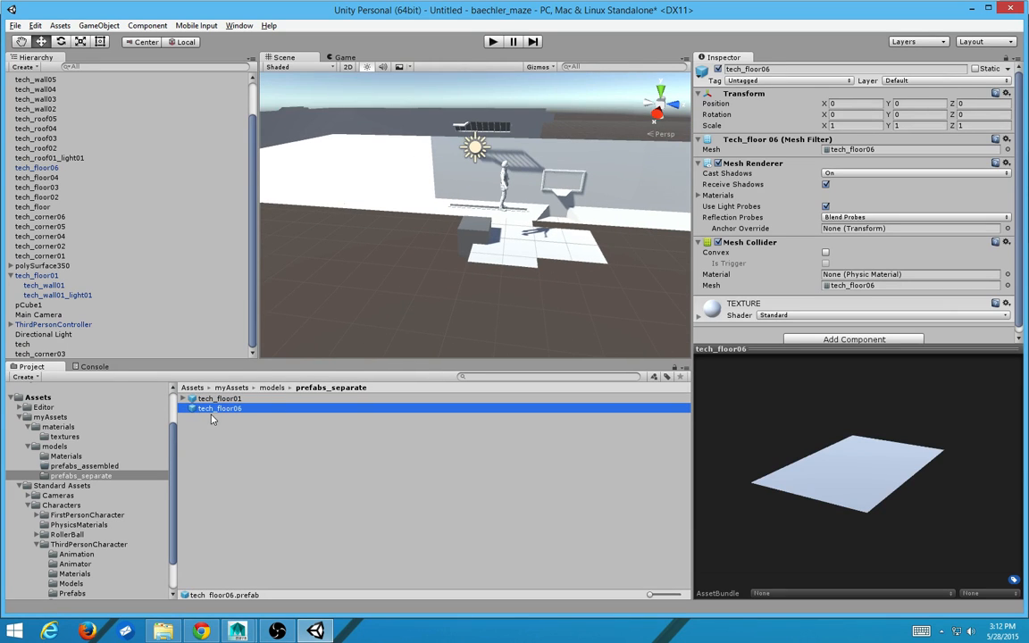
left_click(220, 398)
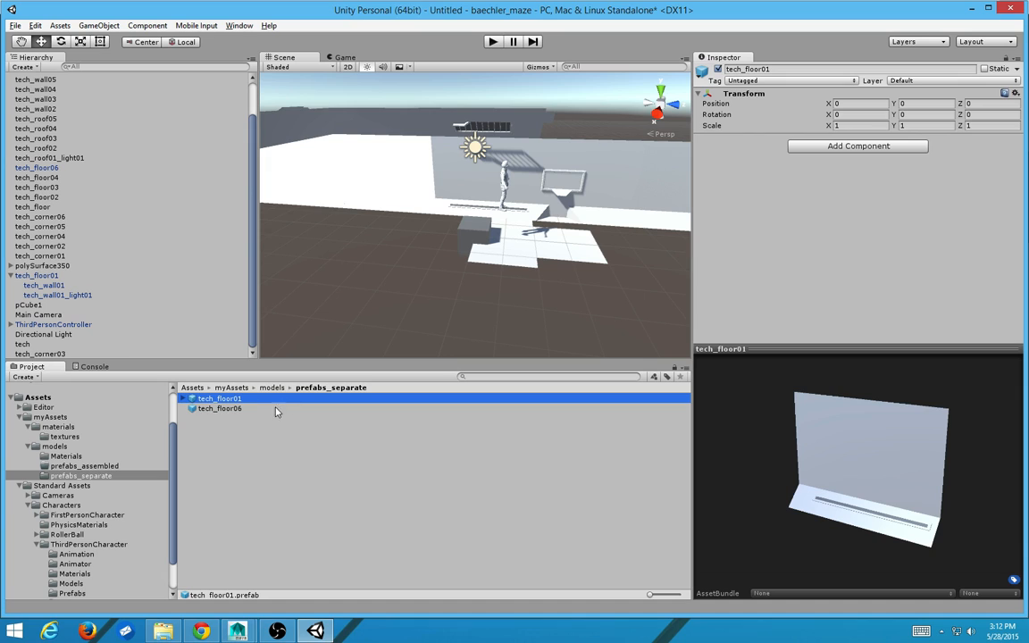
double_click(217, 398)
type("wall")
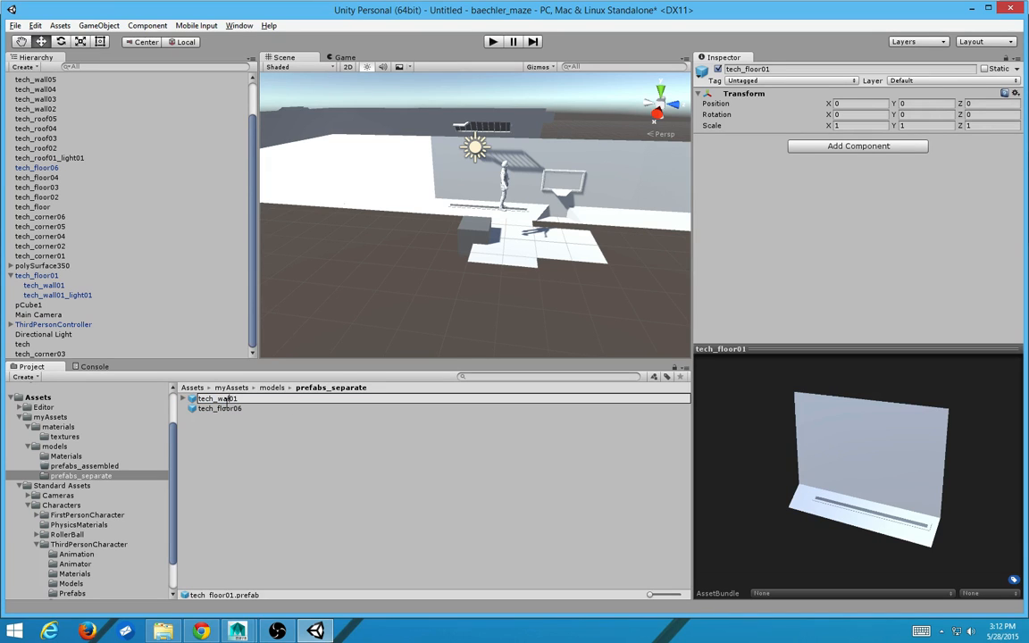
left_click(218, 399)
type("1")
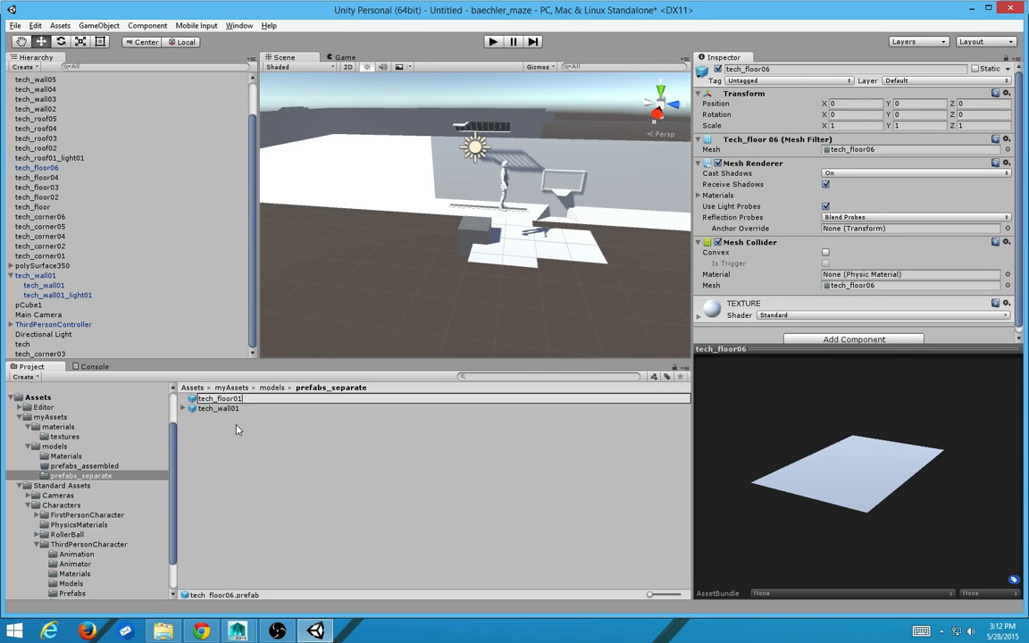
left_click(218, 398)
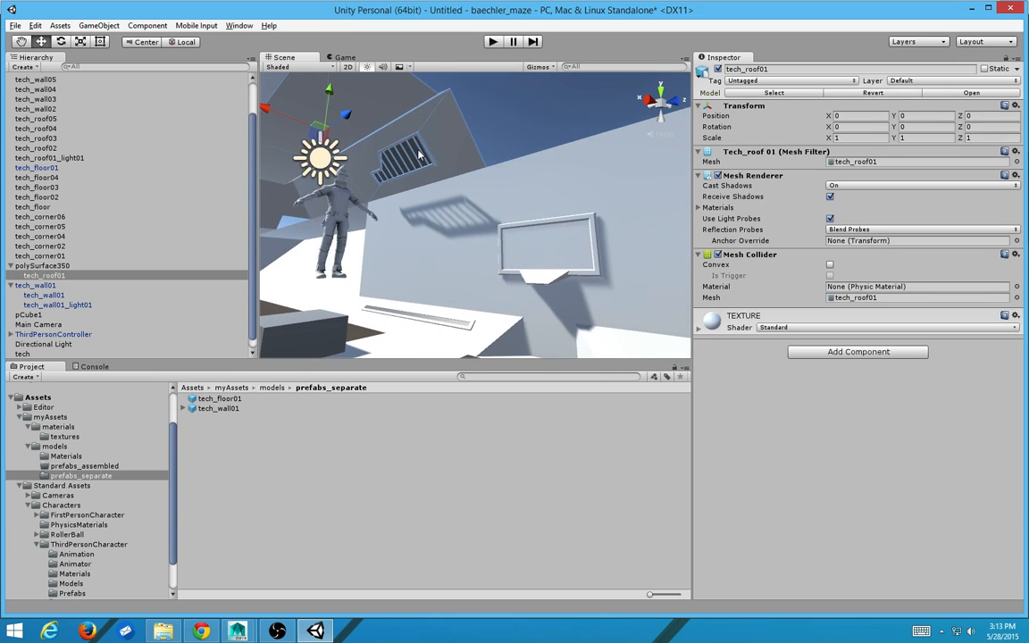
Step: Store the roof piece as a third prefab, tech_roof01, in prefabs_separate
left_click(43, 275)
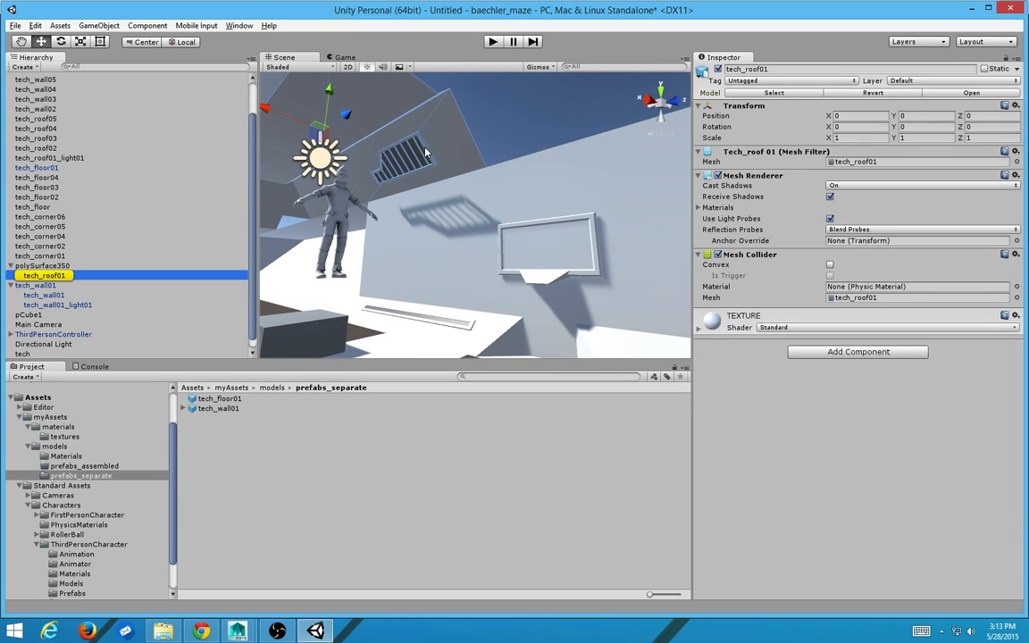
left_click(50, 157)
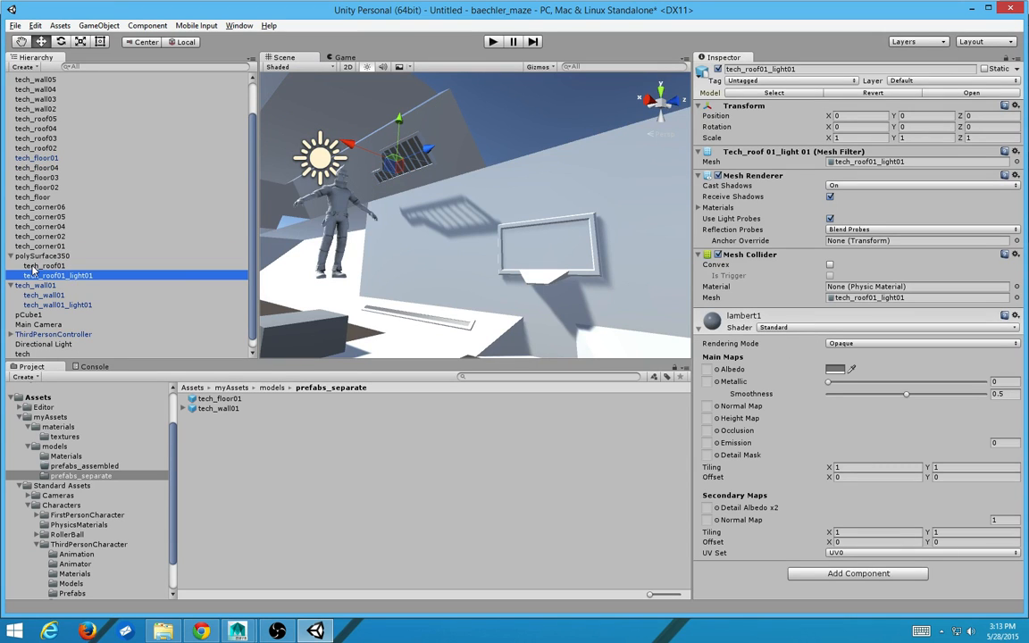
left_click(226, 398)
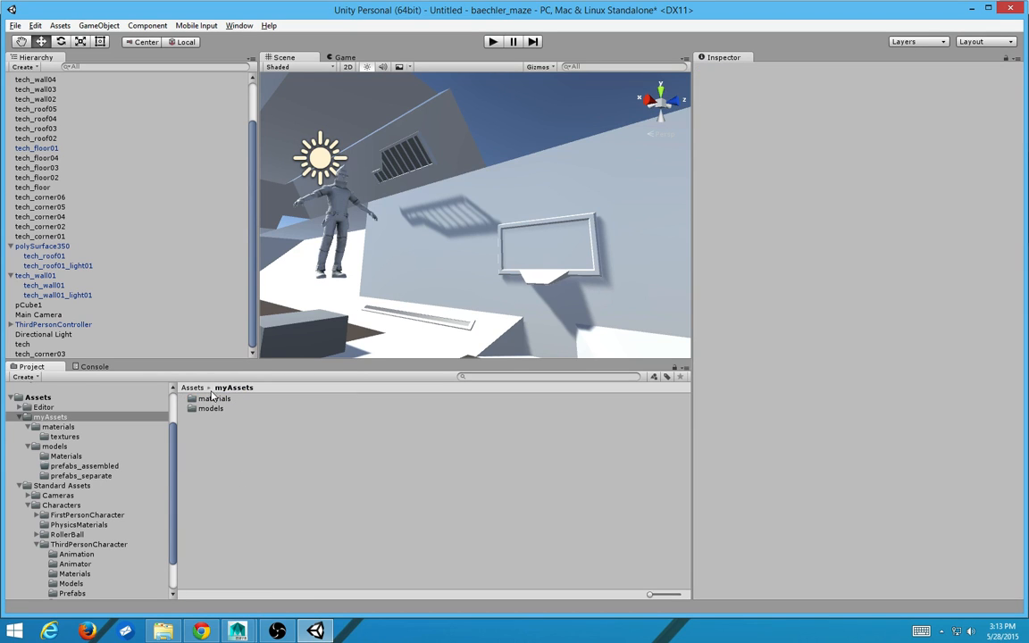
double_click(211, 407)
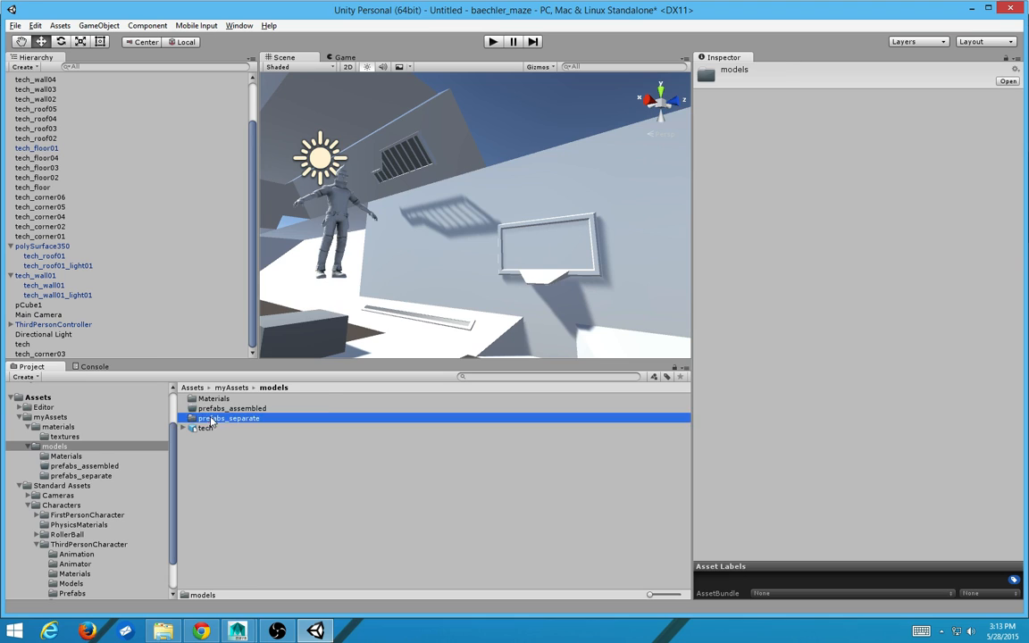
double_click(229, 419)
type("tech_roo")
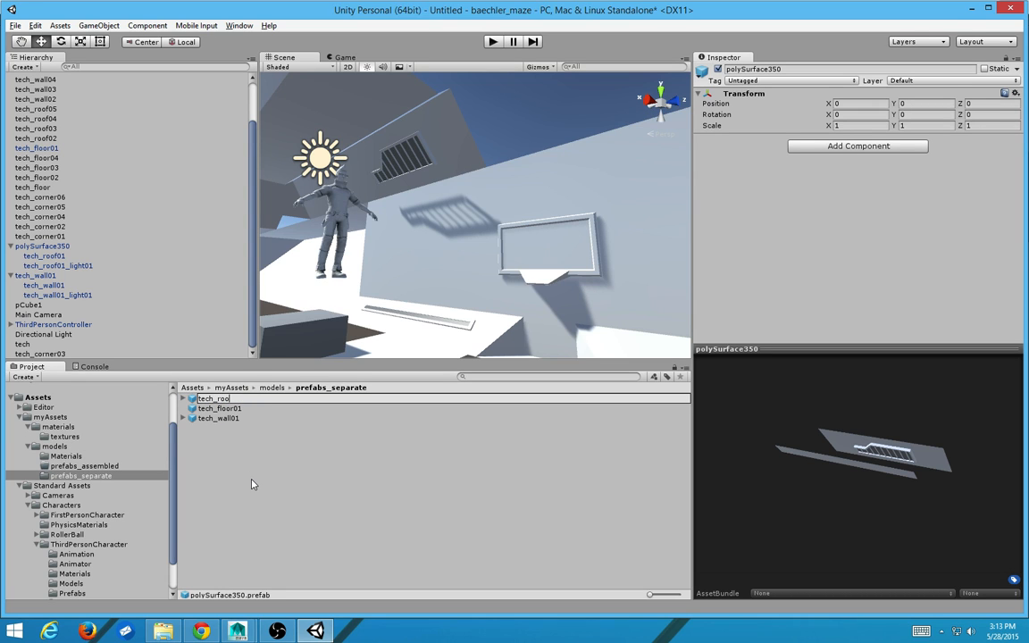
left_click(218, 407)
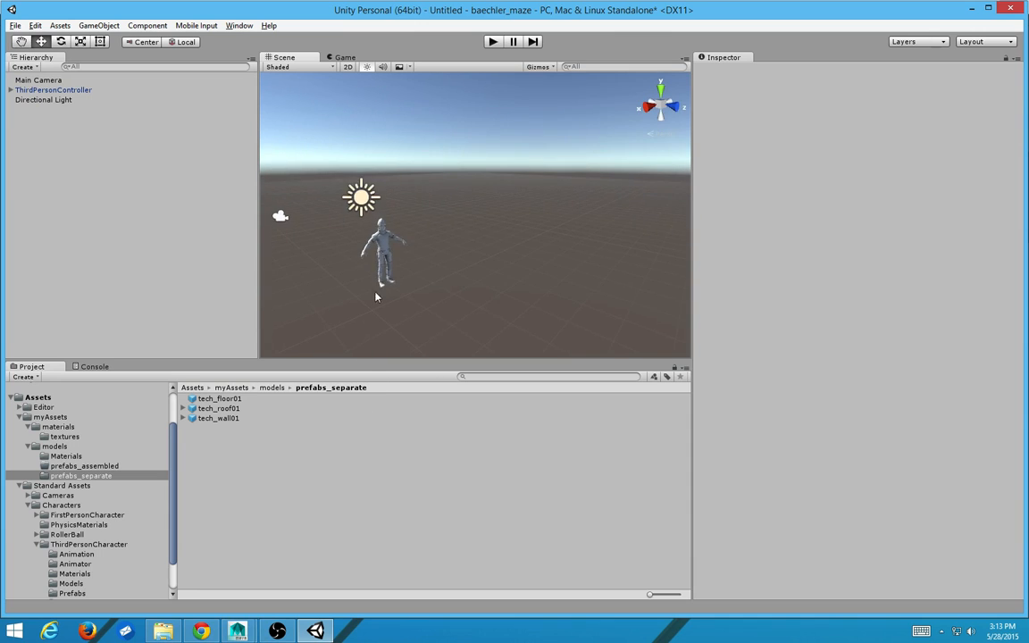
Step: Place floor, wall and roof prefab instances into a new scene forming a tunnel section
left_click(218, 407)
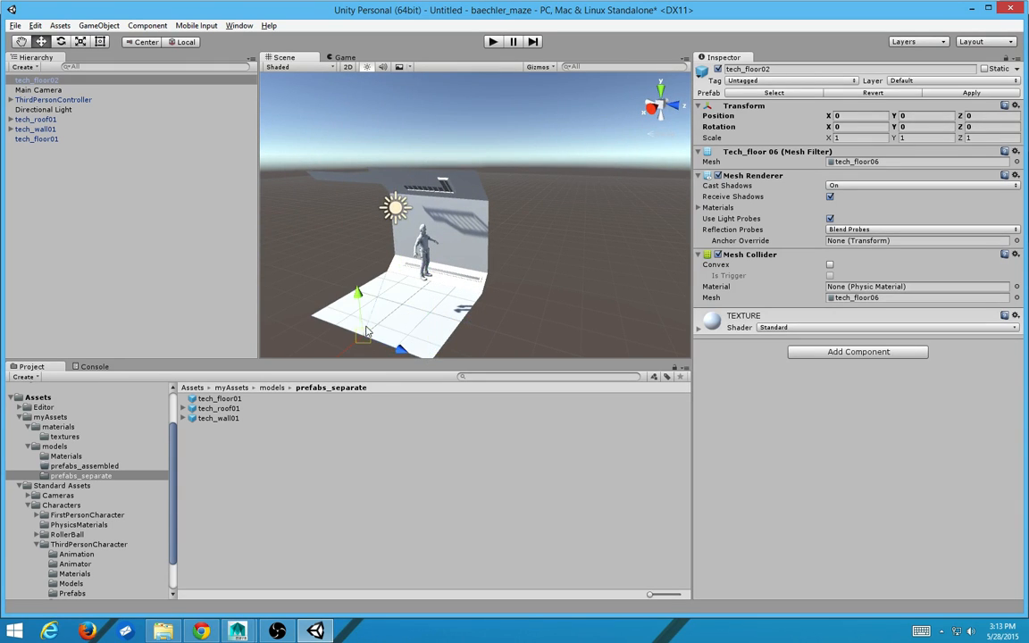
left_click(36, 129)
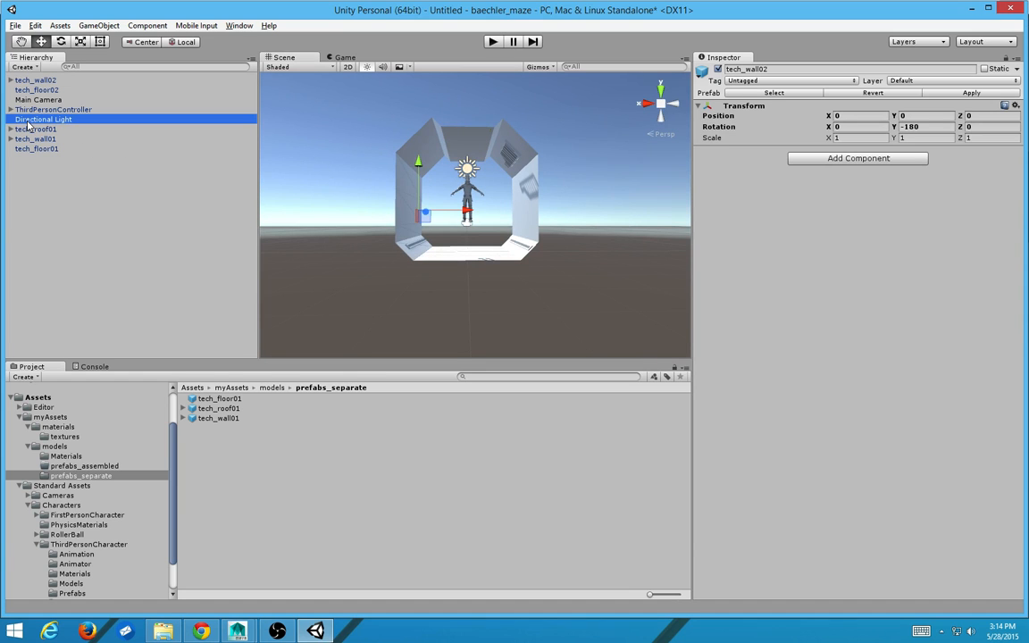
Step: List all project materials and apply the shiny material to a tunnel piece
left_click(43, 117)
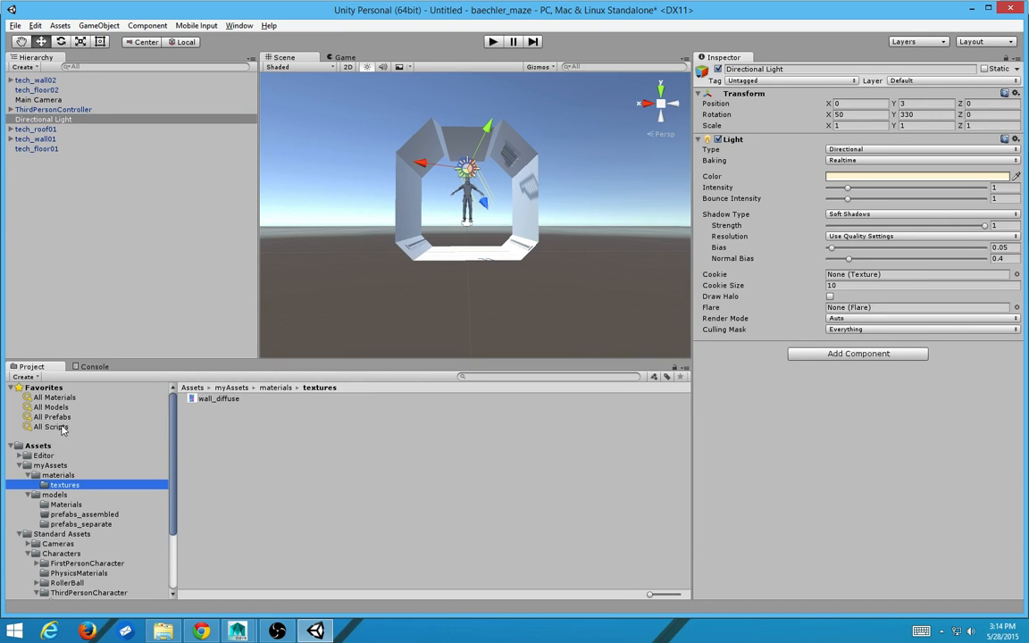
left_click(54, 396)
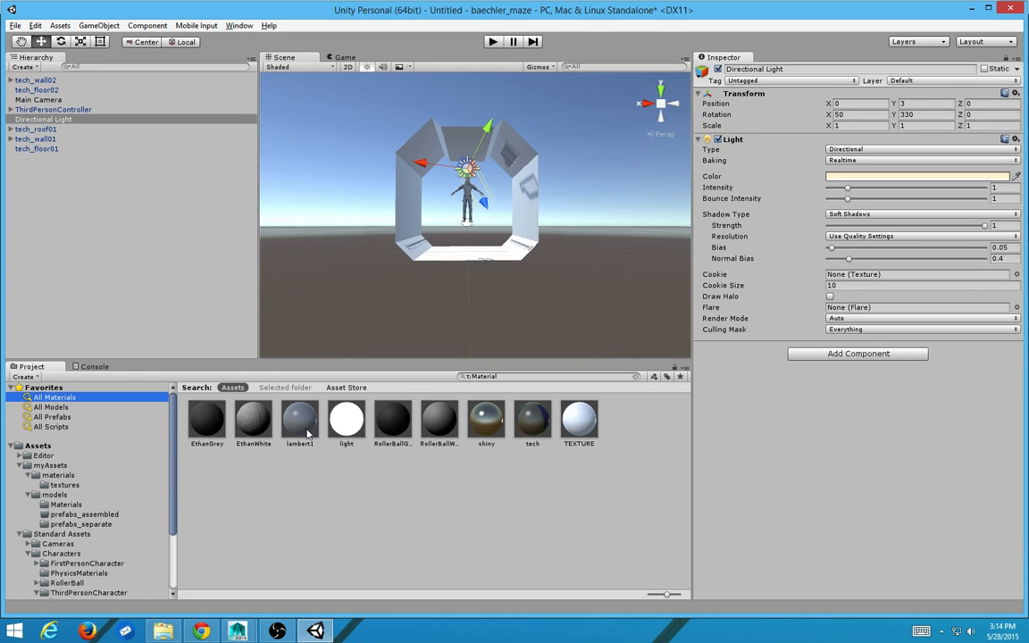
left_click(486, 420)
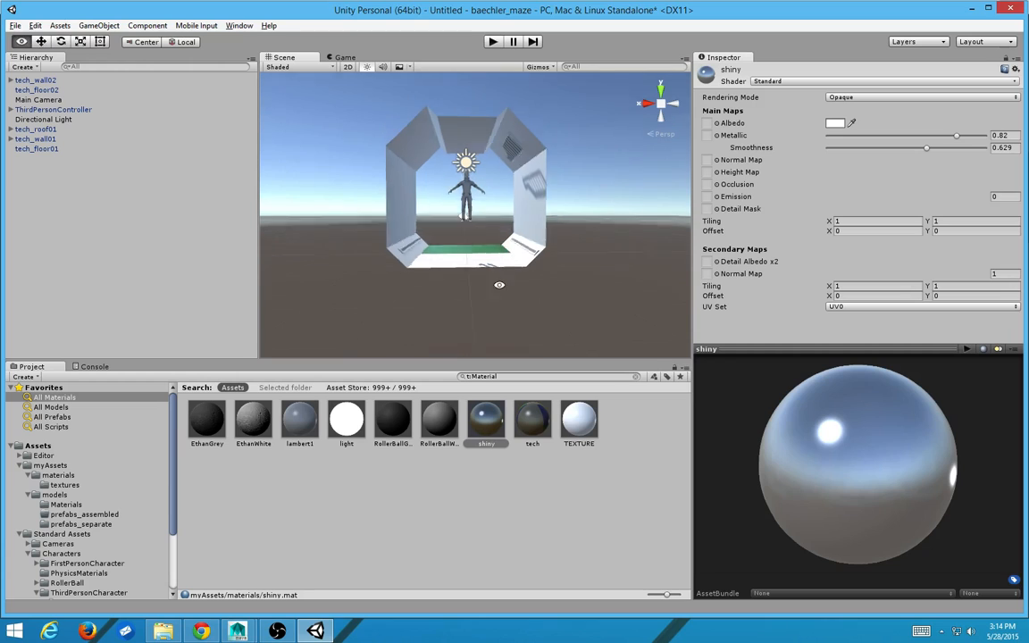
left_click_drag(500, 286, 486, 325)
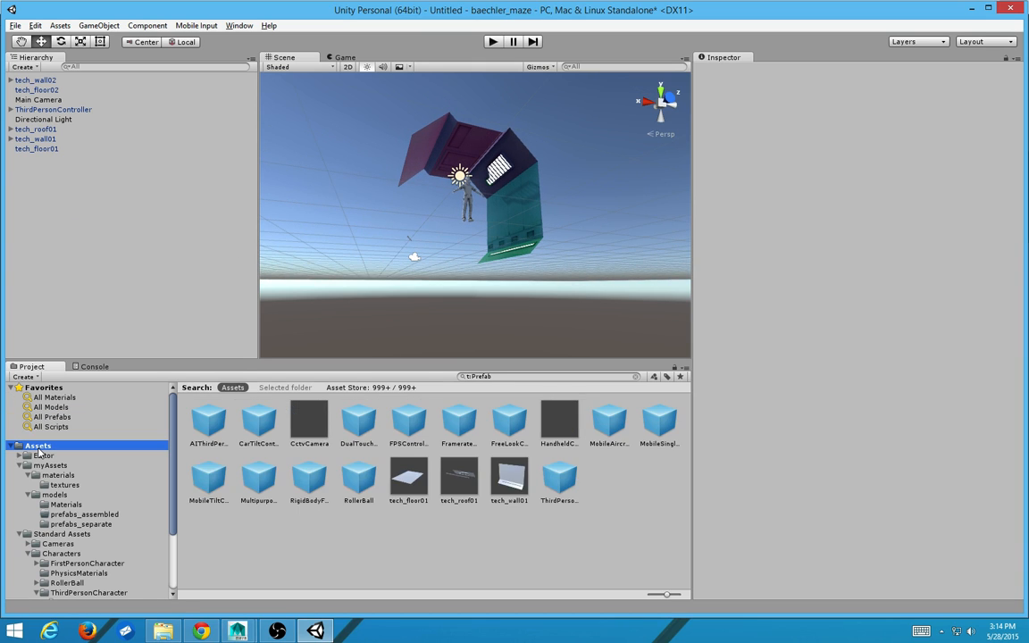
Step: Select tech.fbx in myAssets/models to view its import settings
left_click(50, 465)
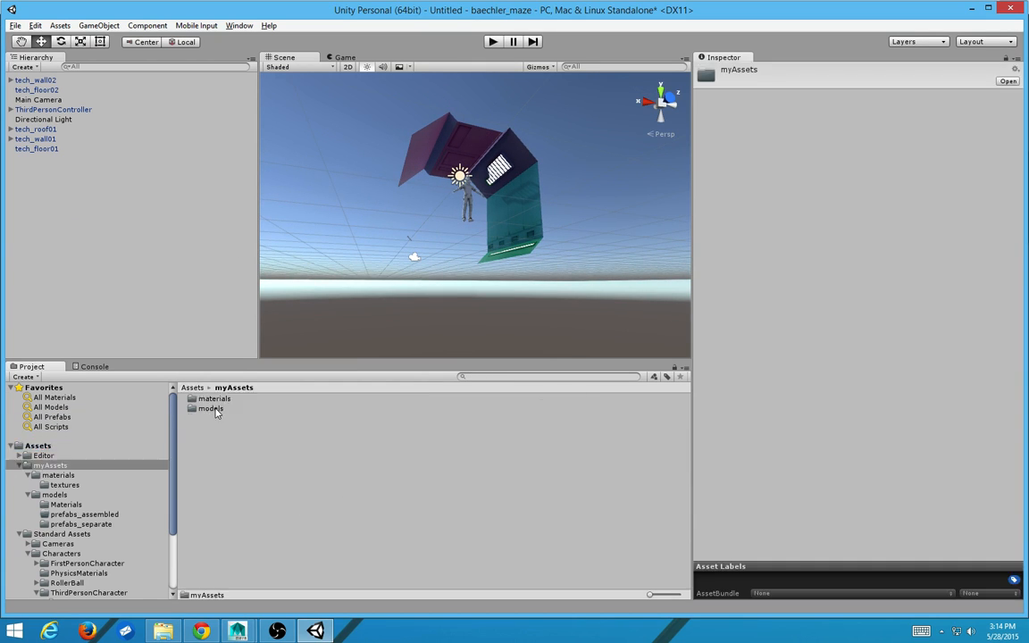
double_click(211, 407)
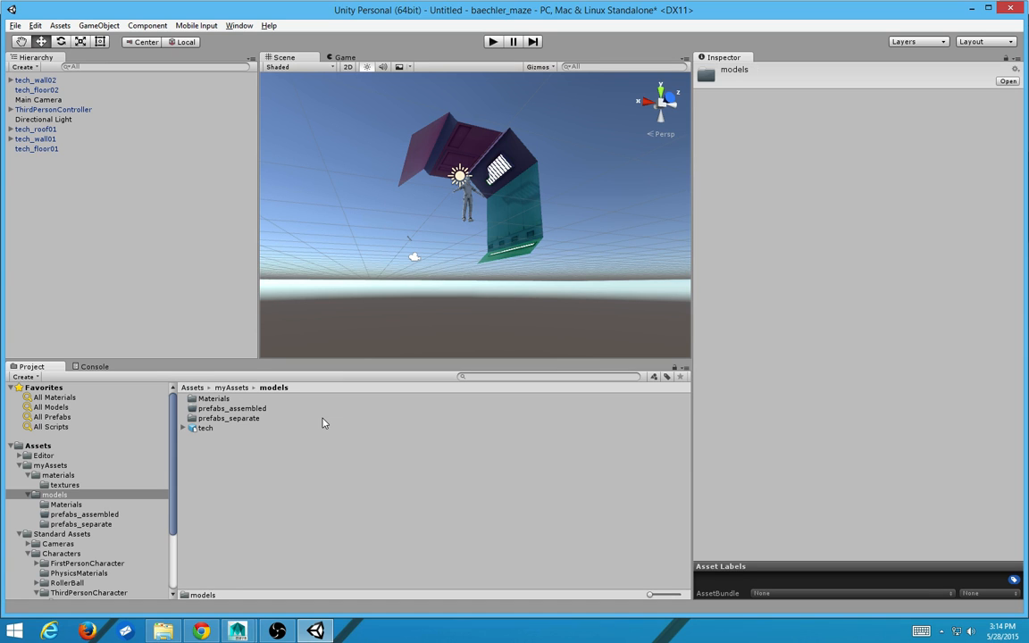
left_click(205, 429)
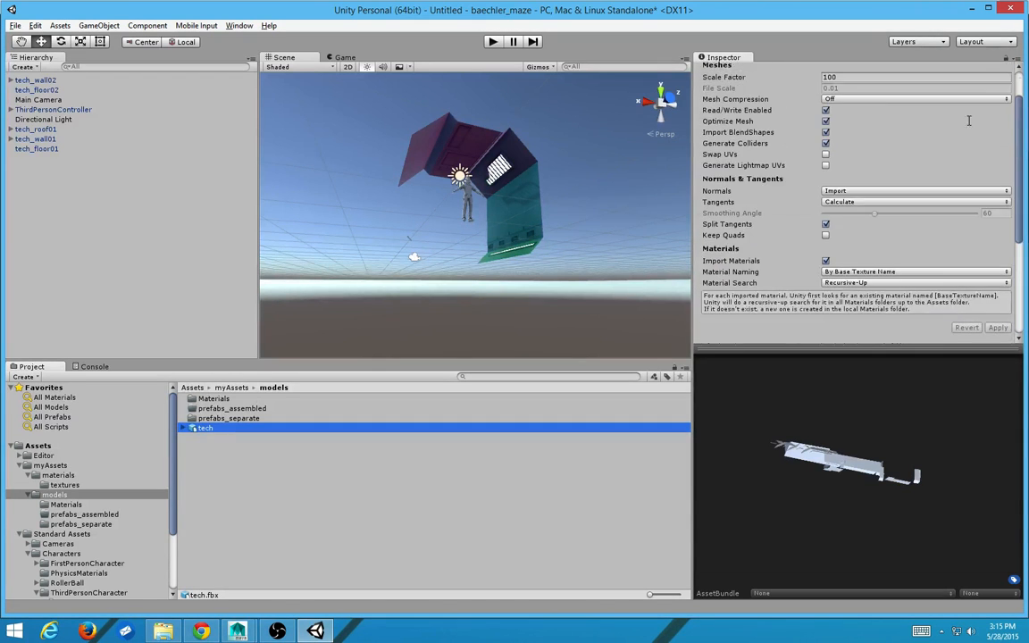
left_click(35, 139)
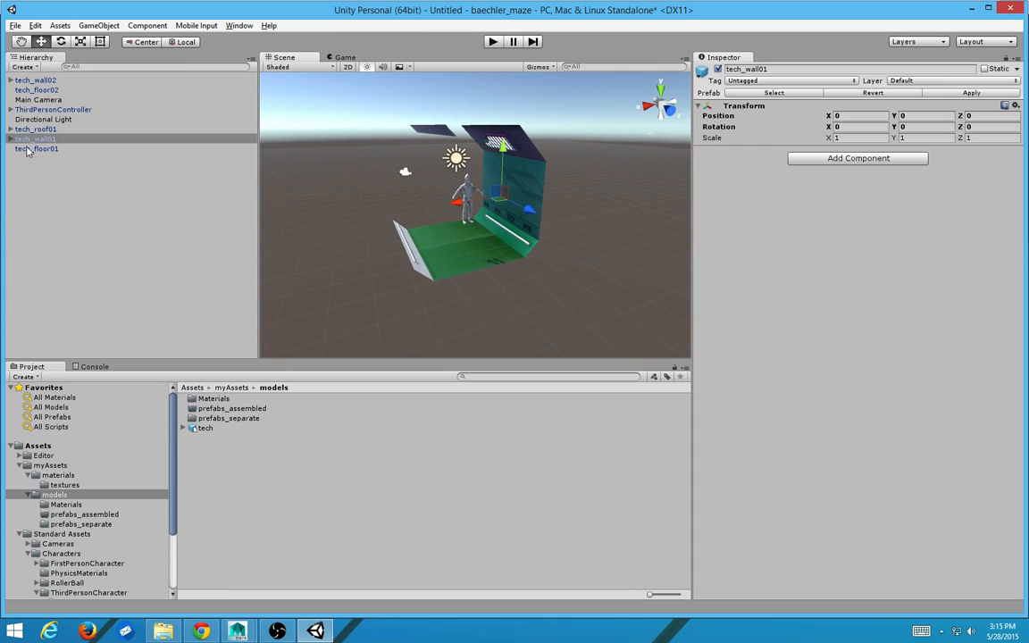
Step: Create an empty GameObject and name it hall_1x1_straight
left_click(36, 149)
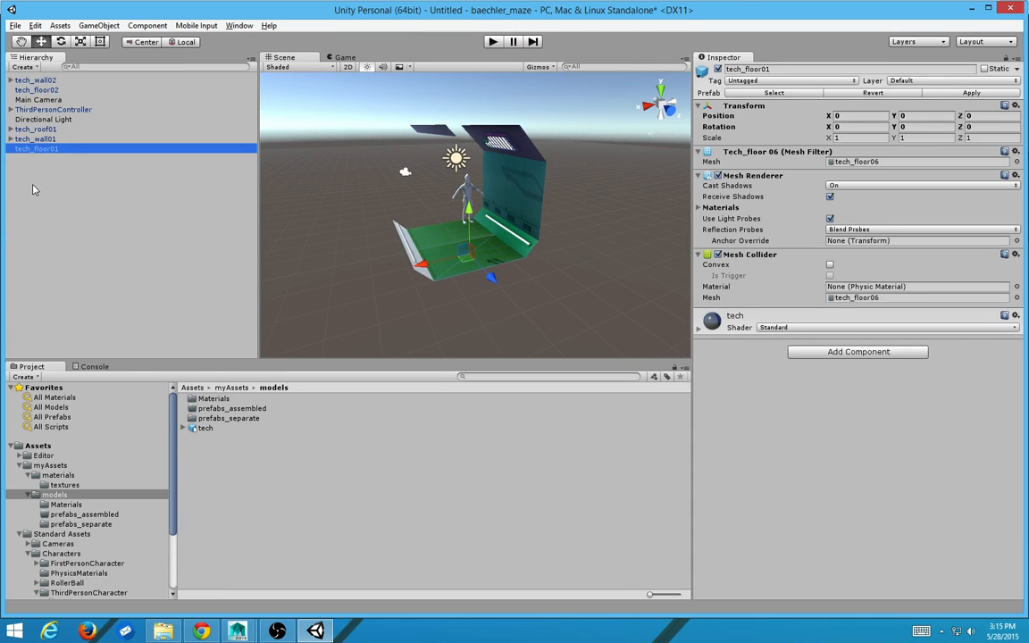
left_click(115, 211)
type("wall_1x1_straight")
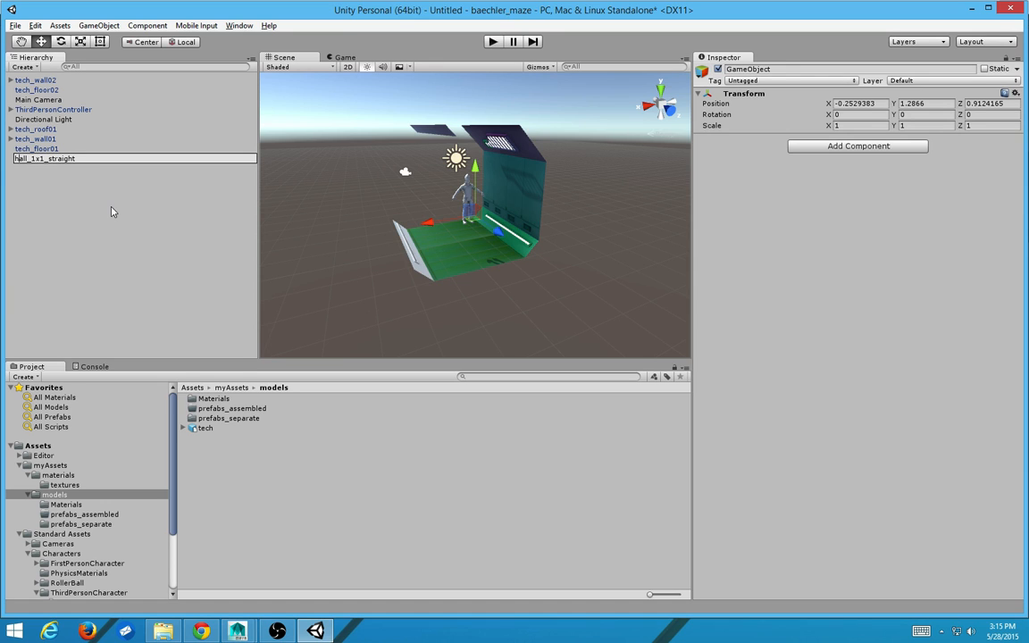
left_click(37, 148)
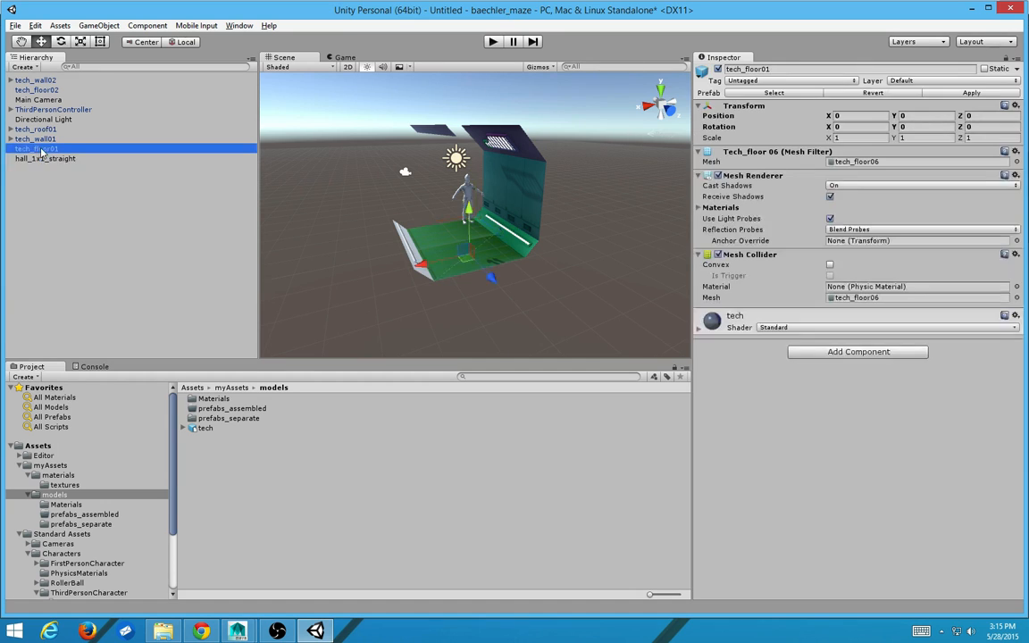
Step: Select all five tunnel pieces and nest them under hall_1x1_straight
left_click(36, 140)
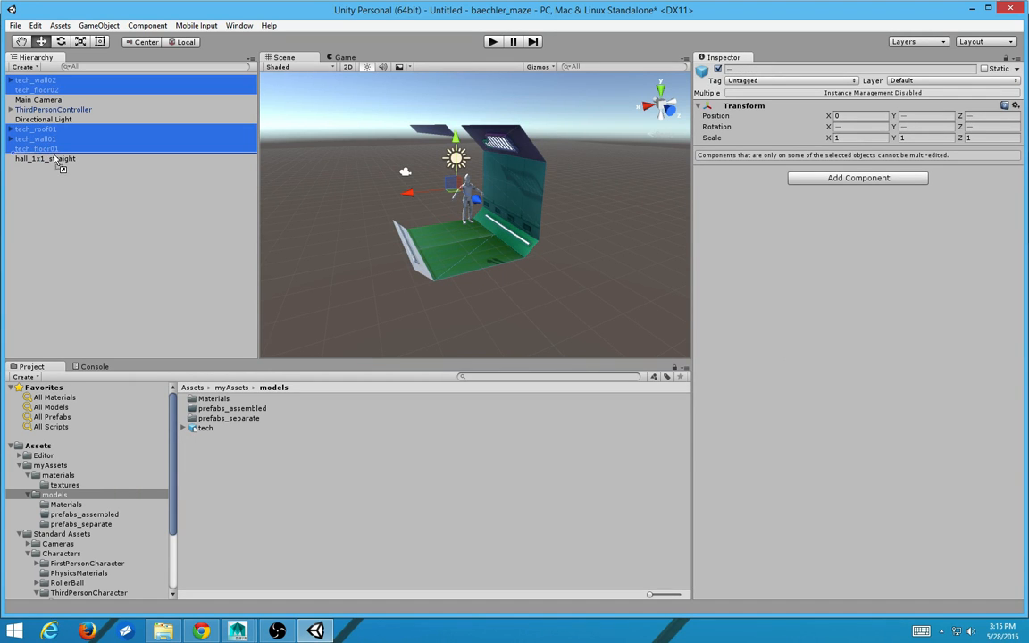
left_click(45, 157)
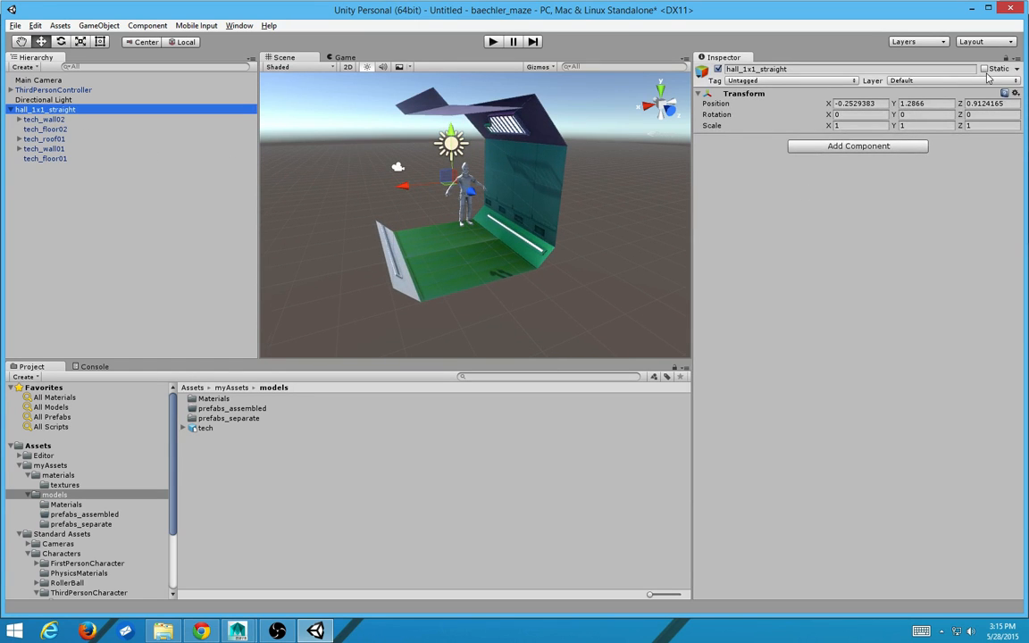
left_click(985, 68)
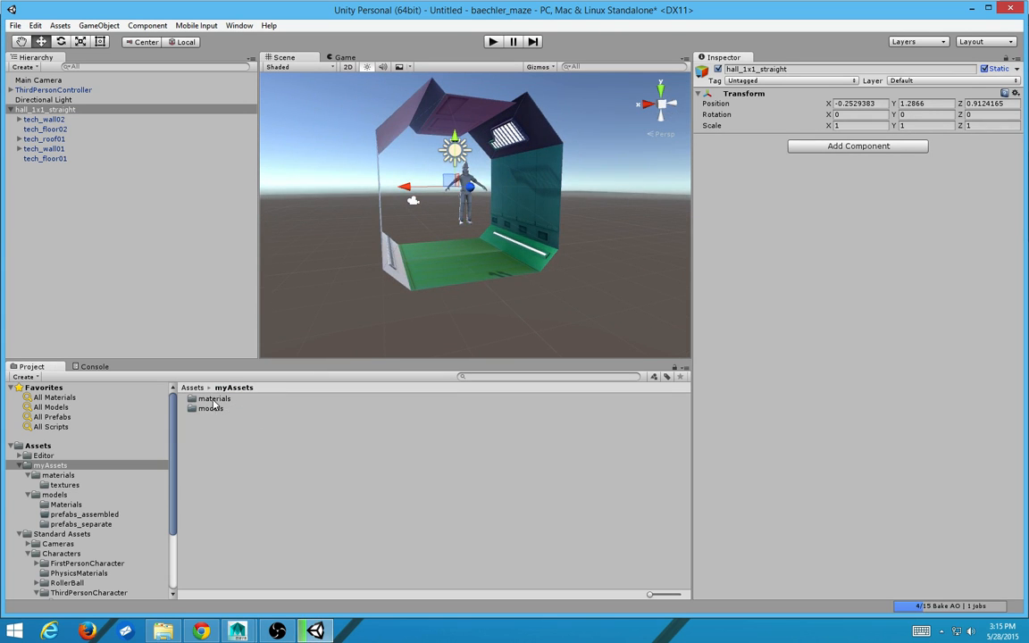
Step: Save hall_1x1_straight as a prefab in the prefabs_assembled folder
double_click(211, 407)
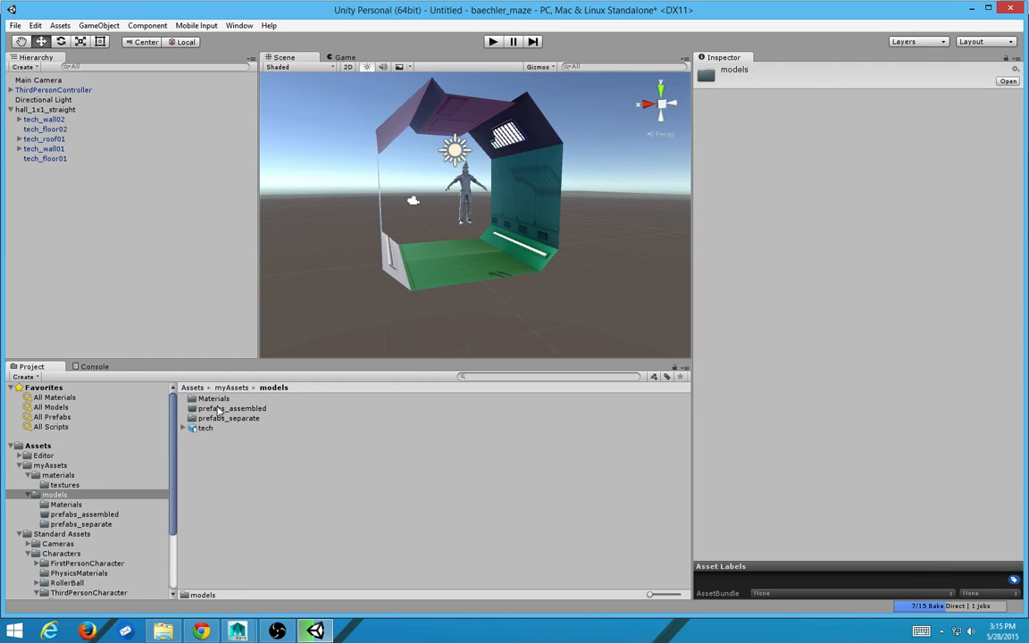
double_click(232, 407)
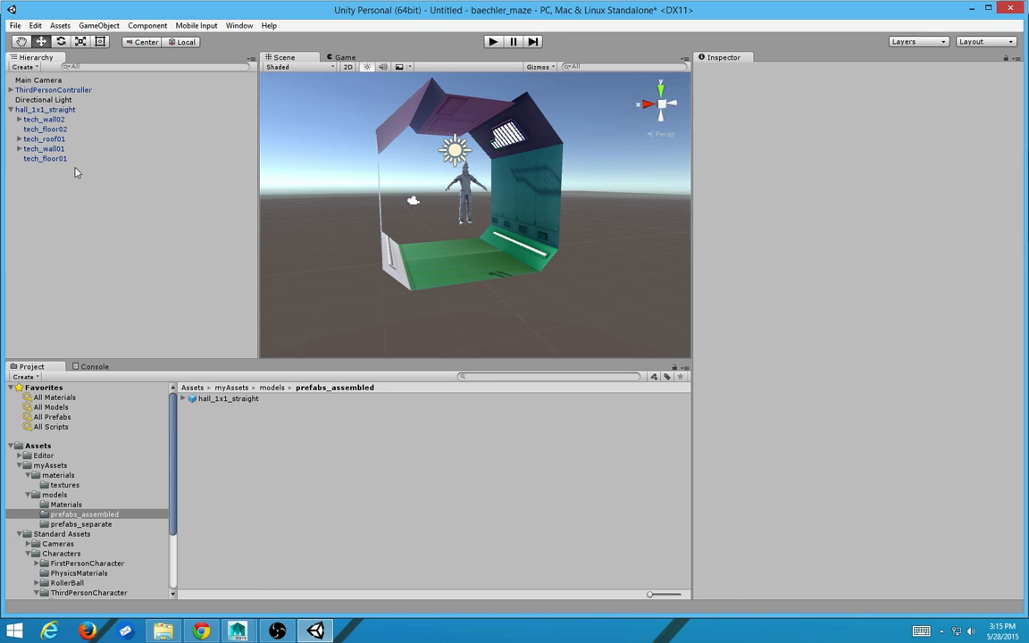
left_click(46, 109)
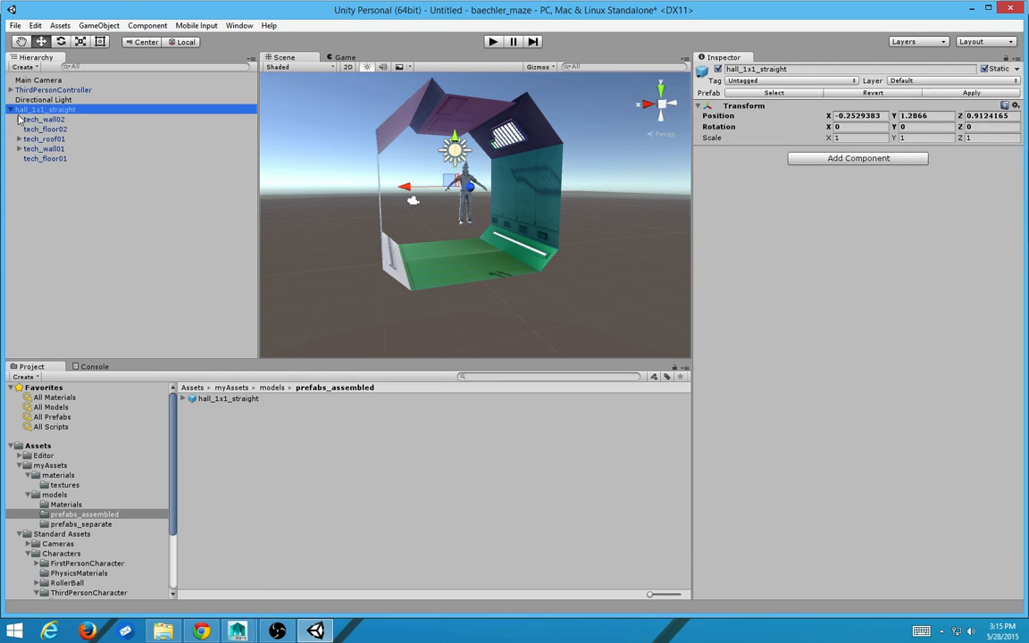
left_click(9, 109)
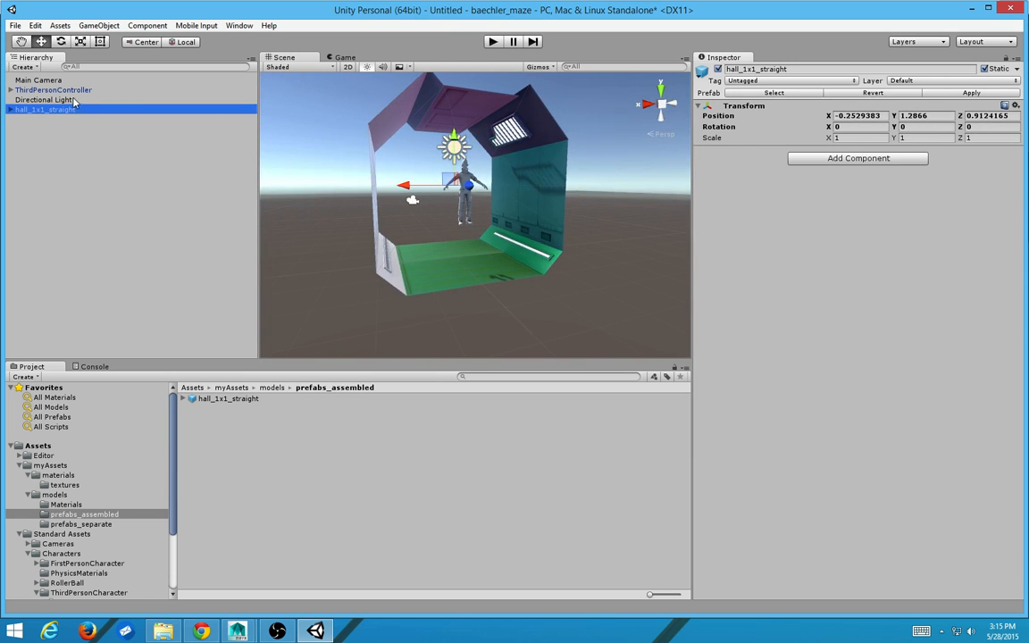
Step: Collapse the hall_1x1_straight group in the Hierarchy
left_click(43, 100)
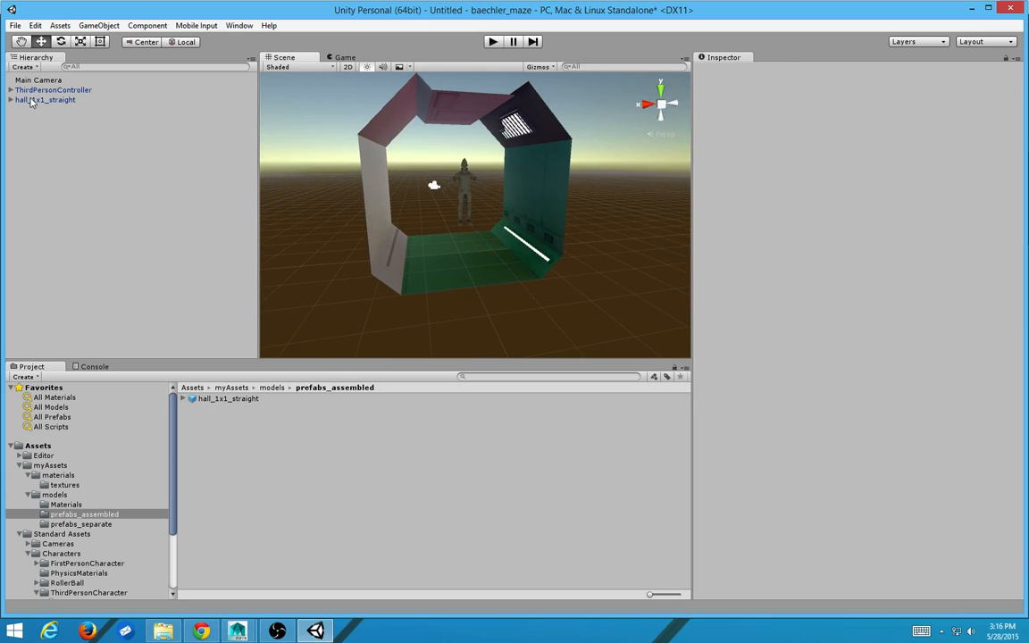
left_click(45, 100)
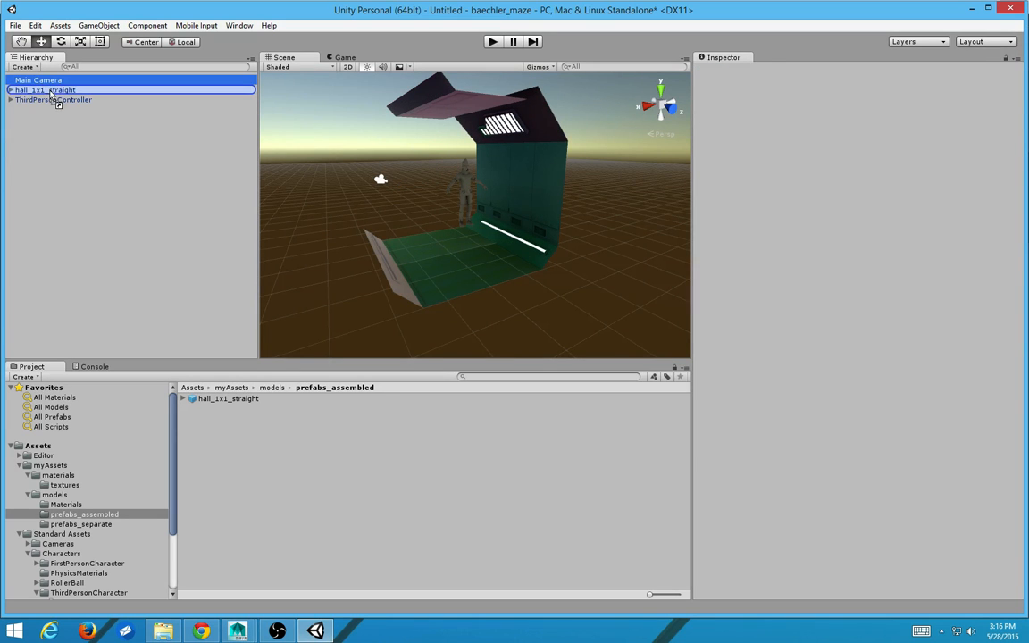
Step: Move and rotate the Main Camera to sit behind the character facing it
left_click(46, 139)
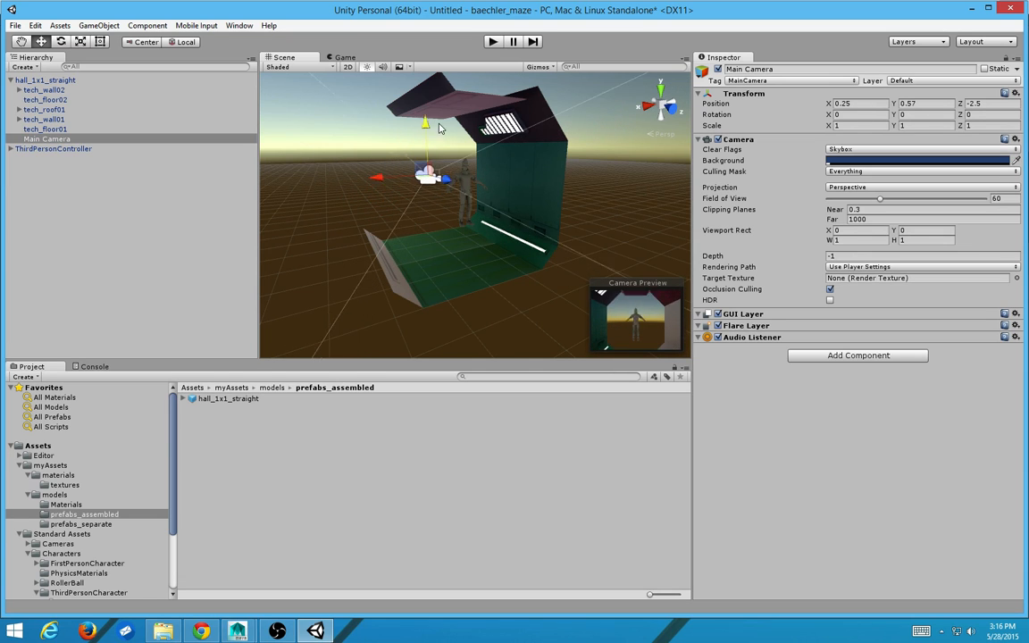
left_click_drag(425, 121, 423, 96)
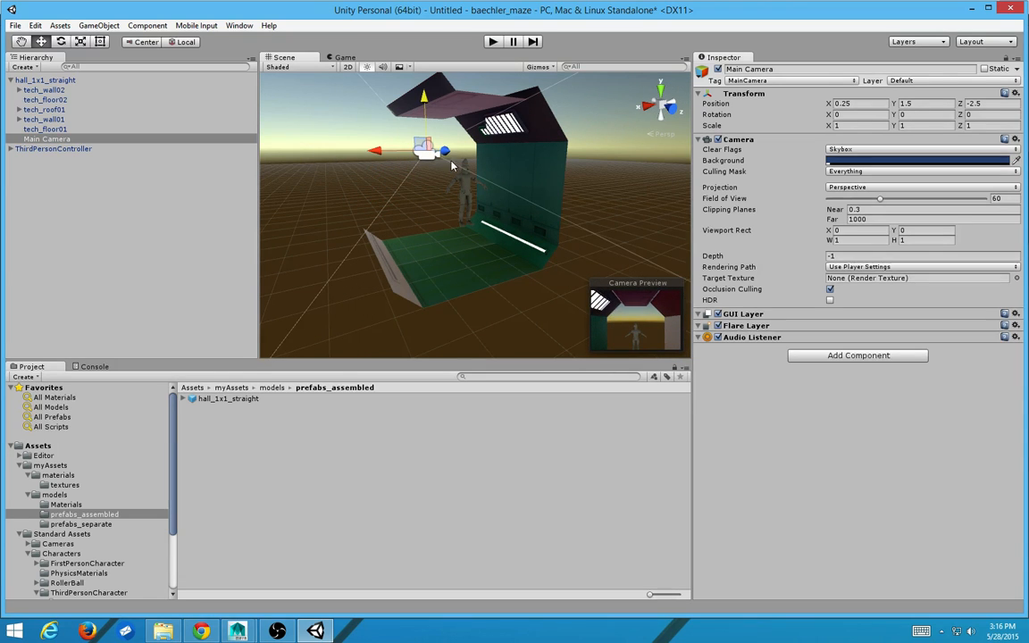
left_click_drag(429, 146, 438, 164)
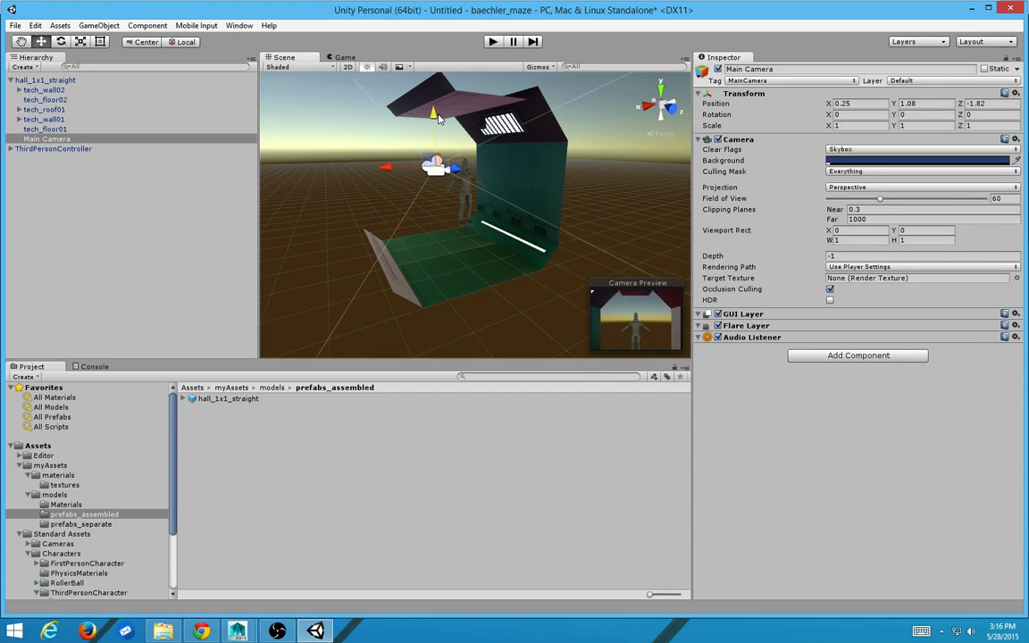
left_click_drag(438, 121, 438, 179)
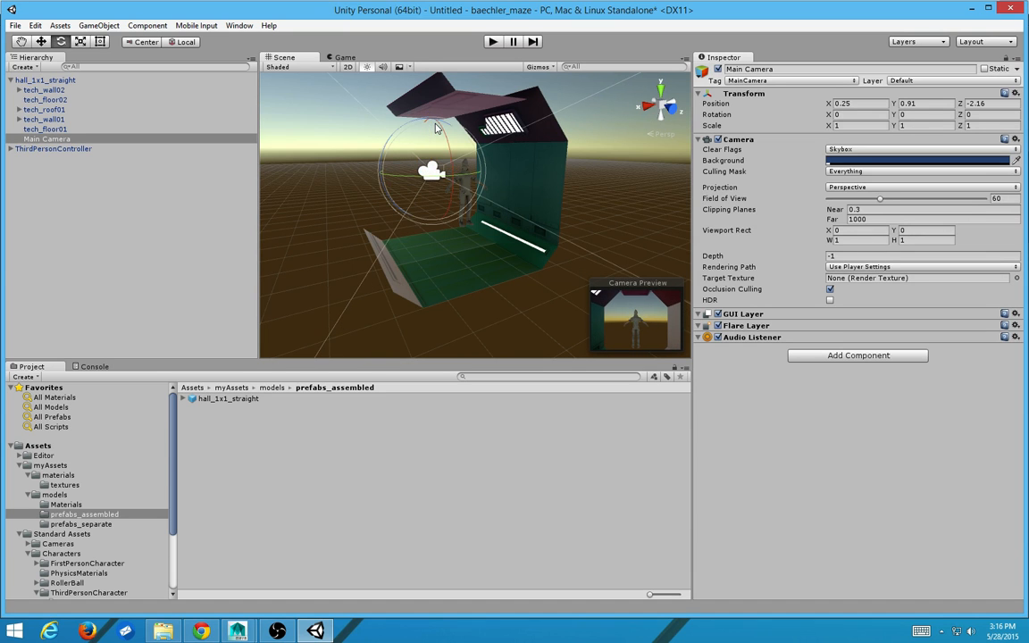
left_click_drag(438, 129, 450, 161)
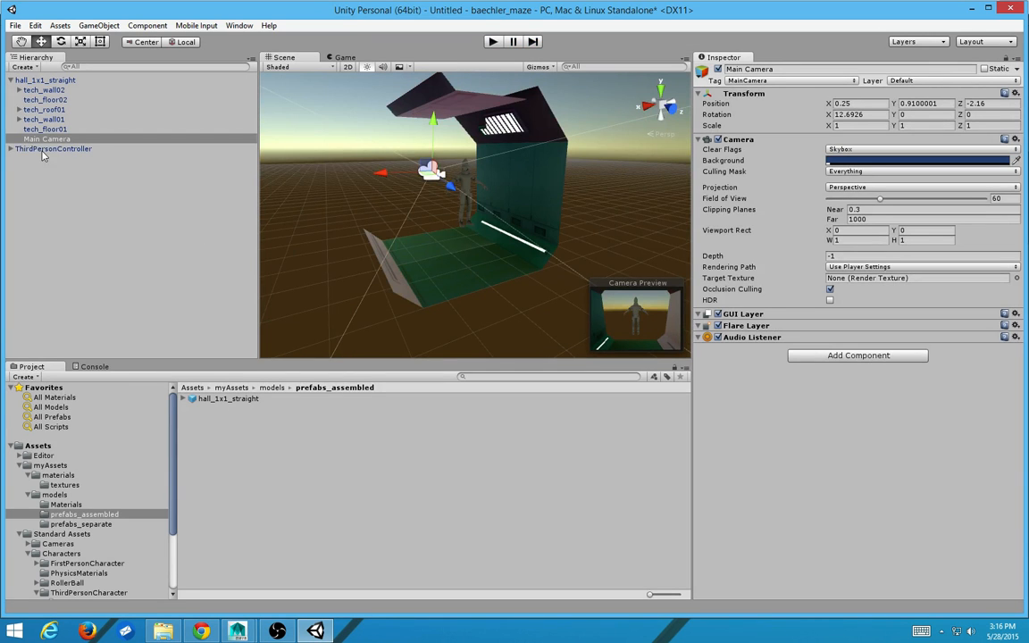
Step: Nest the camera under ThirdPersonController and verify the behind view in Play mode
left_click(11, 148)
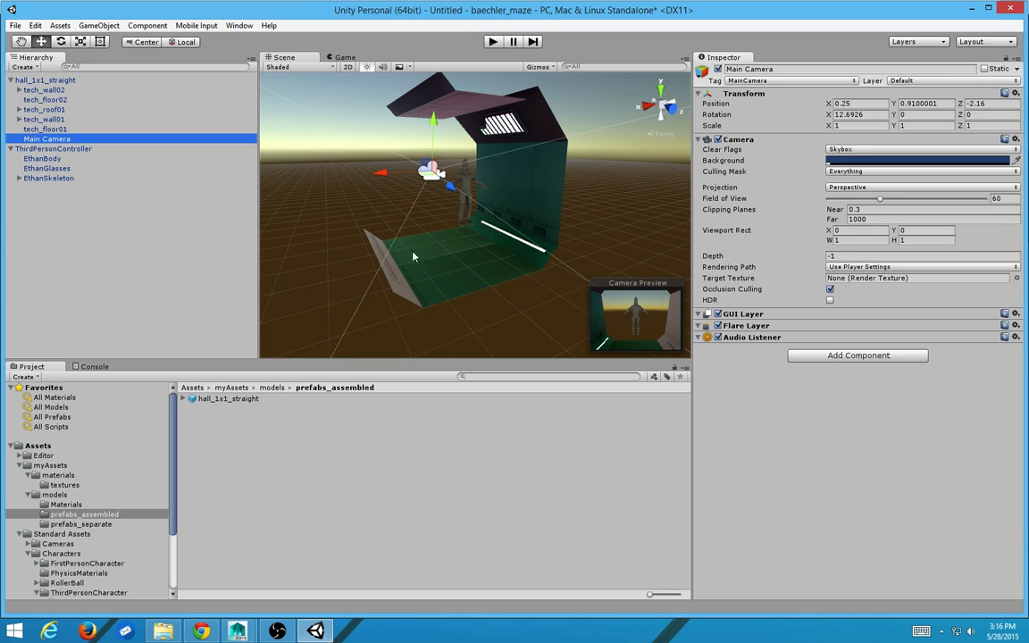
mouse_move(379, 134)
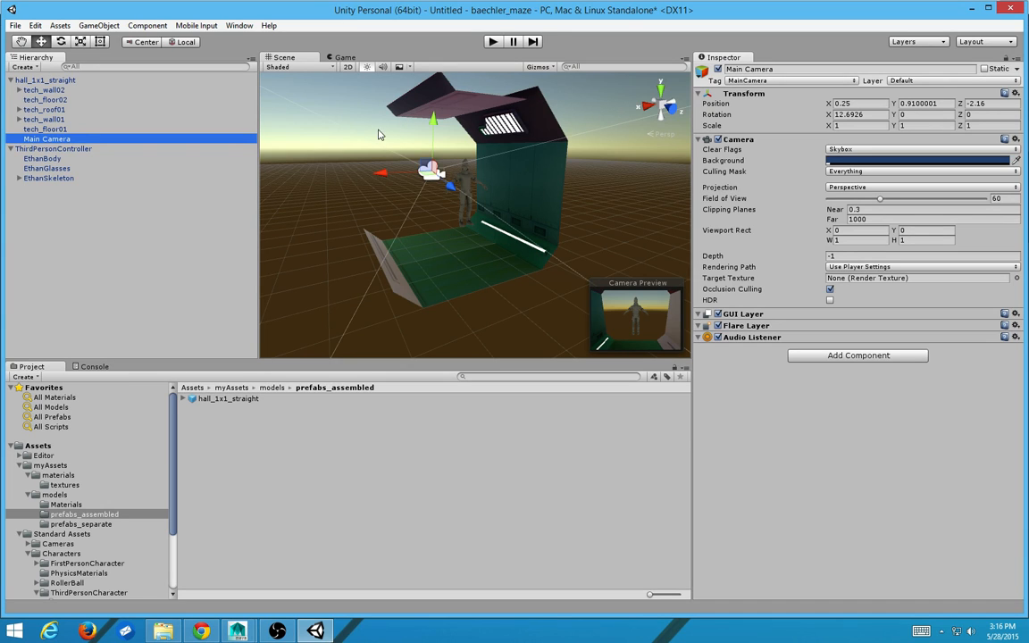
mouse_move(413, 54)
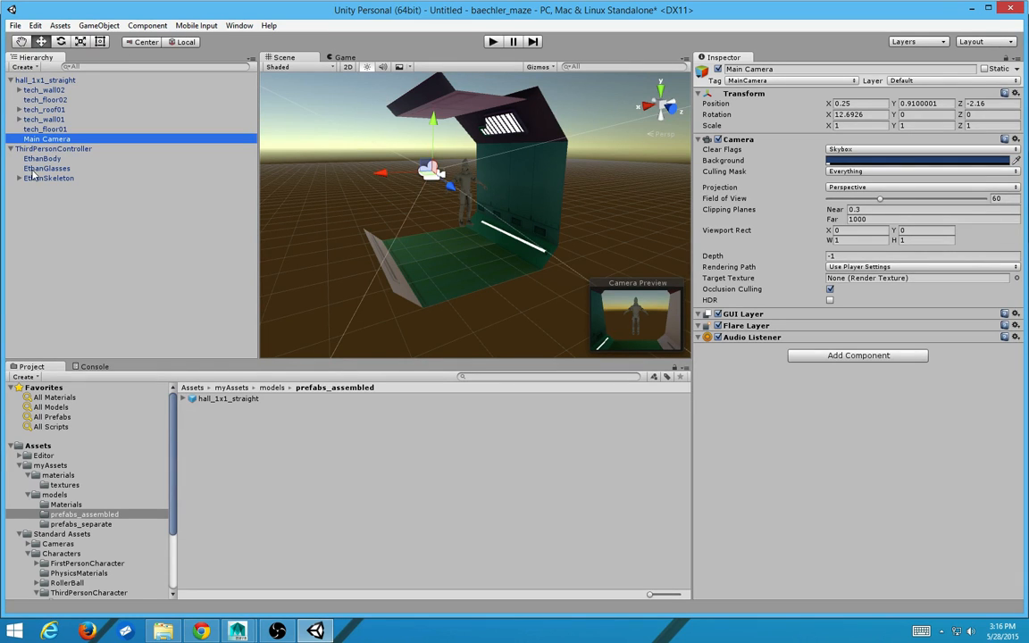
left_click(57, 149)
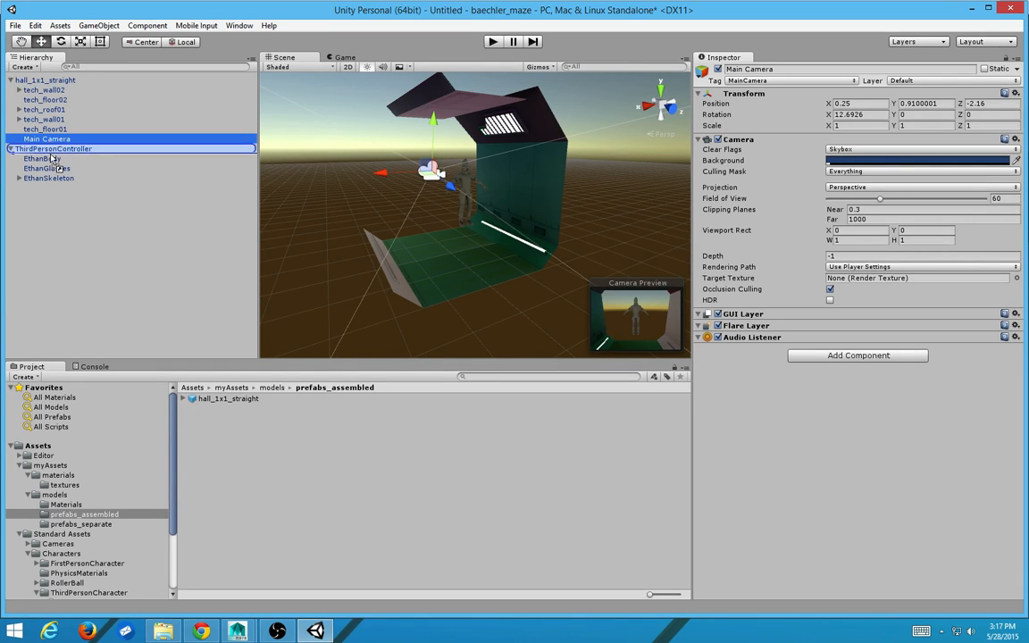
left_click(47, 179)
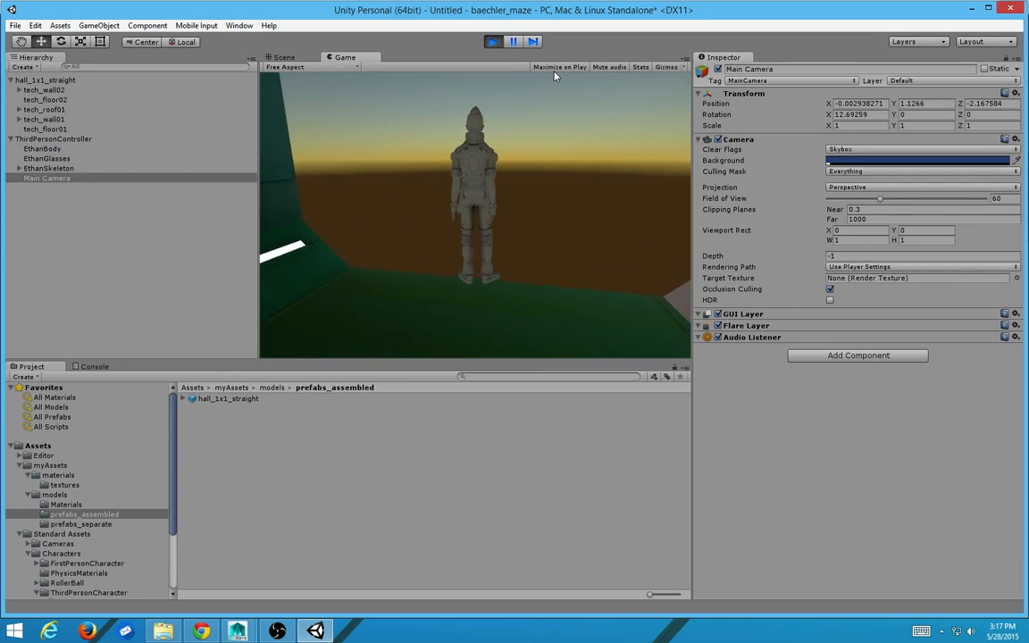
left_click(284, 57)
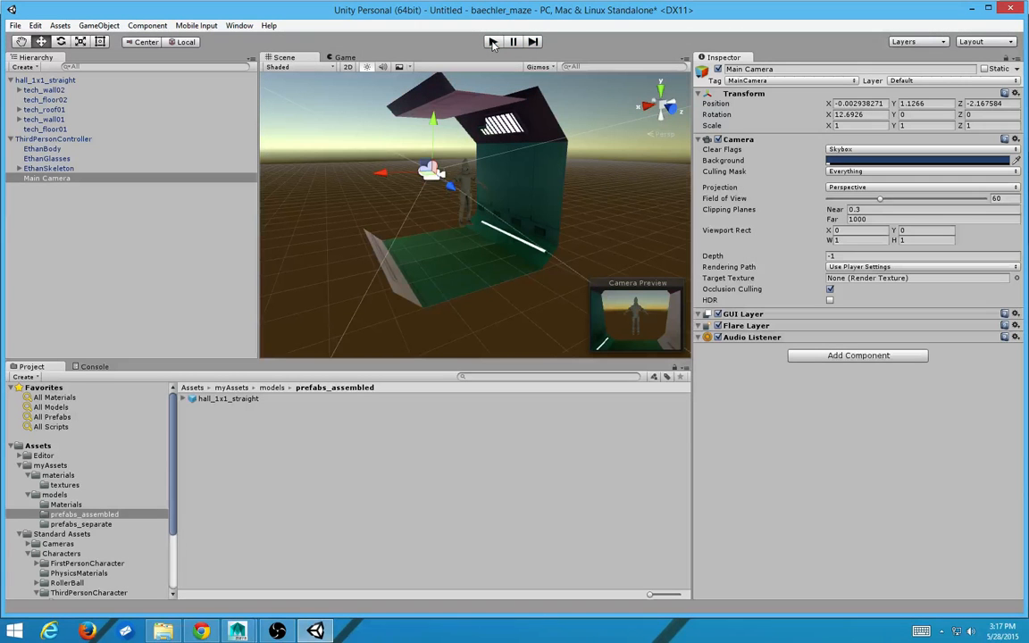
left_click(46, 157)
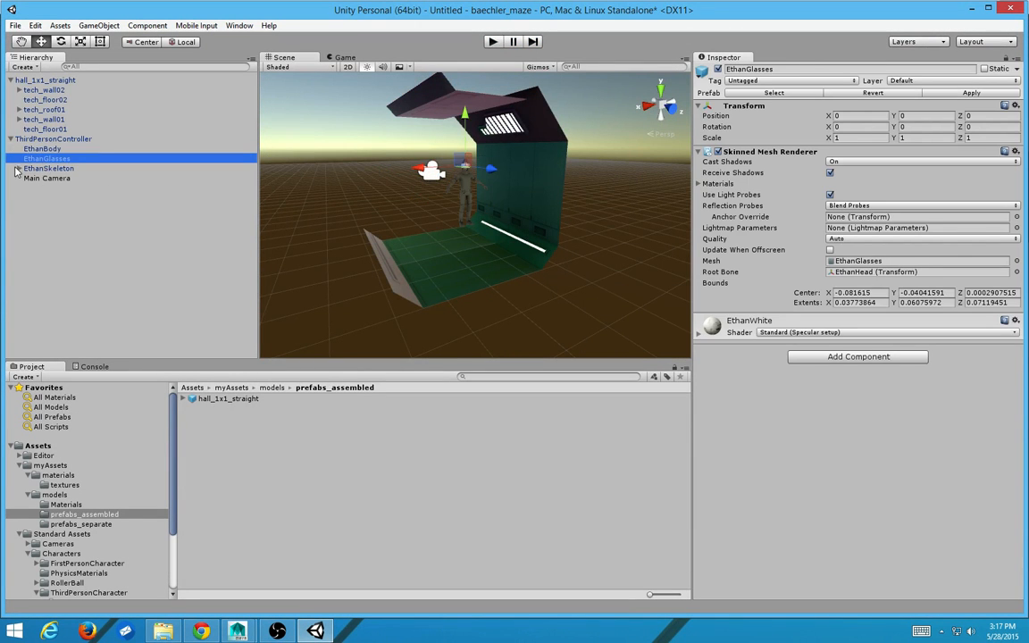
Step: Give EthanBody's Skinned Mesh Renderer the shiny material, add a Reflection Probe, and play the scene
left_click(43, 148)
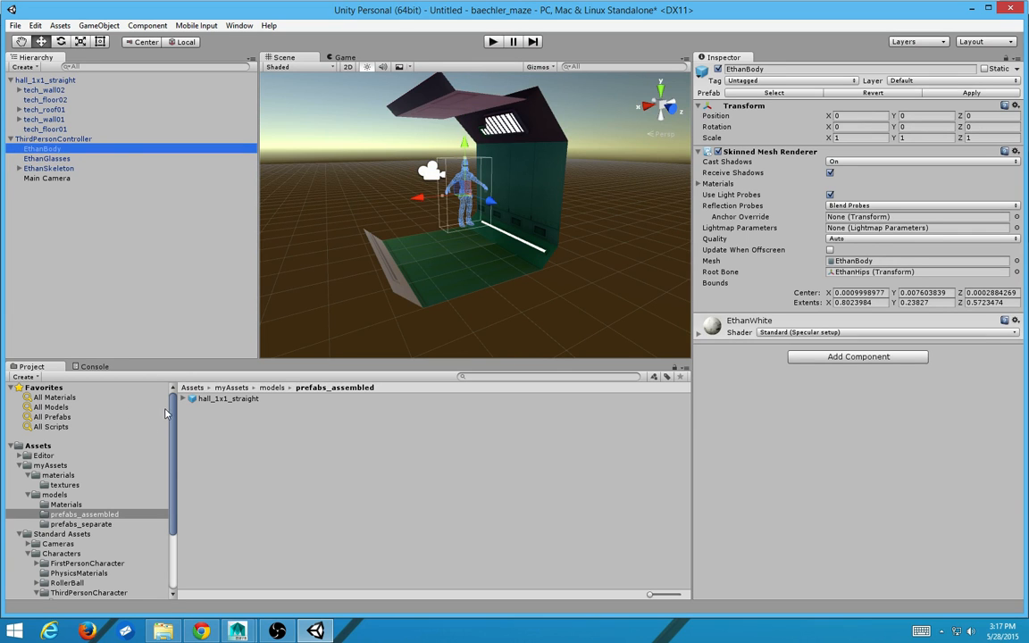
left_click(54, 397)
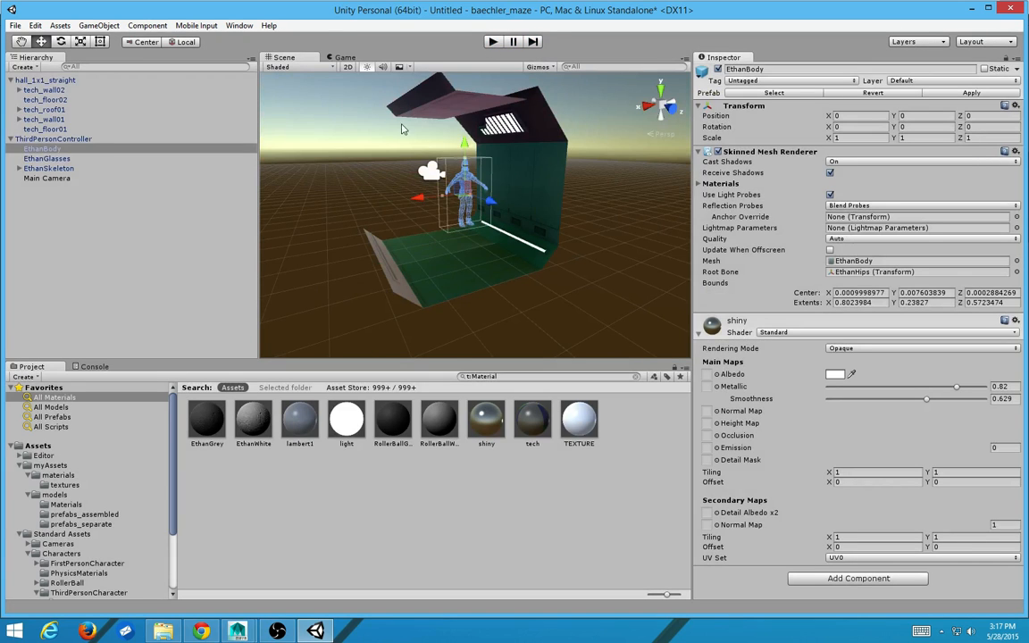
left_click(99, 25)
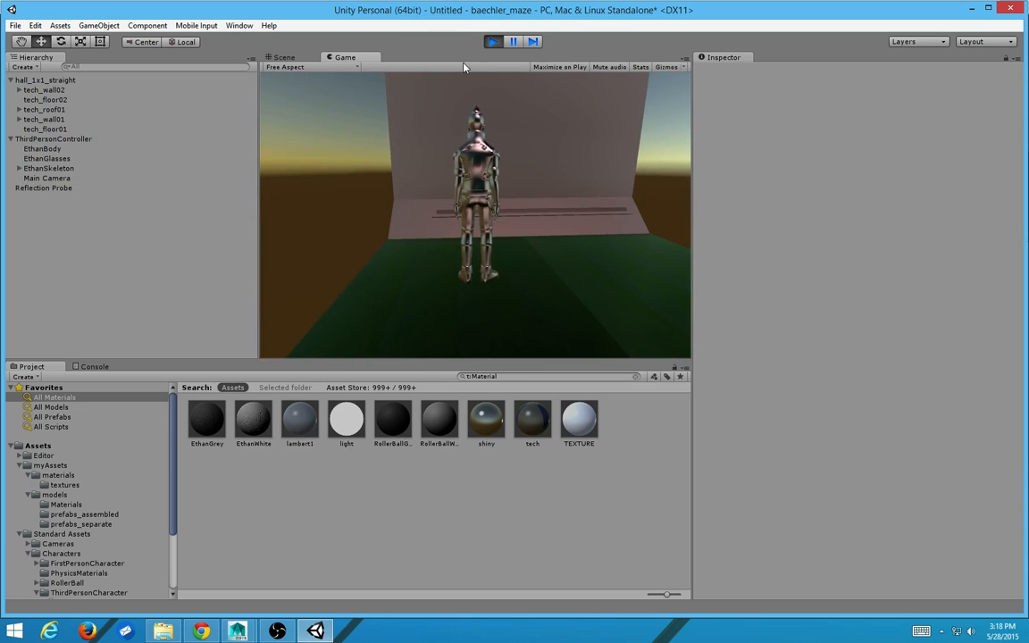
left_click(285, 58)
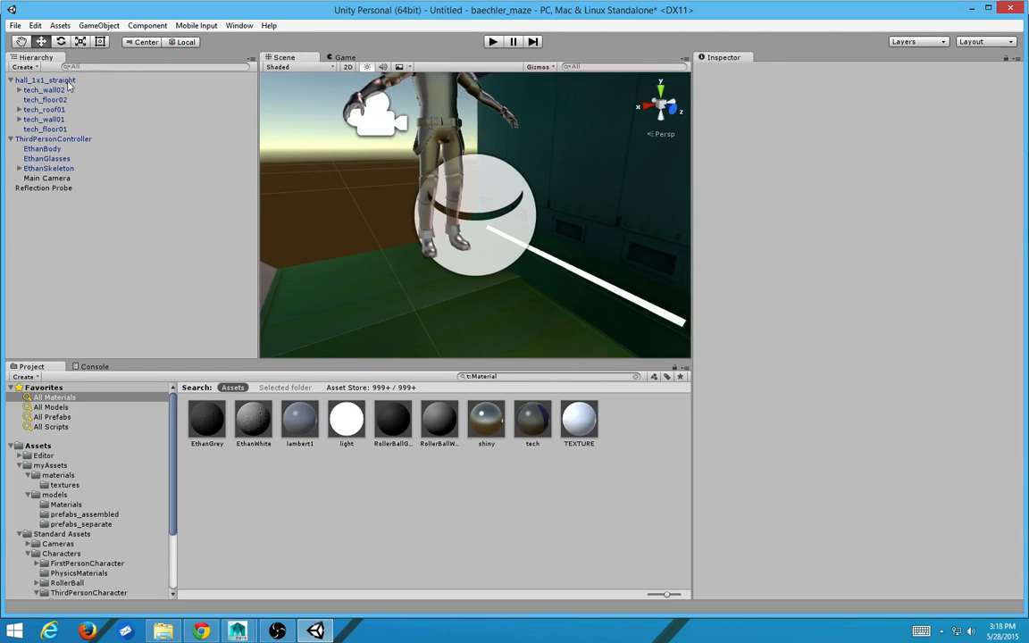
left_click(46, 79)
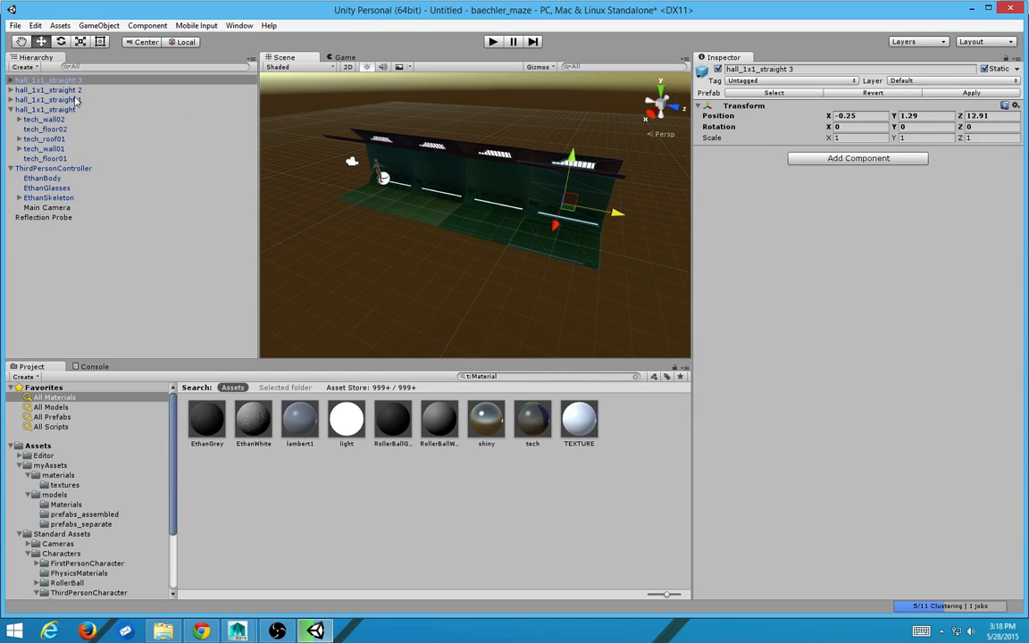
Step: Line up the duplicated hall_1x1_straight copies and browse to Assets > myAssets > models > prefabs_assembled
left_click(48, 100)
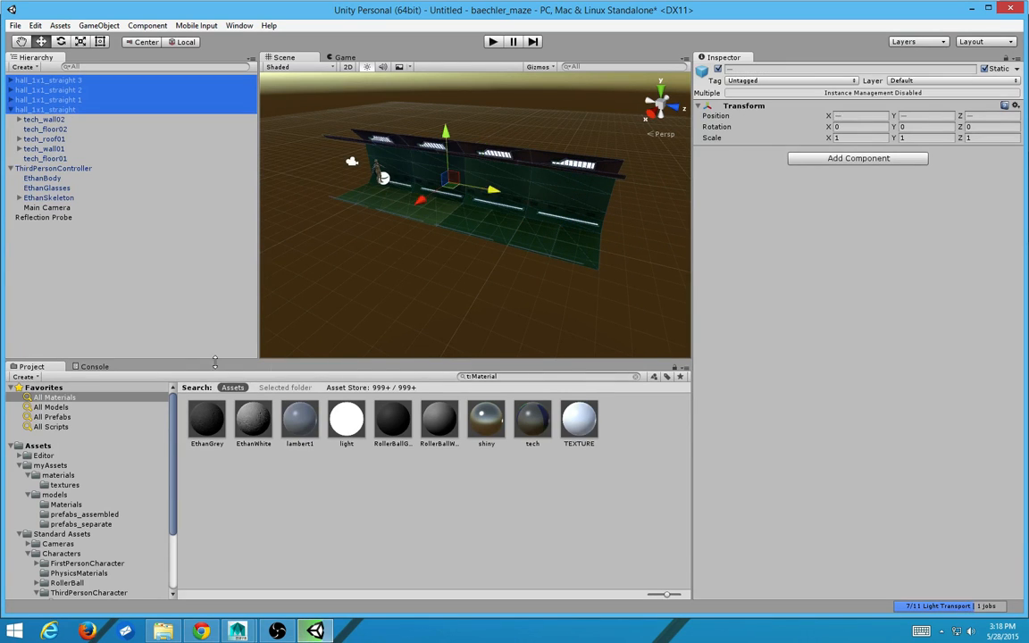
left_click(50, 465)
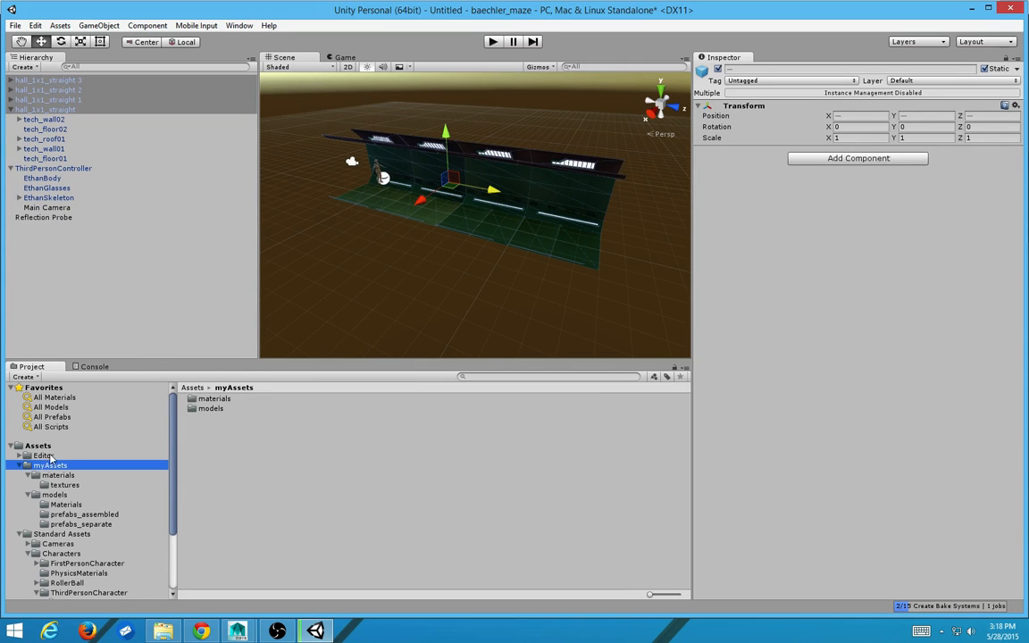
left_click(211, 408)
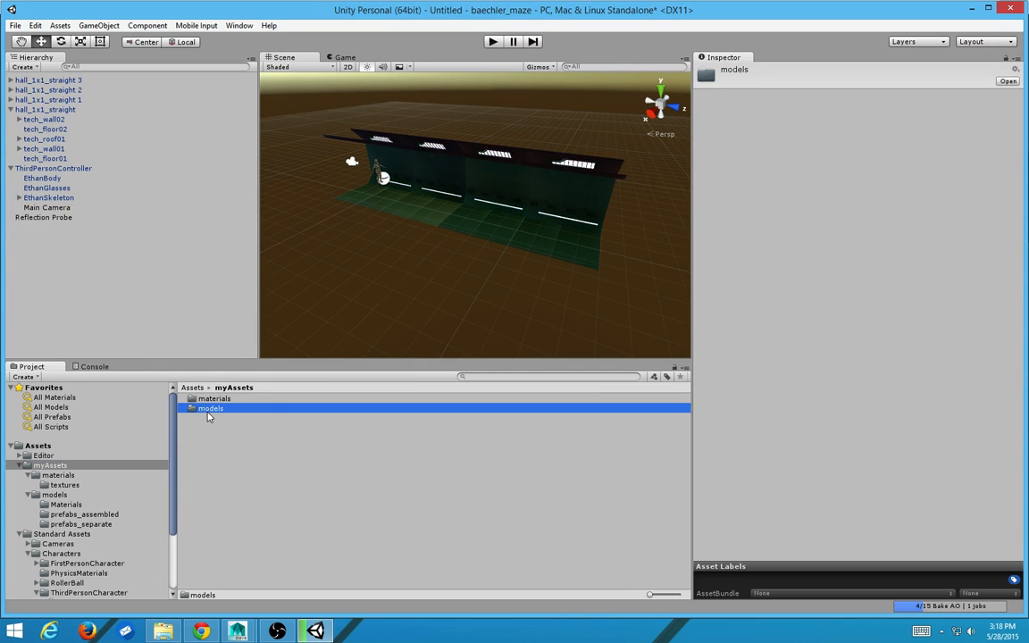
double_click(210, 408)
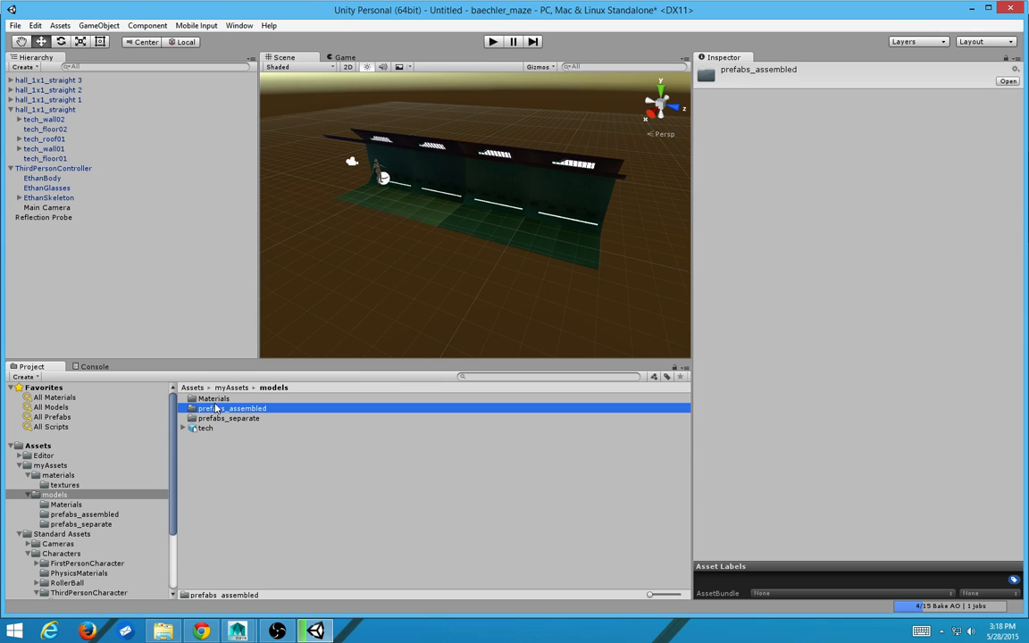
mouse_move(225, 446)
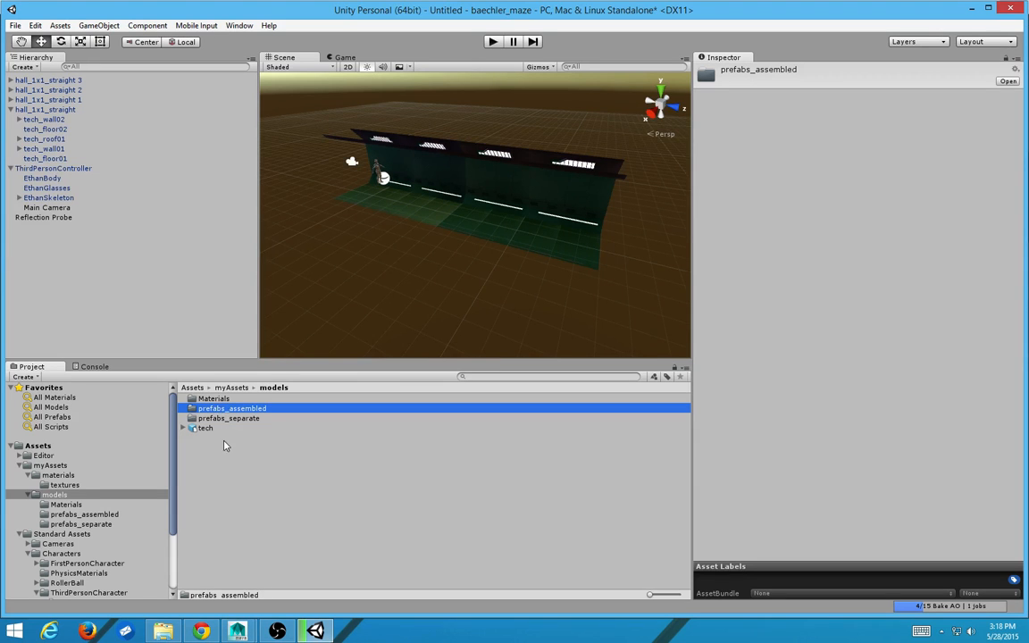
double_click(232, 408)
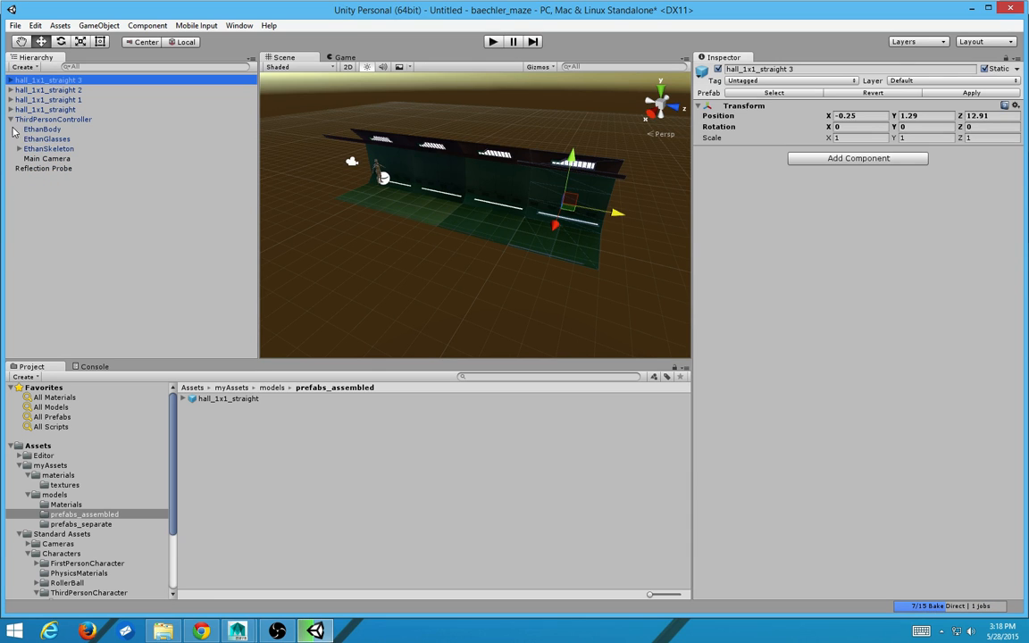
left_click(46, 158)
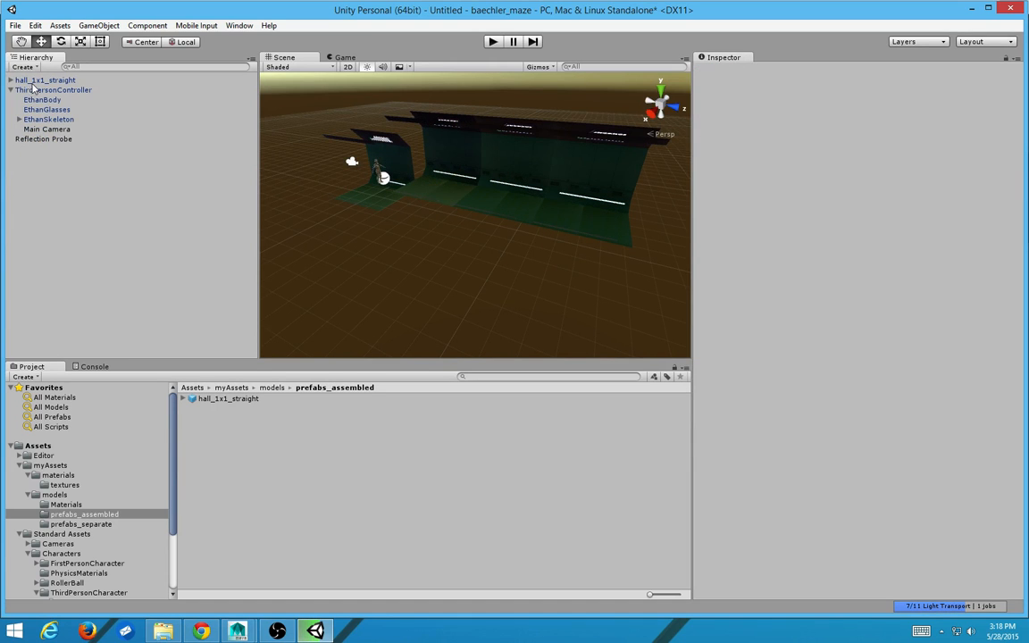
Step: Group the four hall pieces under an empty 'hall' object and save it as prefab hall_1x4_straight in prefabs_assembled
left_click(18, 79)
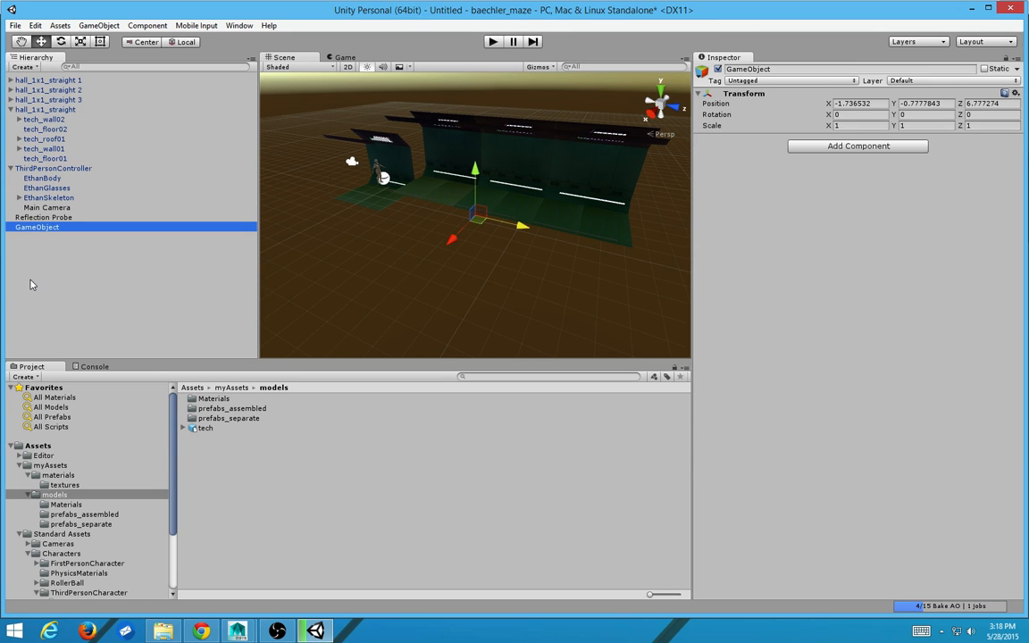
type("hall_1x4_straight")
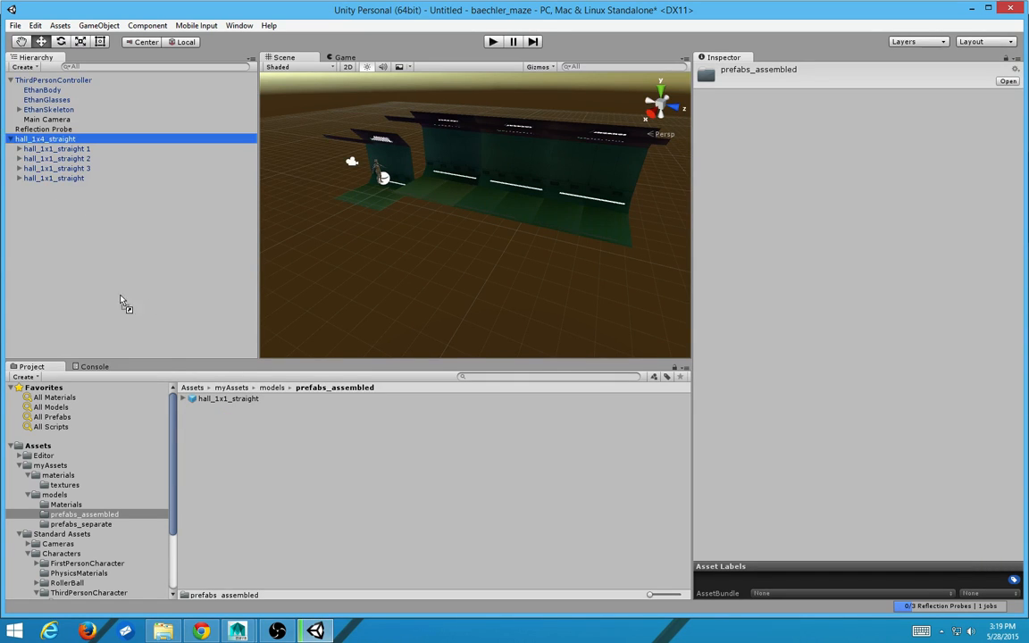
left_click(229, 408)
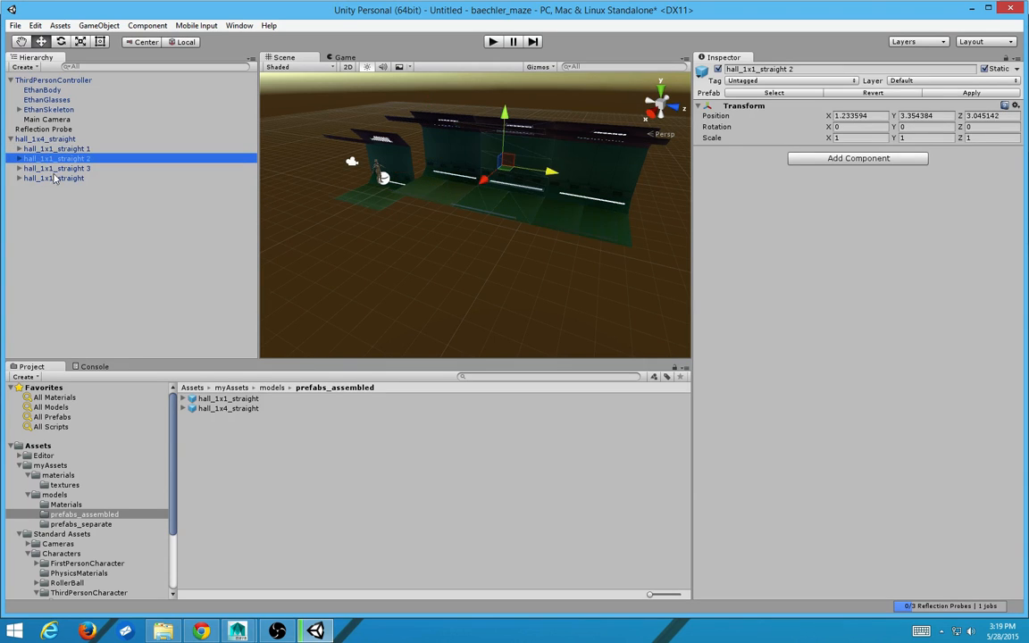
left_click(54, 179)
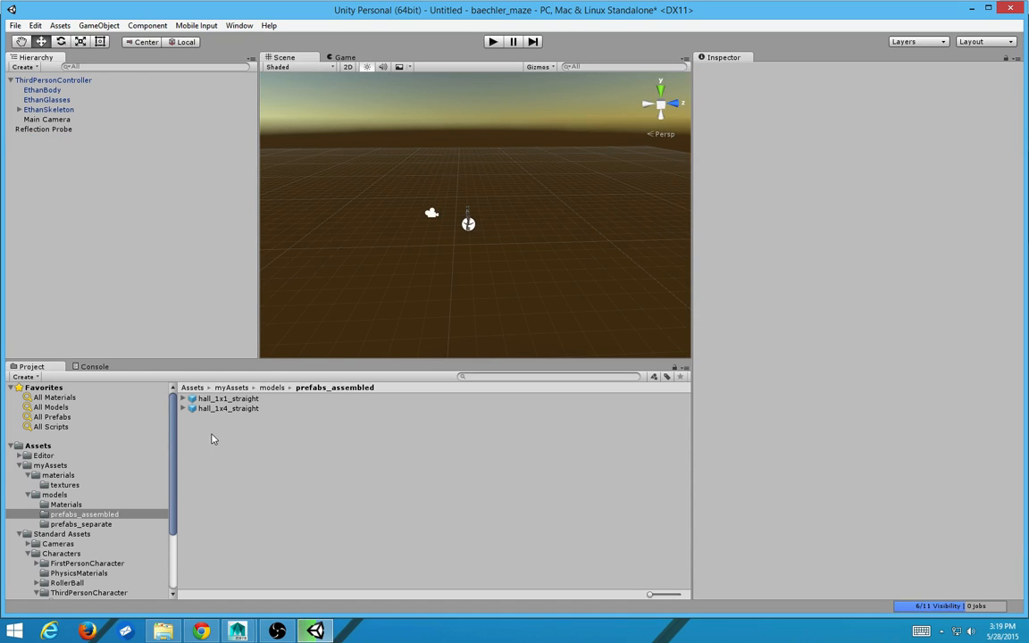
Step: Place the hall_1x4_straight prefab into the scene and zero its position
left_click(229, 407)
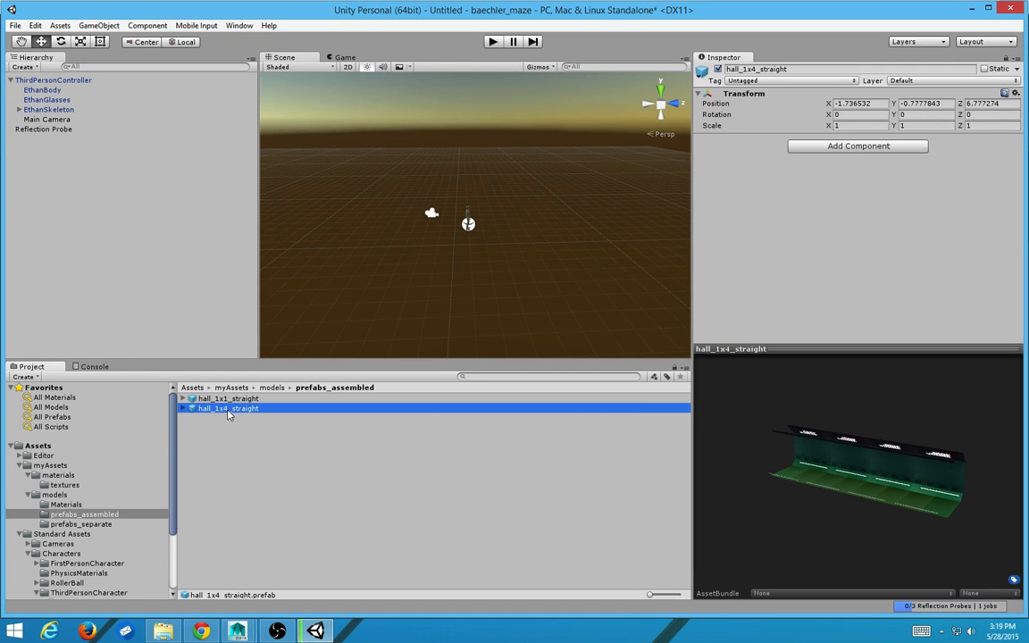
left_click_drag(228, 407, 447, 214)
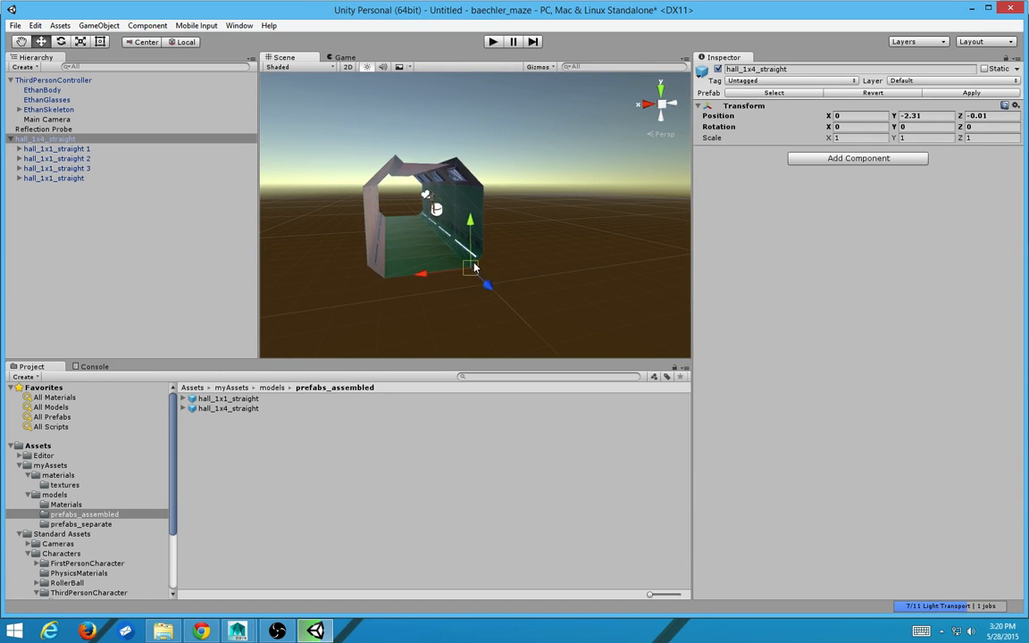
left_click_drag(473, 268, 497, 275)
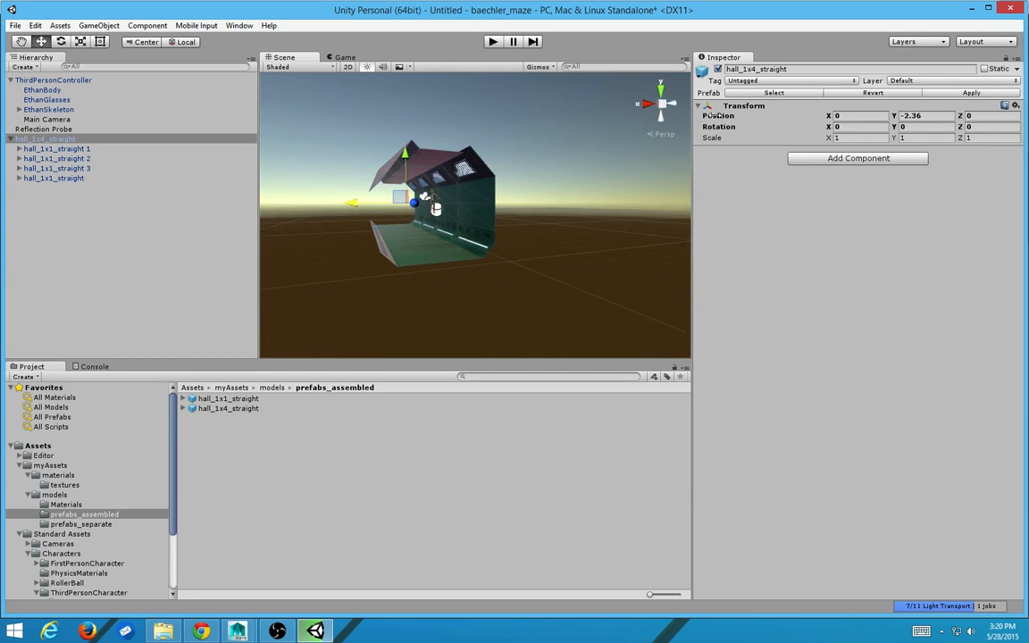
type("0")
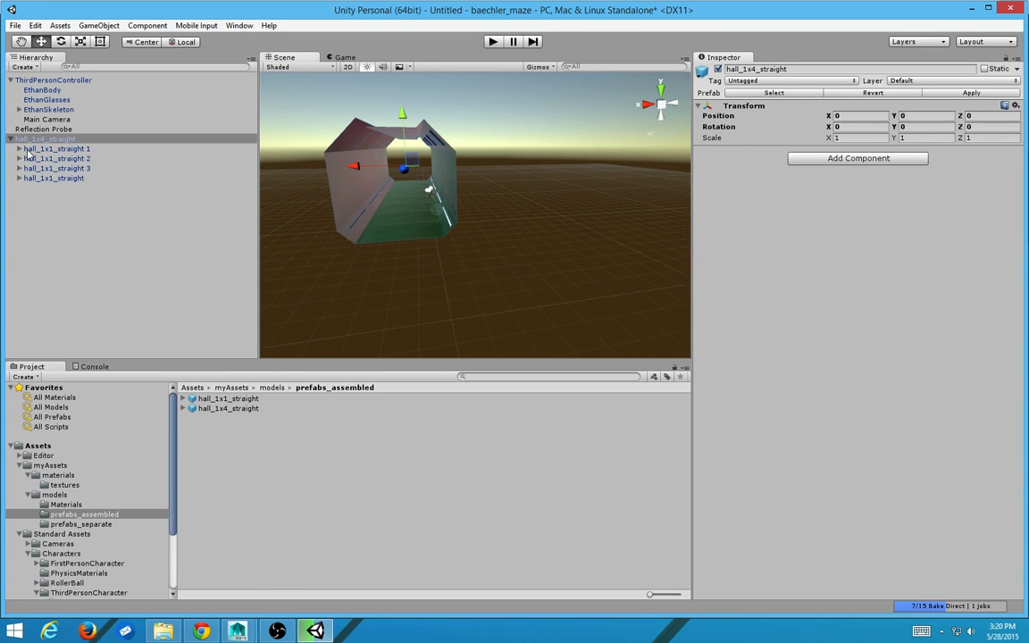
Step: Set each hall_1x1_straight copy's Transform Position Z so the pieces sit end to end
left_click(57, 157)
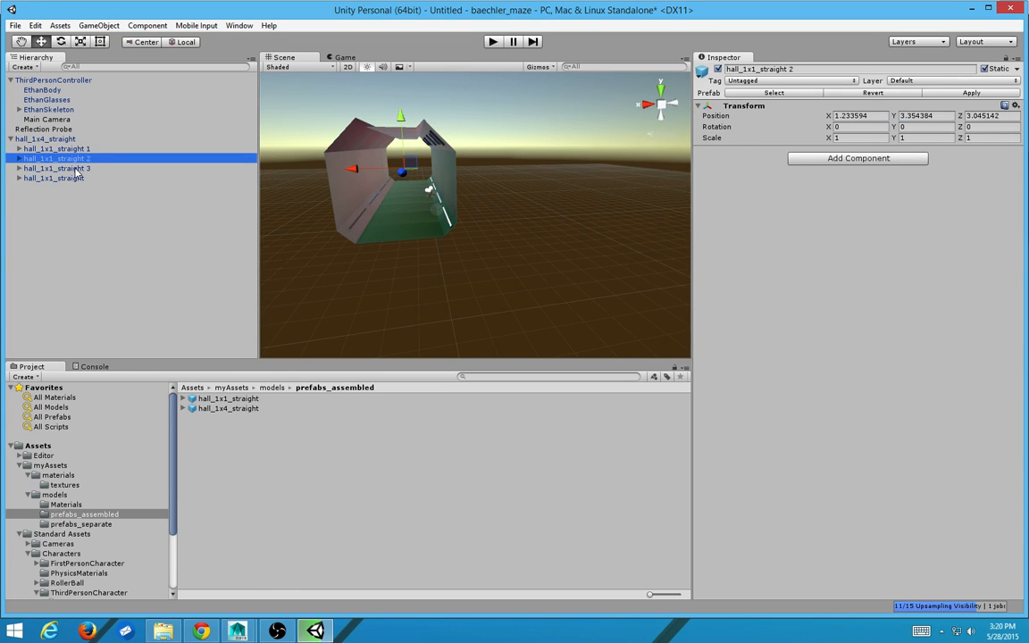
left_click(54, 178)
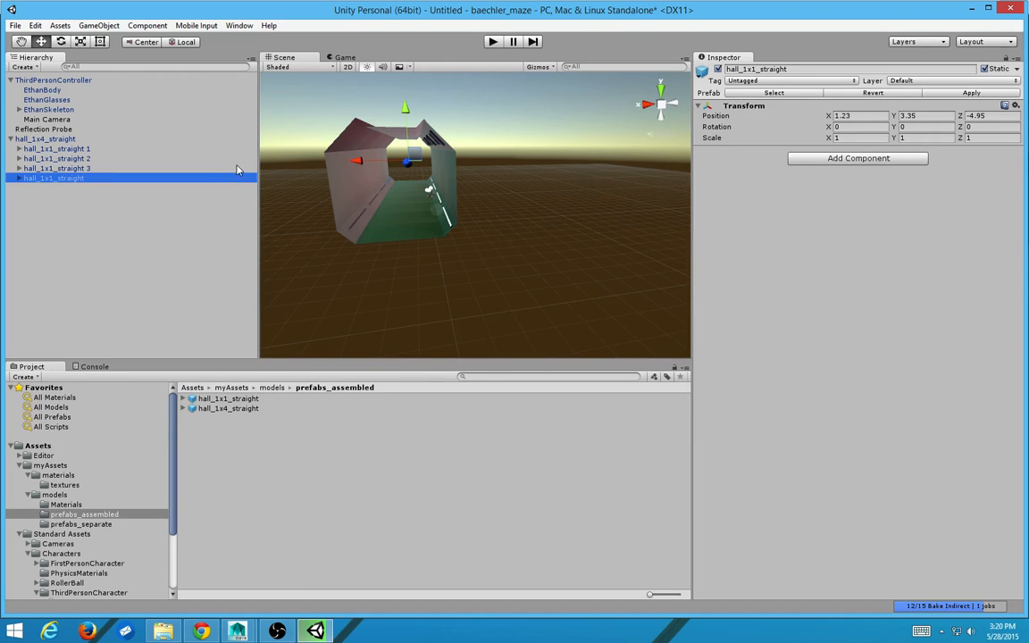
left_click(58, 157)
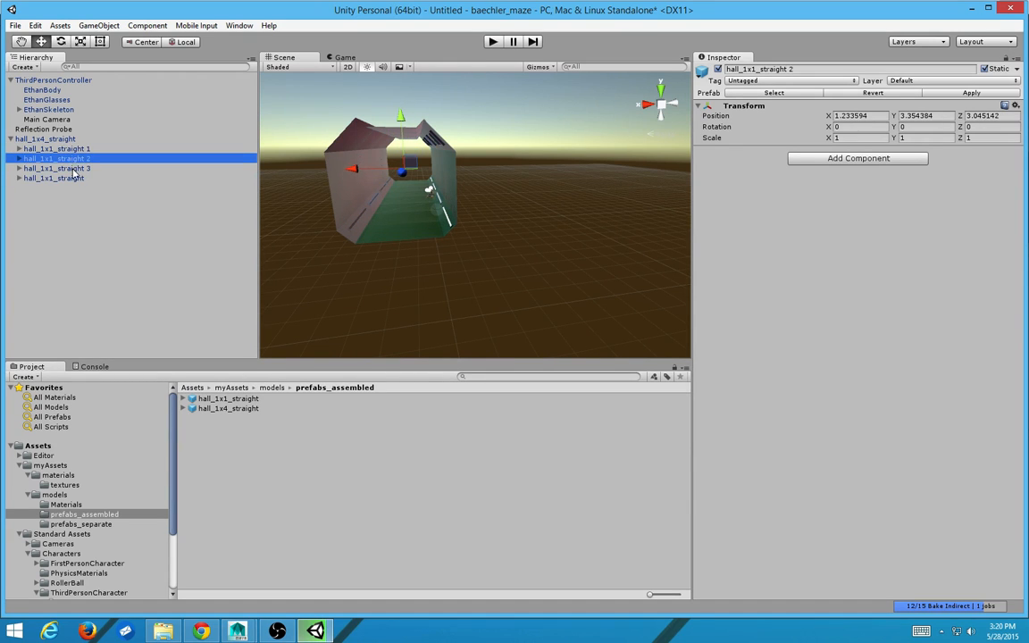
left_click(54, 179)
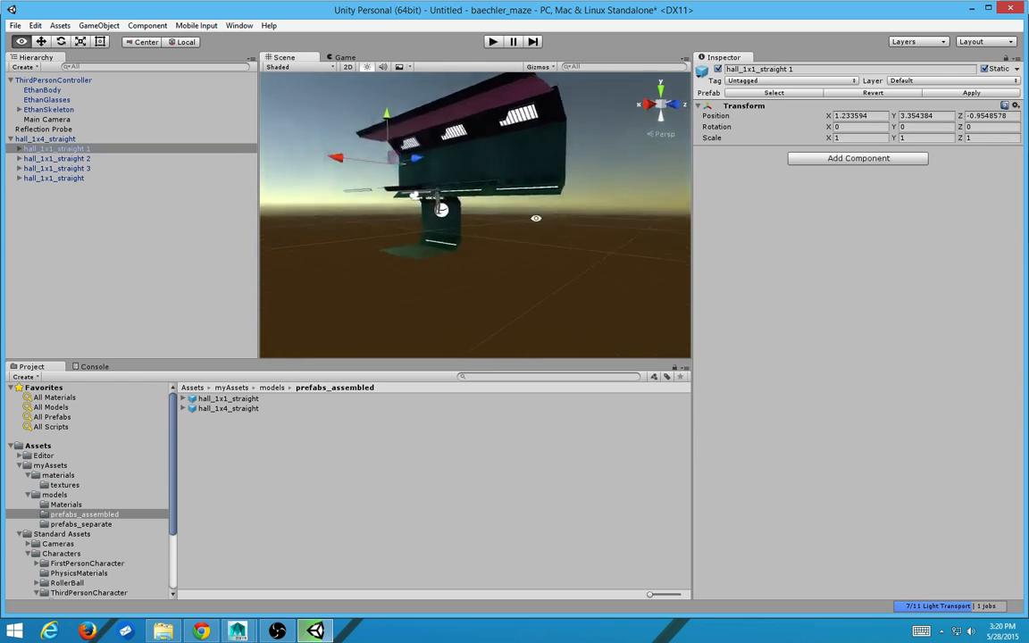
left_click_drag(536, 218, 472, 218)
type("-4")
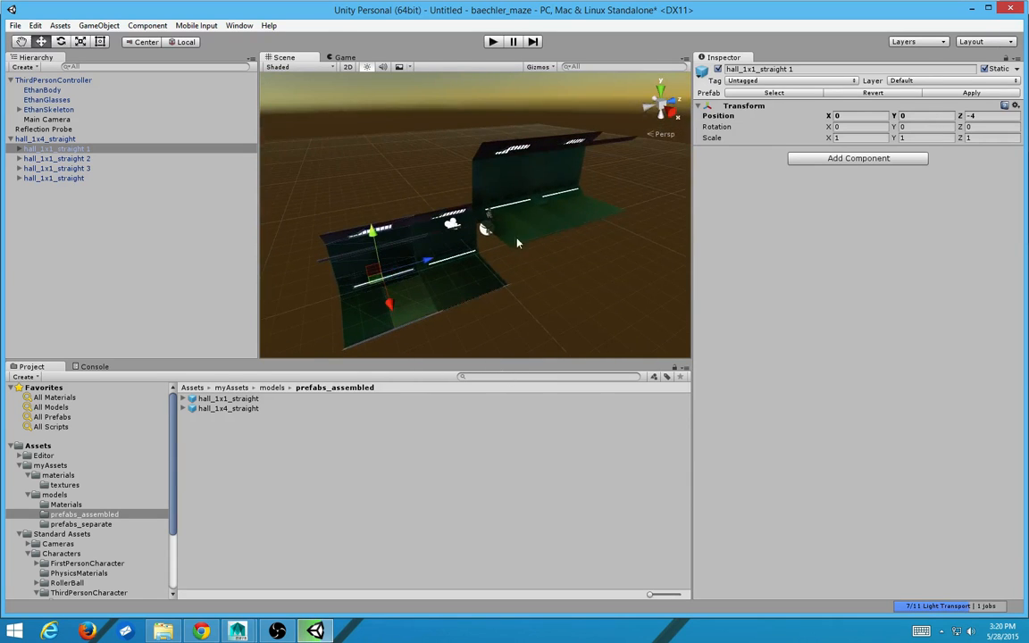
left_click(57, 157)
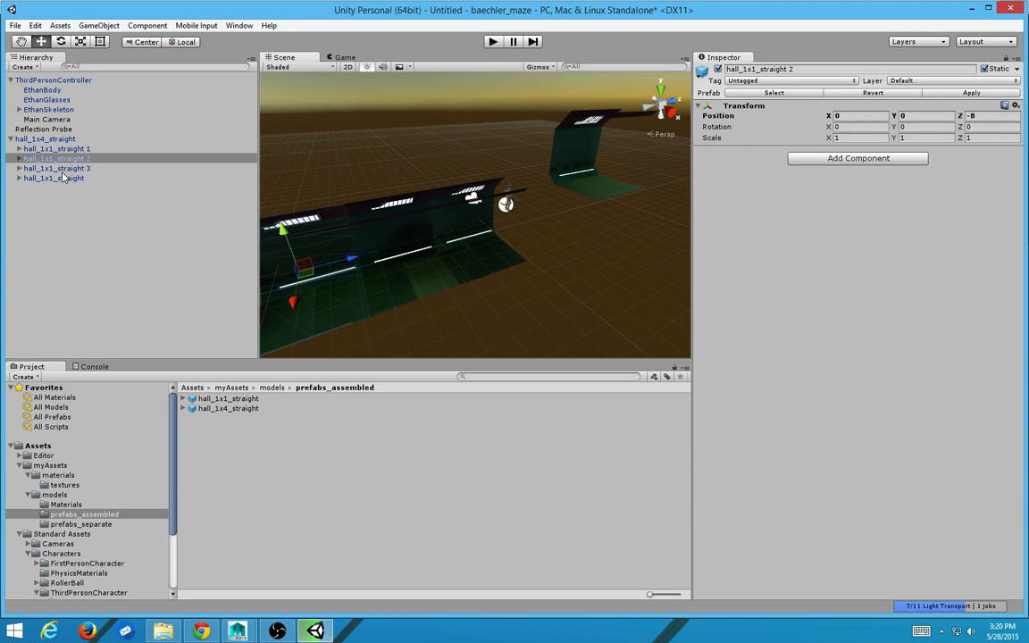
left_click(57, 168)
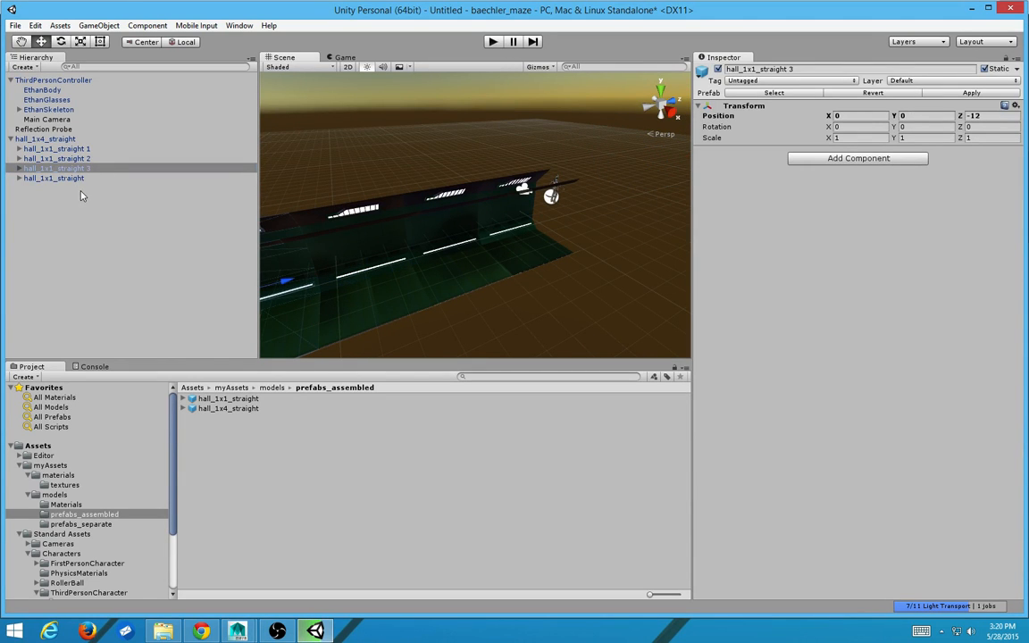
left_click(53, 178)
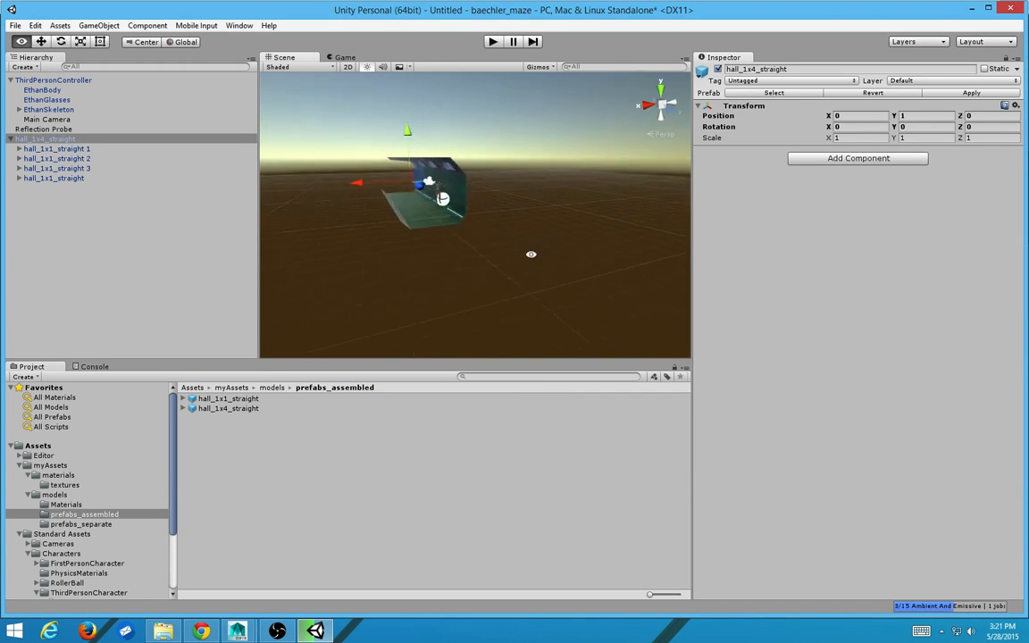
left_click_drag(443, 200, 532, 261)
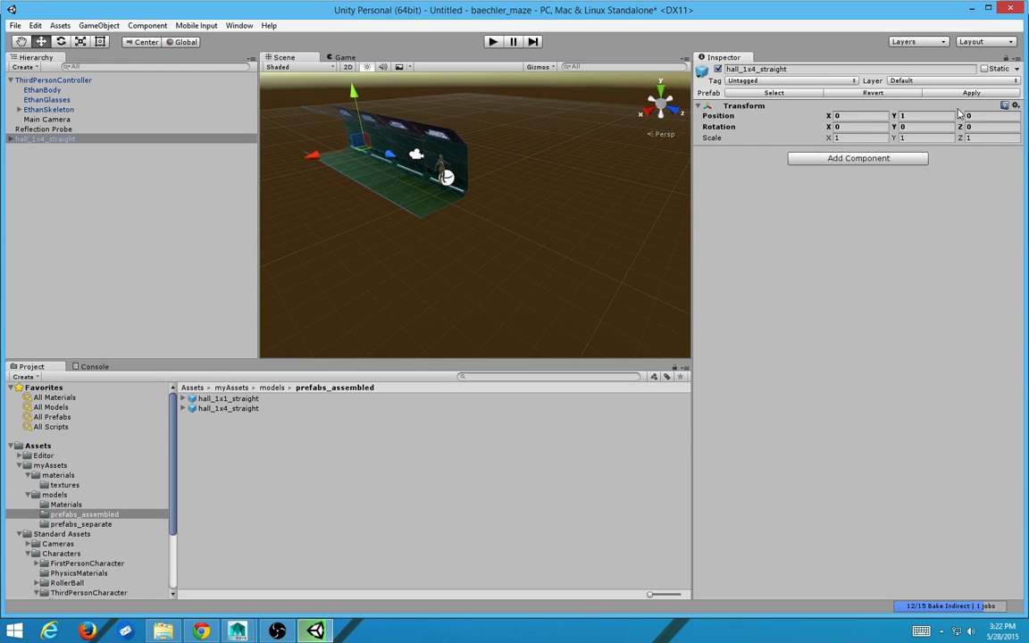
left_click(229, 407)
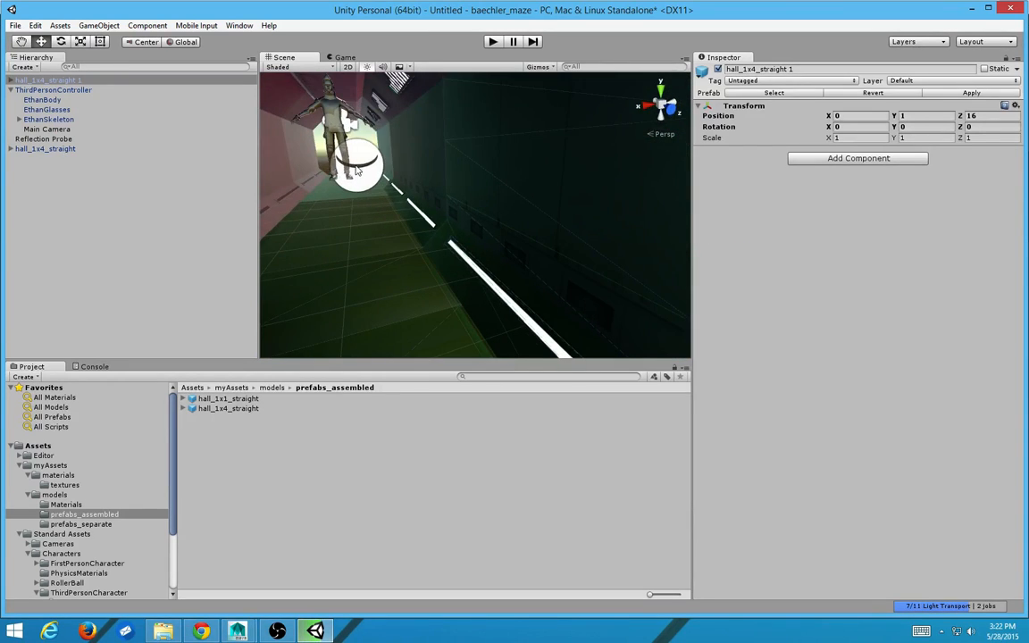
left_click(43, 139)
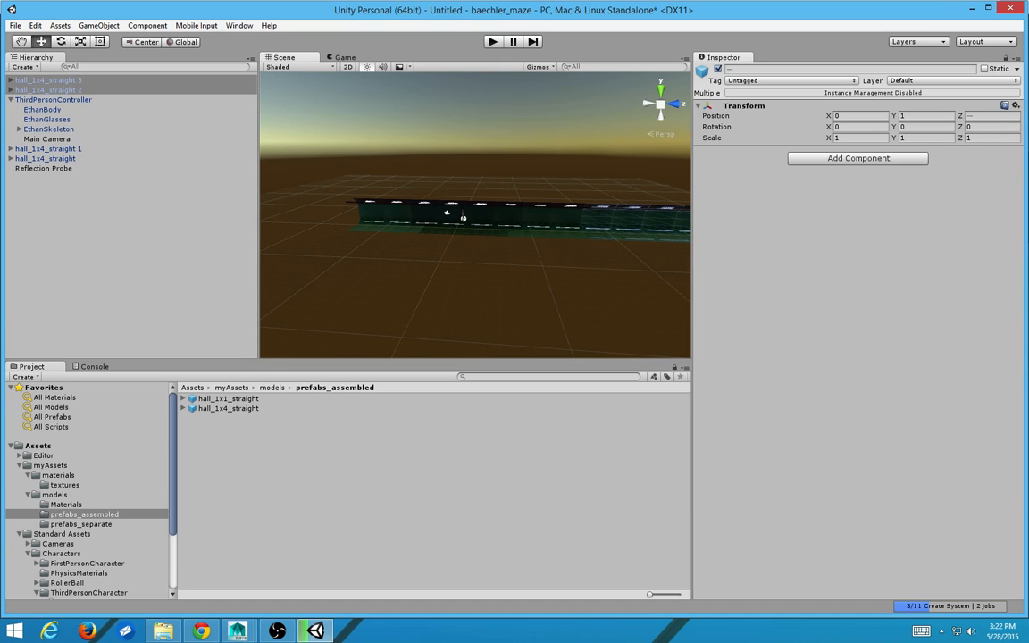
Step: Duplicate the hall pieces and probe, then move Reflection Probe 1 and 2 along the corridor
left_click(43, 168)
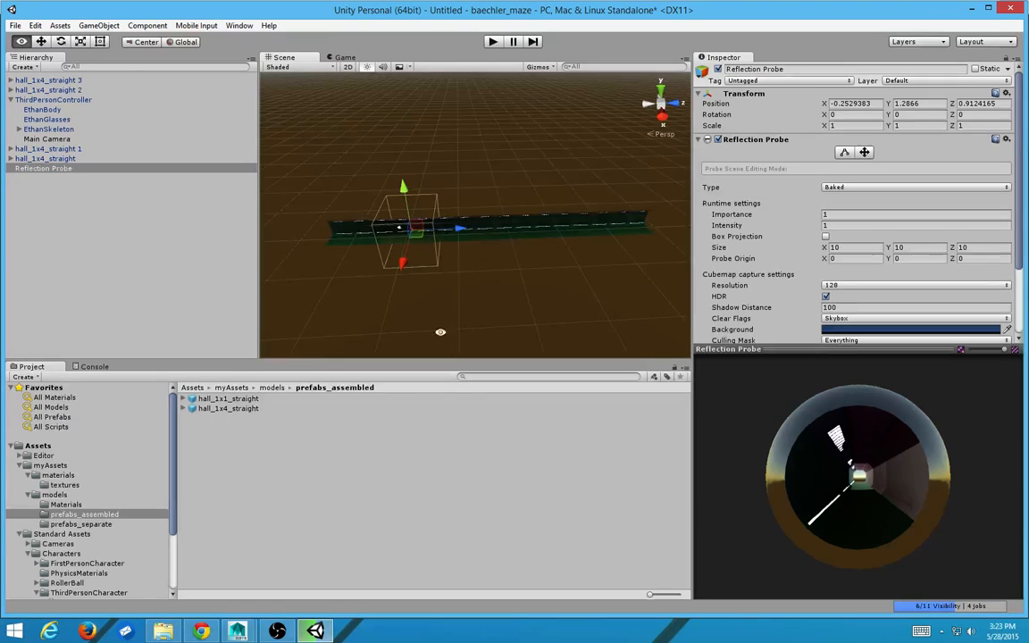
left_click(44, 158)
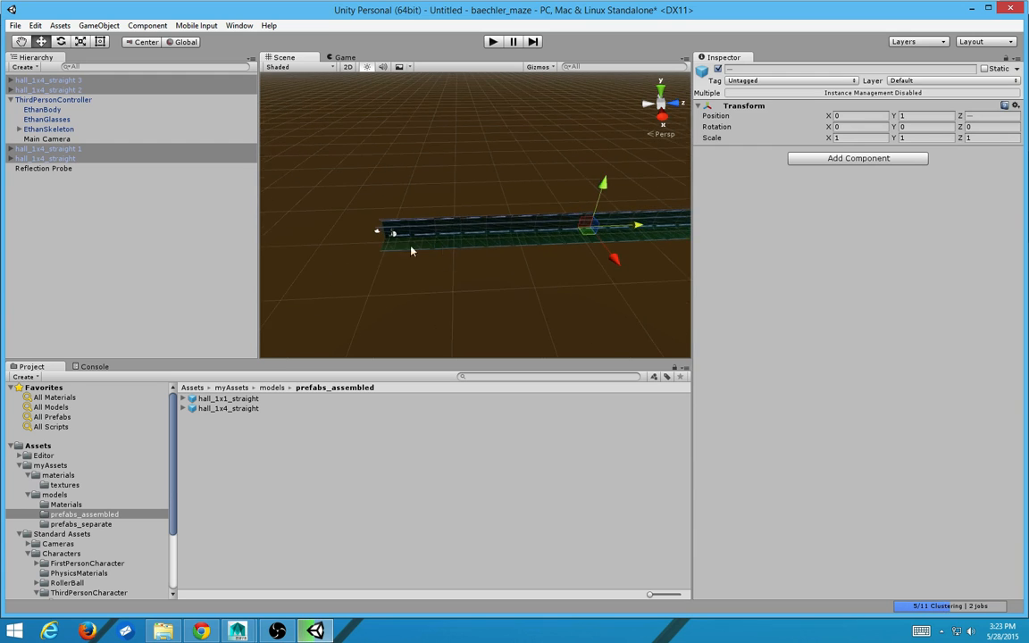
left_click(43, 168)
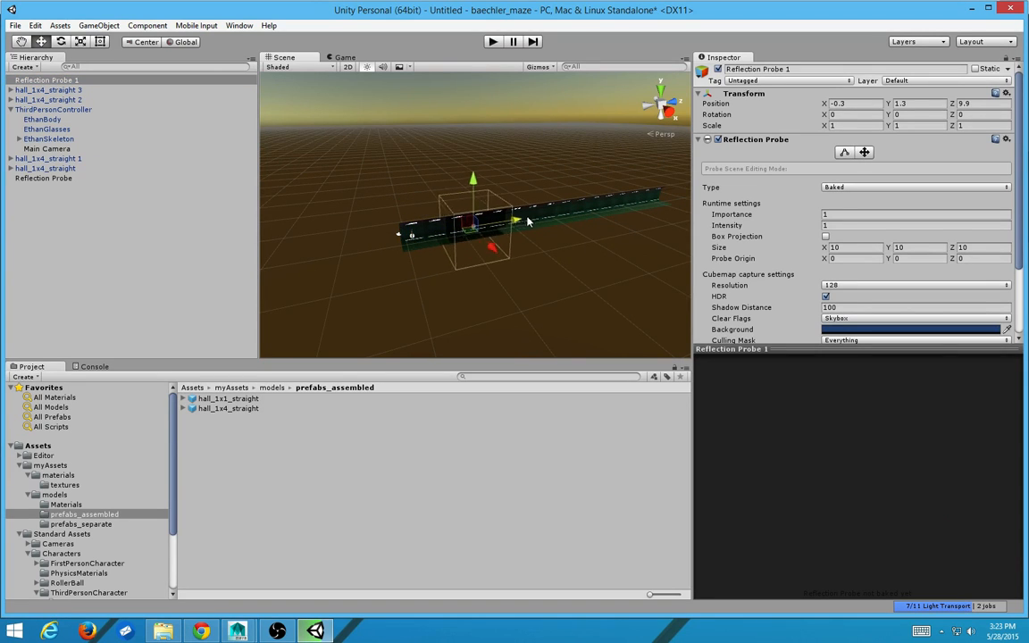
left_click_drag(518, 221, 456, 230)
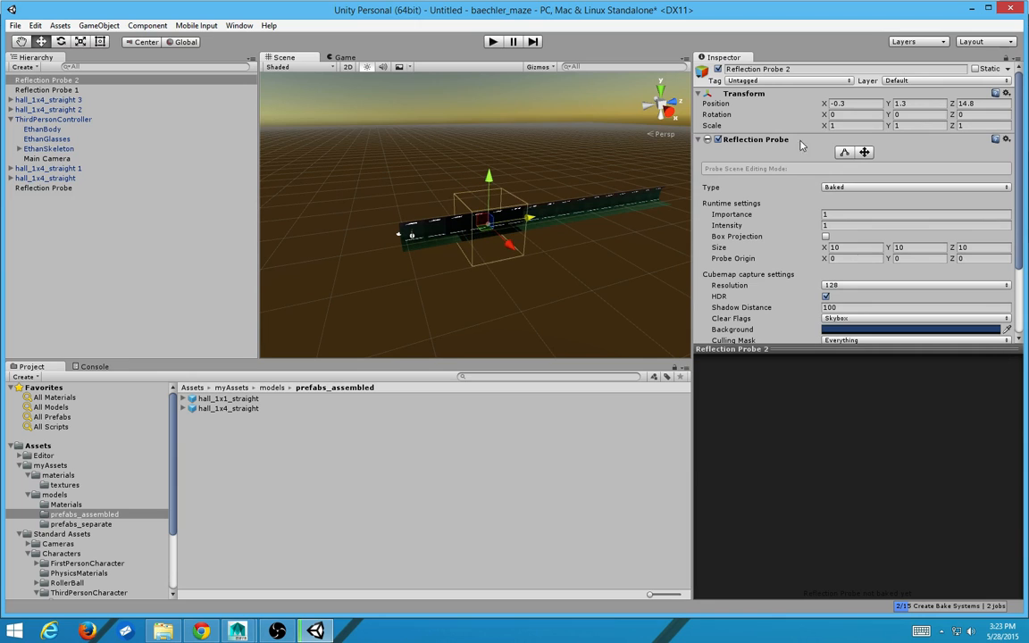
left_click_drag(509, 241, 586, 214)
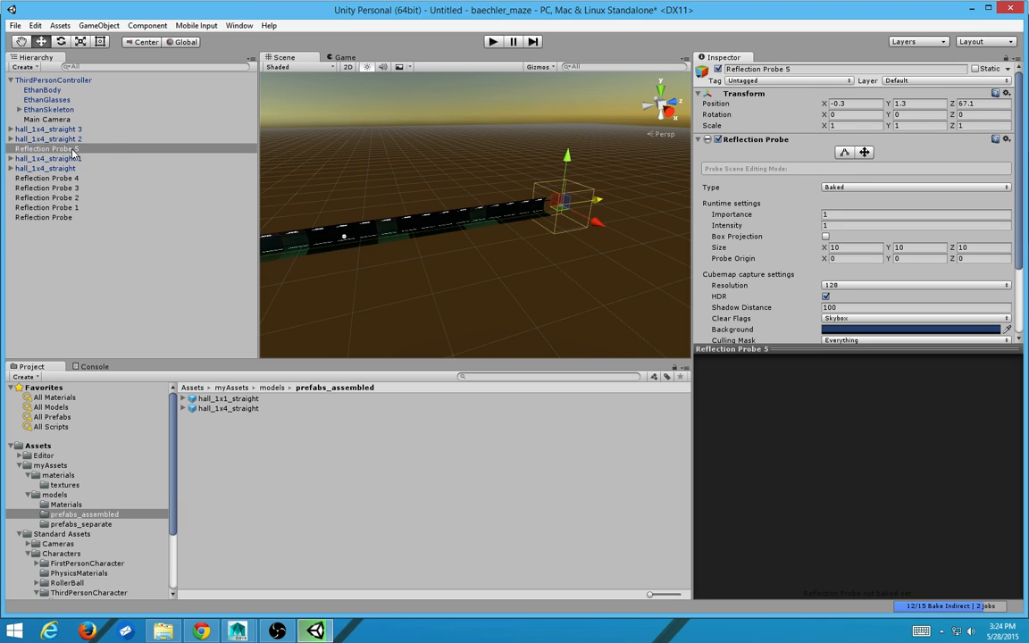
Step: Duplicate the probe up to Reflection Probe 5, spacing the copies down the corridor, and clear the selection
left_click(47, 188)
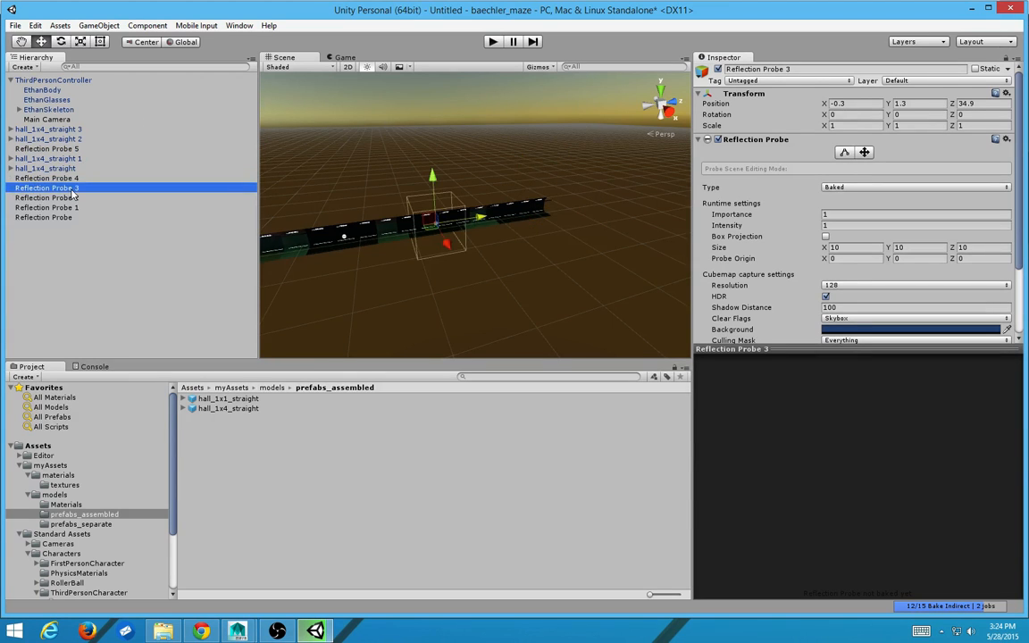
left_click(47, 218)
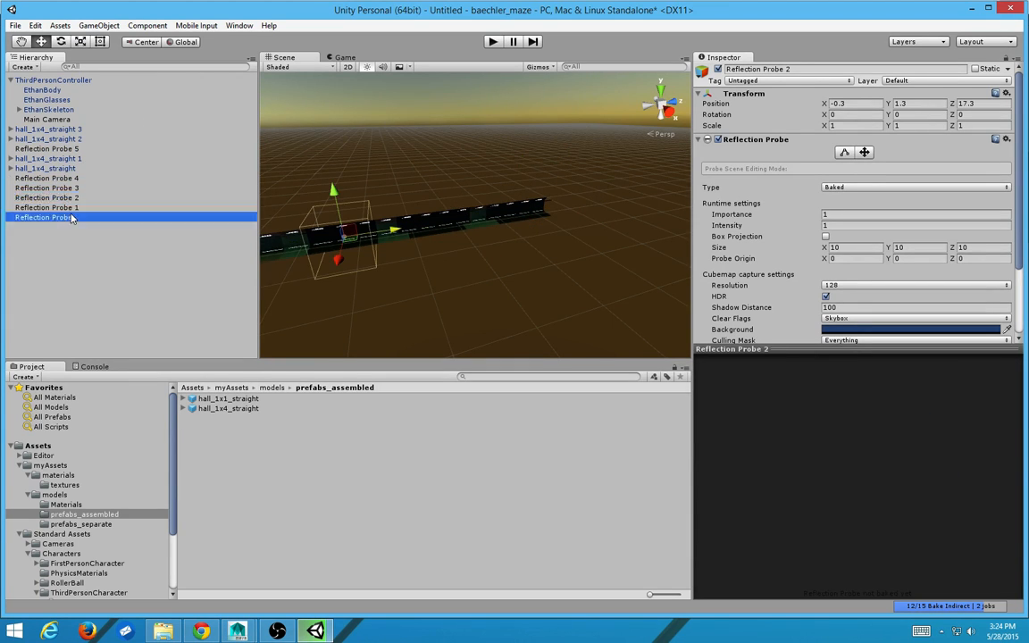
left_click(44, 207)
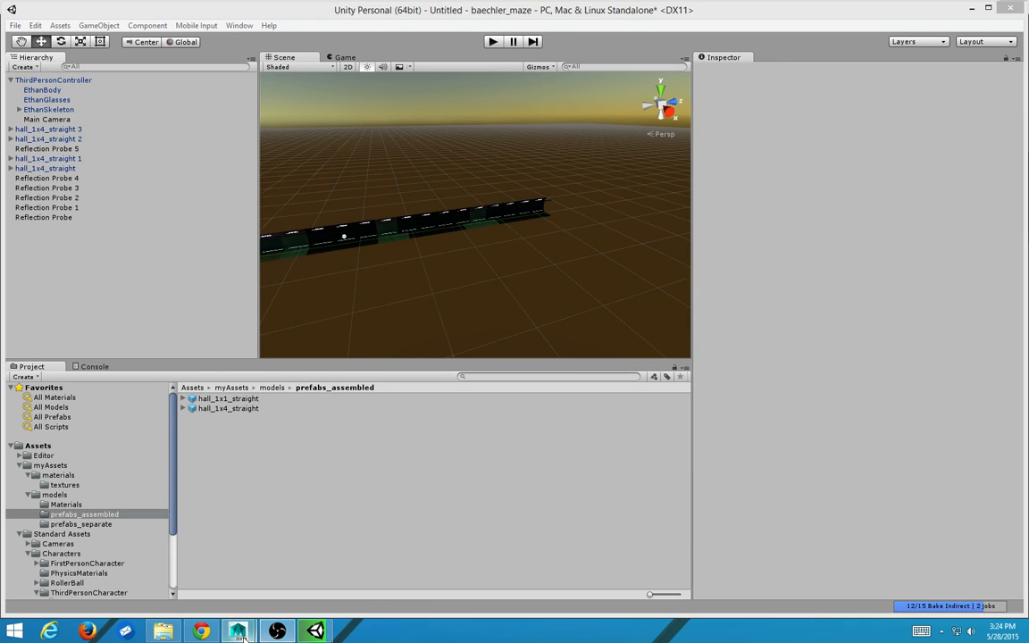
left_click(238, 632)
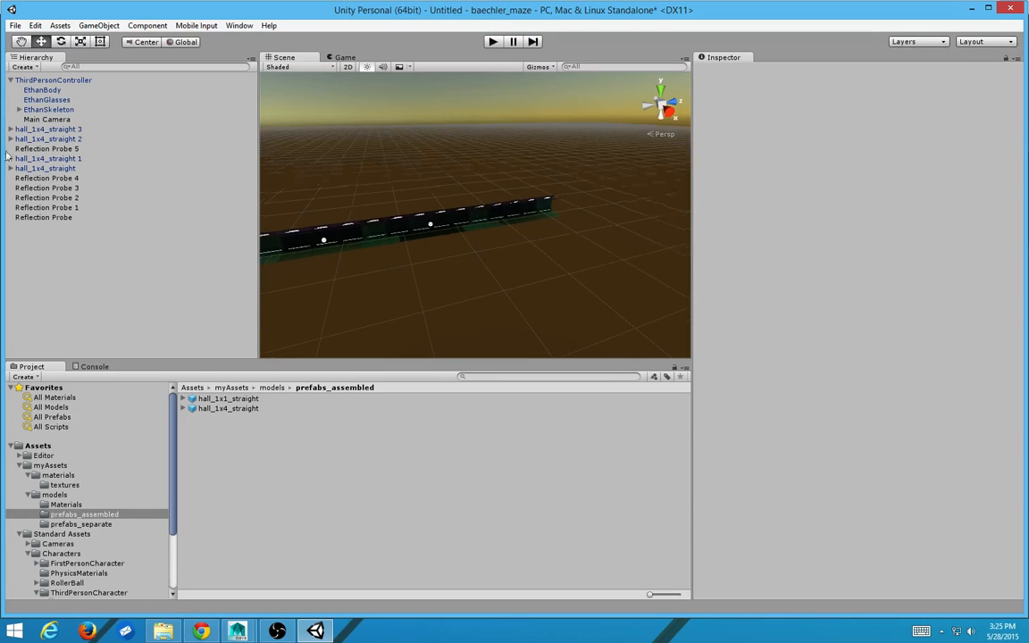
Step: Review each numbered probe in turn and scroll to the original probe's Size fields
left_click(46, 148)
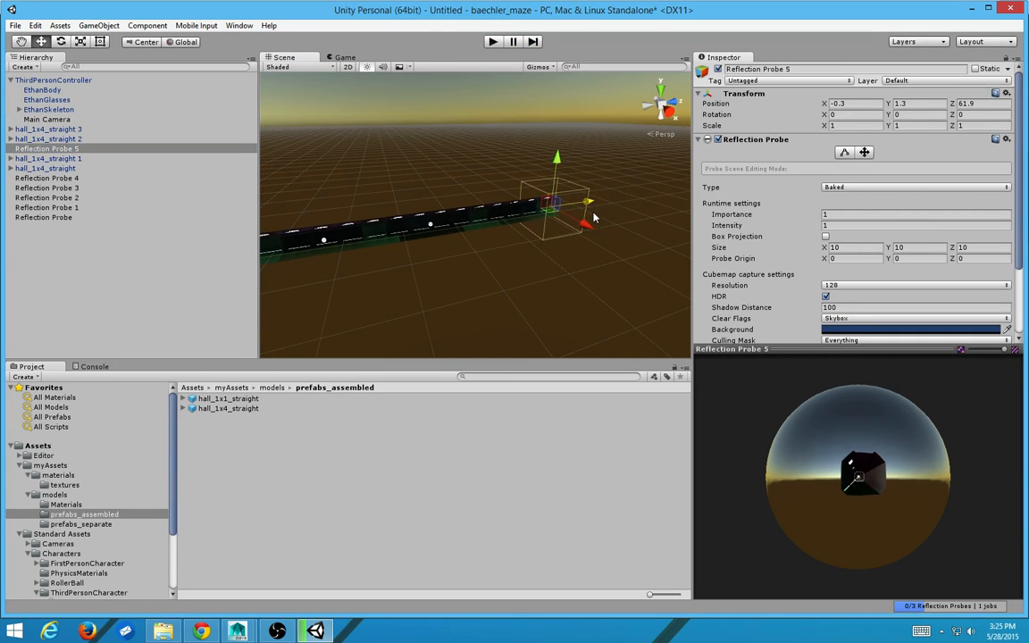
left_click(50, 178)
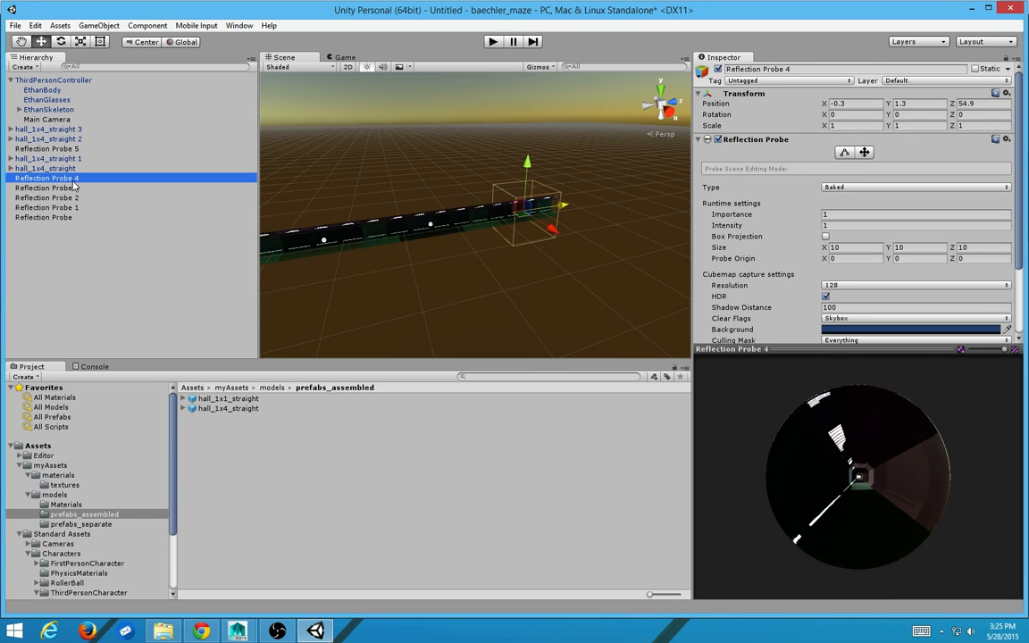
left_click(46, 188)
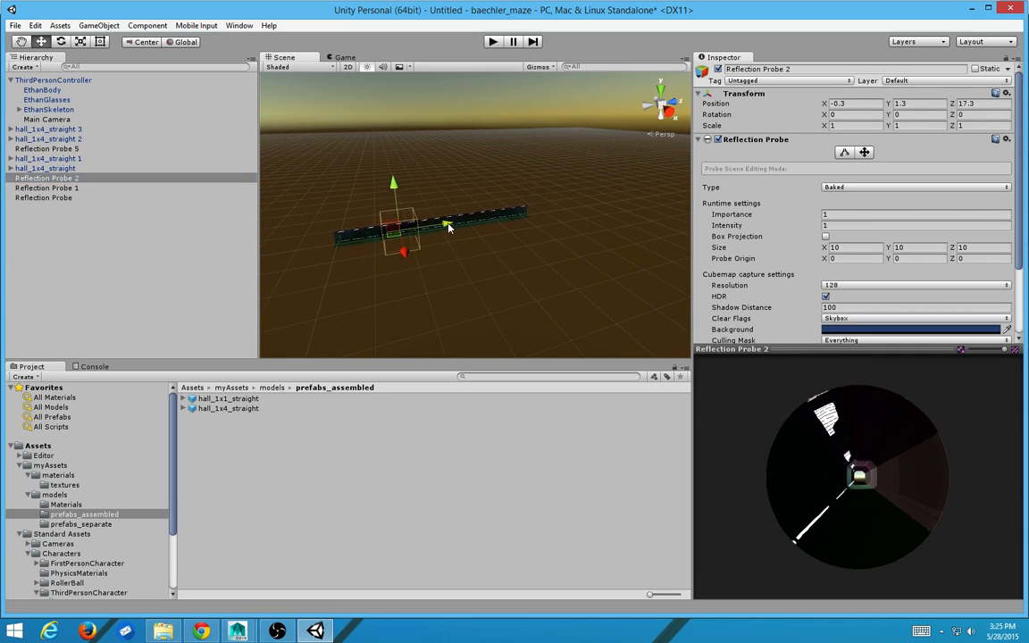
left_click(46, 188)
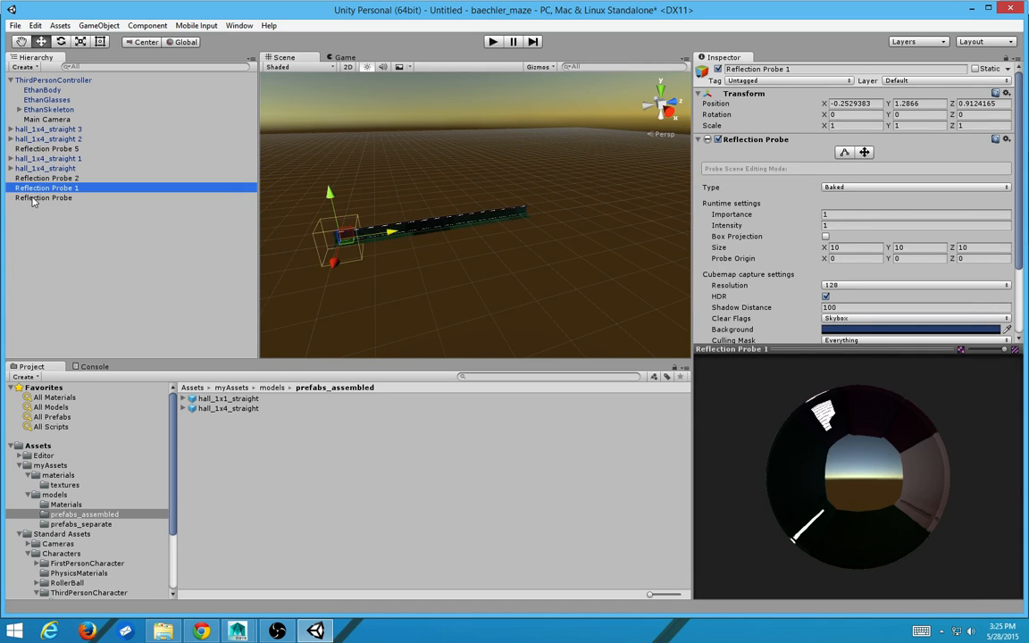
left_click(44, 197)
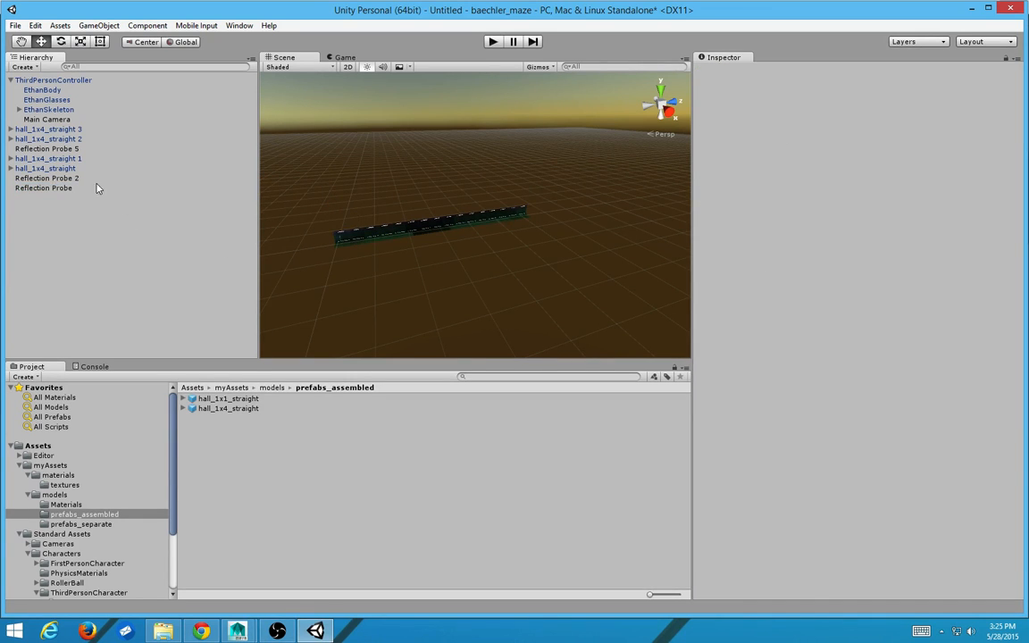
left_click(43, 187)
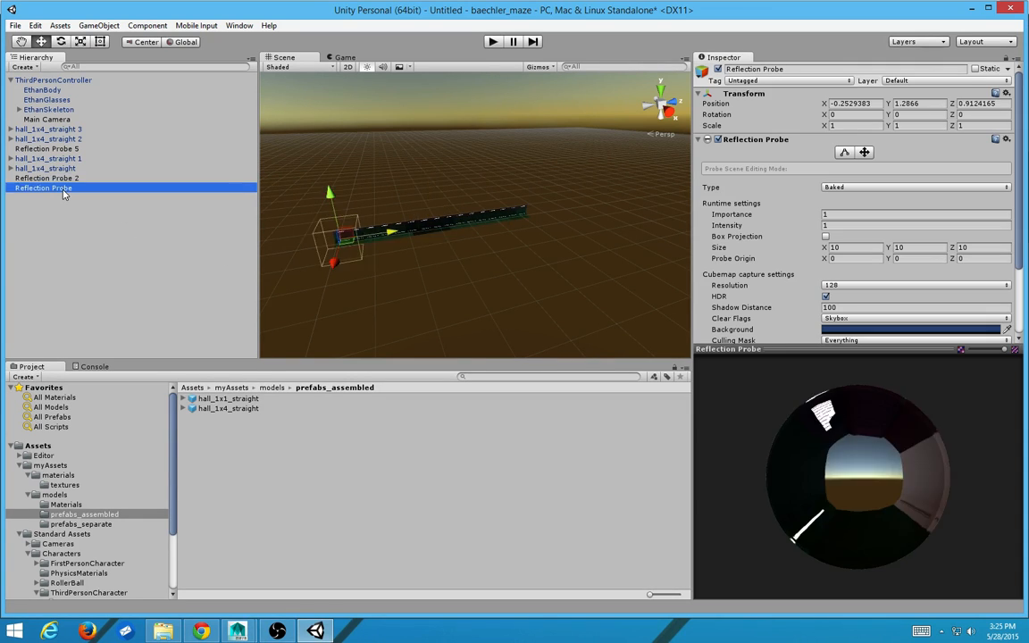
scroll("down", 3)
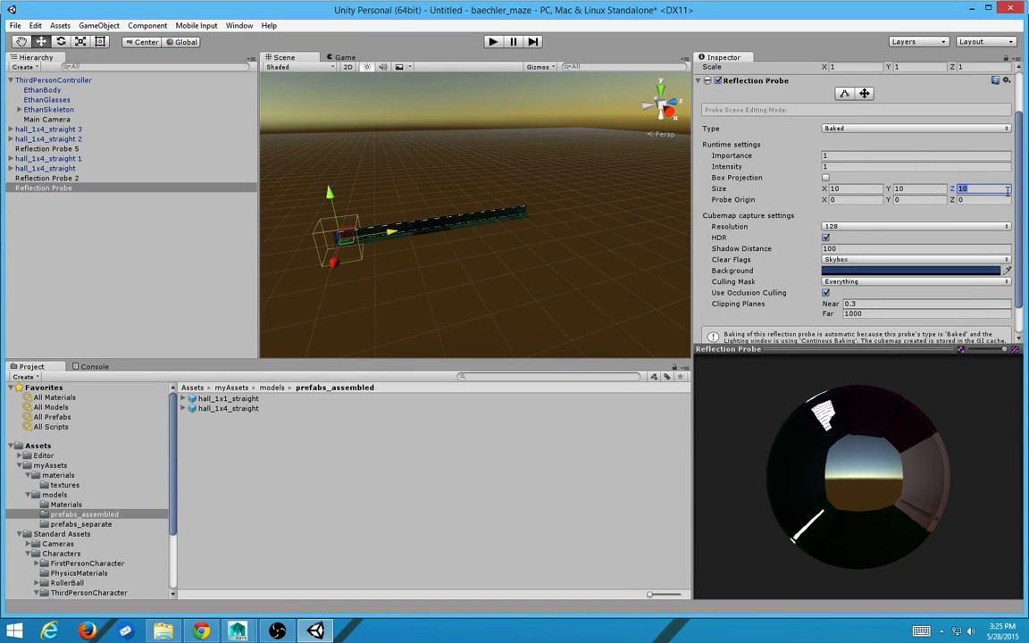
Step: Set box depth Z to 40 on the original probe and Probe 2, and 30 on Reflection Probe 5
type("40")
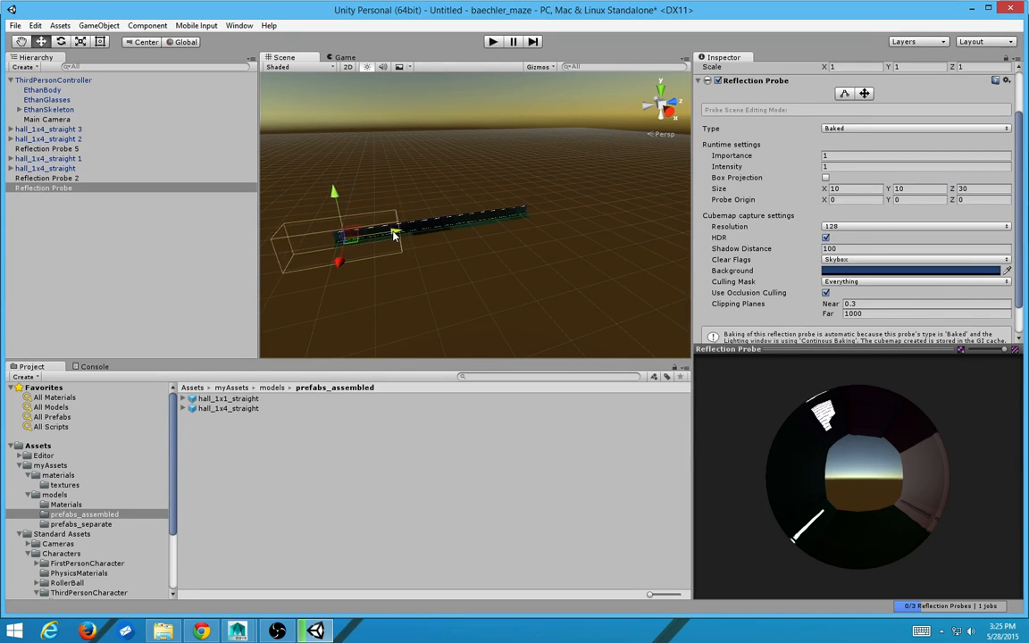
left_click(46, 179)
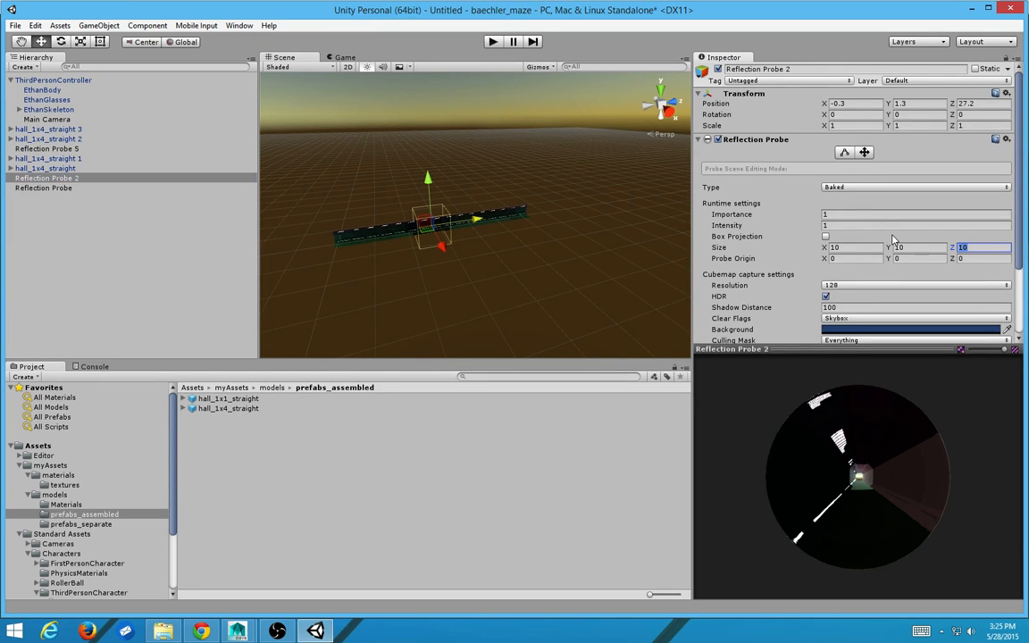
type("40")
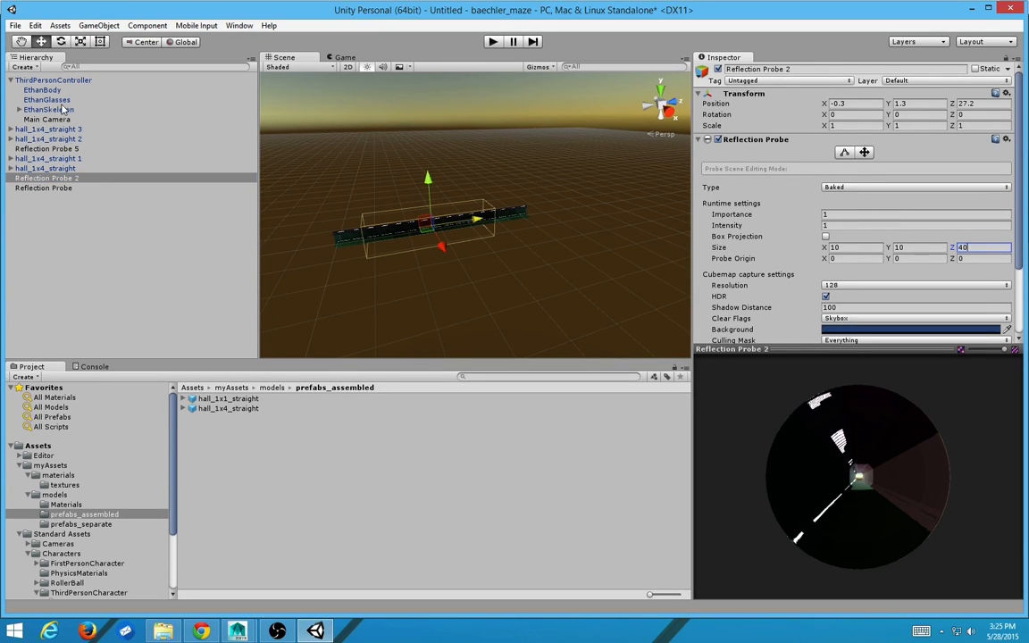
left_click(47, 148)
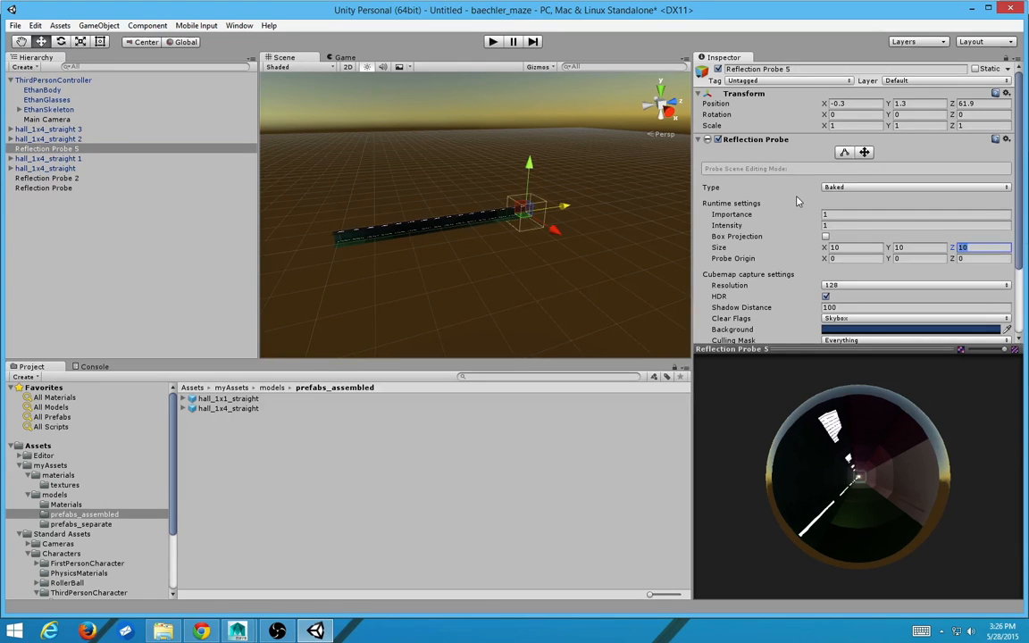
type("30")
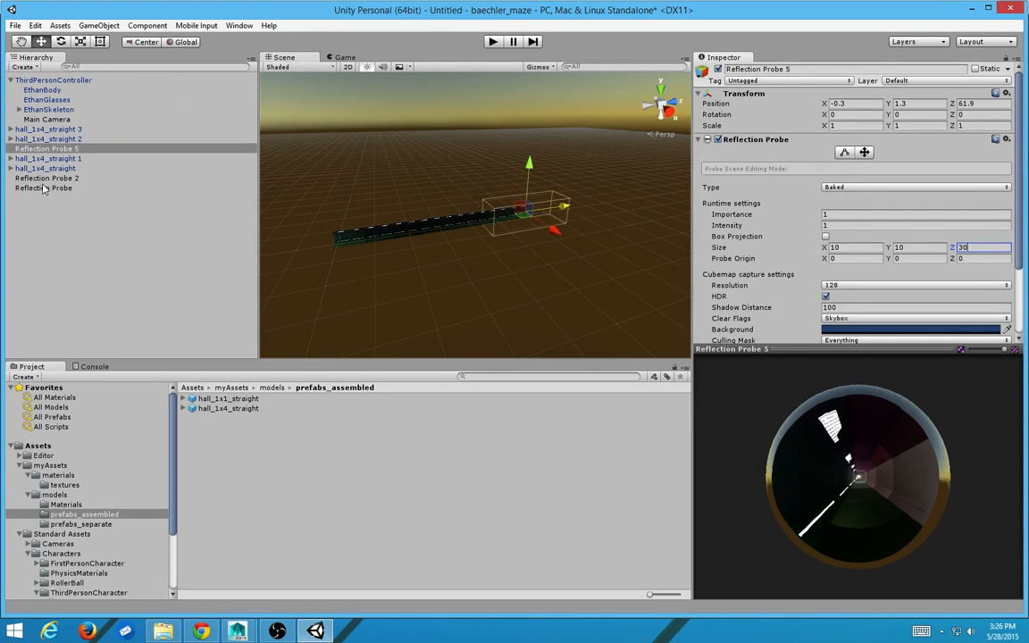
Step: Change the unnumbered probe's box depth to 50 and compare it with Reflection Probe 2
left_click(43, 187)
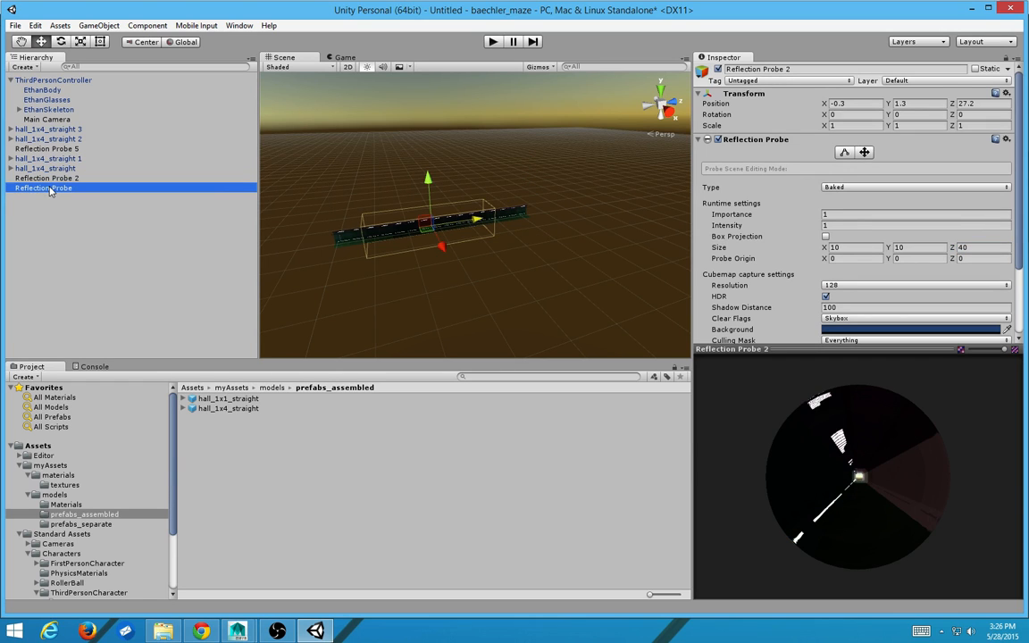
left_click(43, 179)
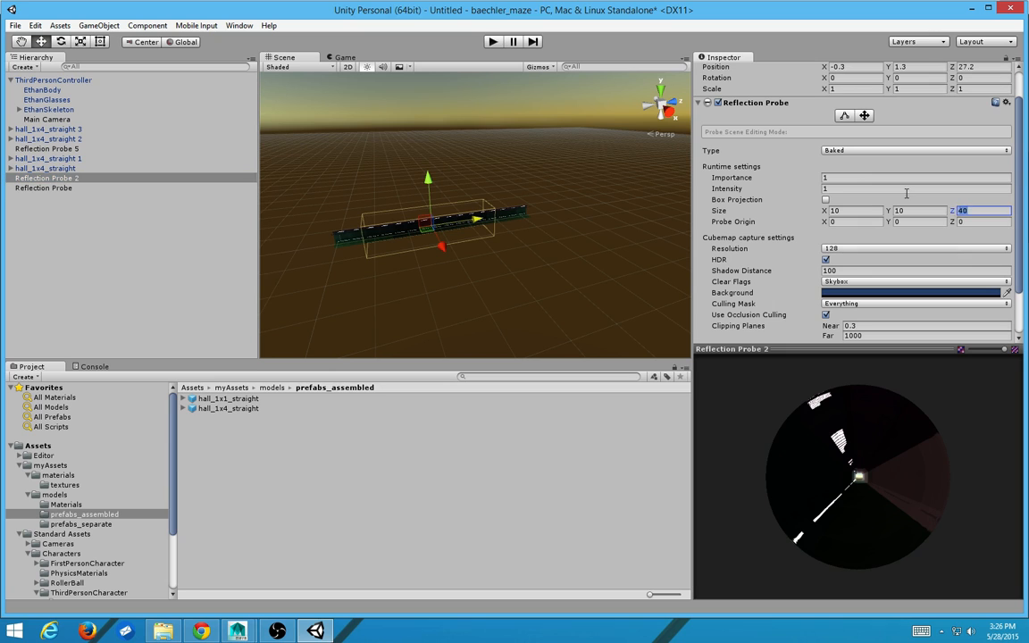
type("50")
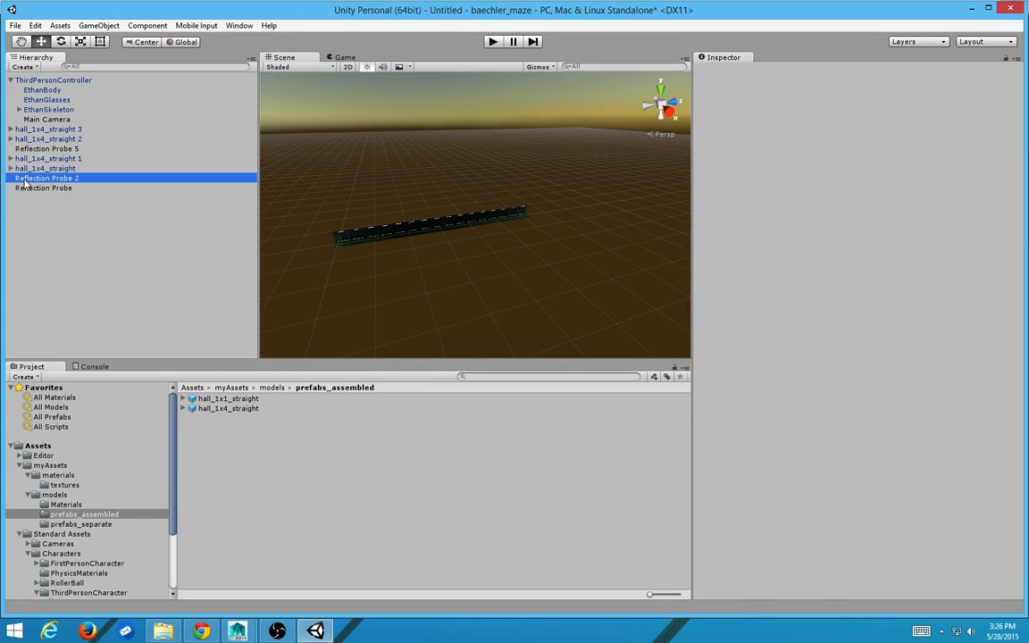
left_click(46, 178)
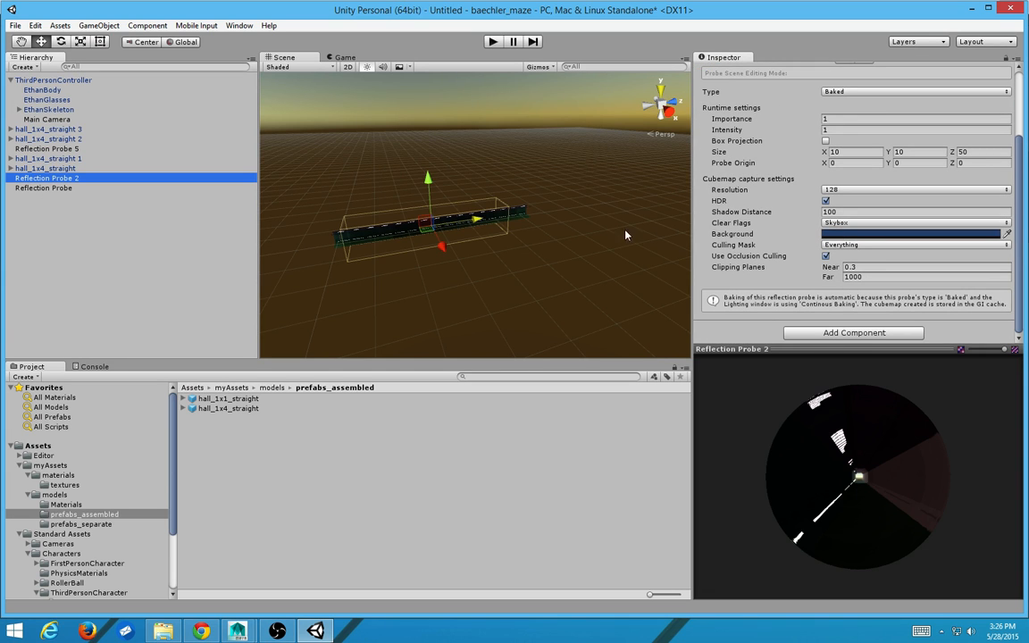
left_click(43, 187)
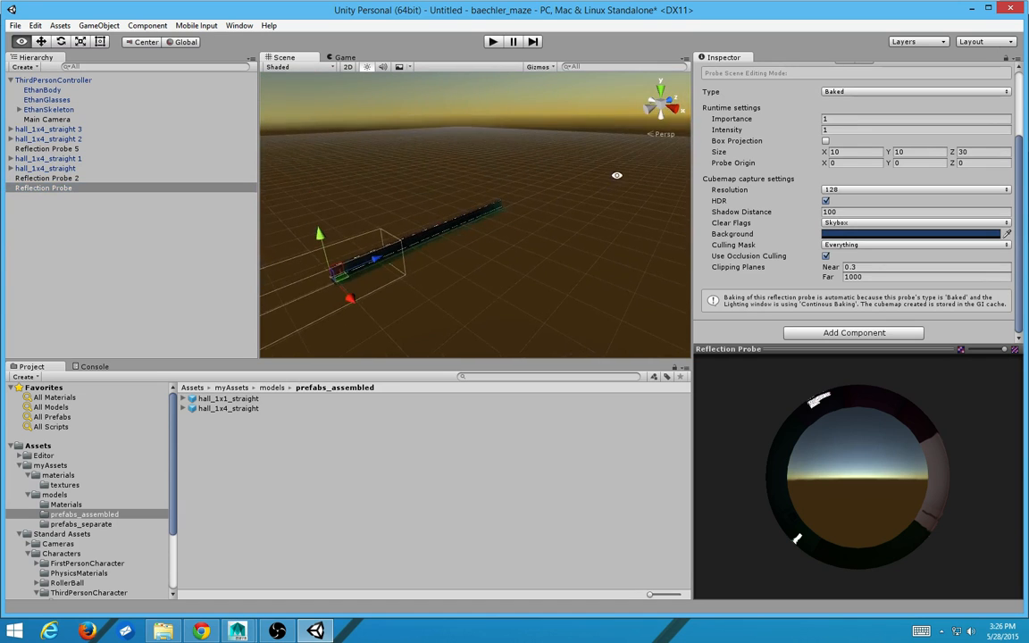
left_click(47, 179)
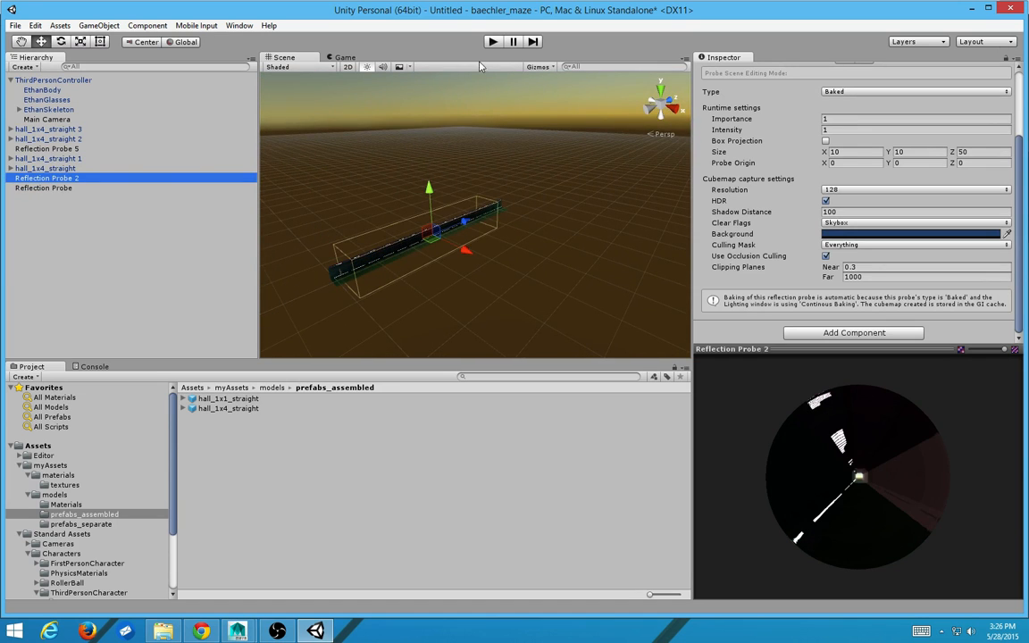
Step: Add Reflection Probe 1 via GameObject > Light and place its box beside the hallway
left_click(493, 41)
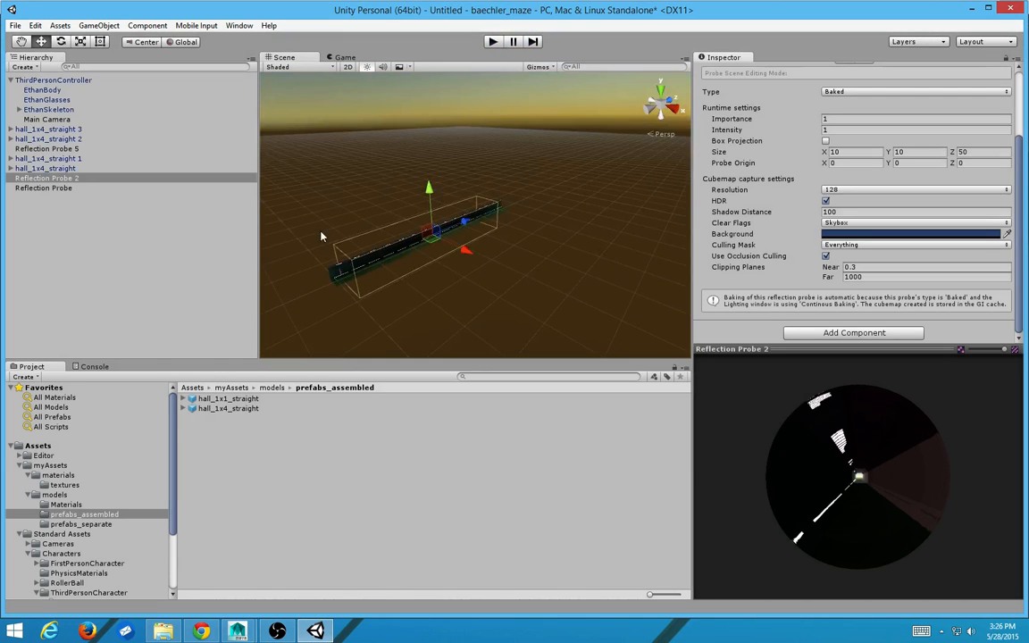
left_click(43, 188)
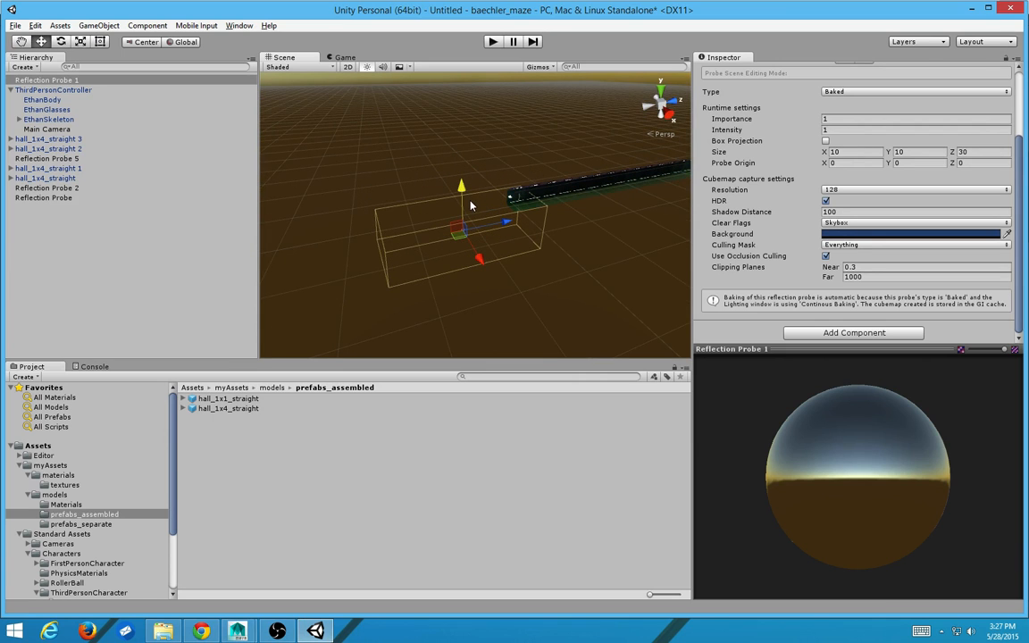
mouse_move(481, 202)
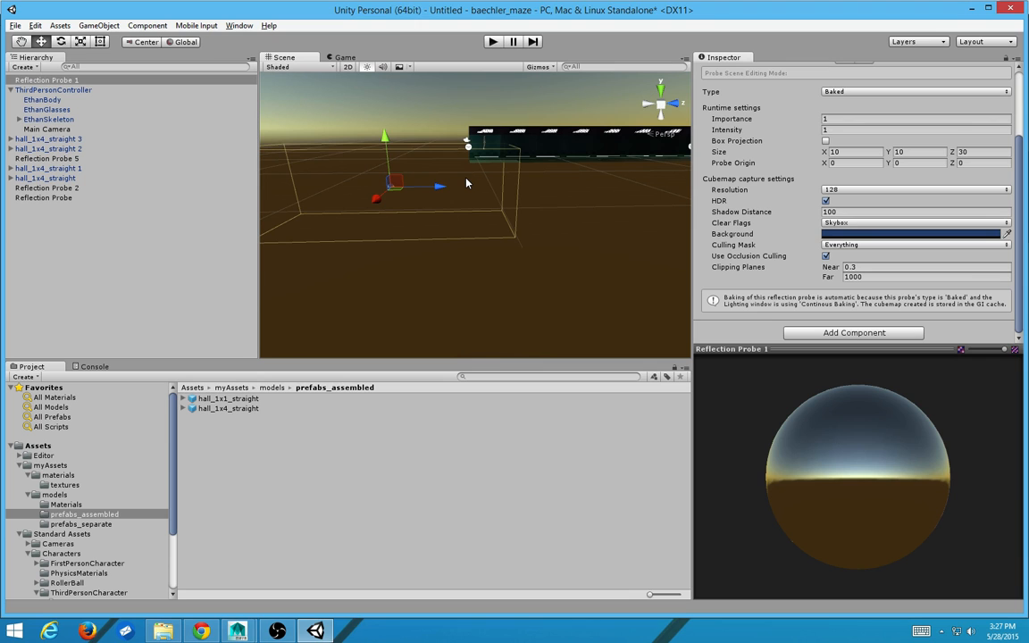
mouse_move(477, 107)
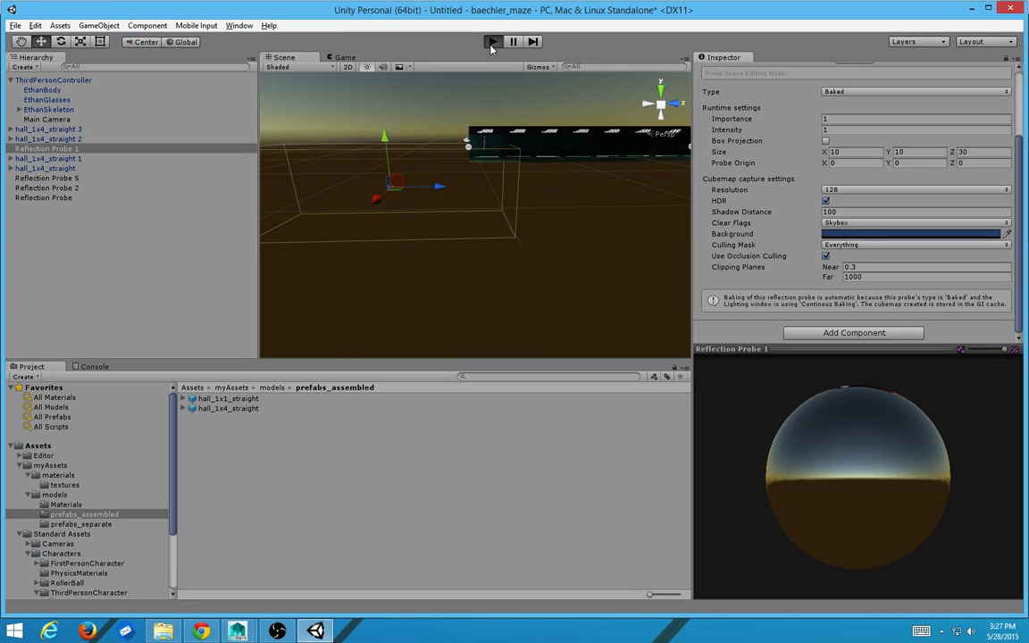
left_click(494, 41)
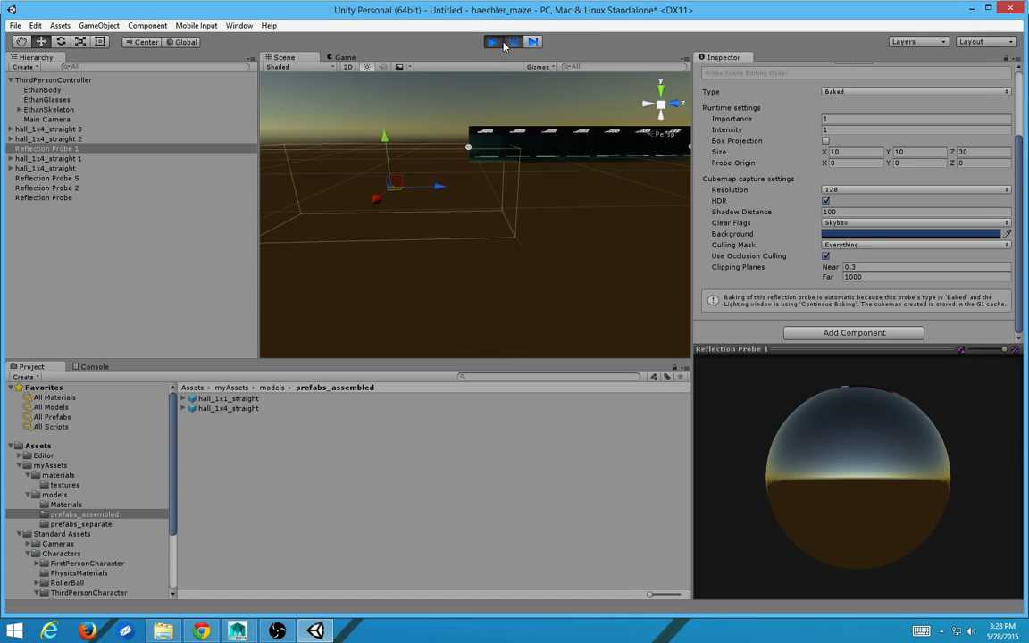
left_click(493, 41)
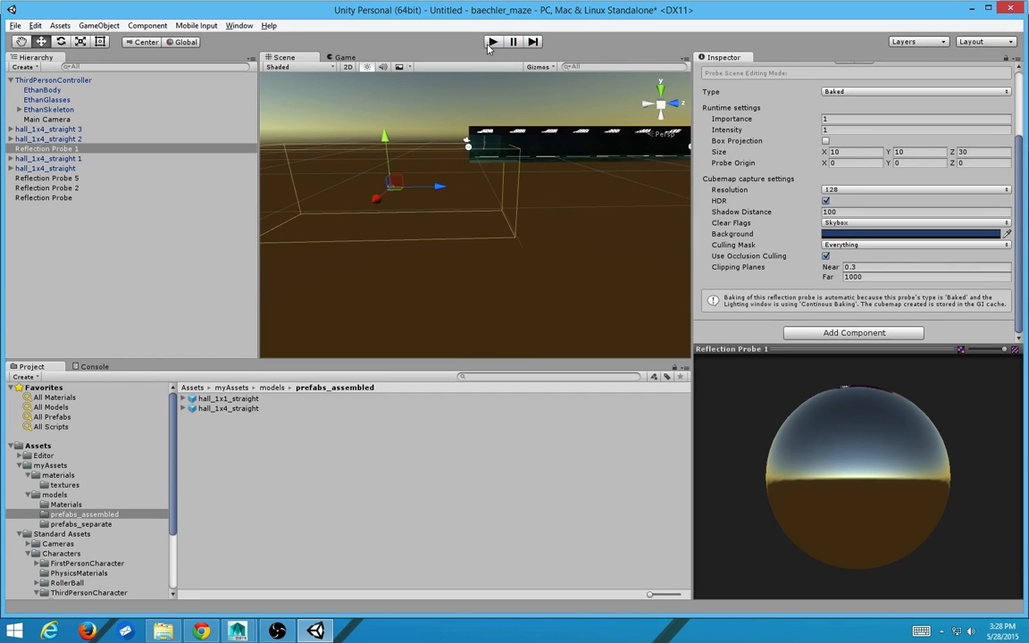
left_click(493, 41)
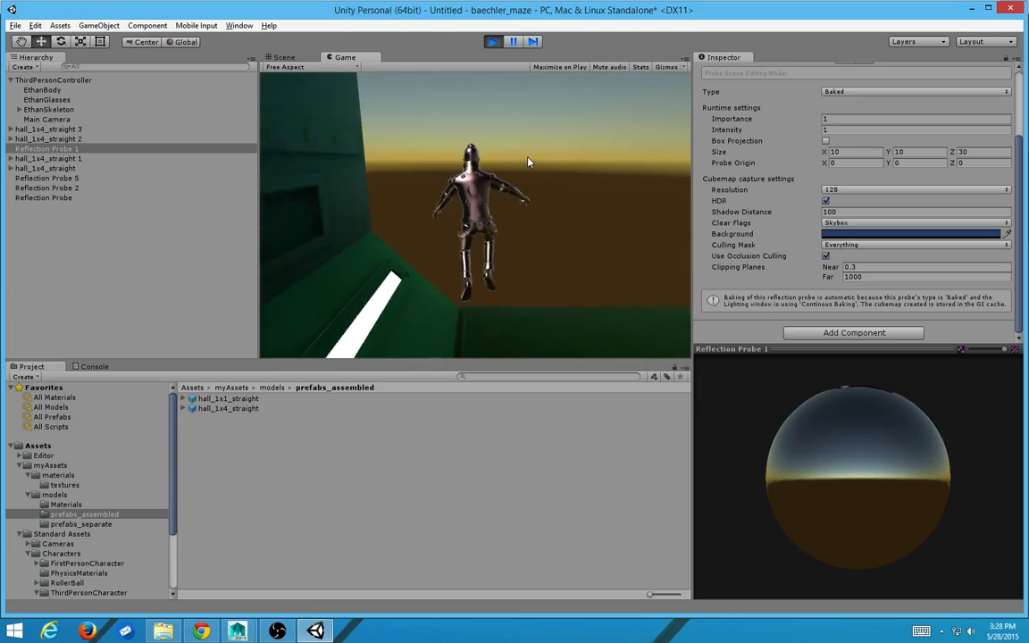
left_click(493, 41)
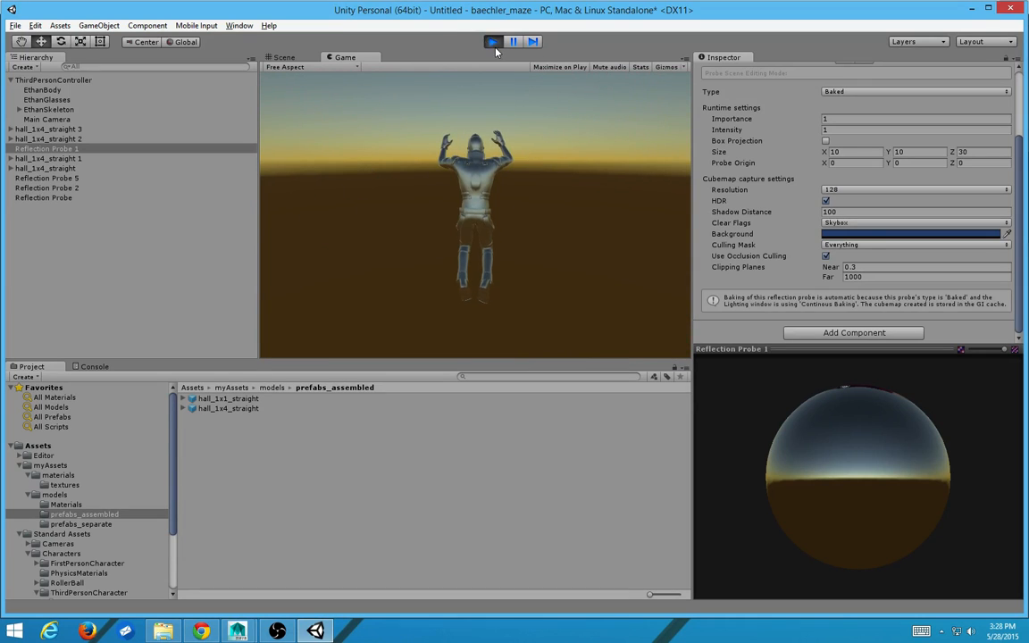
left_click(284, 57)
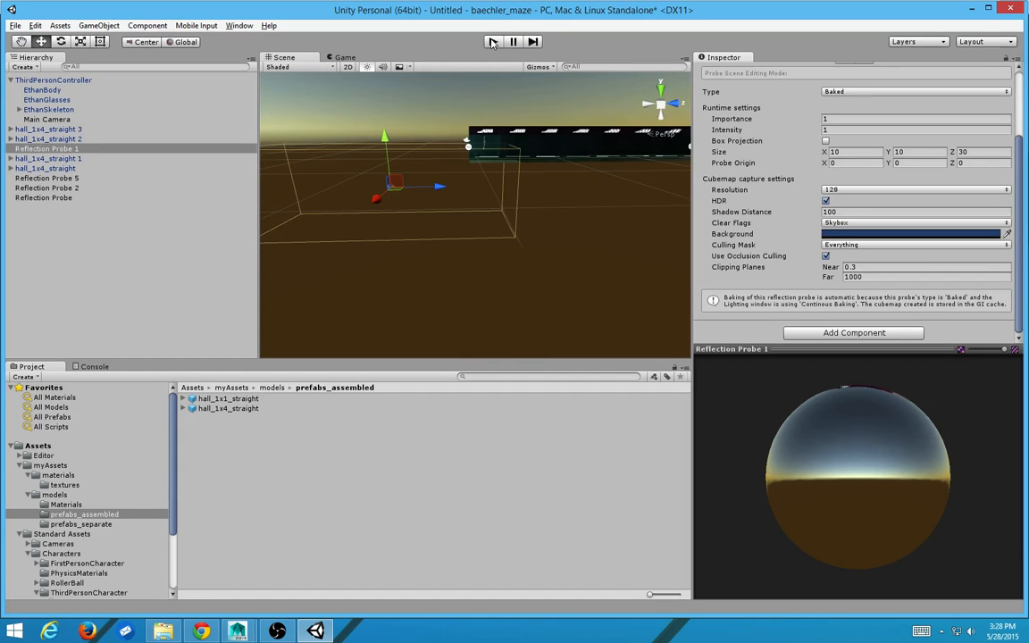
left_click(494, 41)
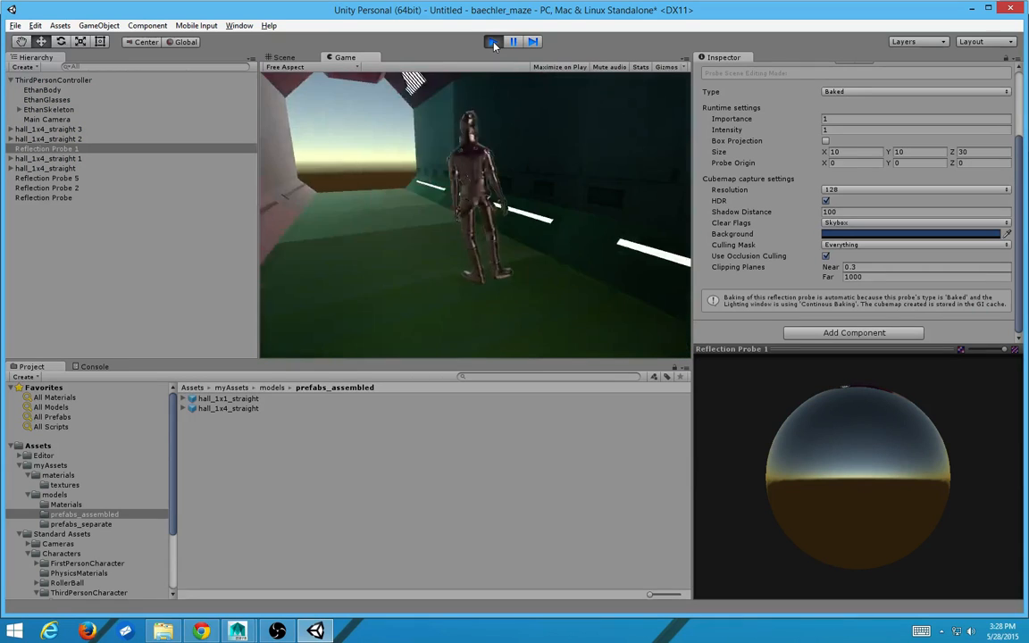
left_click(493, 41)
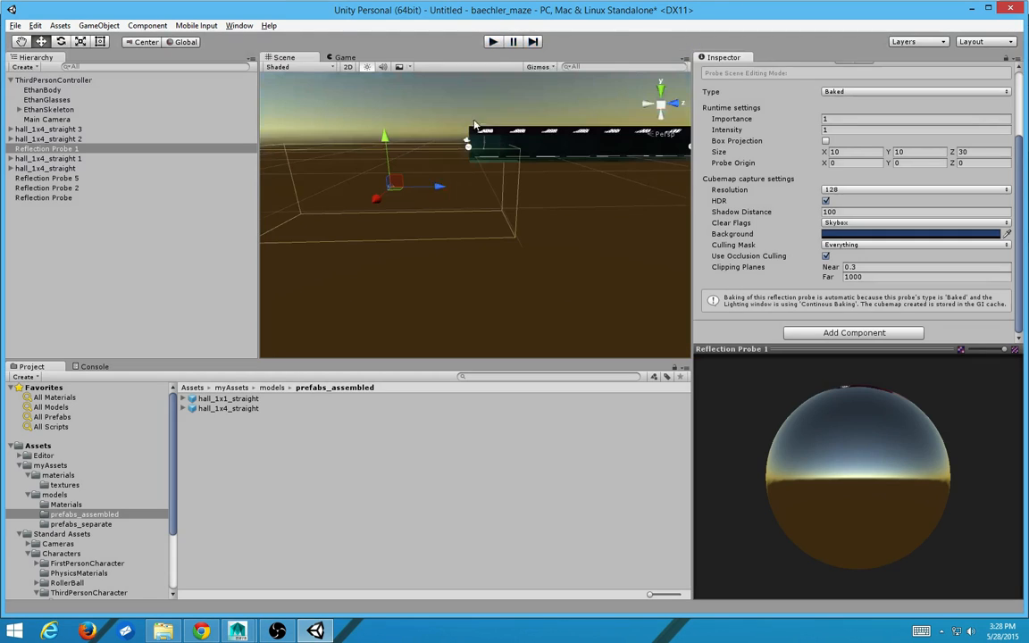
left_click(42, 196)
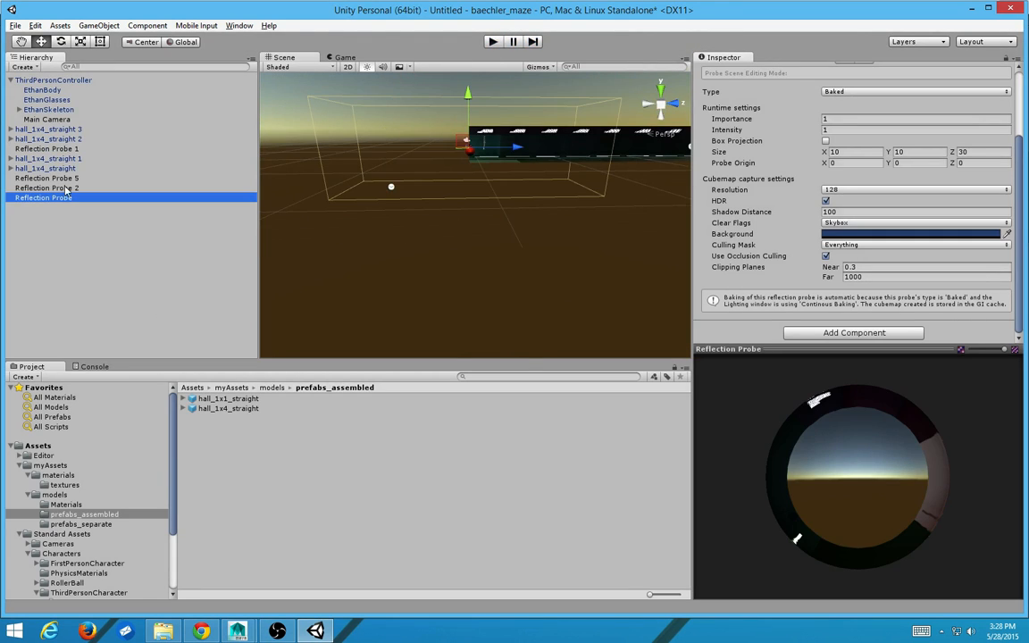
left_click(46, 188)
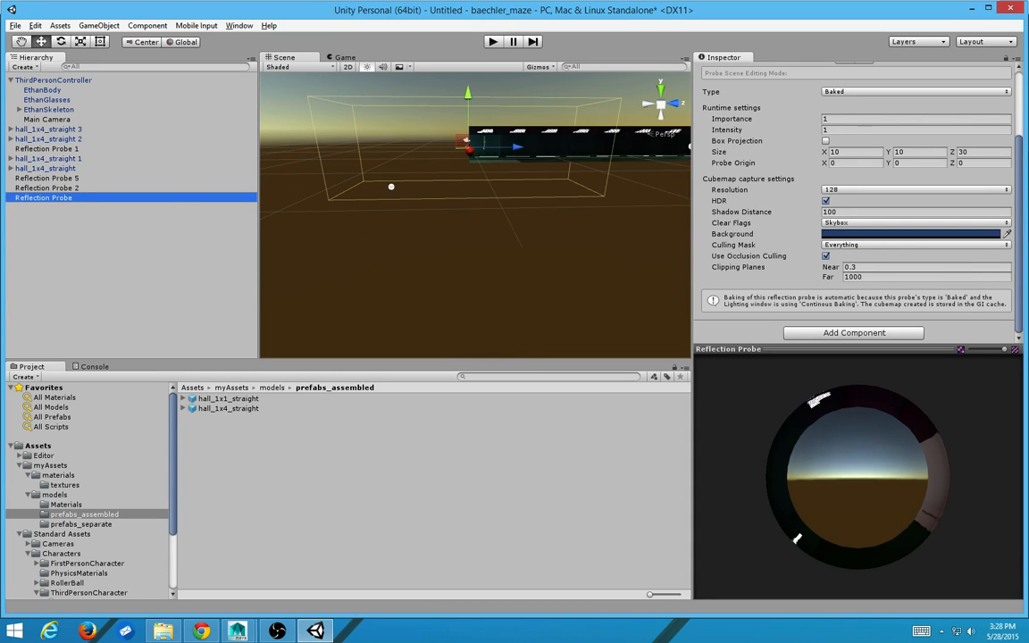
left_click(46, 179)
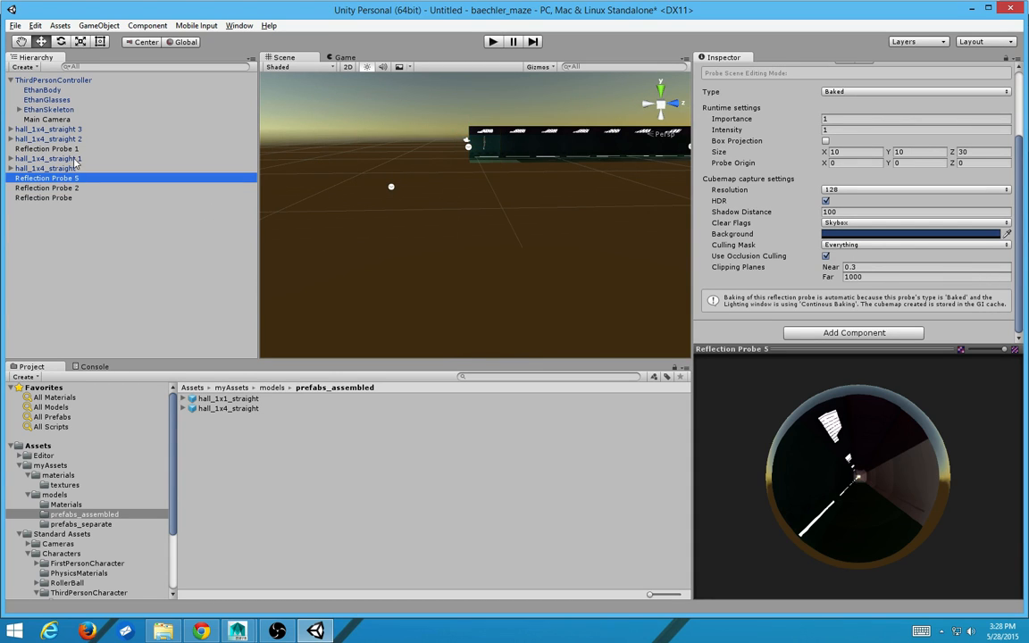
left_click(49, 149)
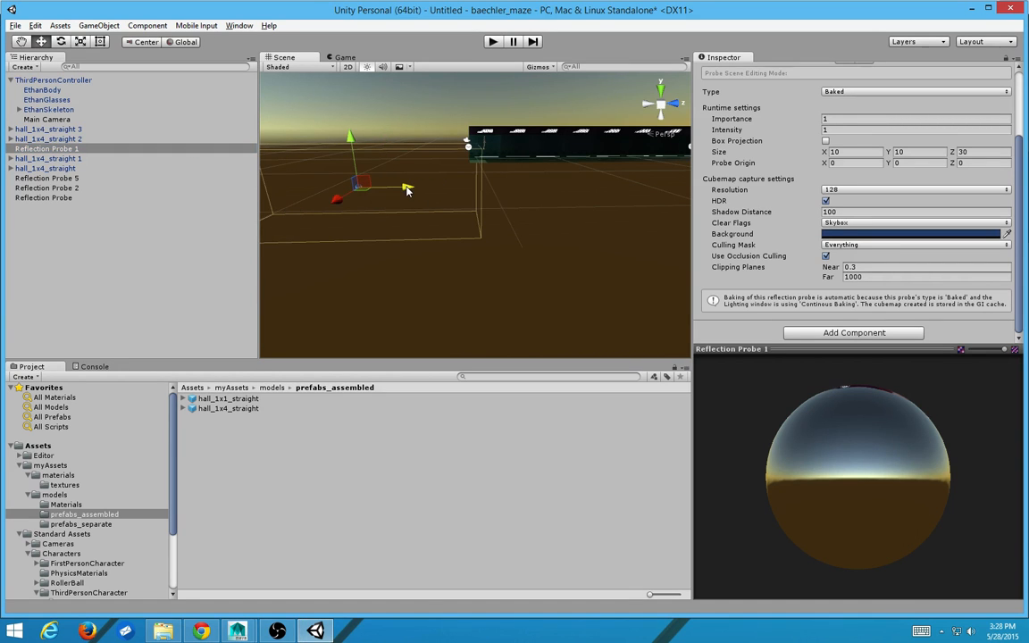
left_click(46, 188)
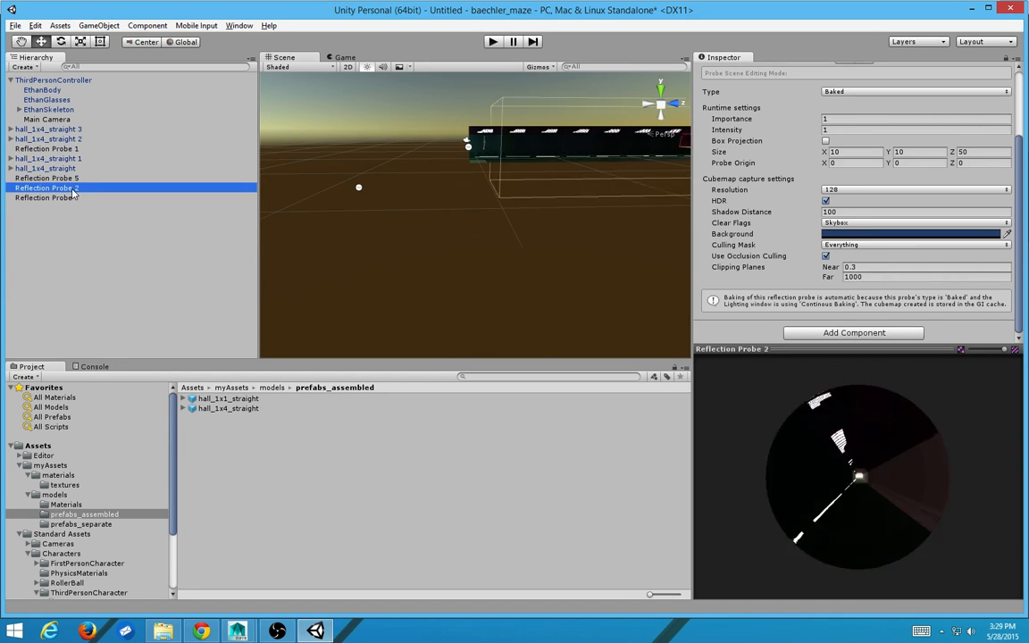
left_click(43, 196)
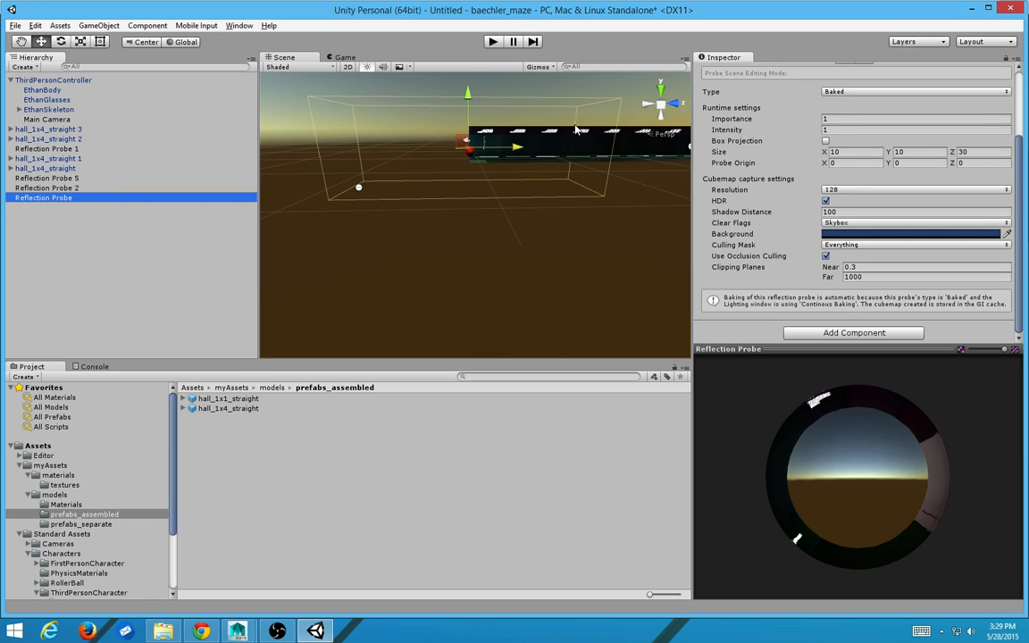
left_click(46, 187)
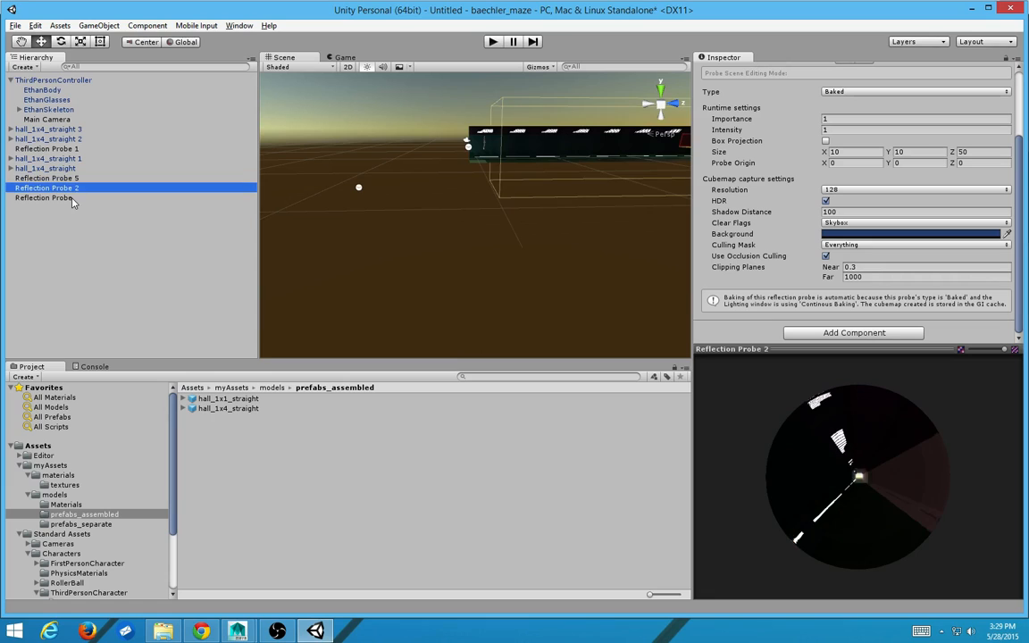
left_click(43, 197)
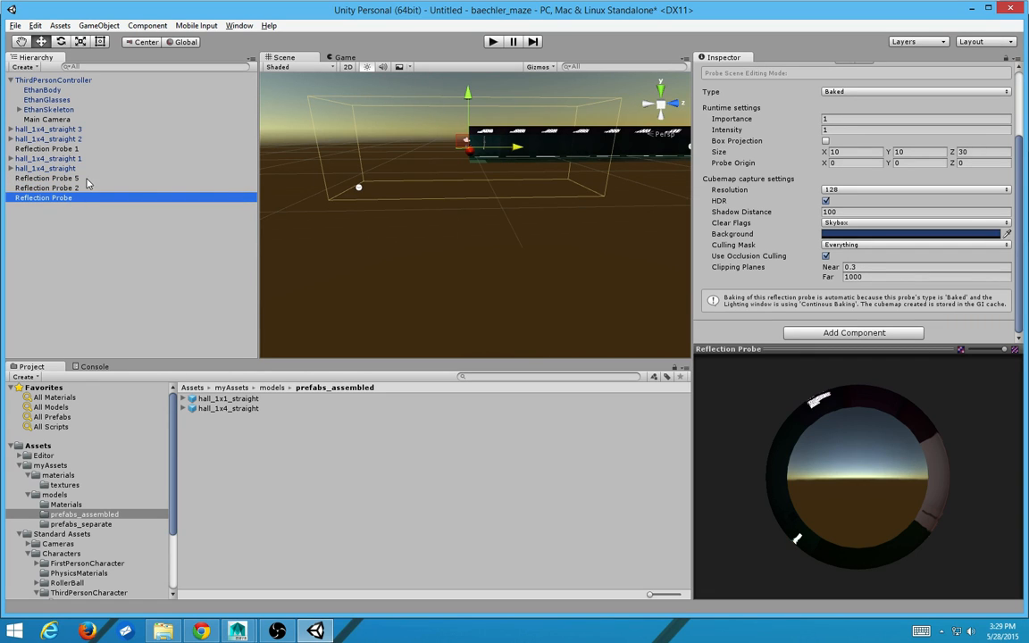
left_click(46, 178)
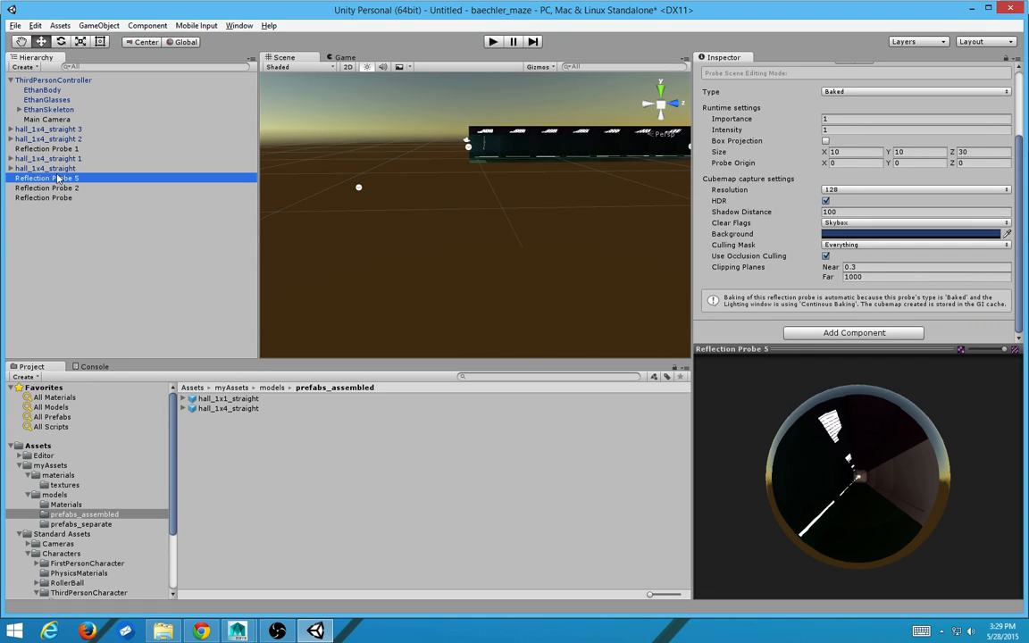
left_click(47, 148)
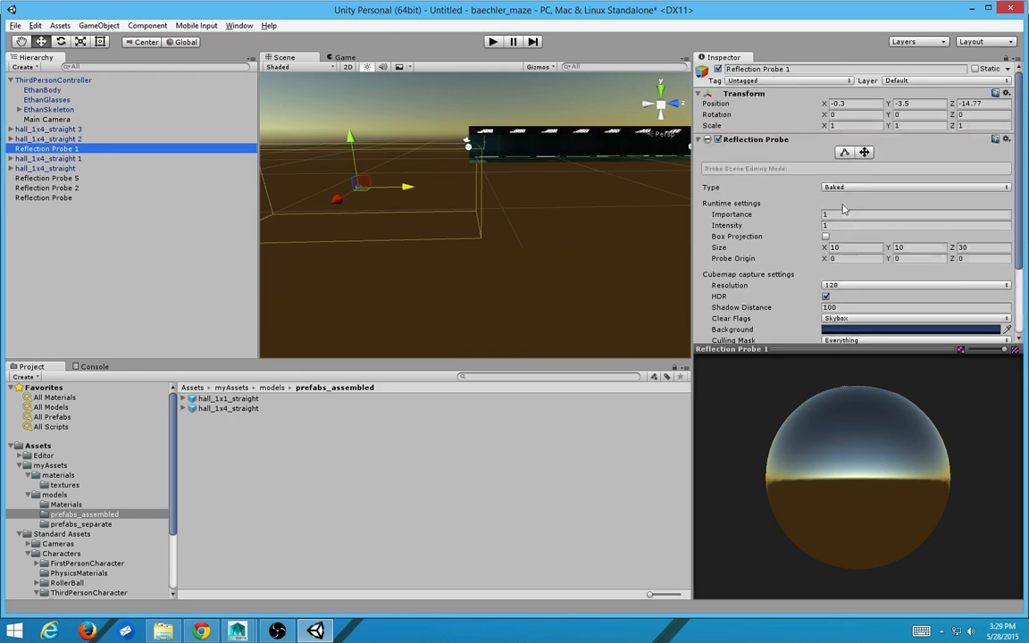
scroll("down", 3)
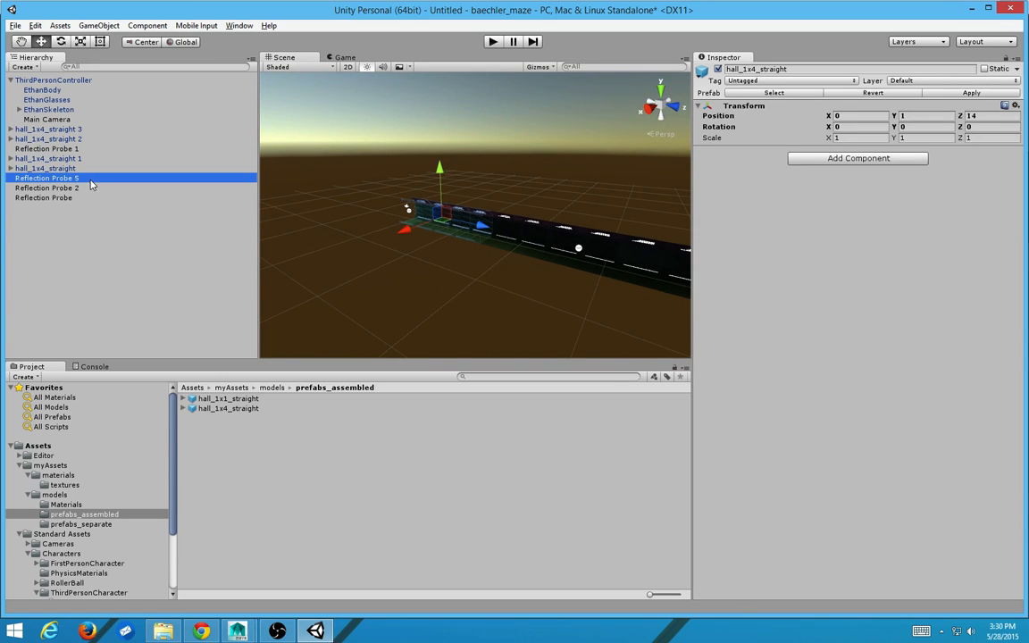
Step: Delete the reflection probes and extra hall copies, leaving one hall_1x4_straight
left_click(45, 168)
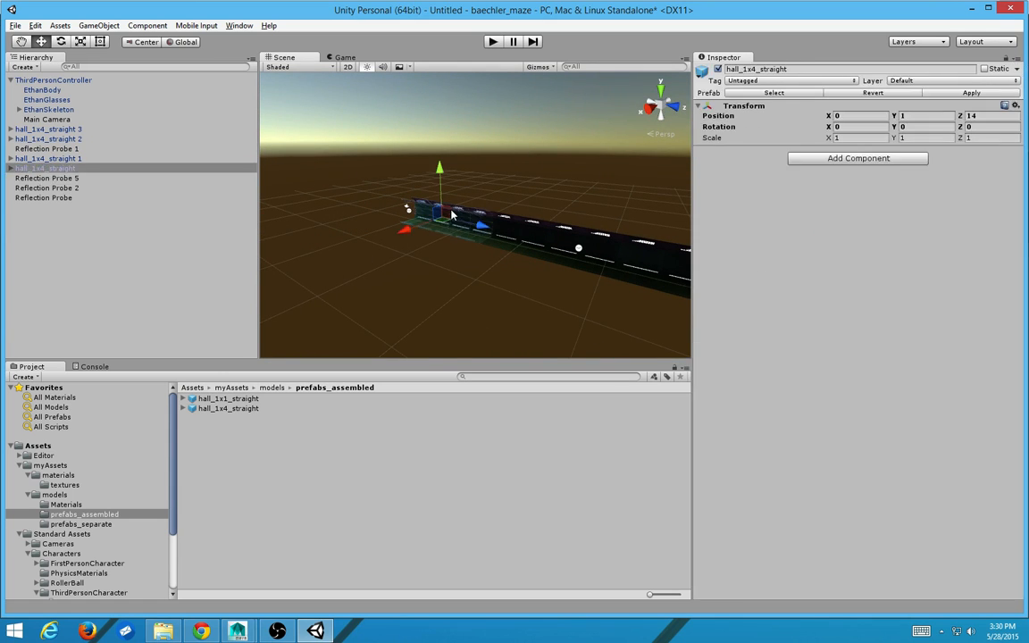
left_click(47, 188)
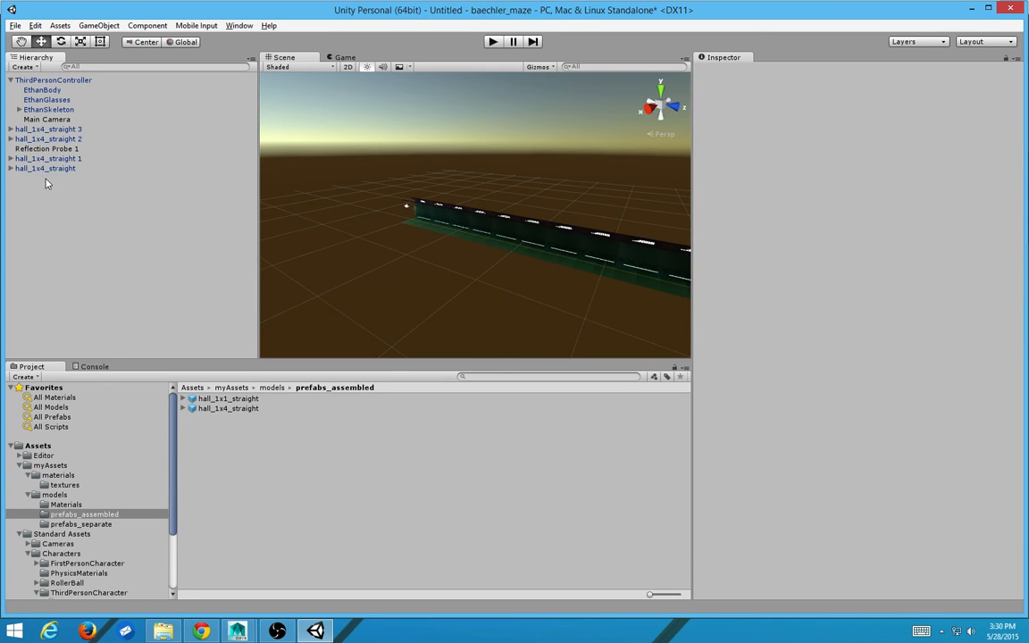
left_click(46, 140)
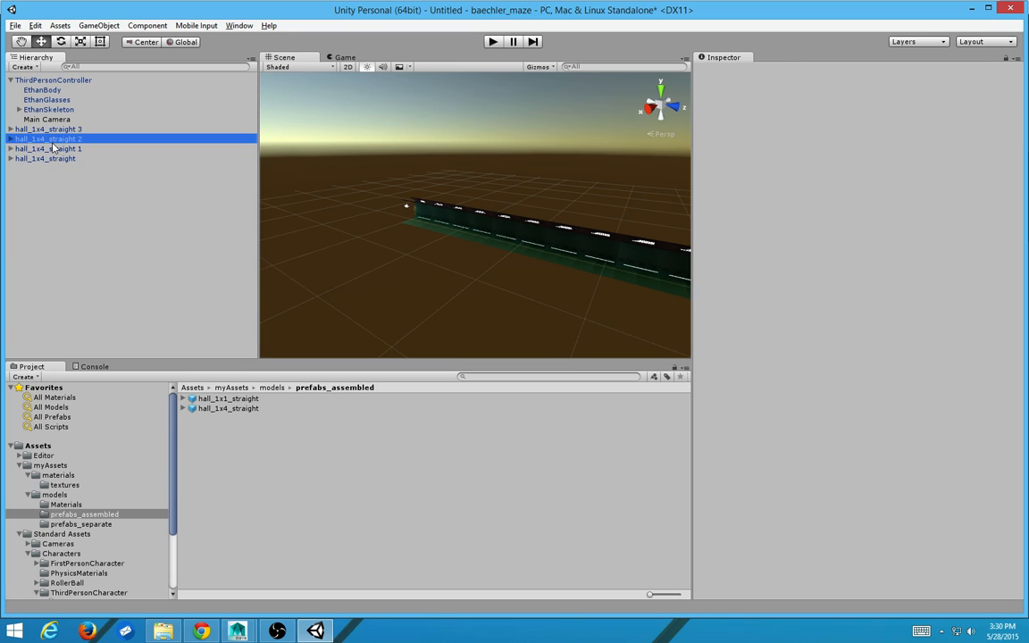
left_click(47, 128)
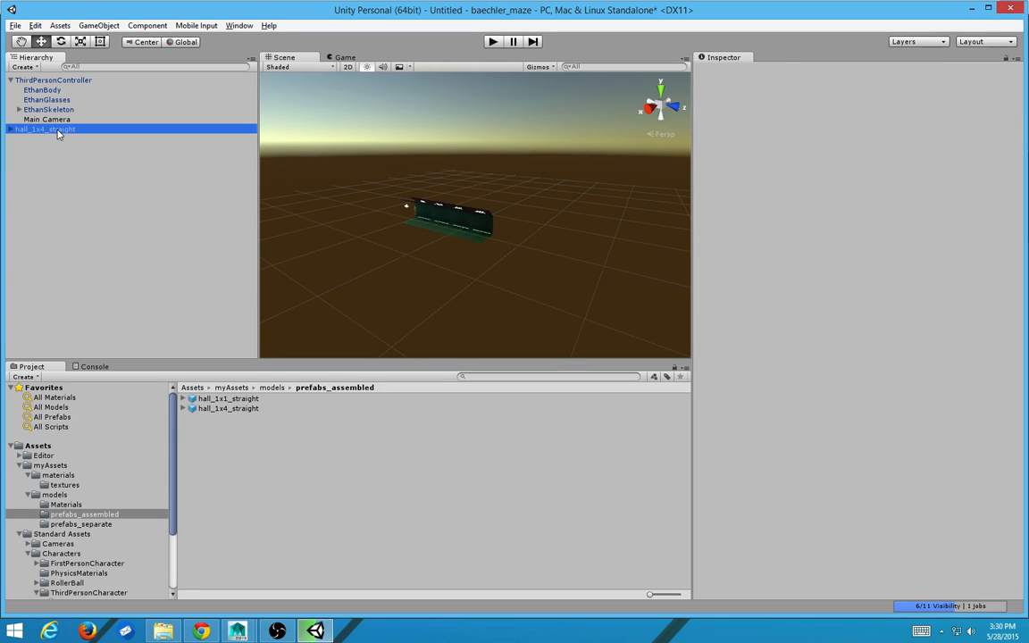
left_click(44, 128)
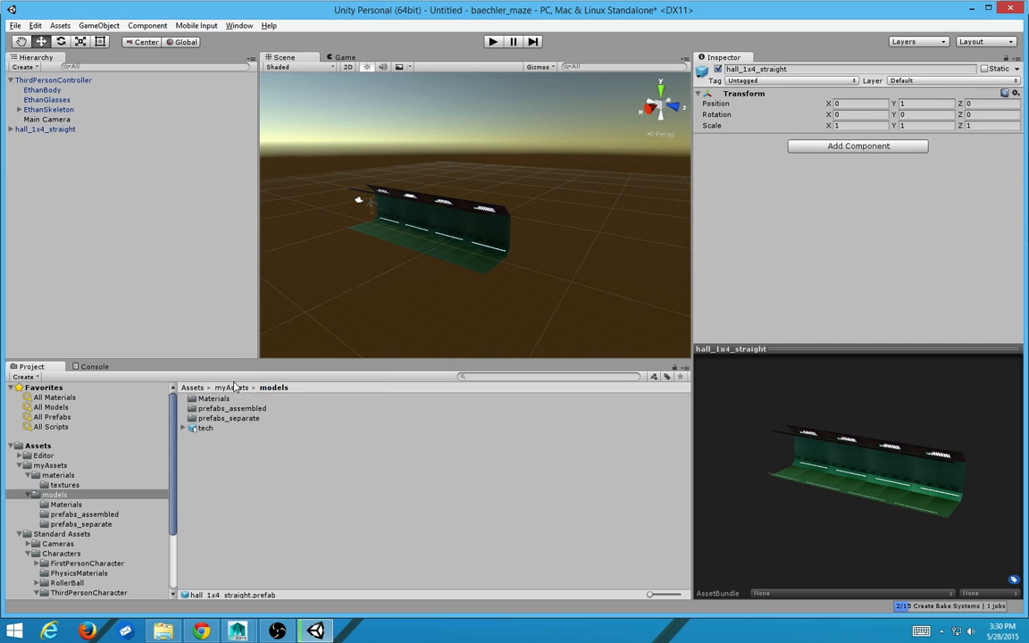
Step: Browse the models folders to the tech model asset for placing in the scene
left_click(234, 386)
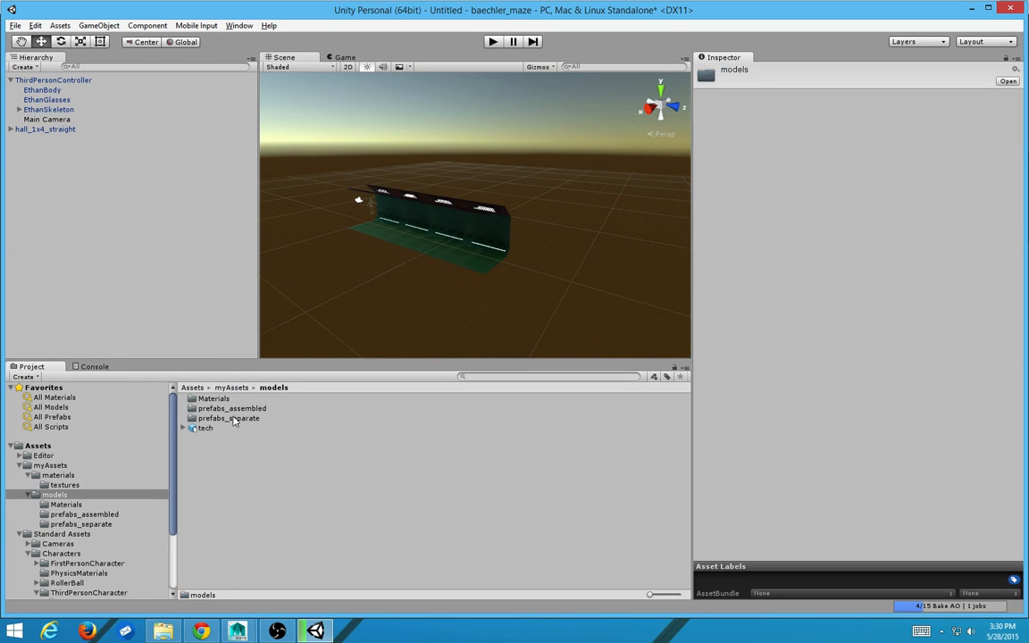
left_click(228, 418)
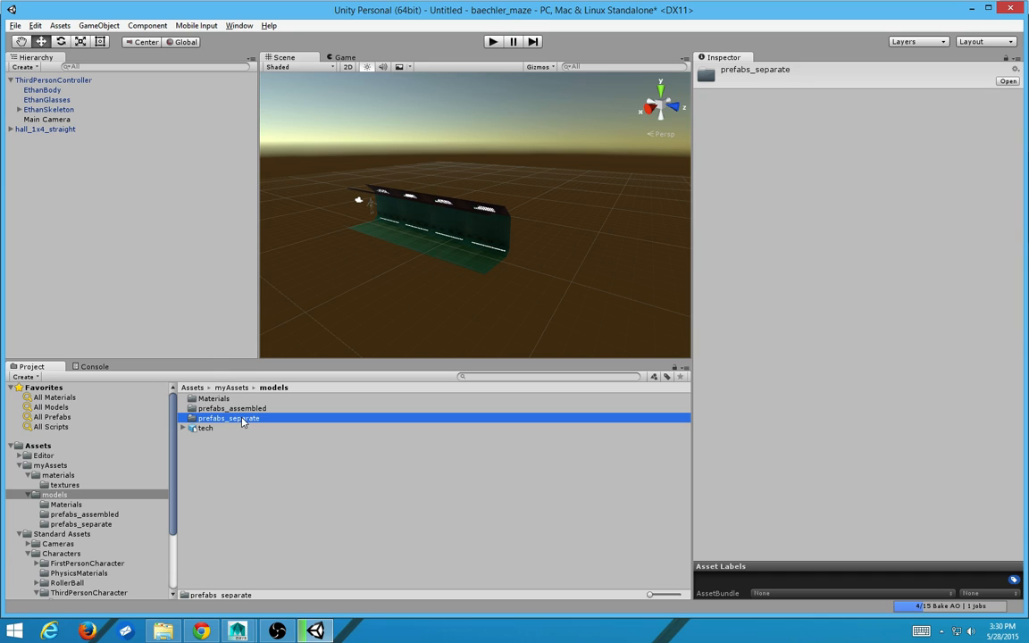
left_click(232, 408)
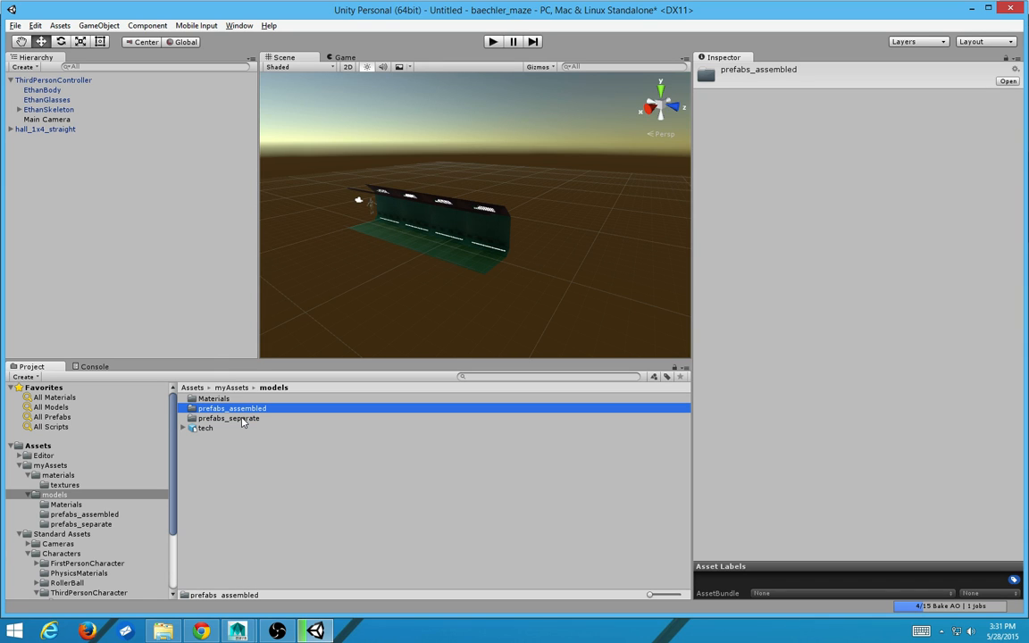
left_click(229, 418)
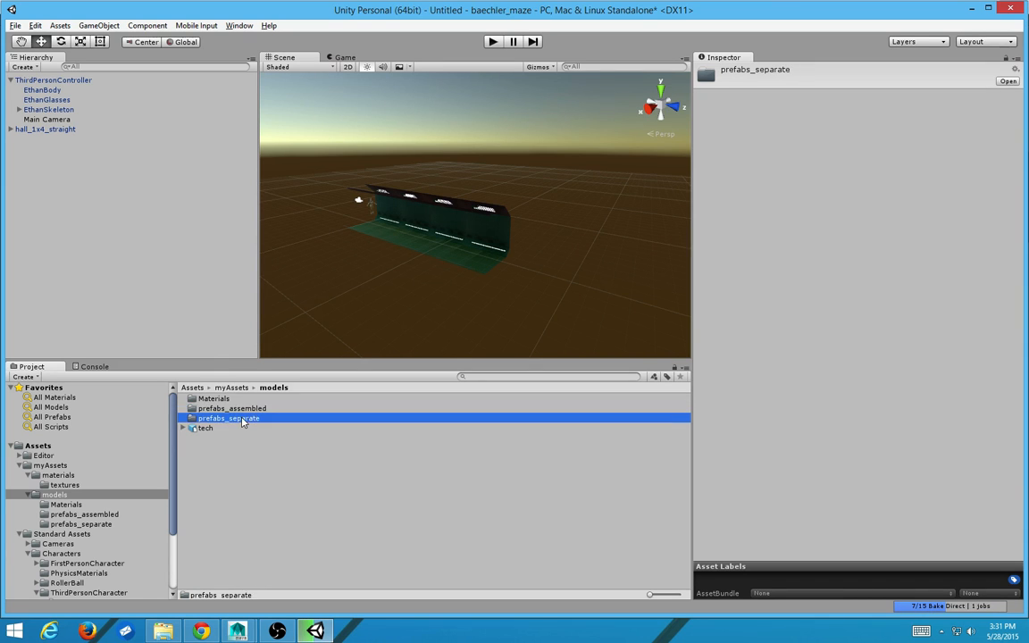
double_click(229, 418)
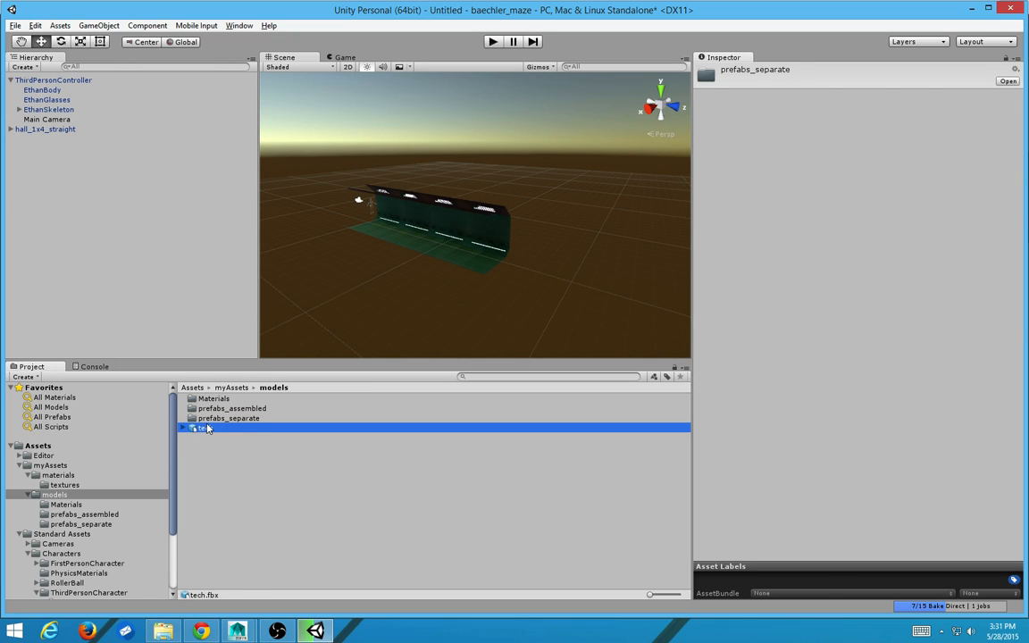
left_click(204, 428)
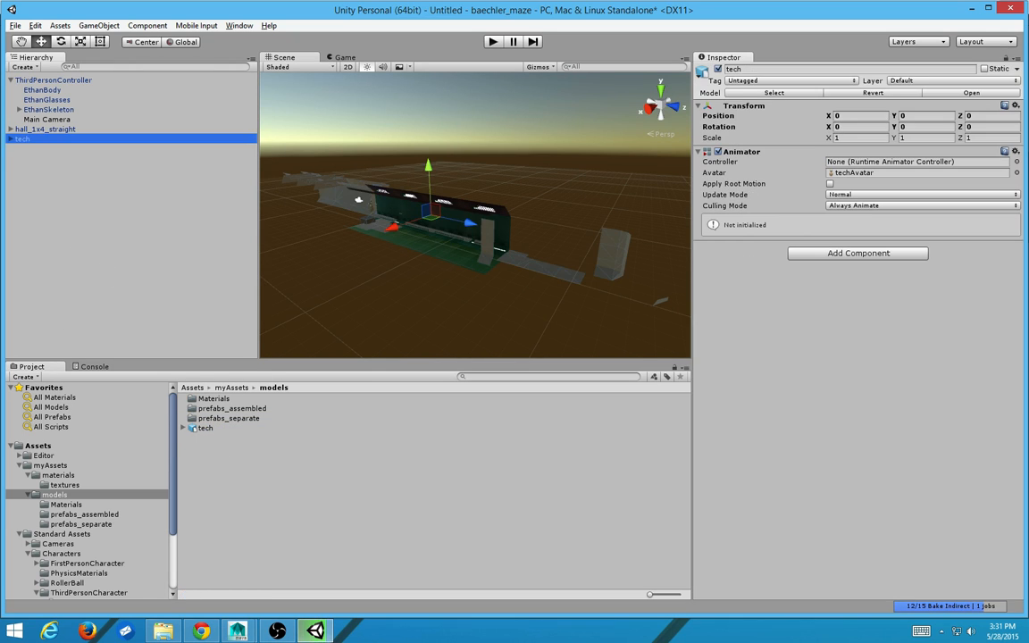
left_click(13, 139)
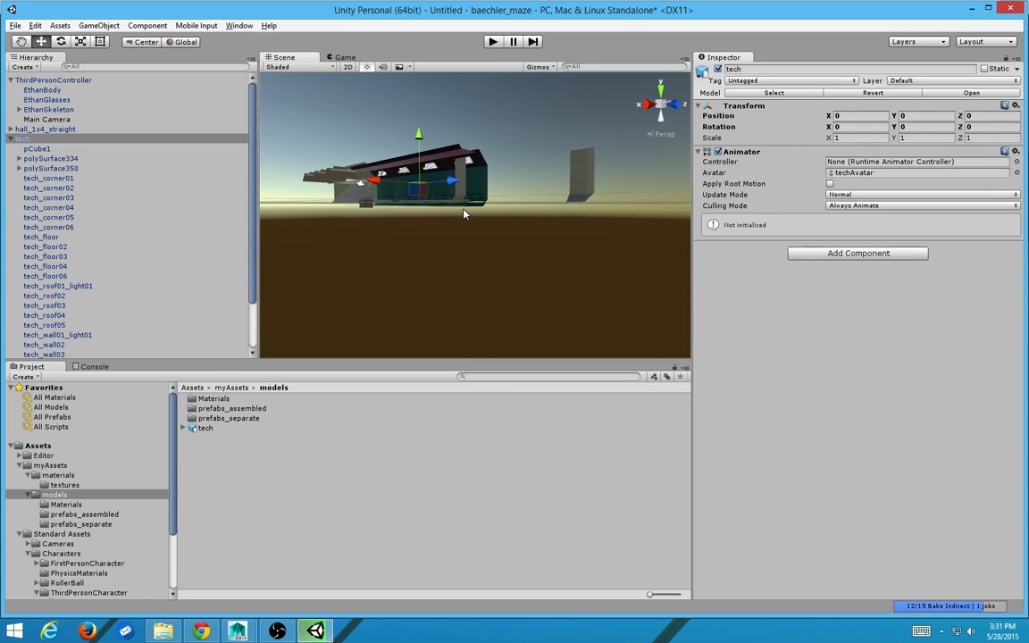
left_click_drag(465, 214, 408, 247)
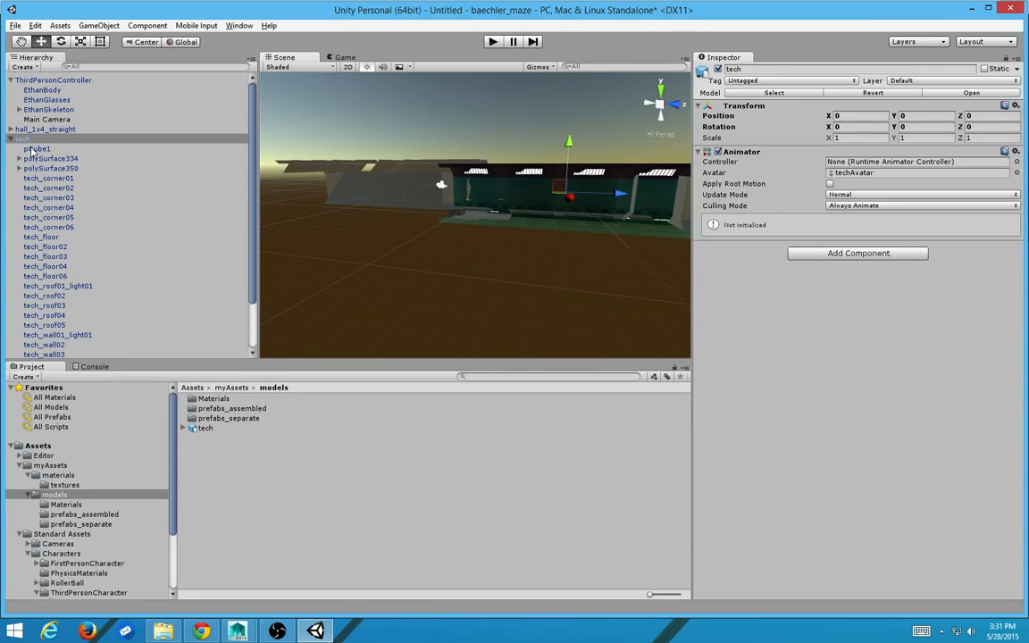
left_click(39, 149)
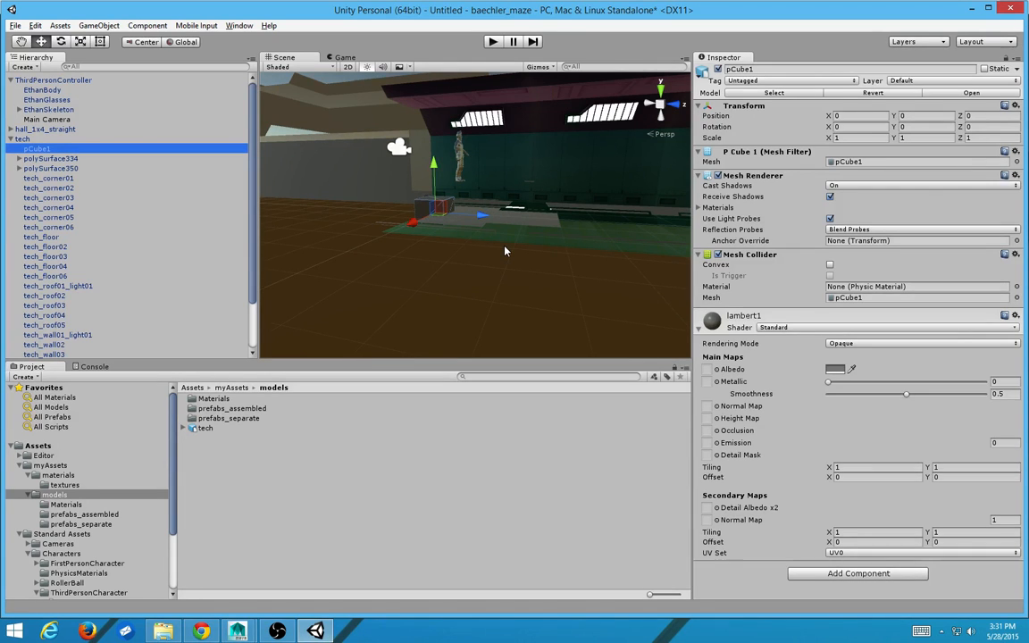
mouse_move(501, 147)
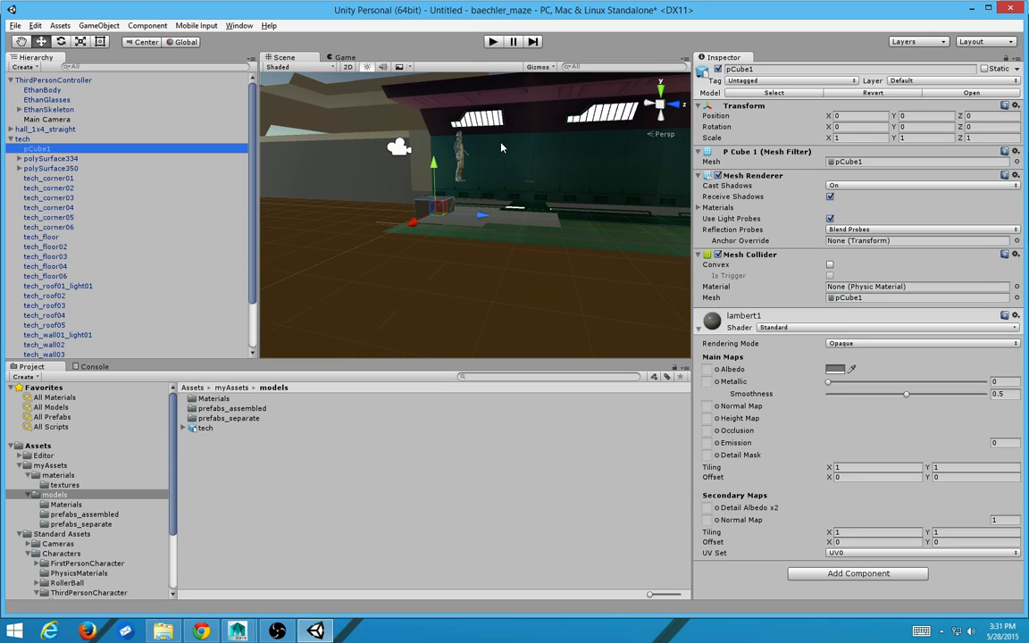
mouse_move(489, 161)
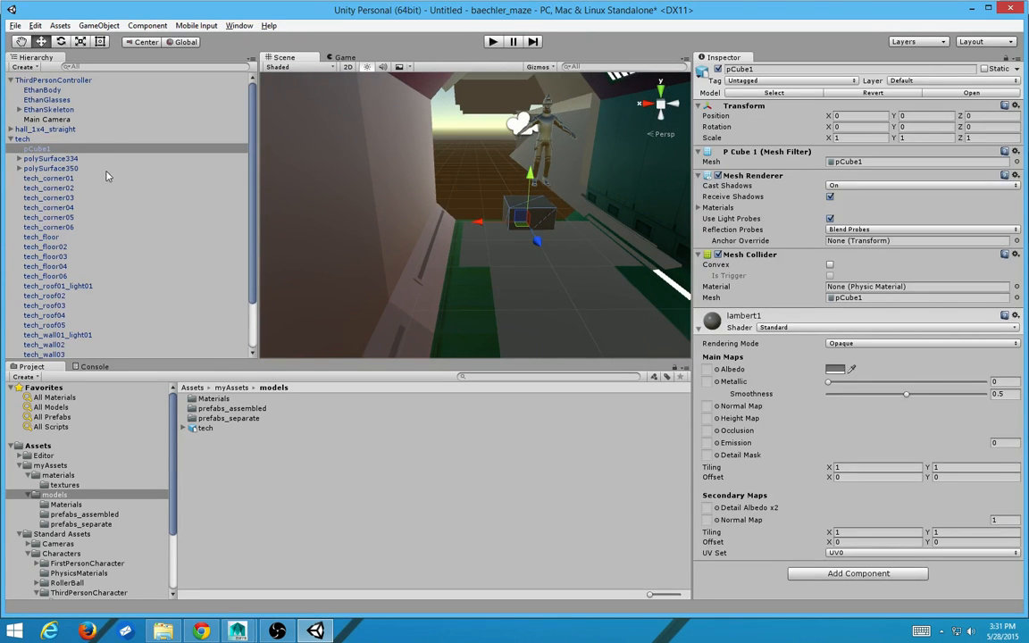
left_click(36, 148)
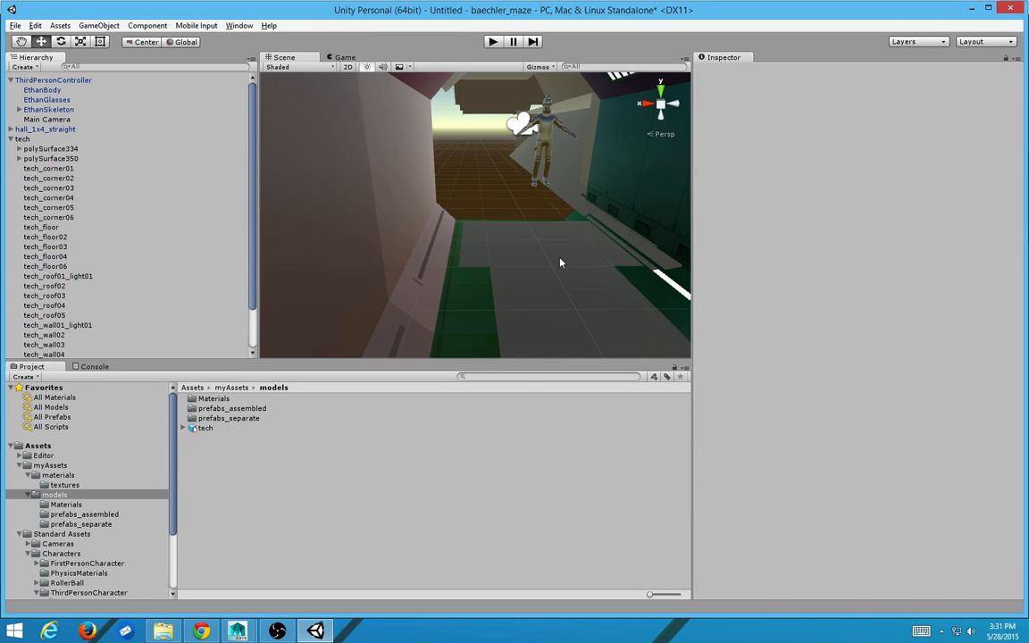
left_click(21, 139)
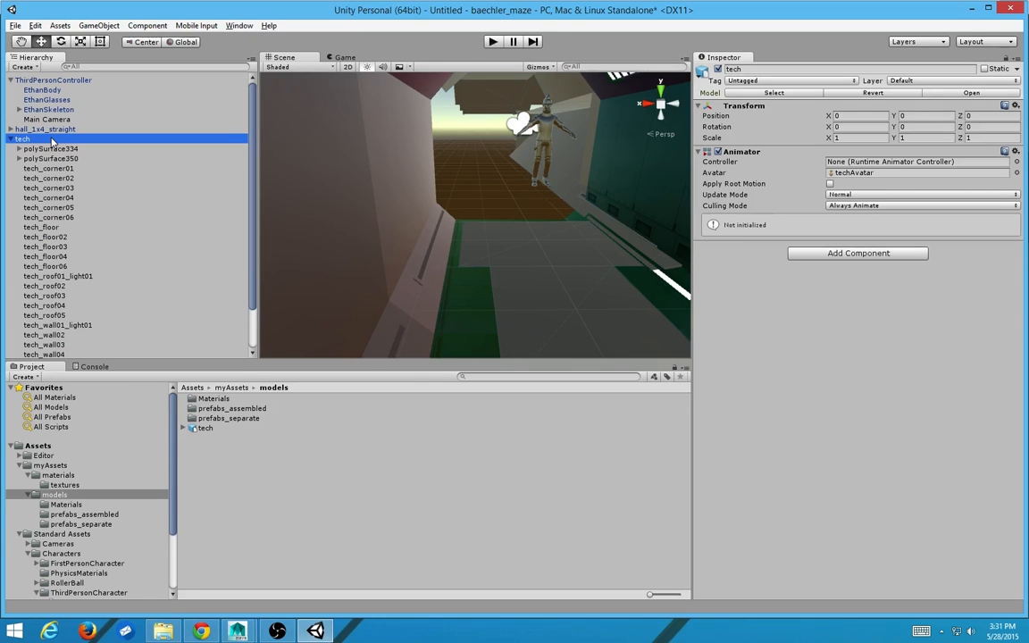
left_click(11, 139)
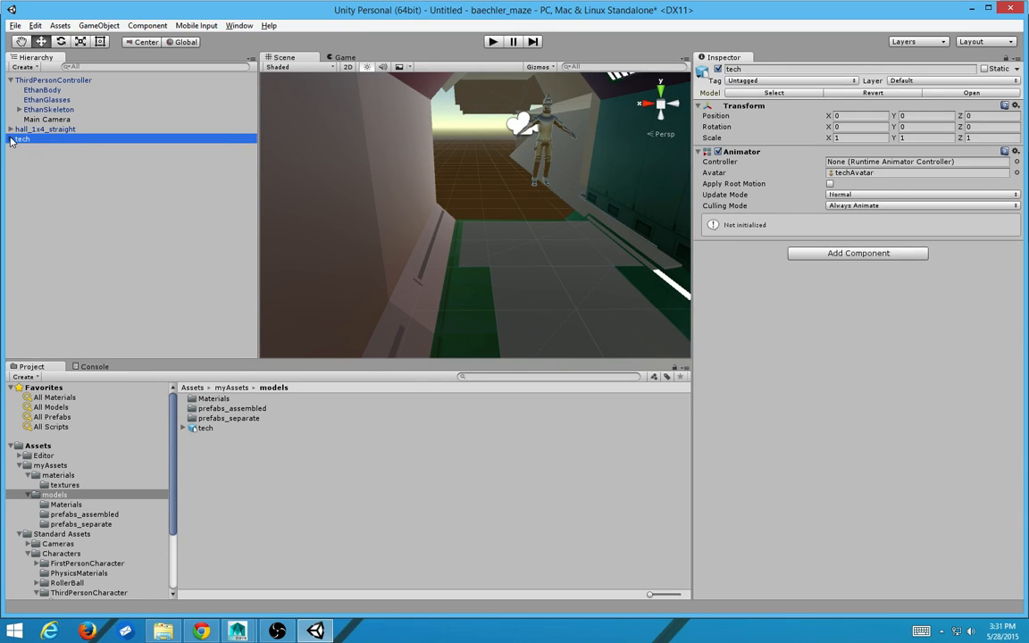
mouse_move(132, 147)
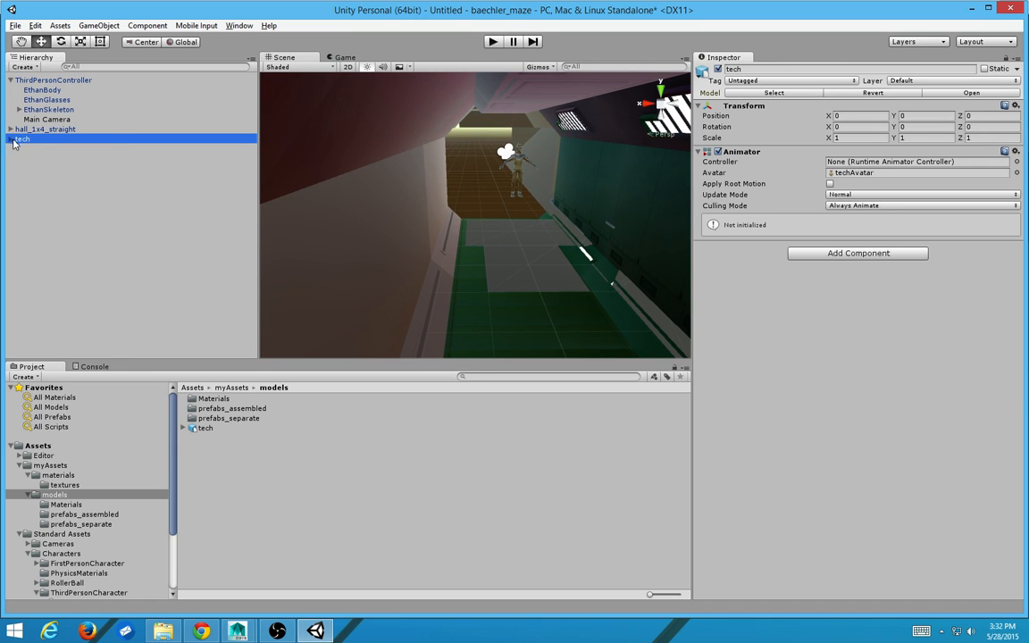
left_click(14, 139)
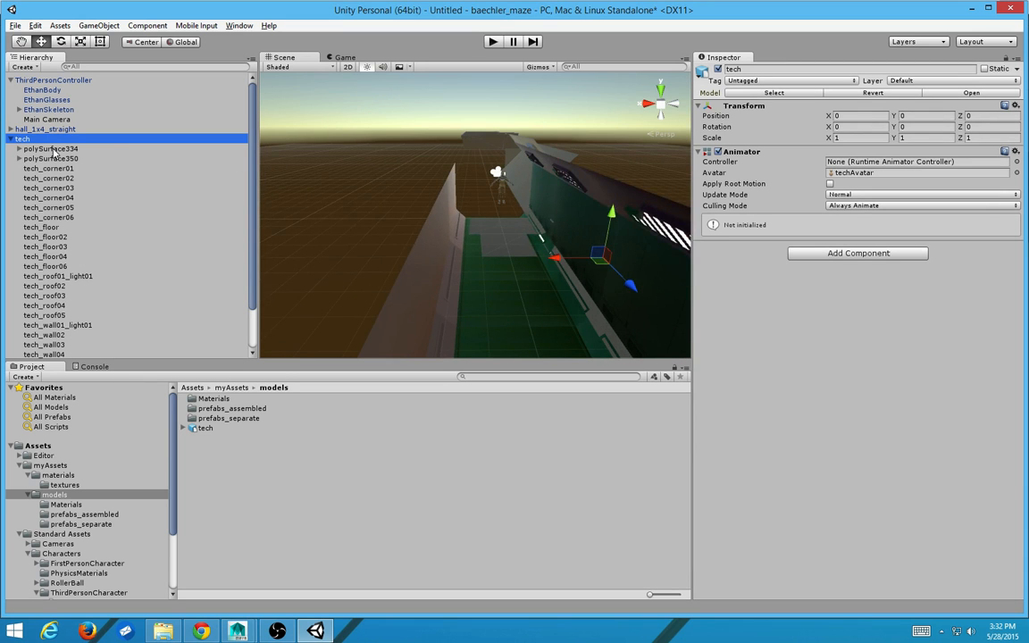
left_click_drag(501, 170, 420, 177)
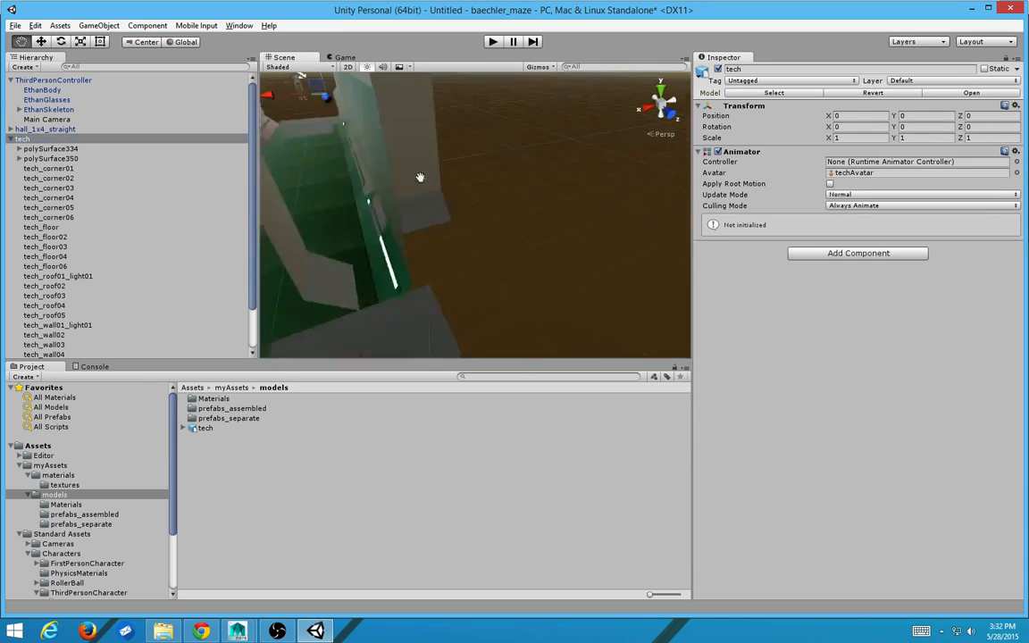
left_click_drag(420, 176, 450, 200)
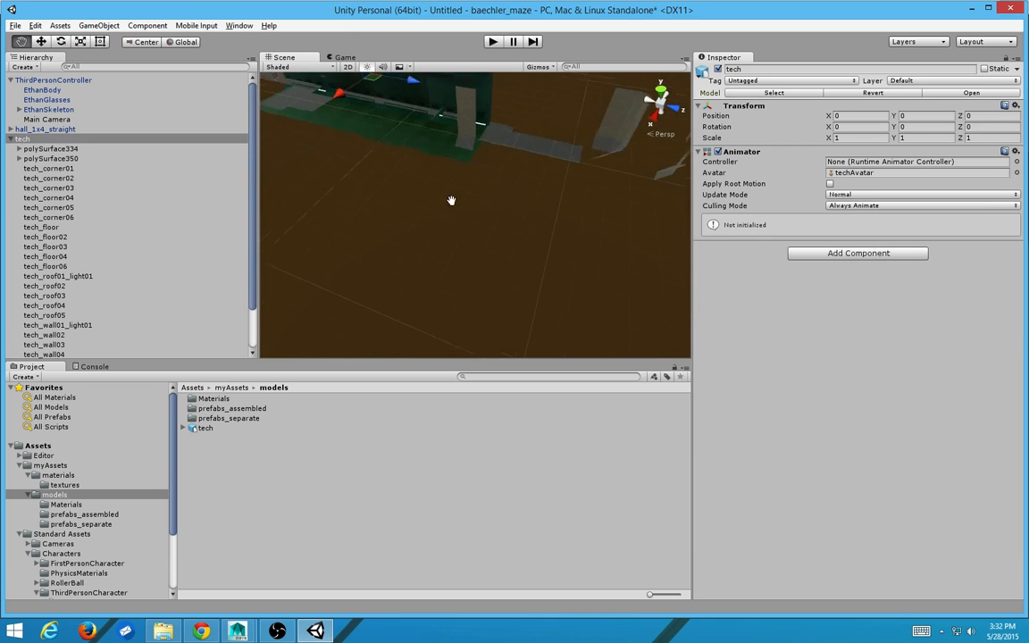
left_click_drag(451, 200, 533, 216)
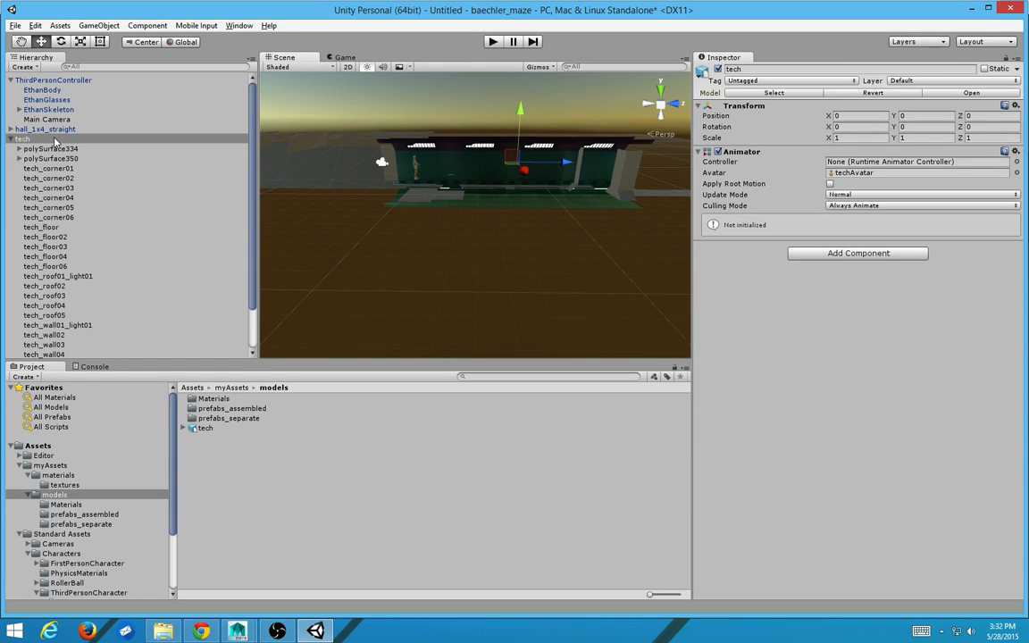
left_click(47, 129)
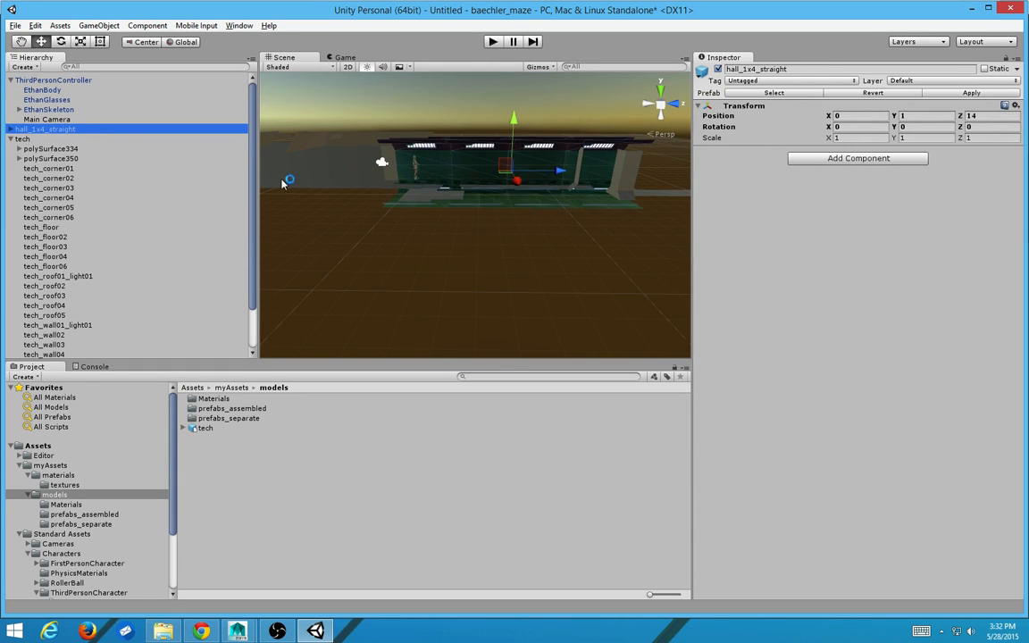
Step: Inspect the hall and tech pieces (polySurface350, tech_wall01, tech_corner01/02, polySurface334) in the Hierarchy
left_click(36, 25)
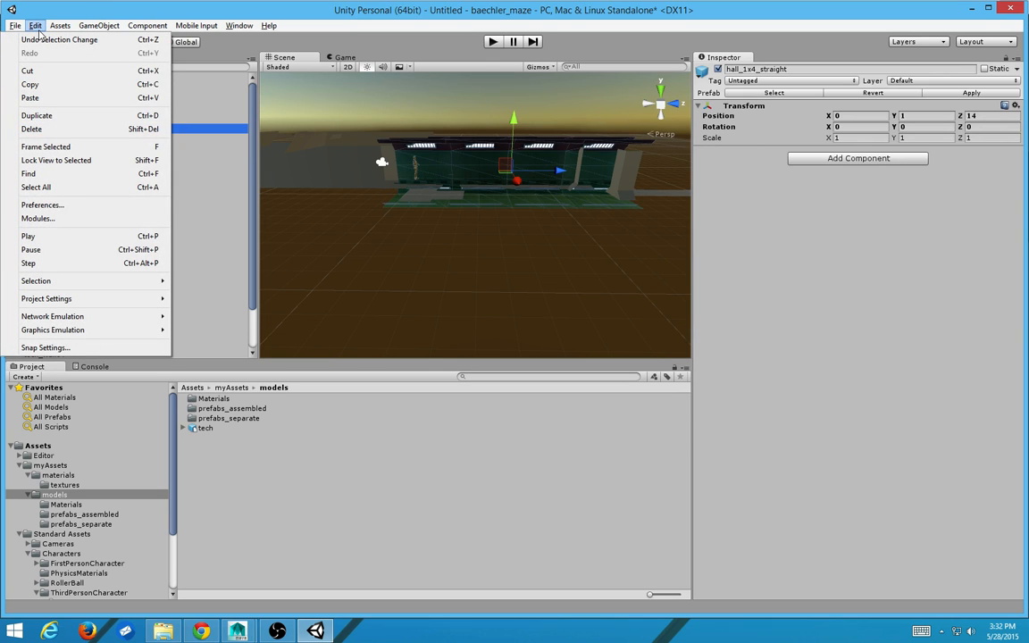
mouse_move(40, 84)
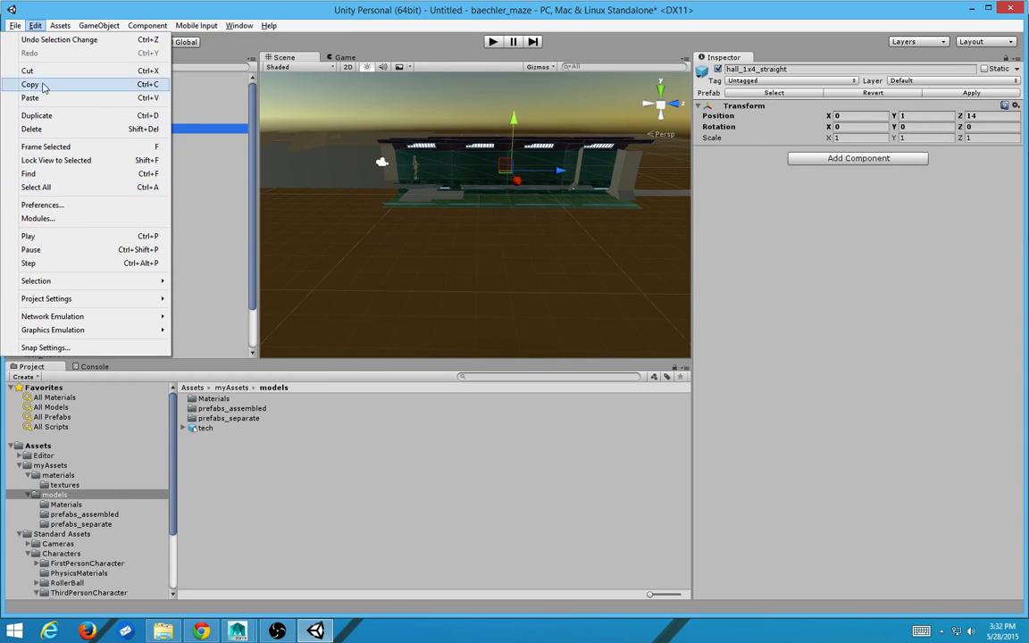
left_click(98, 25)
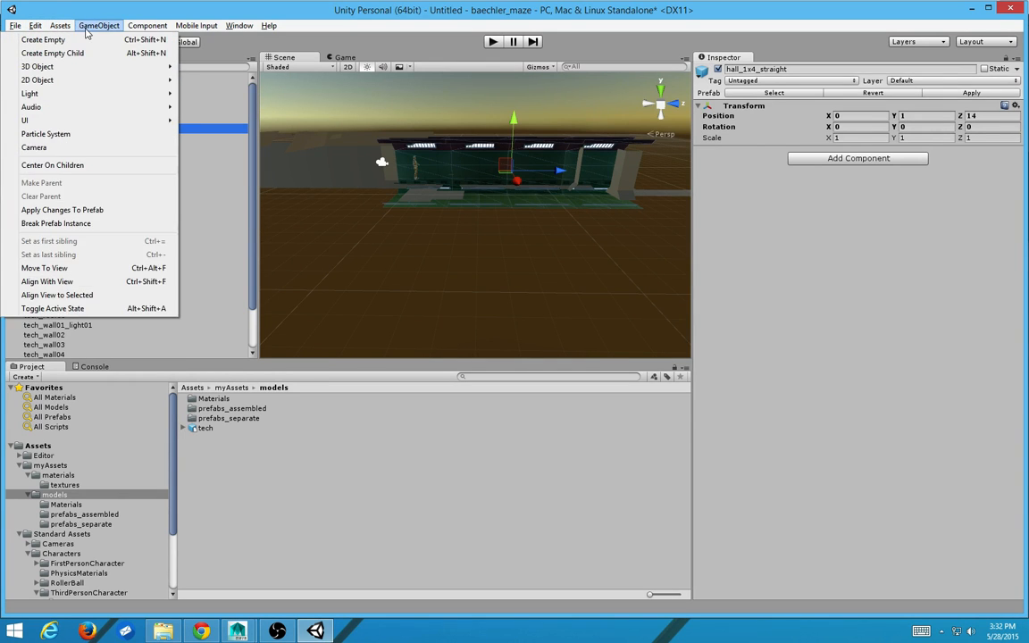
left_click(511, 334)
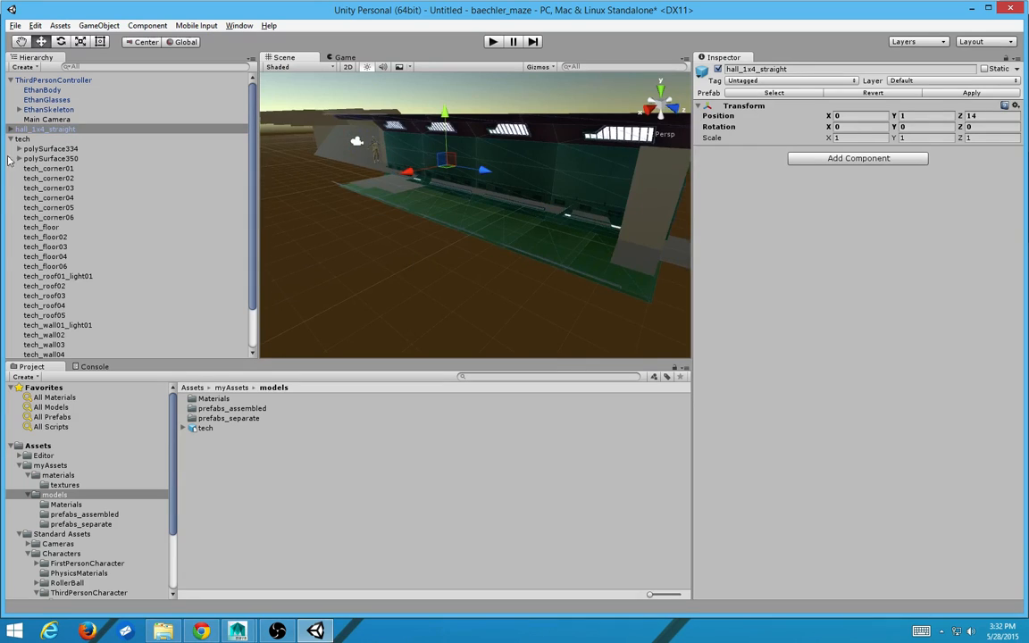
left_click(45, 129)
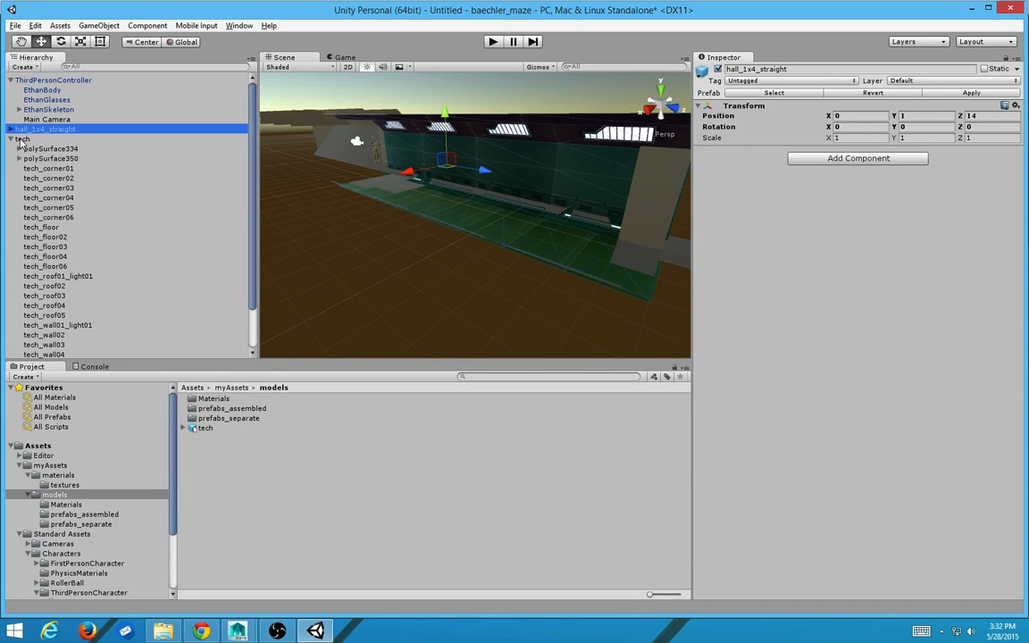
left_click(50, 157)
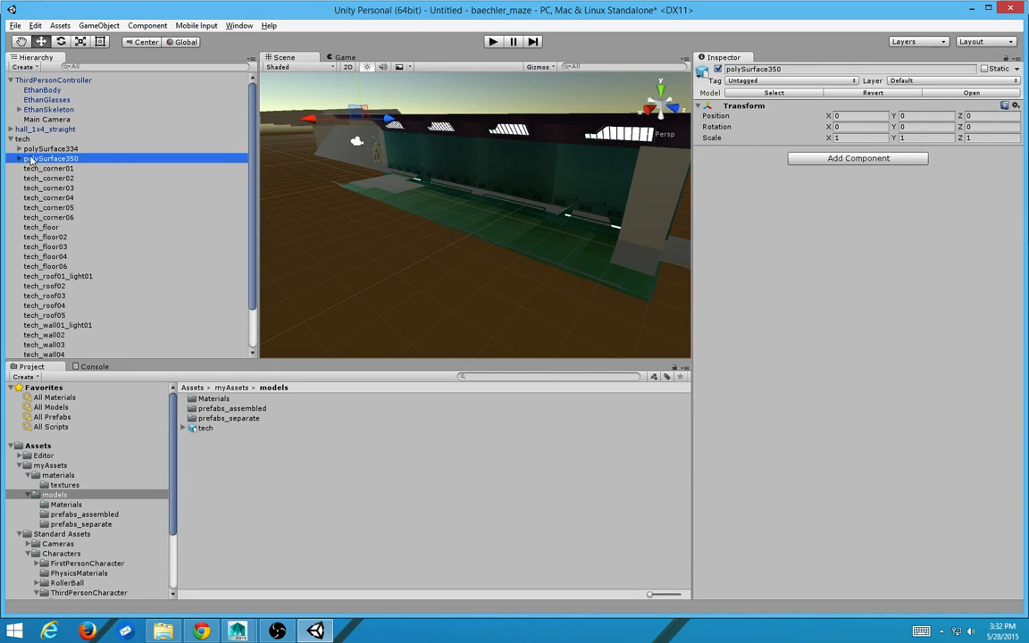
left_click(18, 149)
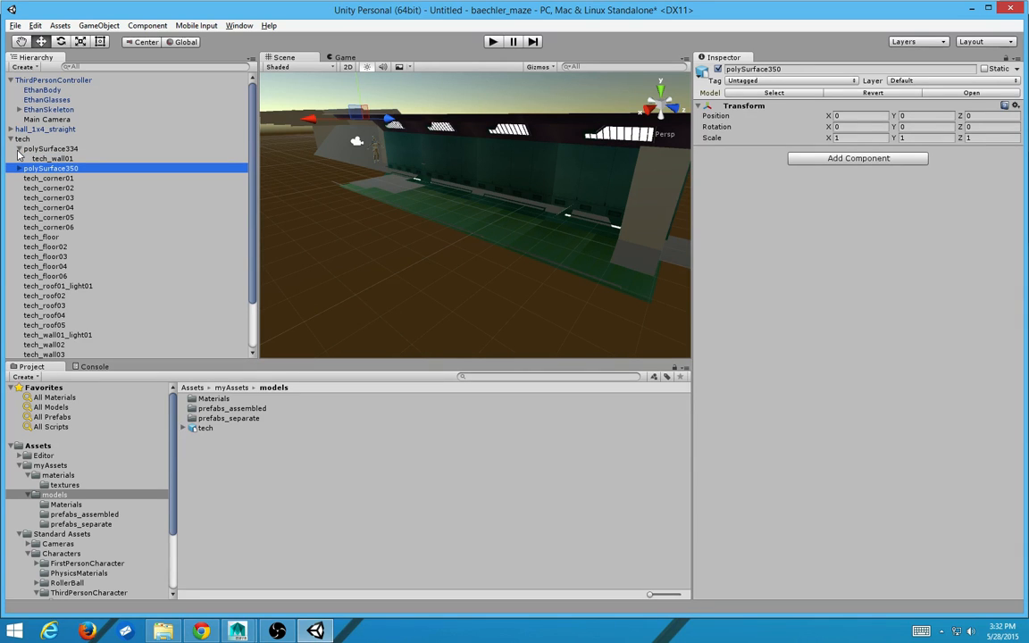
left_click(52, 157)
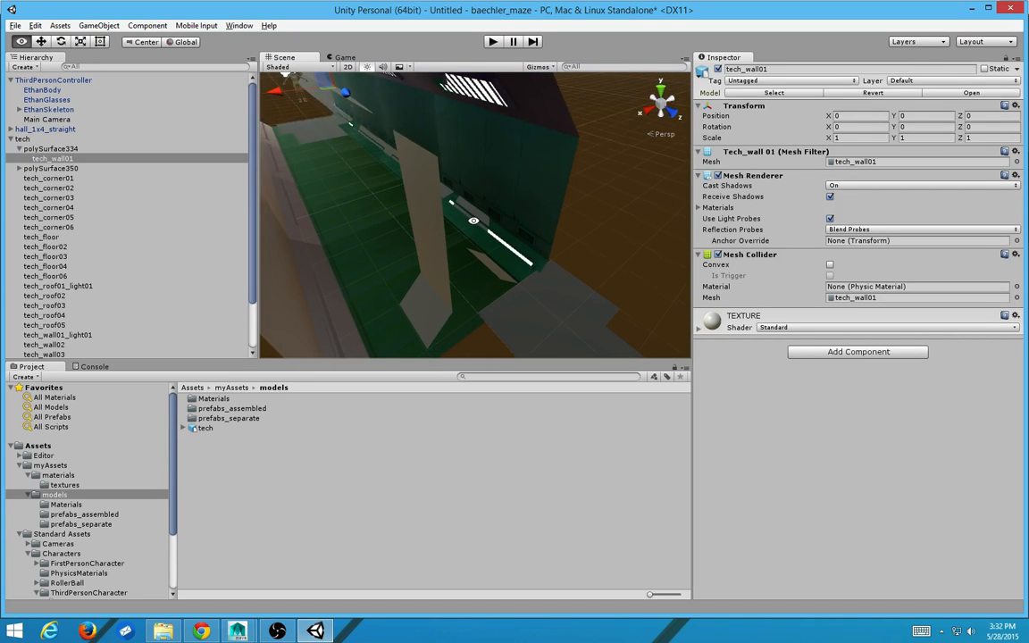
left_click(48, 179)
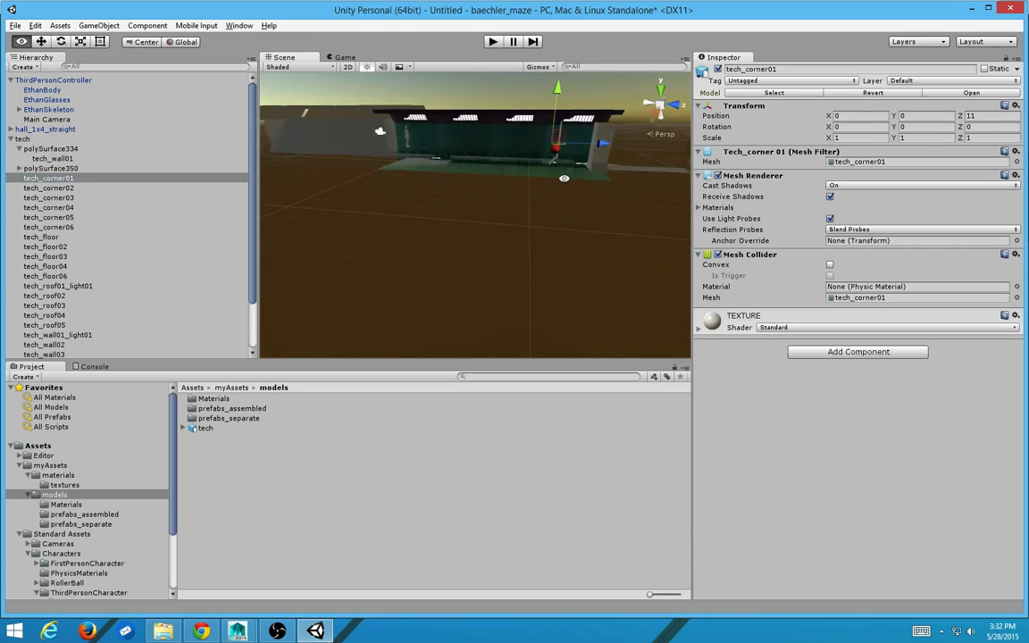
left_click(50, 188)
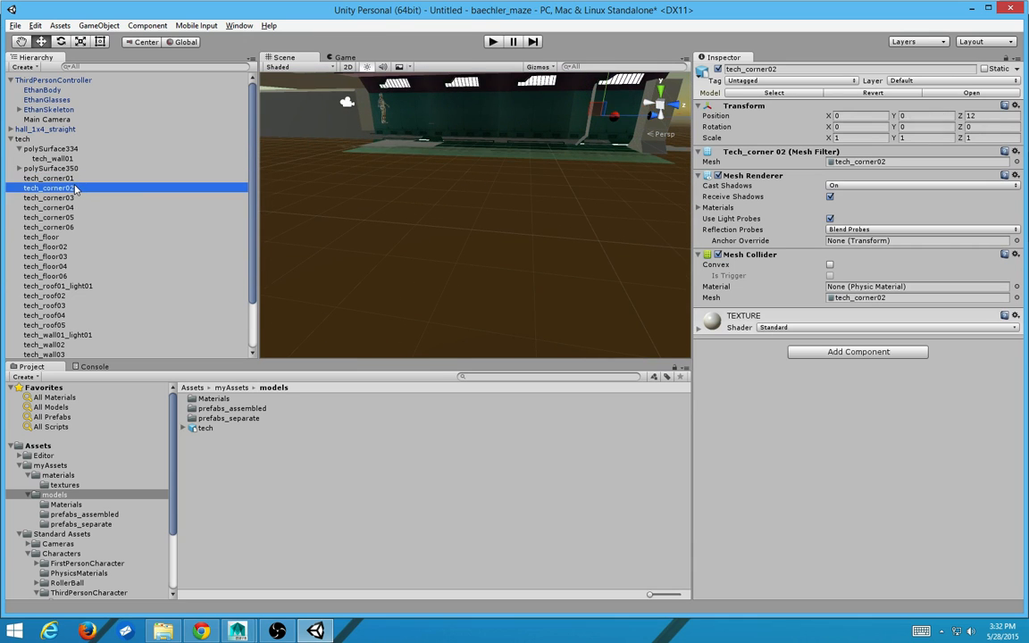
left_click(50, 148)
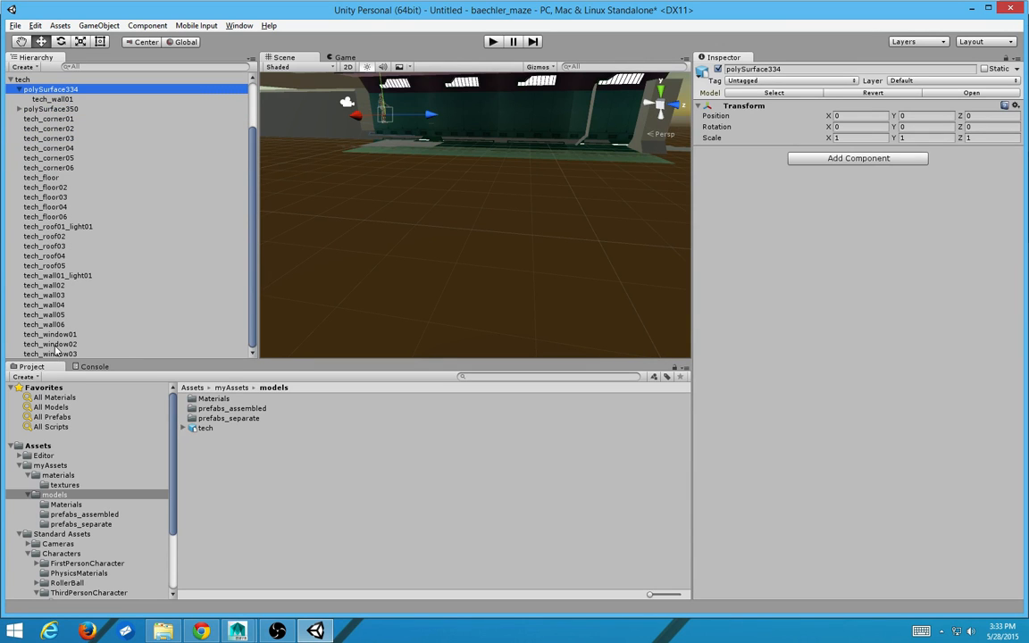
Step: Check the GameObject and Assets menus, select the whole tech model, and bring up the Save Scene dialog
left_click(99, 25)
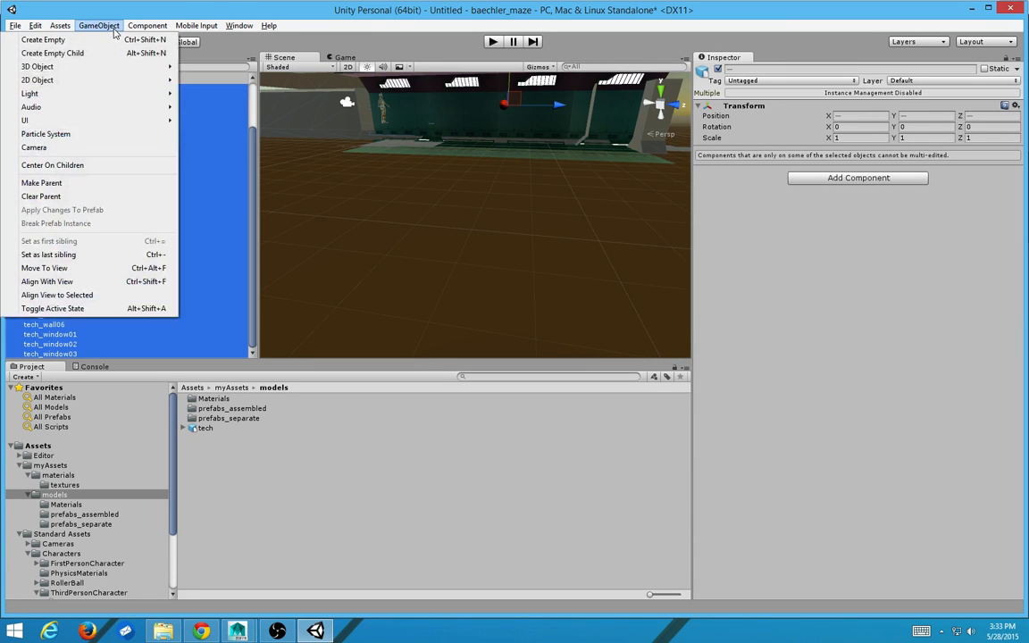
left_click(61, 25)
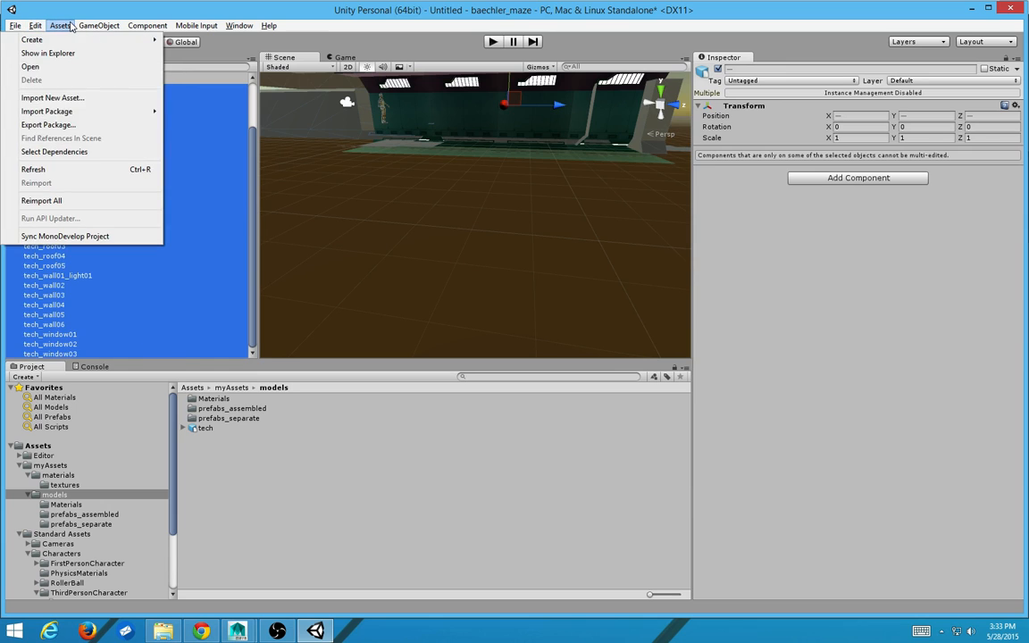
left_click(100, 25)
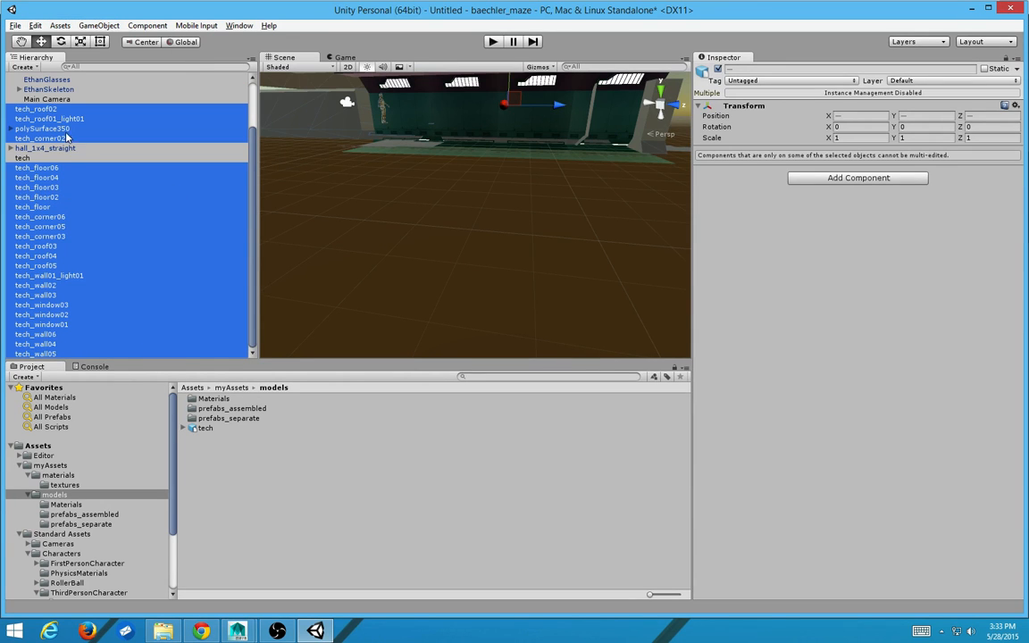
left_click(44, 148)
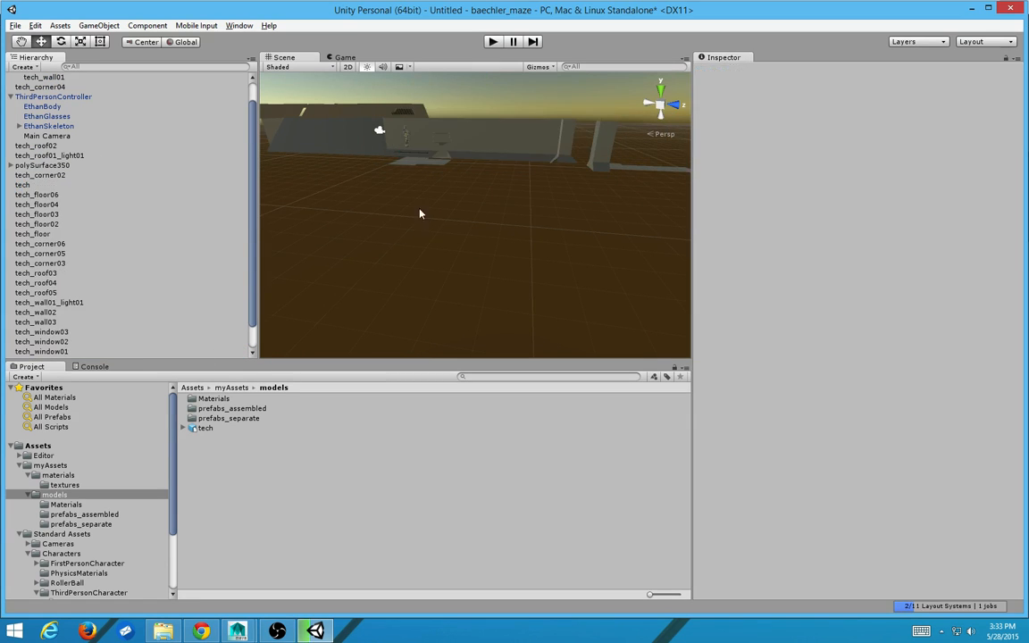
left_click(36, 322)
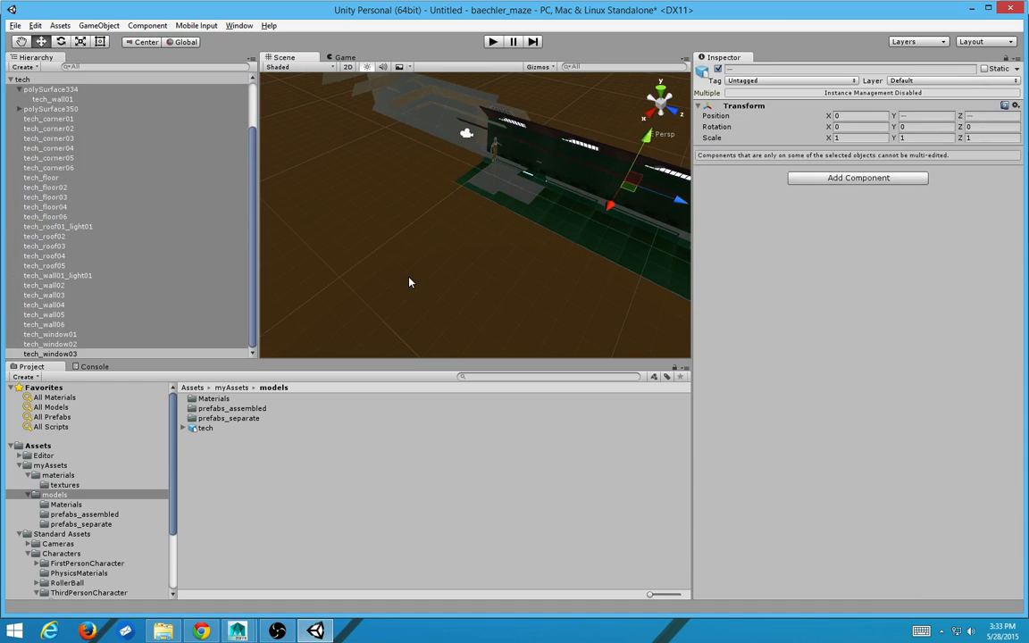
left_click(48, 139)
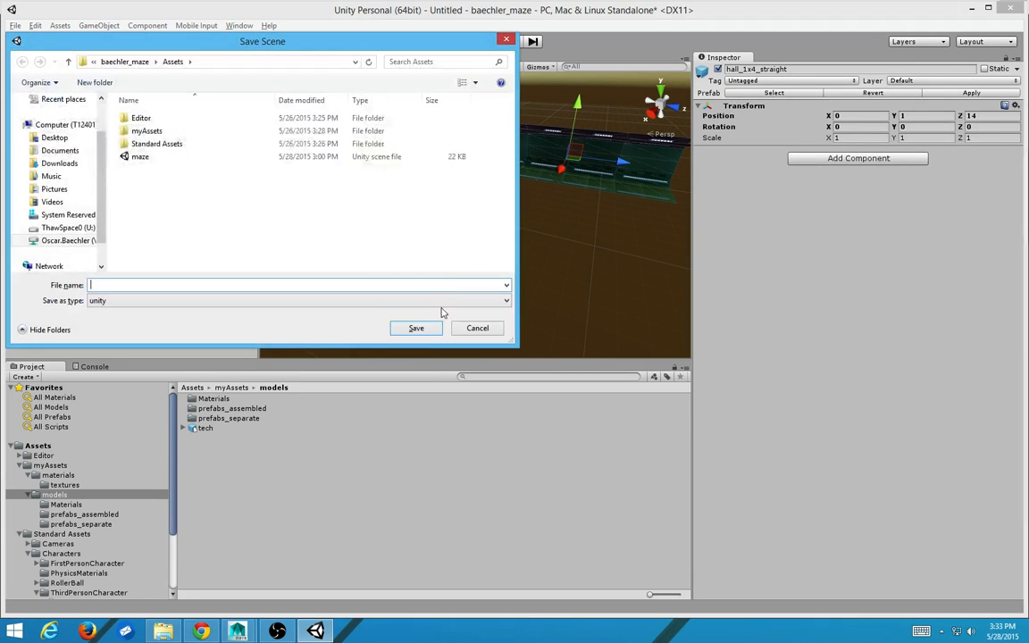
Step: Create a new 'scenes' folder under Assets in the Save Scene dialog and enter it
left_click(157, 143)
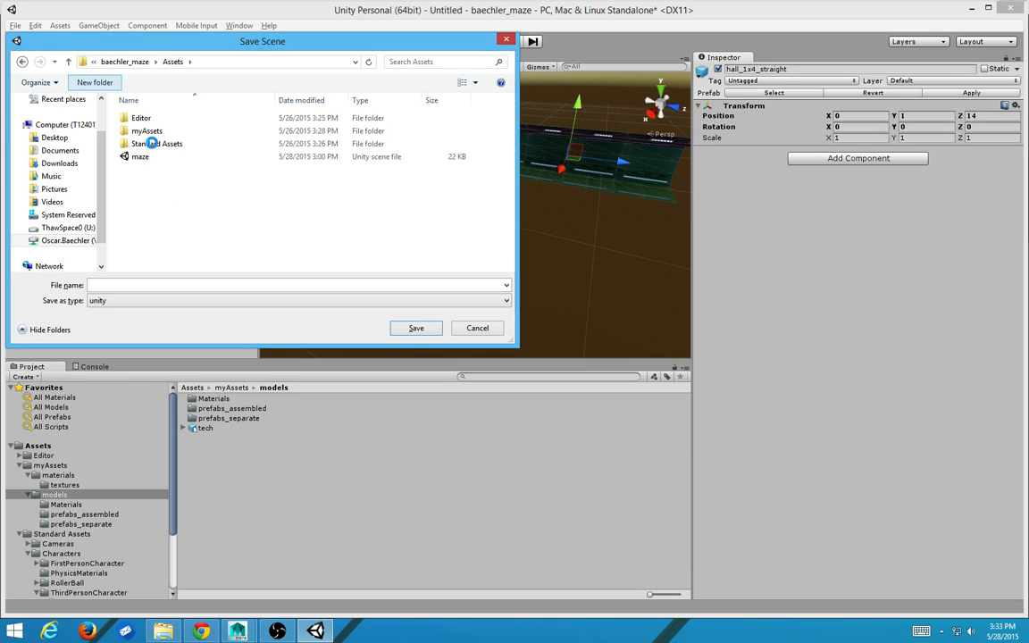
left_click(93, 82)
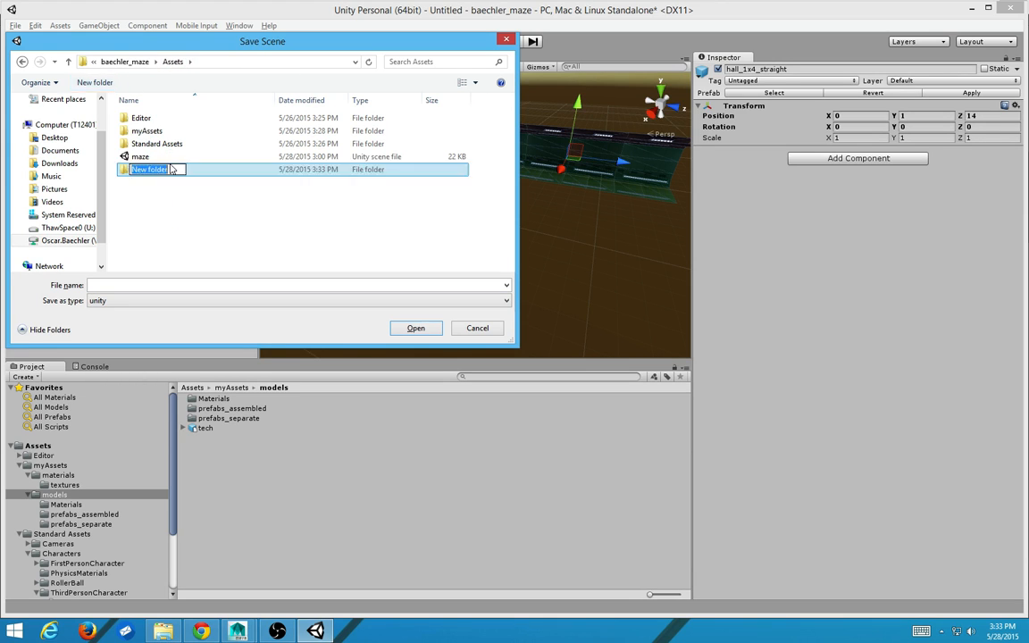
type("scene")
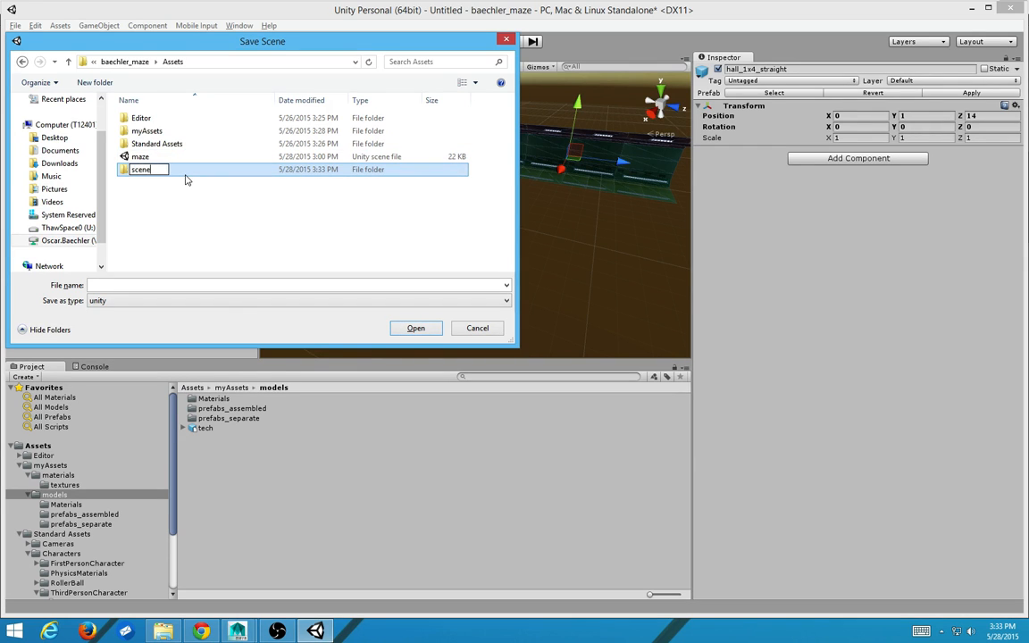
double_click(140, 168)
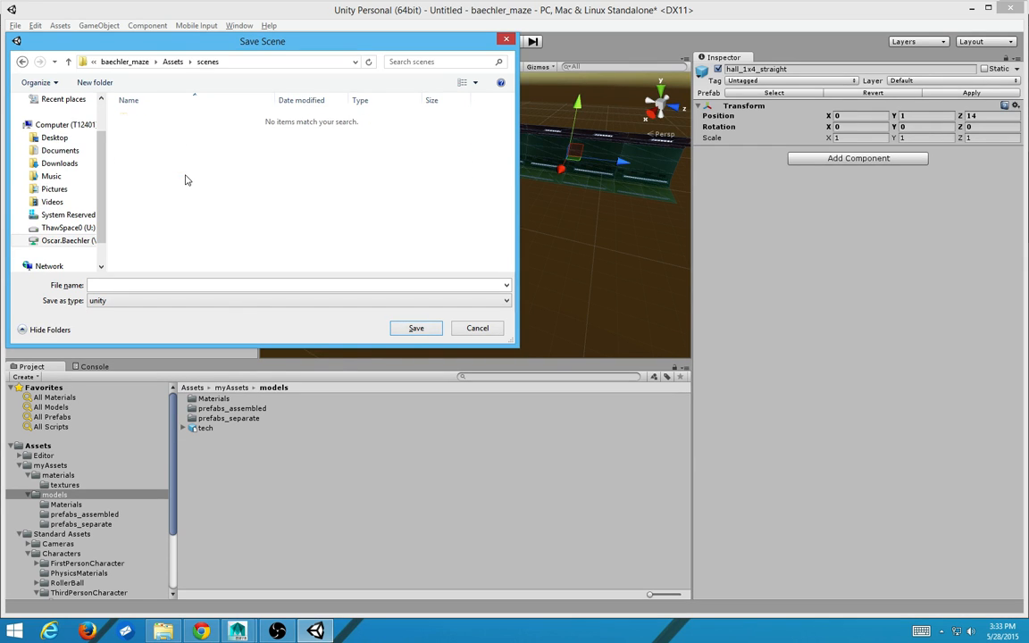
Step: Save the scene there as maze_final and start a fresh empty scene
left_click(225, 284)
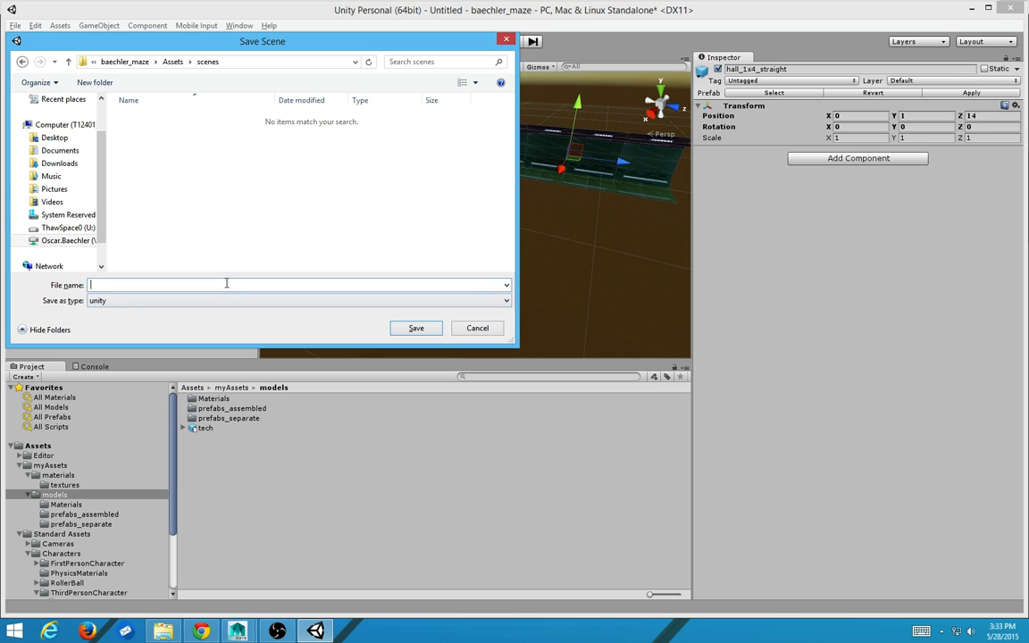
type("maze_final")
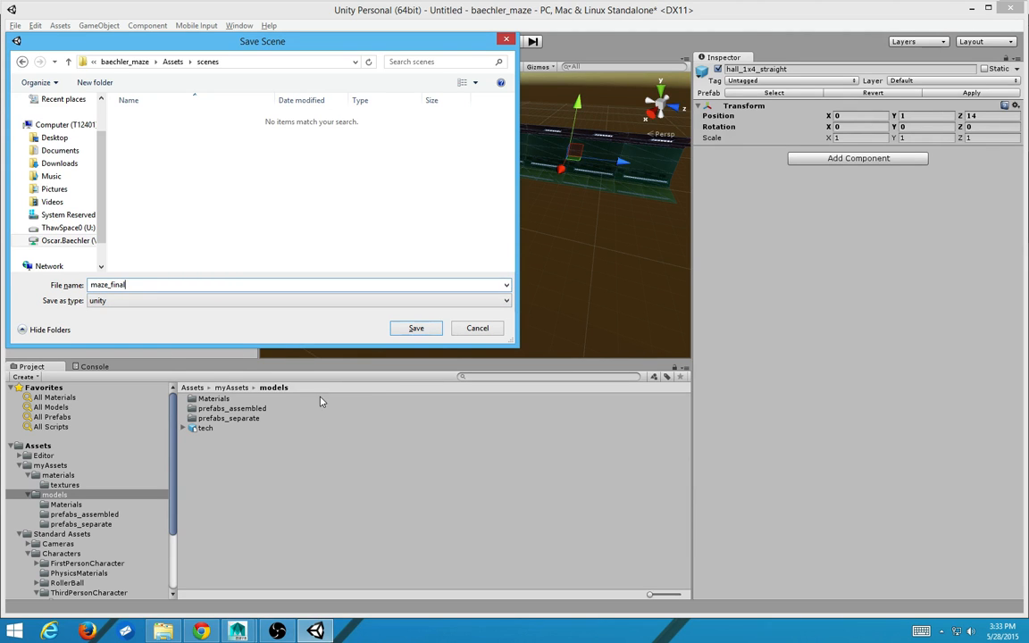
left_click(414, 329)
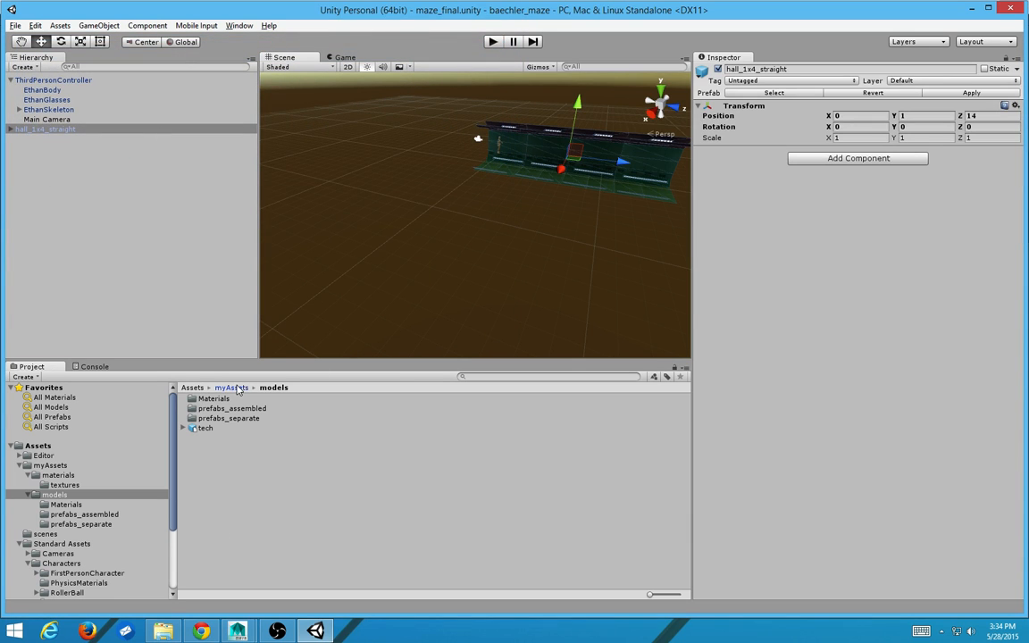
left_click(193, 386)
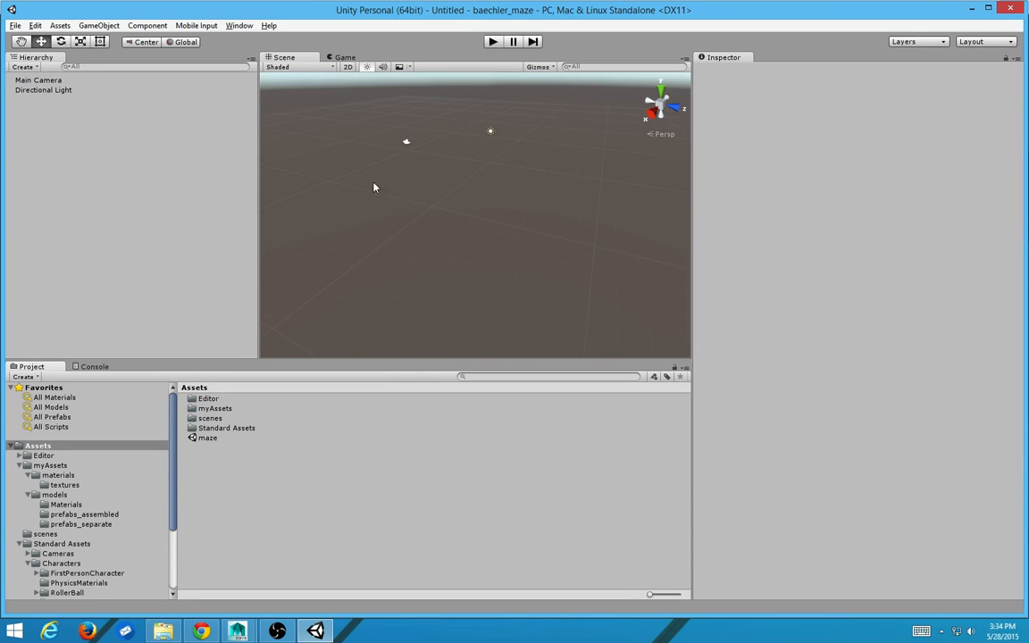
Step: Browse into myAssets/models and place the tech FBX model into the new scene
left_click(210, 418)
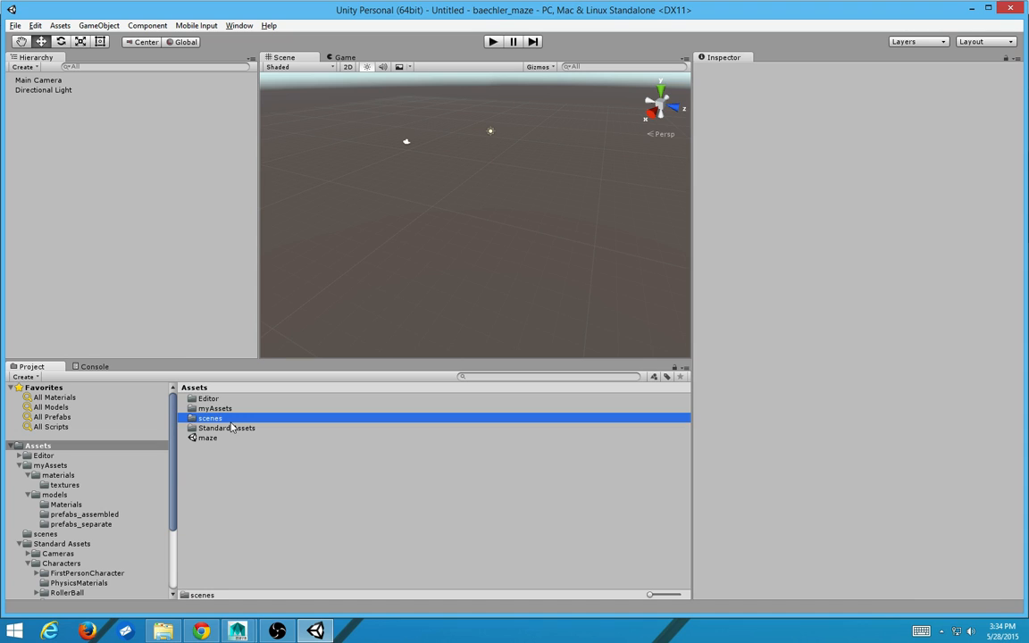
left_click(225, 429)
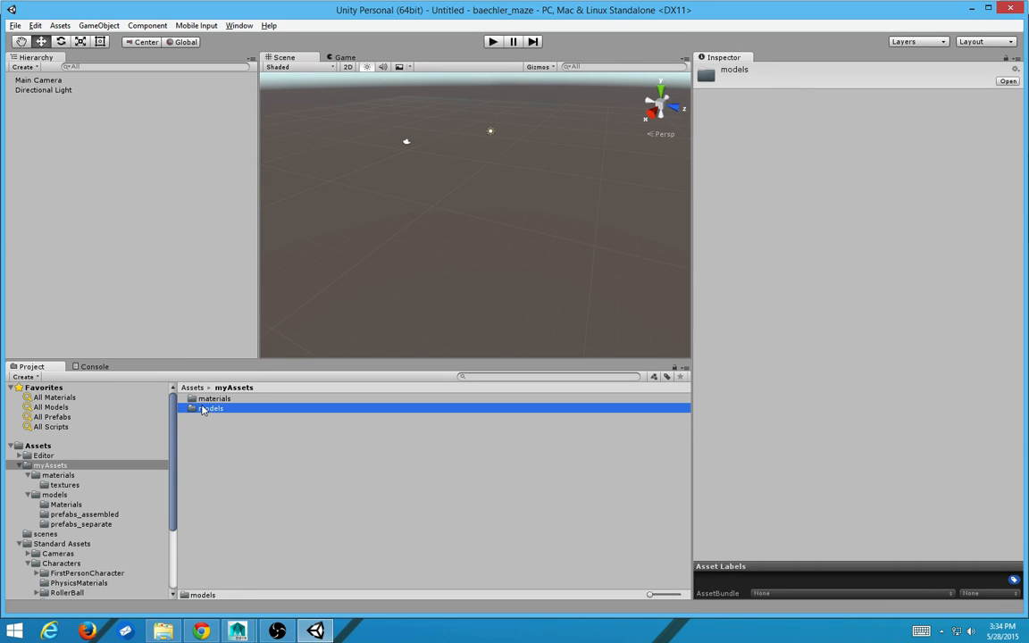
double_click(213, 408)
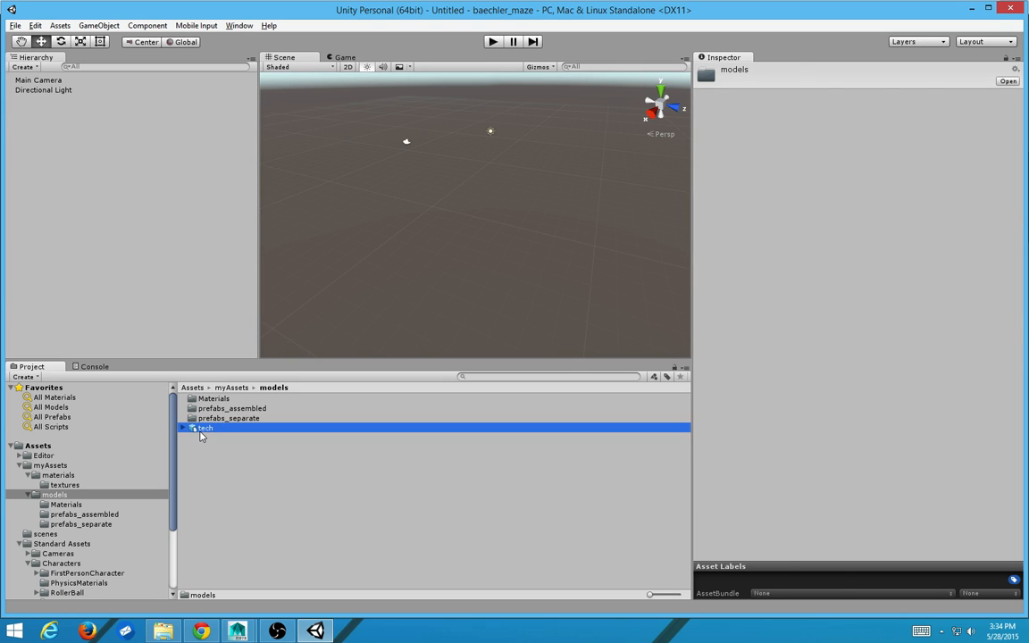
left_click(183, 429)
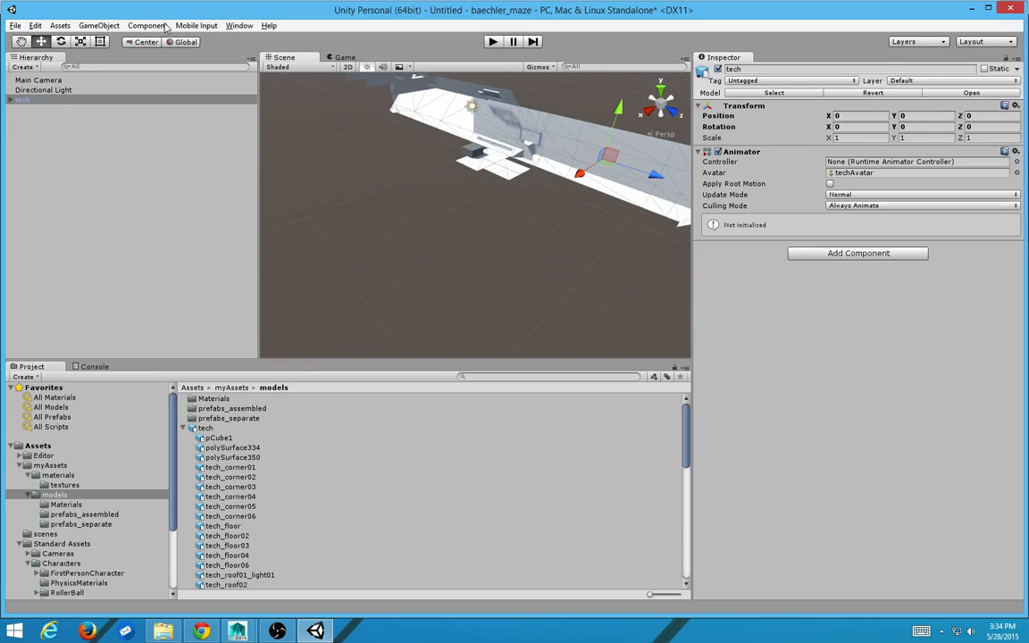
Step: Expand tech in the Hierarchy and clear the parent of its pieces so each is top-level
left_click(36, 90)
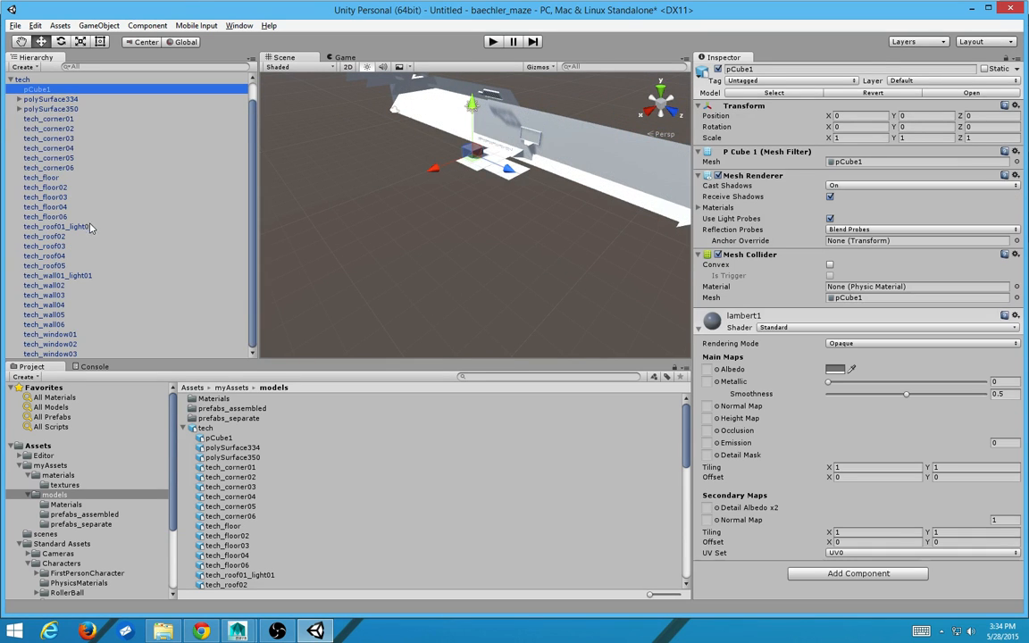
left_click(98, 25)
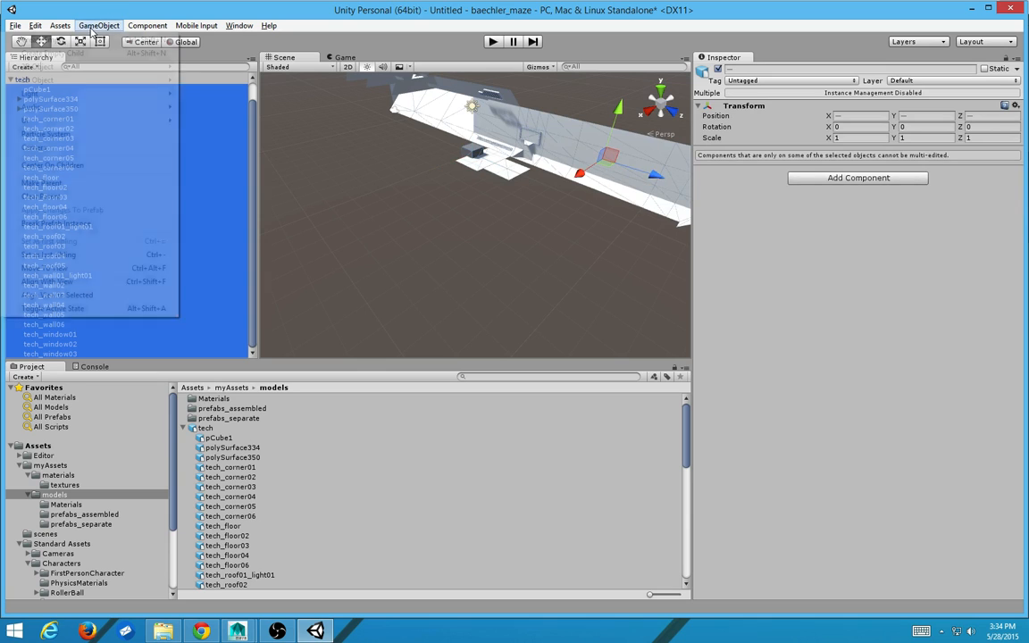
left_click(98, 25)
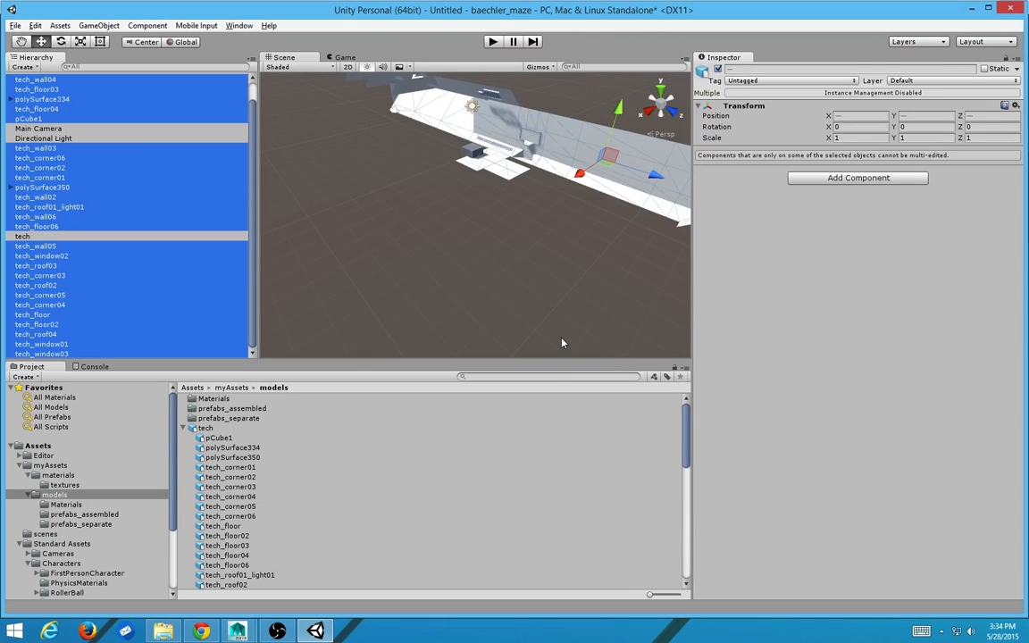
left_click(39, 129)
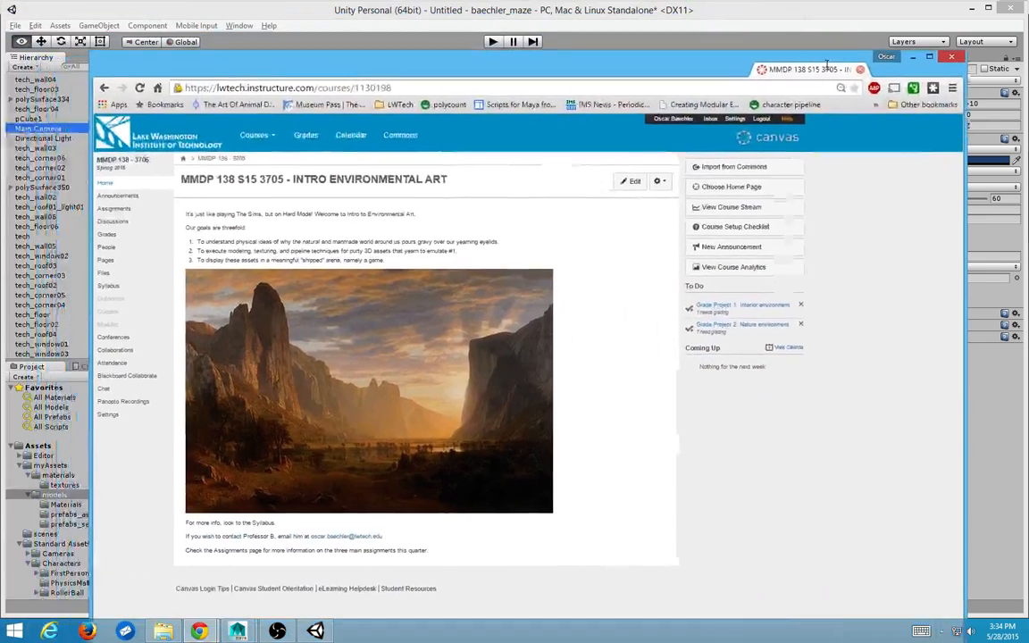
Step: Maximize Chrome and view the Canvas course's Files page, then its Assignments list
left_click(929, 55)
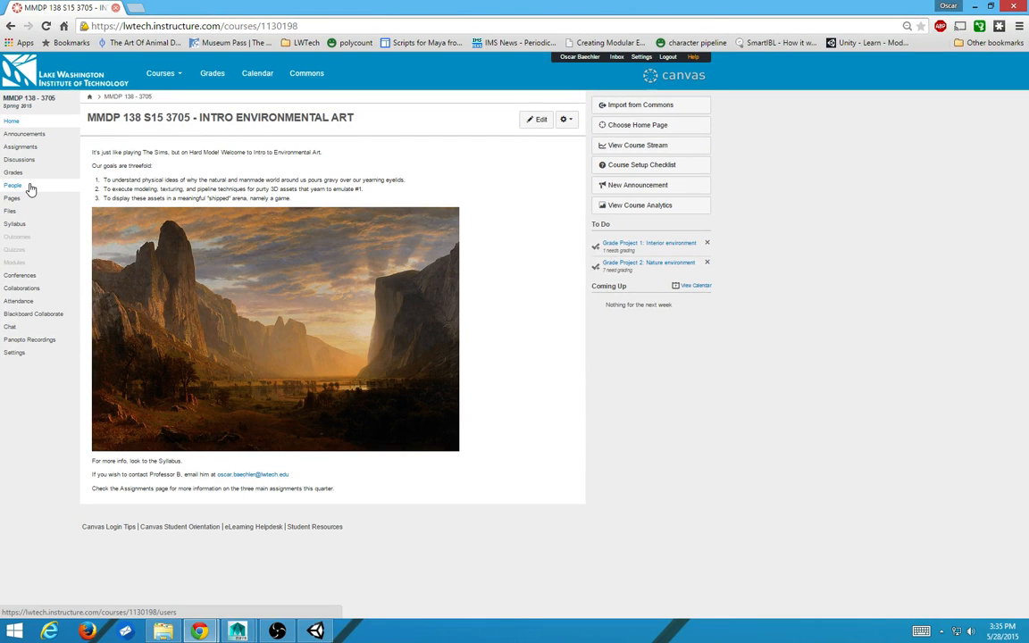
left_click(10, 211)
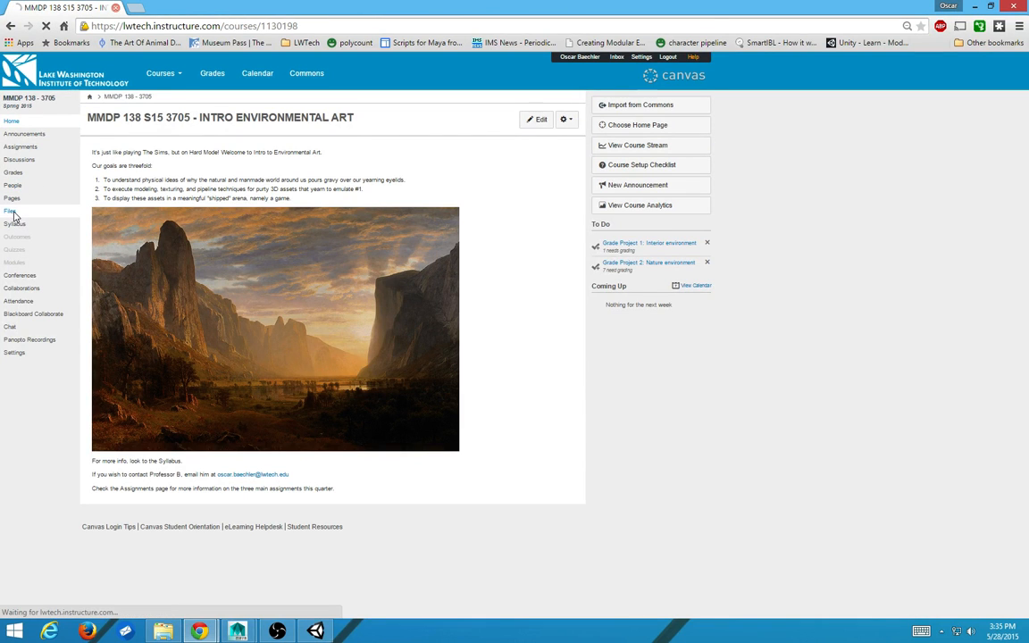
left_click(10, 211)
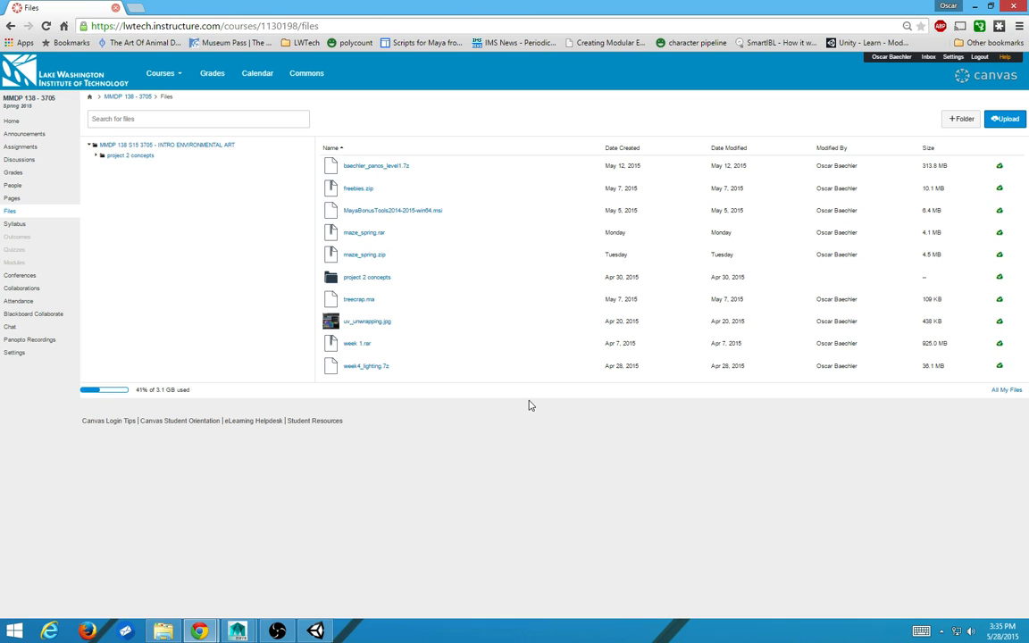
mouse_move(525, 383)
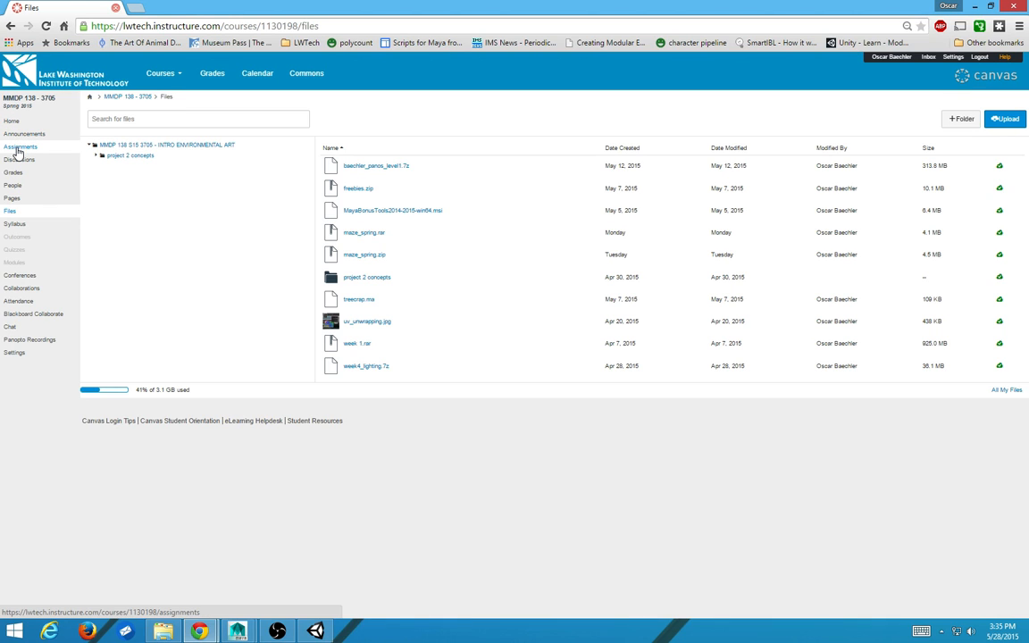
left_click(20, 146)
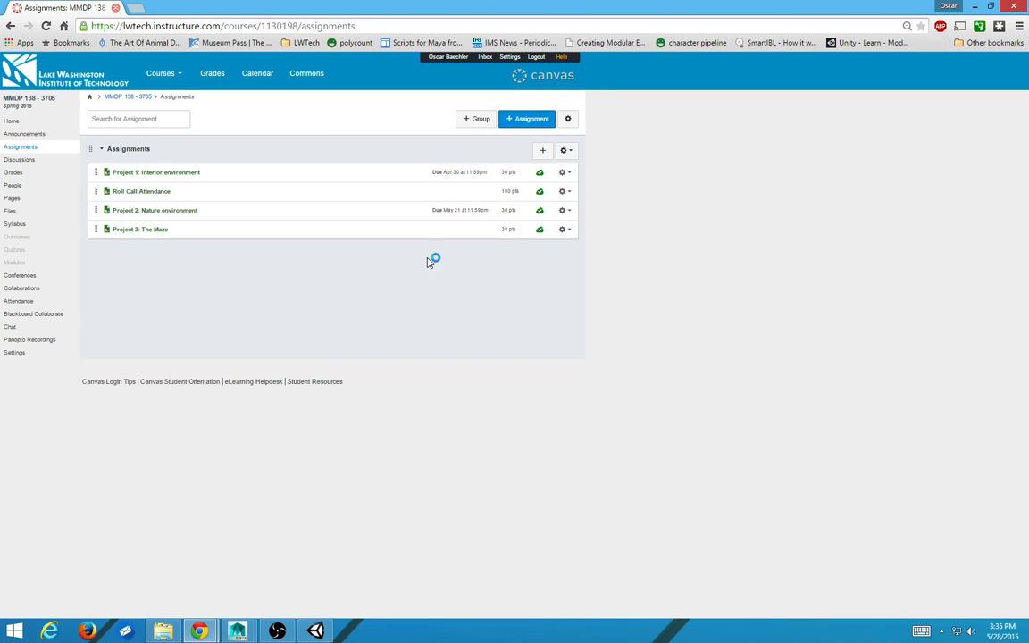
mouse_move(888, 77)
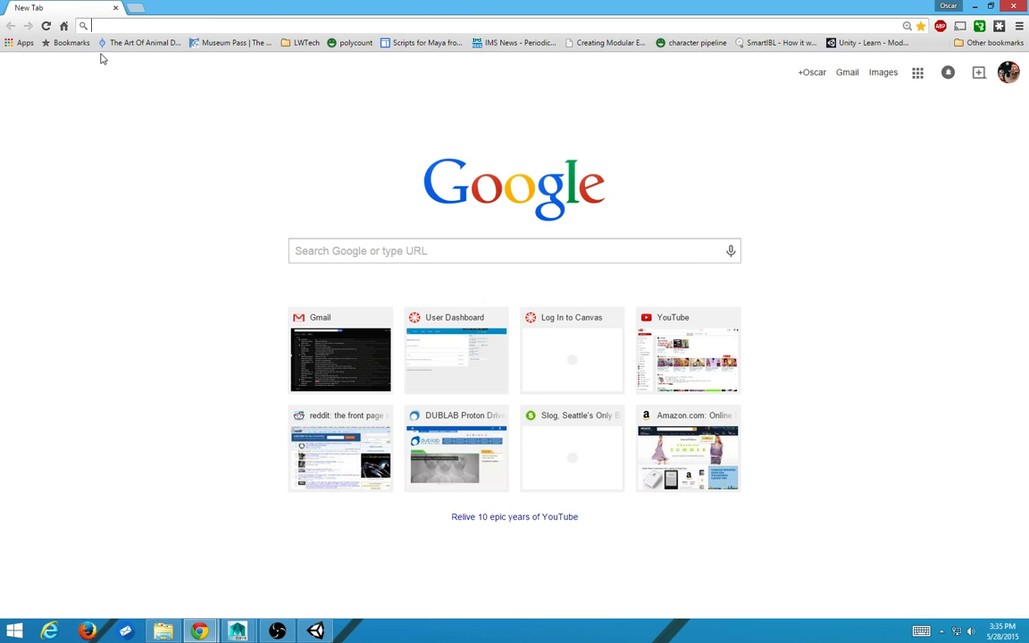
Step: Navigate to the Canvas address from the omnibox and show the Courses dropdown
type("facebook.com")
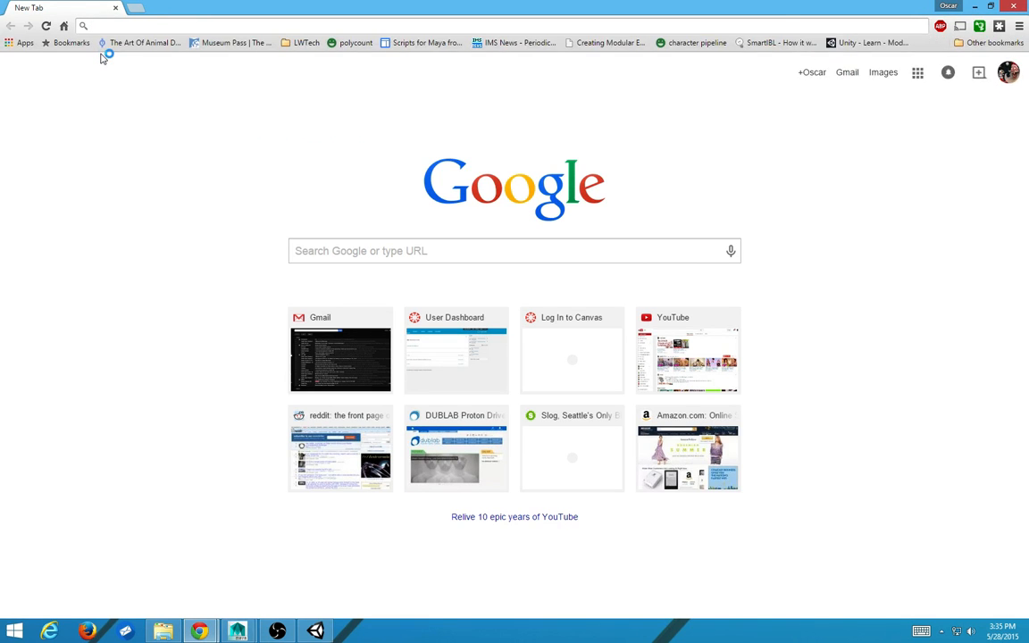
type("can")
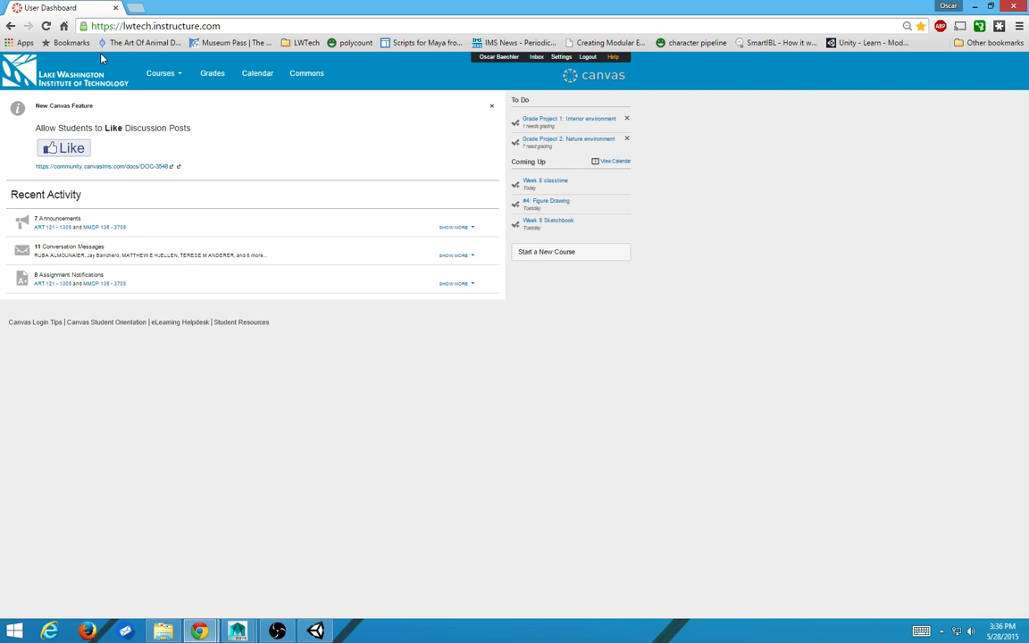
mouse_move(389, 111)
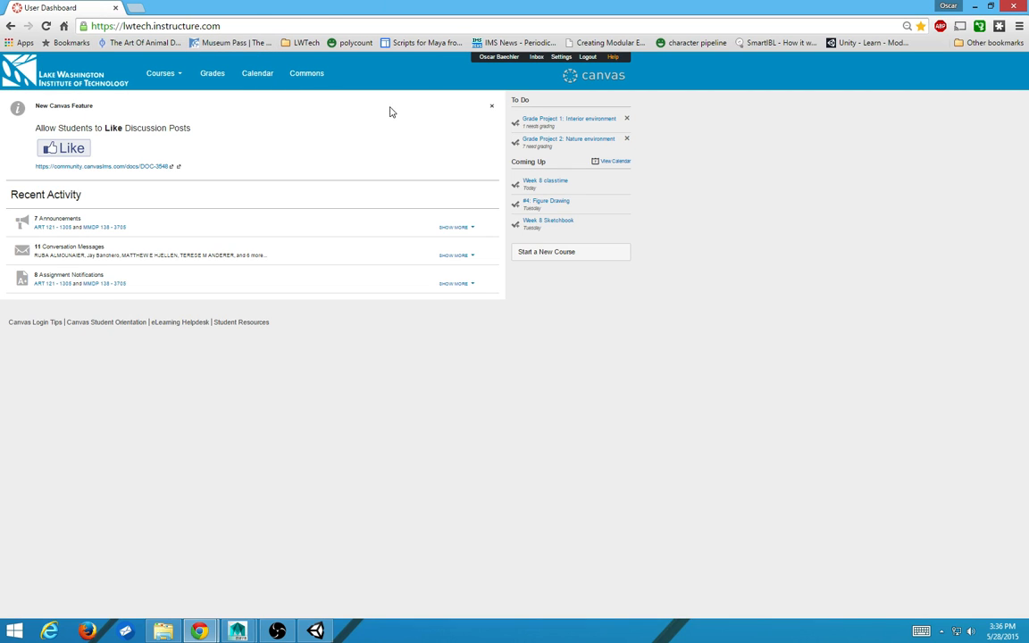
left_click(161, 73)
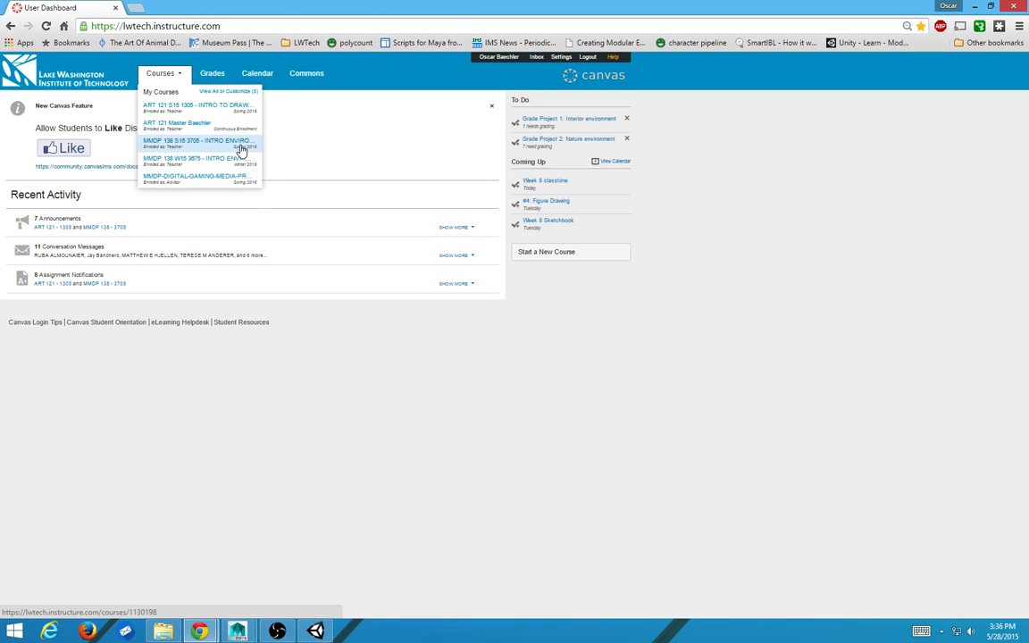
mouse_move(243, 143)
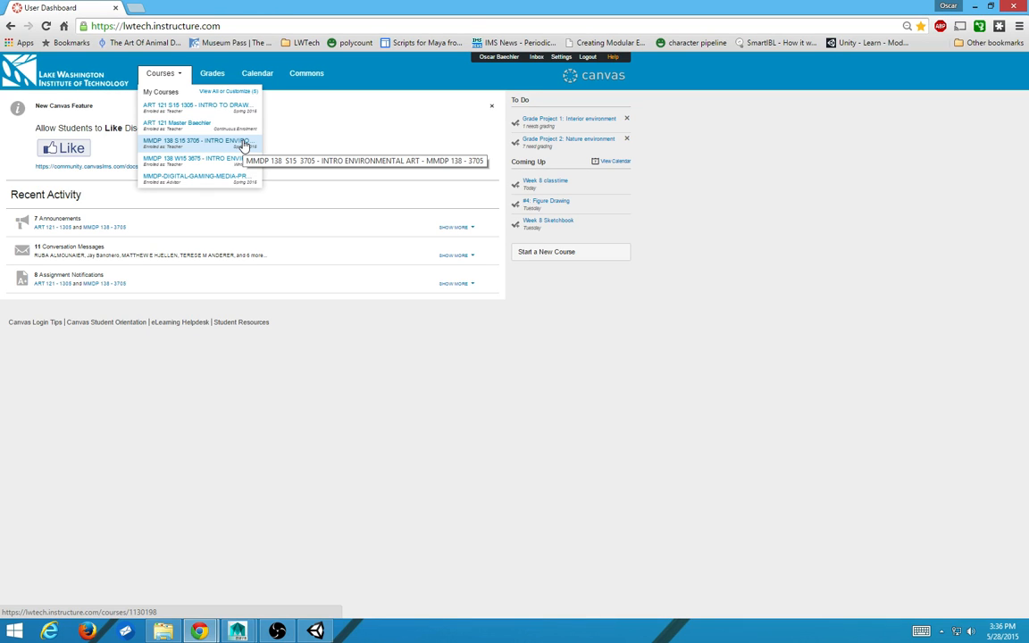
mouse_move(171, 89)
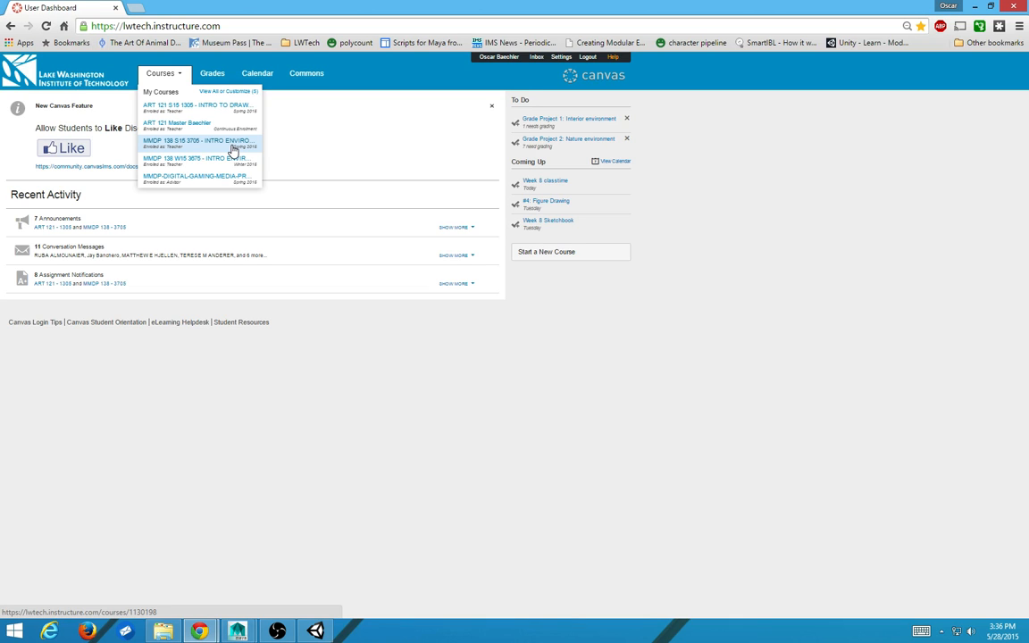
Step: Close, reopen and close the Courses dropdown, staying on the user dashboard
left_click(161, 73)
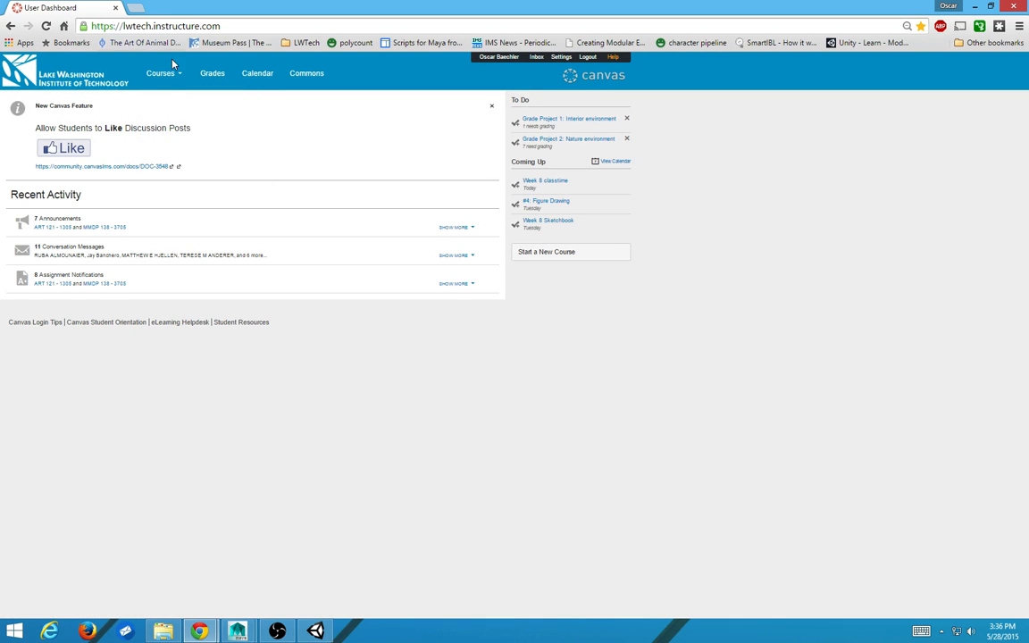
left_click(161, 73)
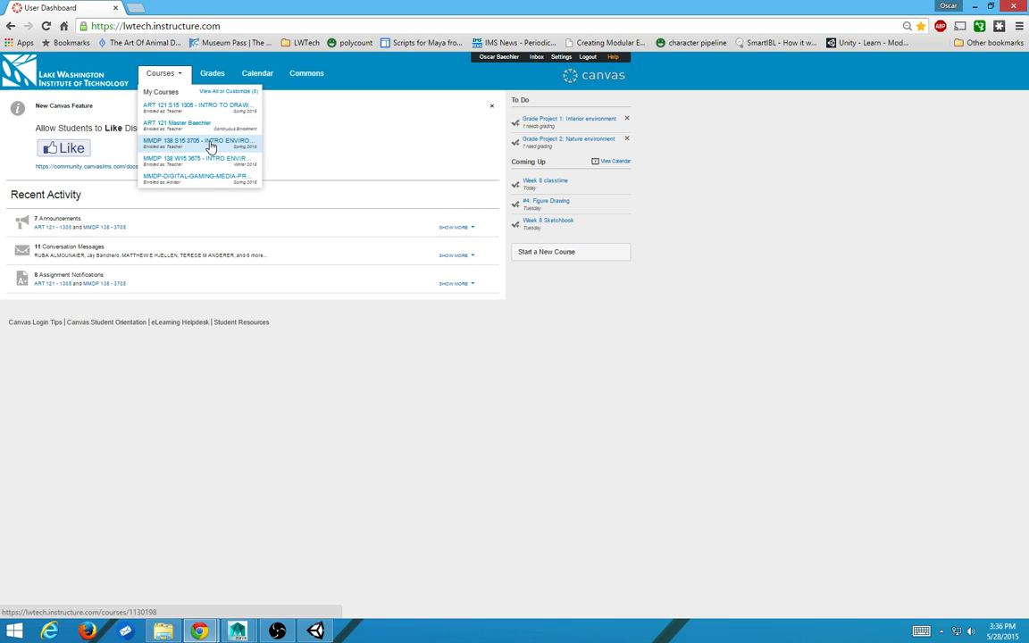
mouse_move(211, 143)
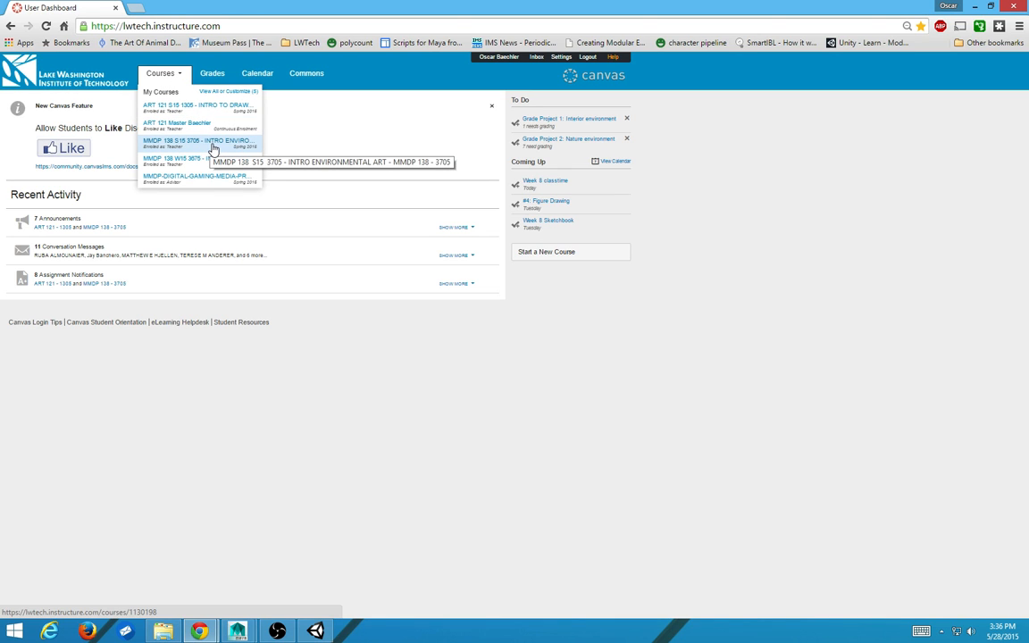
left_click(164, 73)
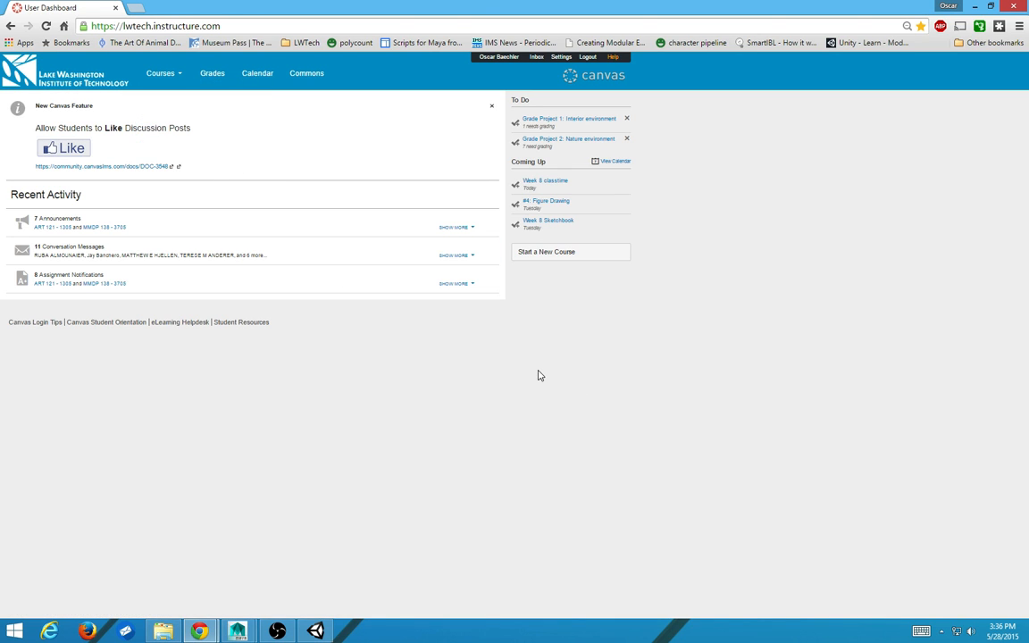
mouse_move(589, 330)
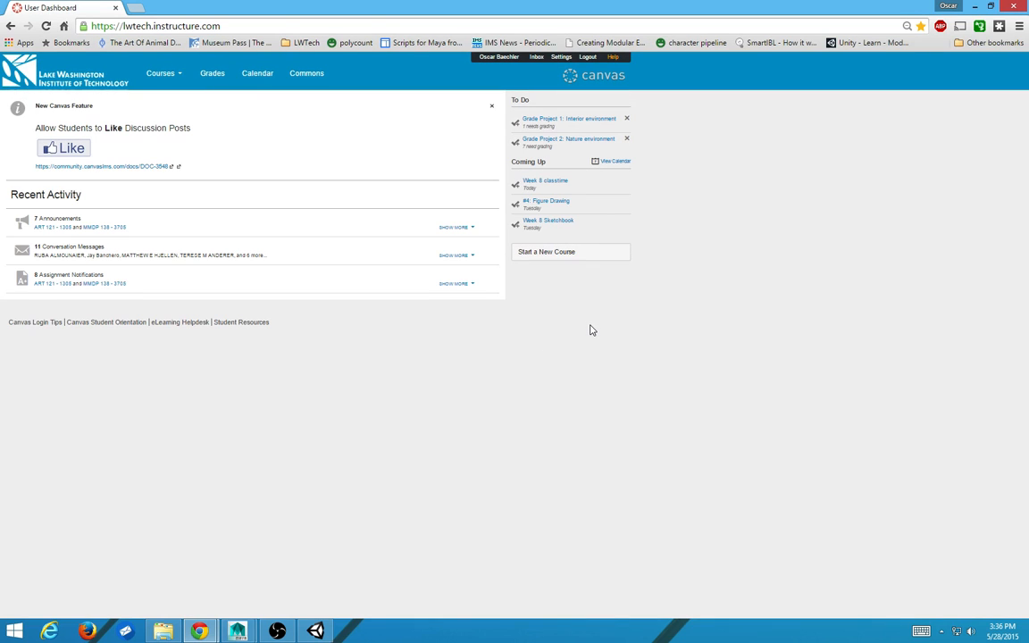
mouse_move(590, 338)
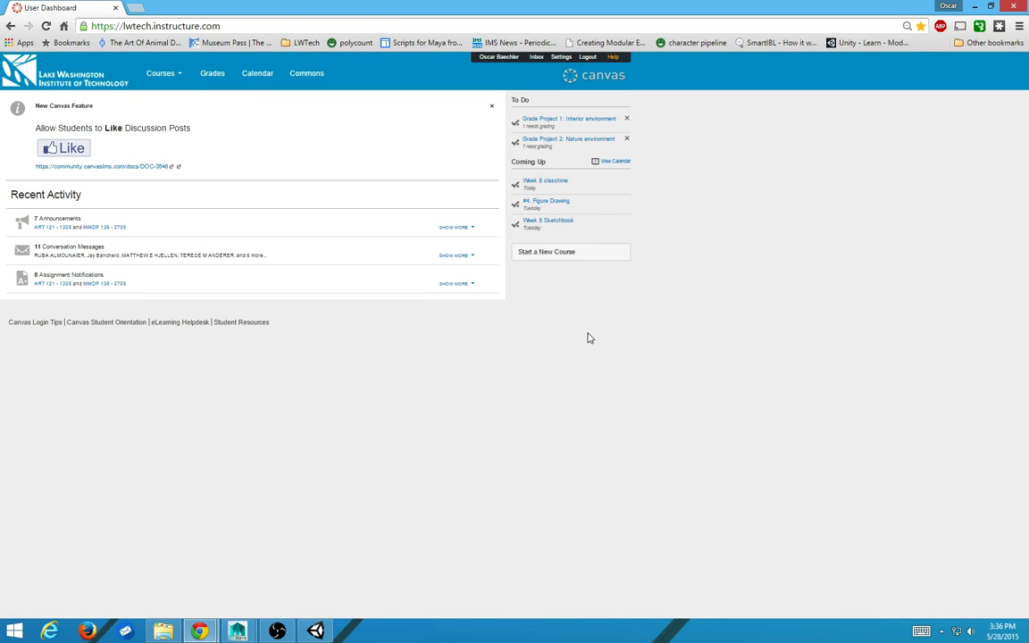
mouse_move(575, 322)
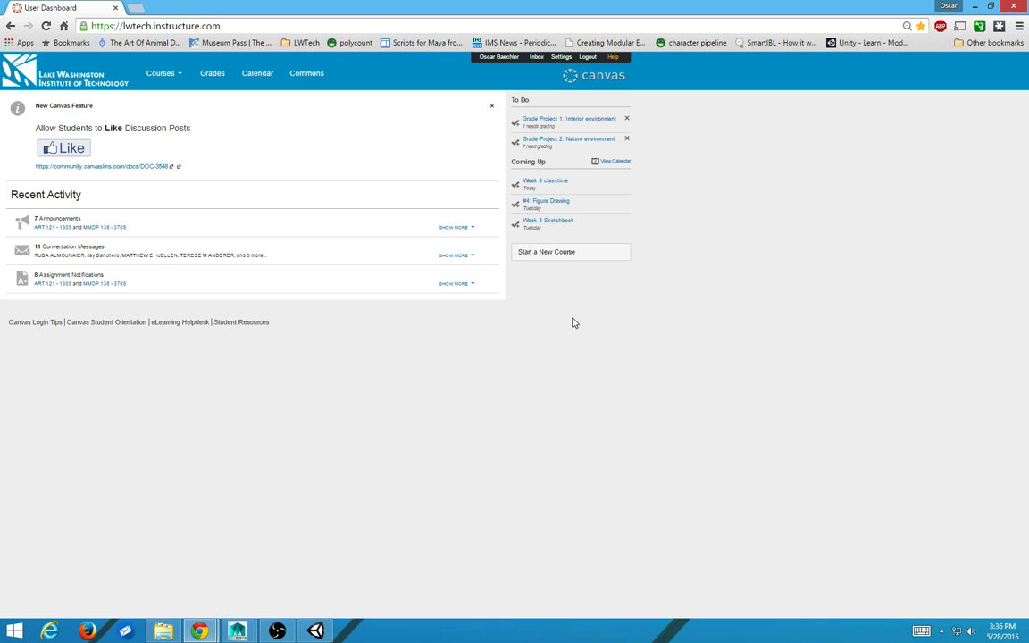
mouse_move(564, 323)
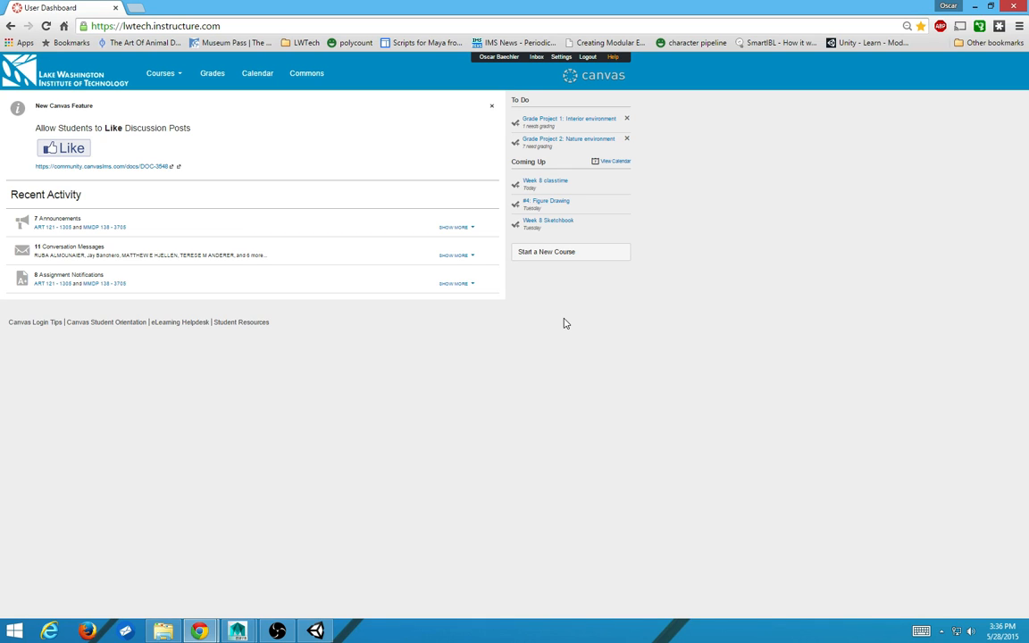
mouse_move(172, 405)
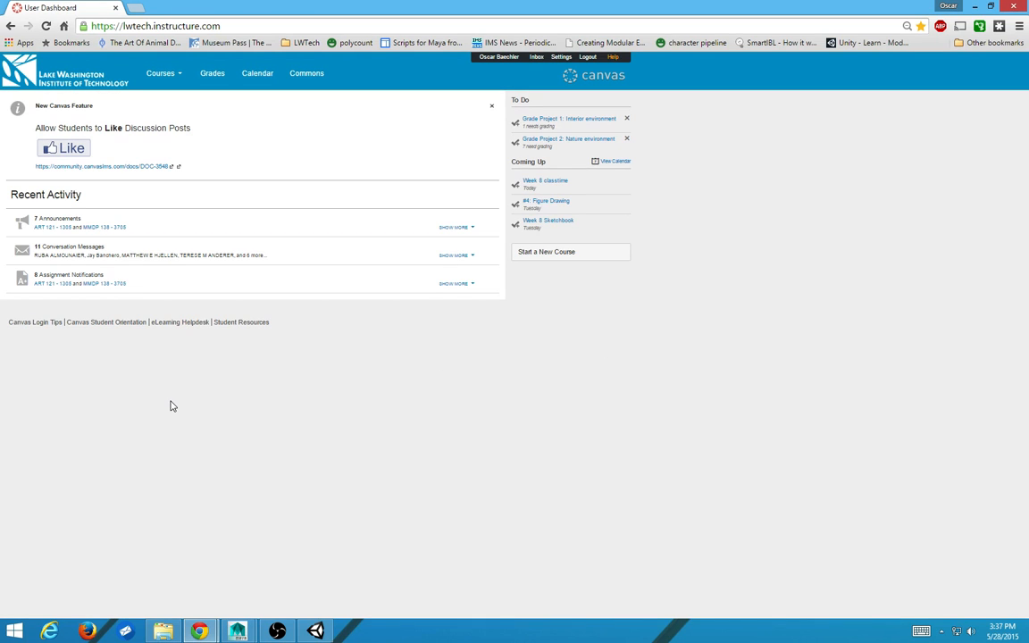